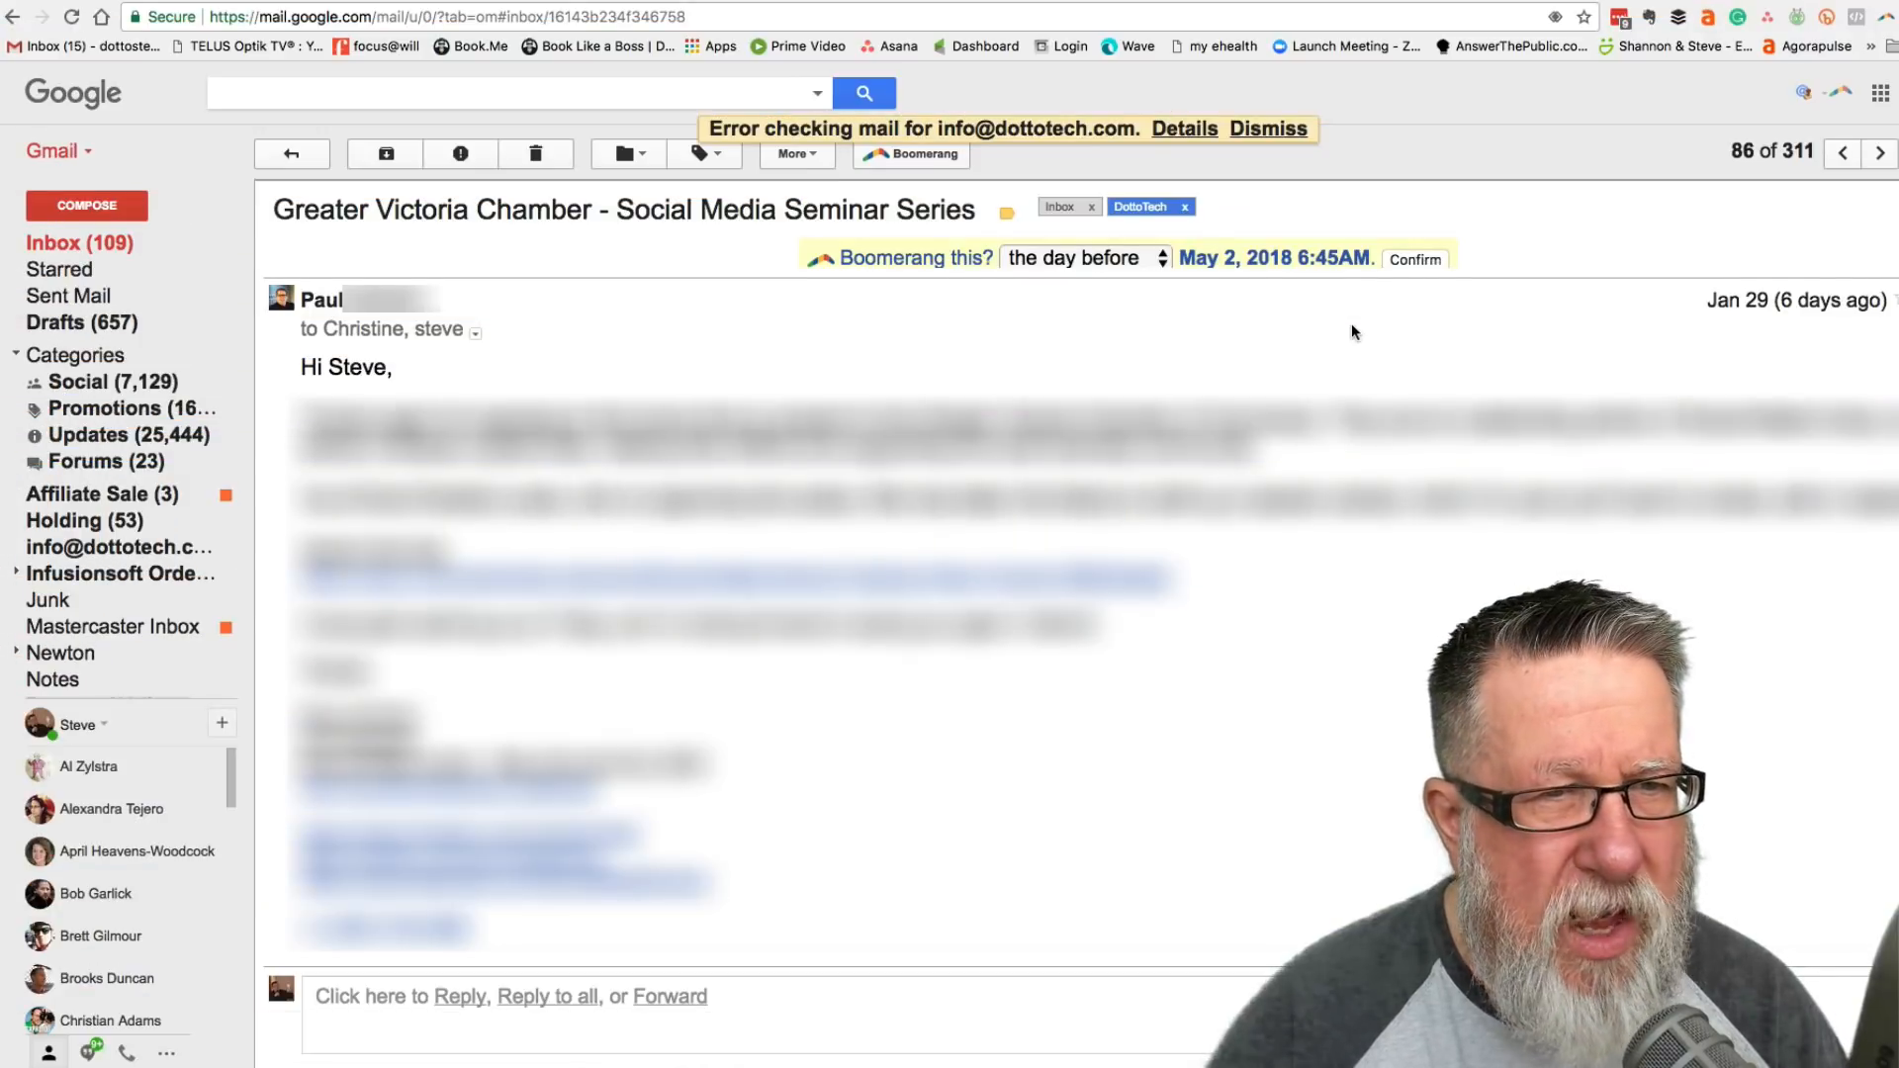
mouse_move(877, 486)
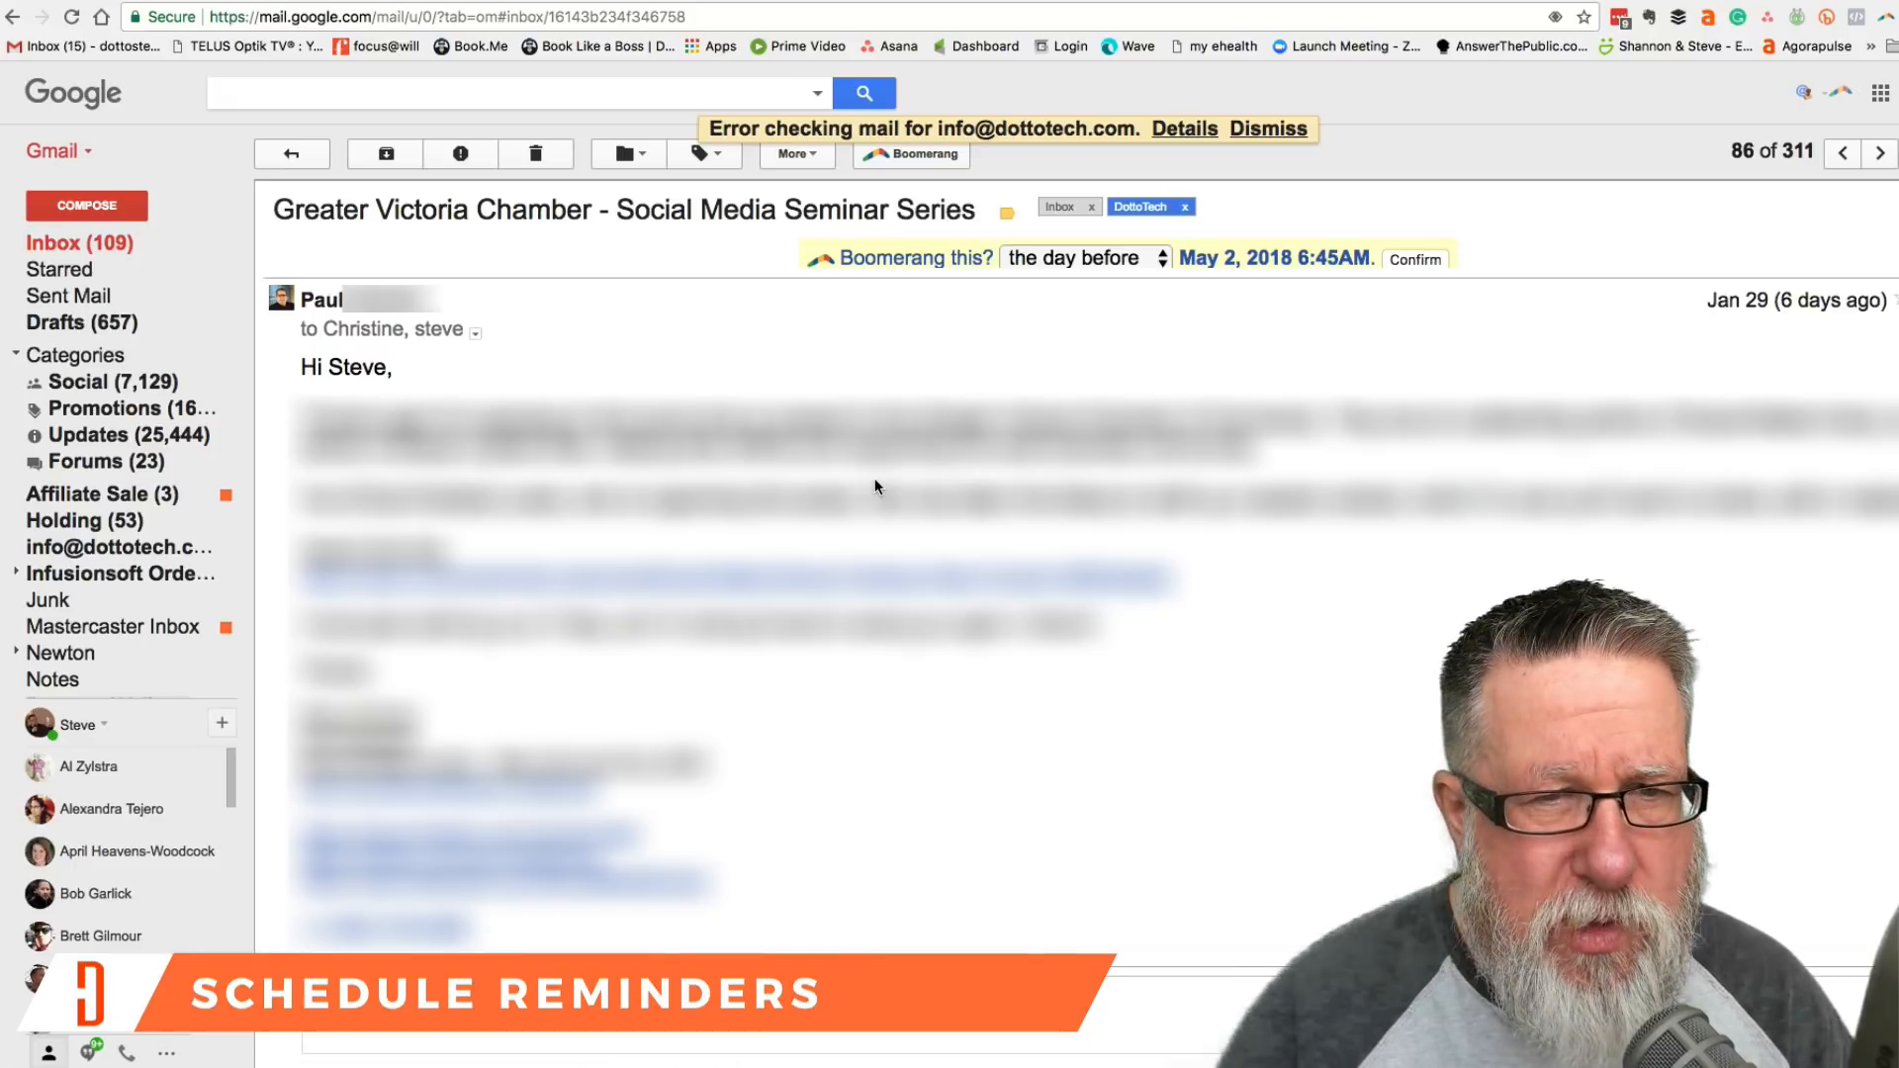
mouse_move(795, 154)
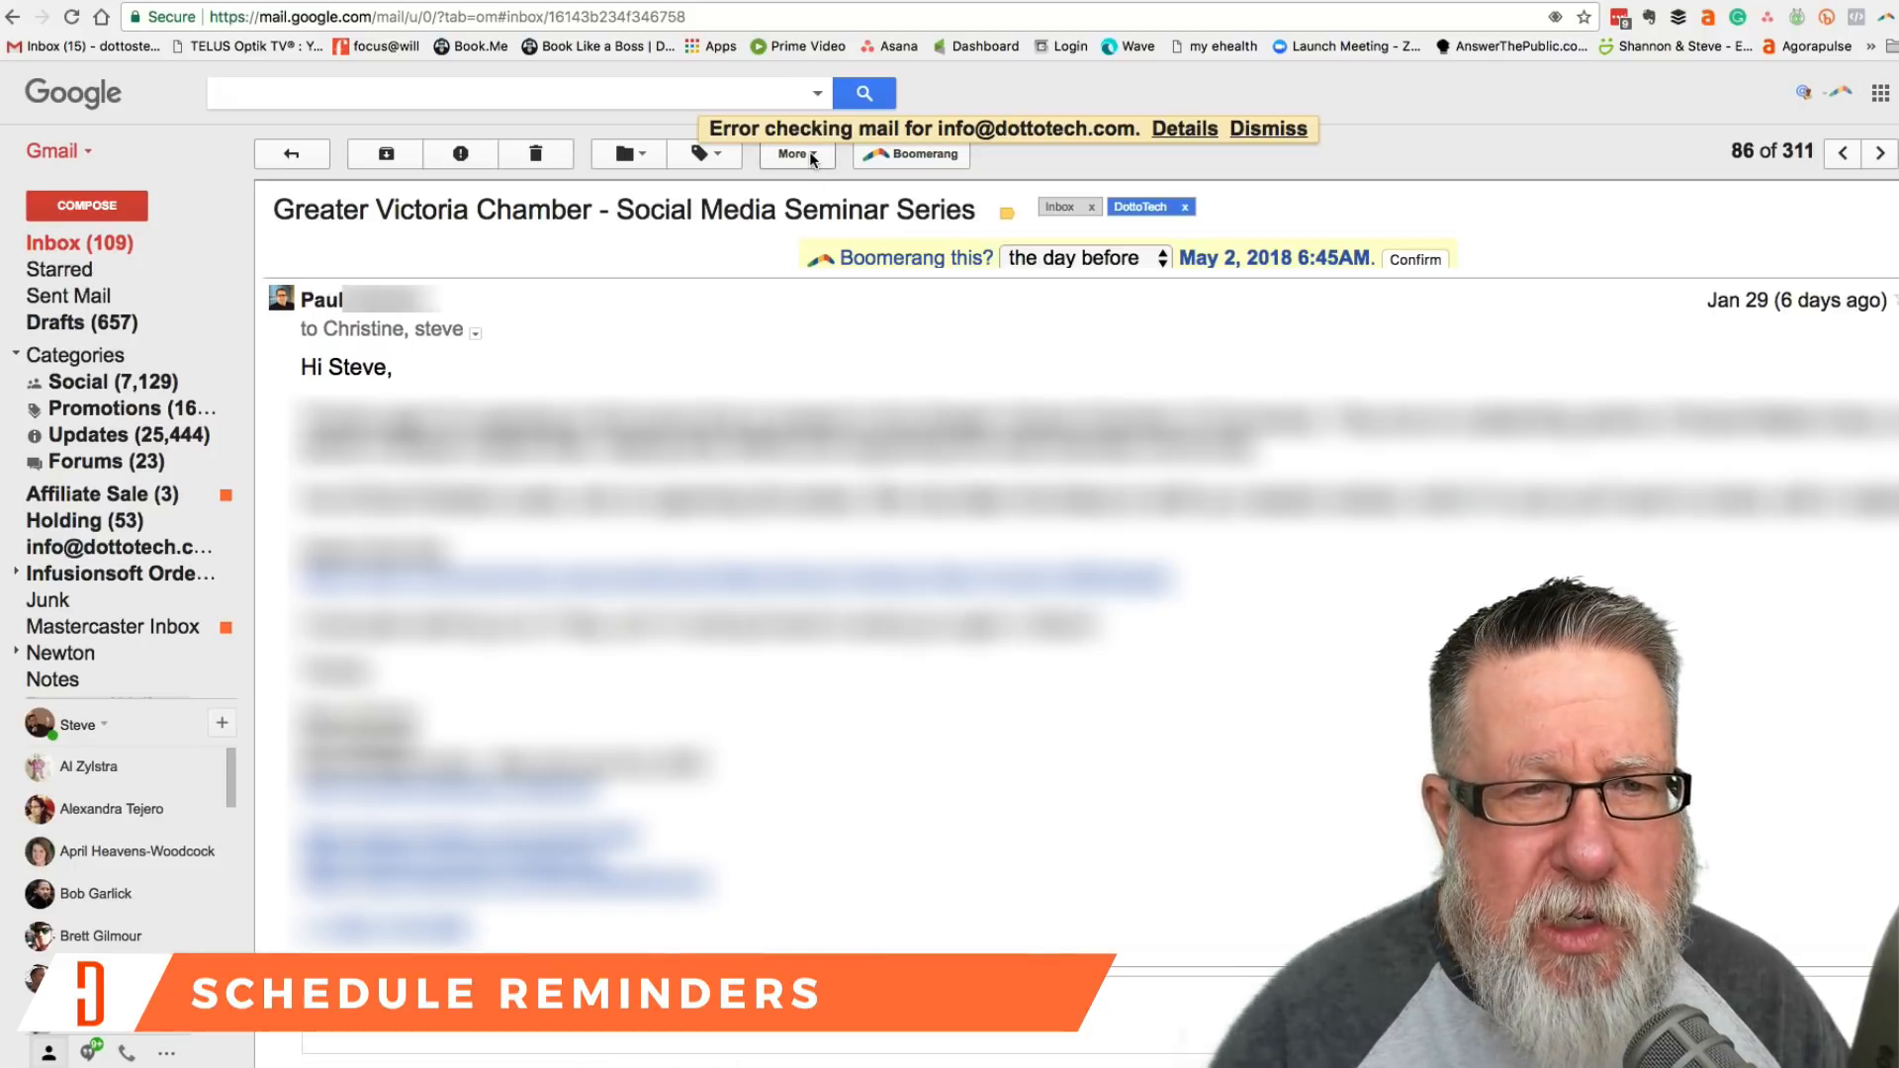
Create a calendar event from the seminar email via the More actions menu
click(791, 154)
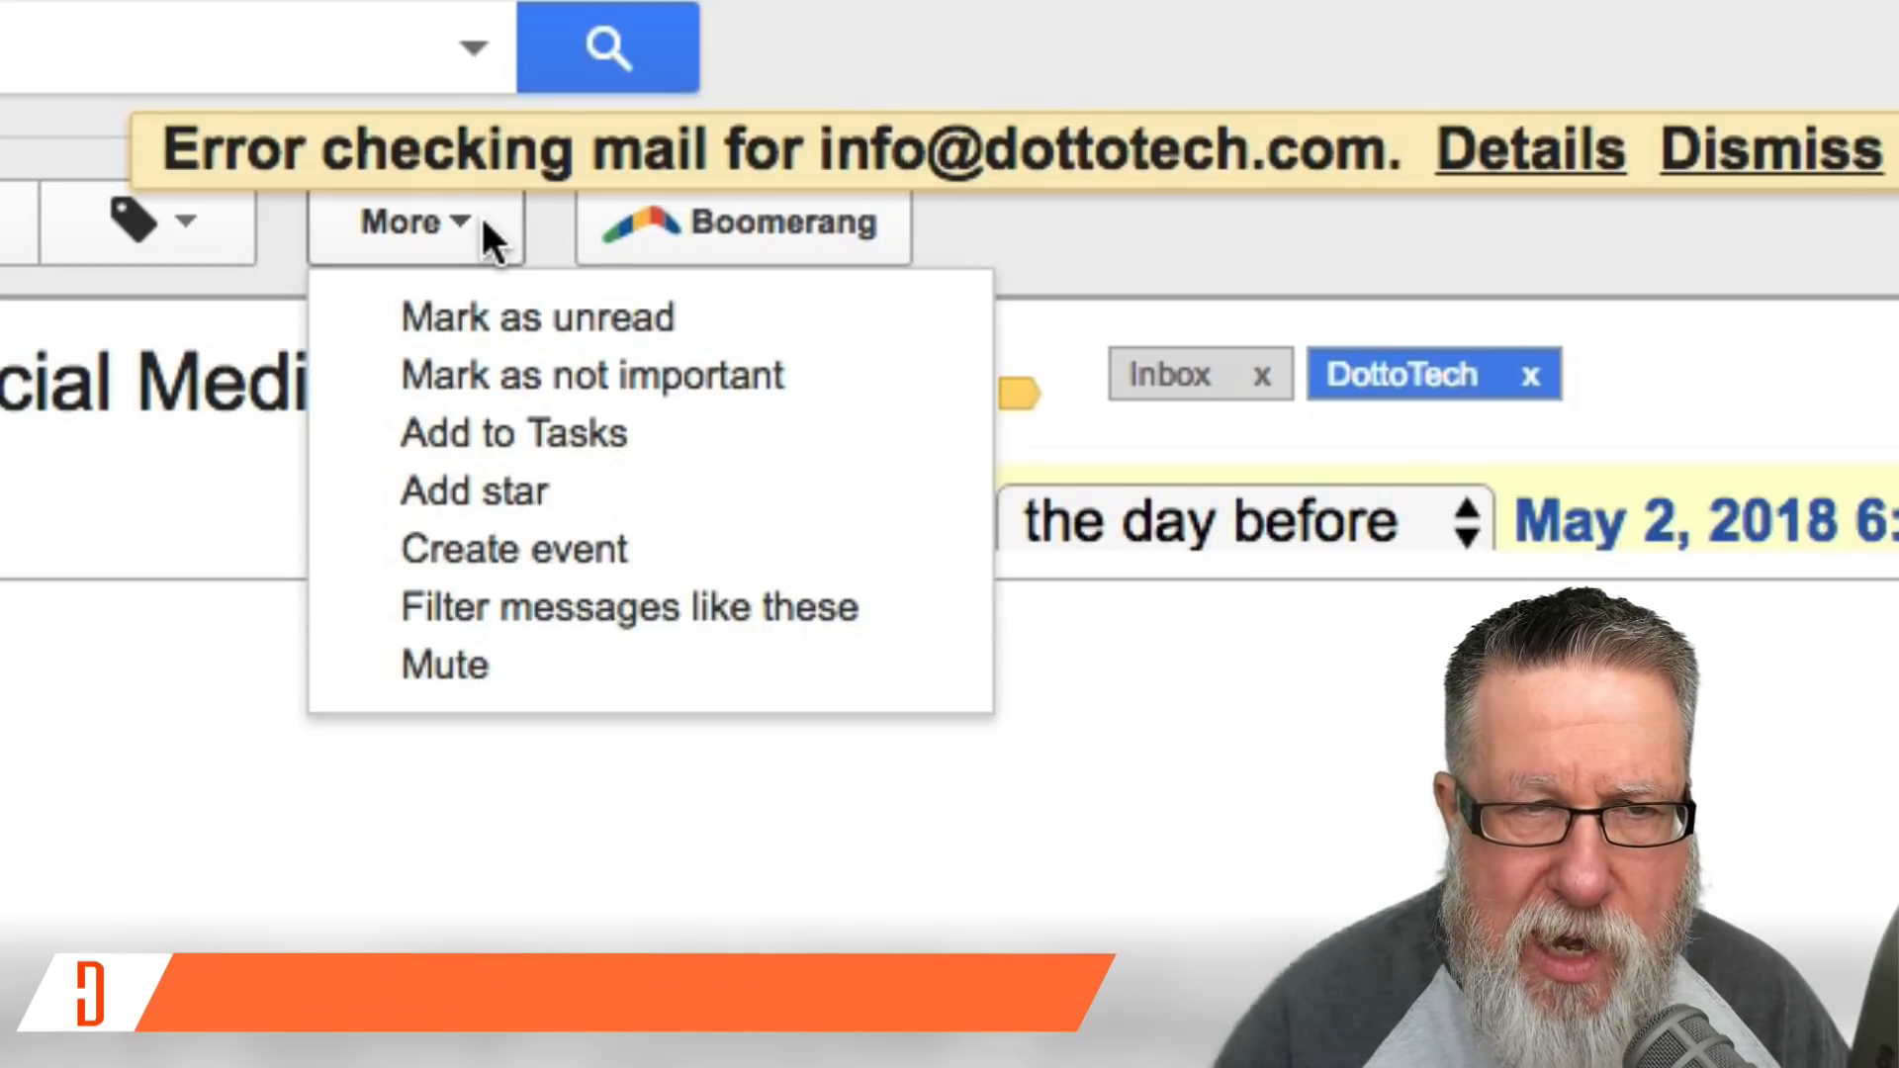
mouse_move(552, 520)
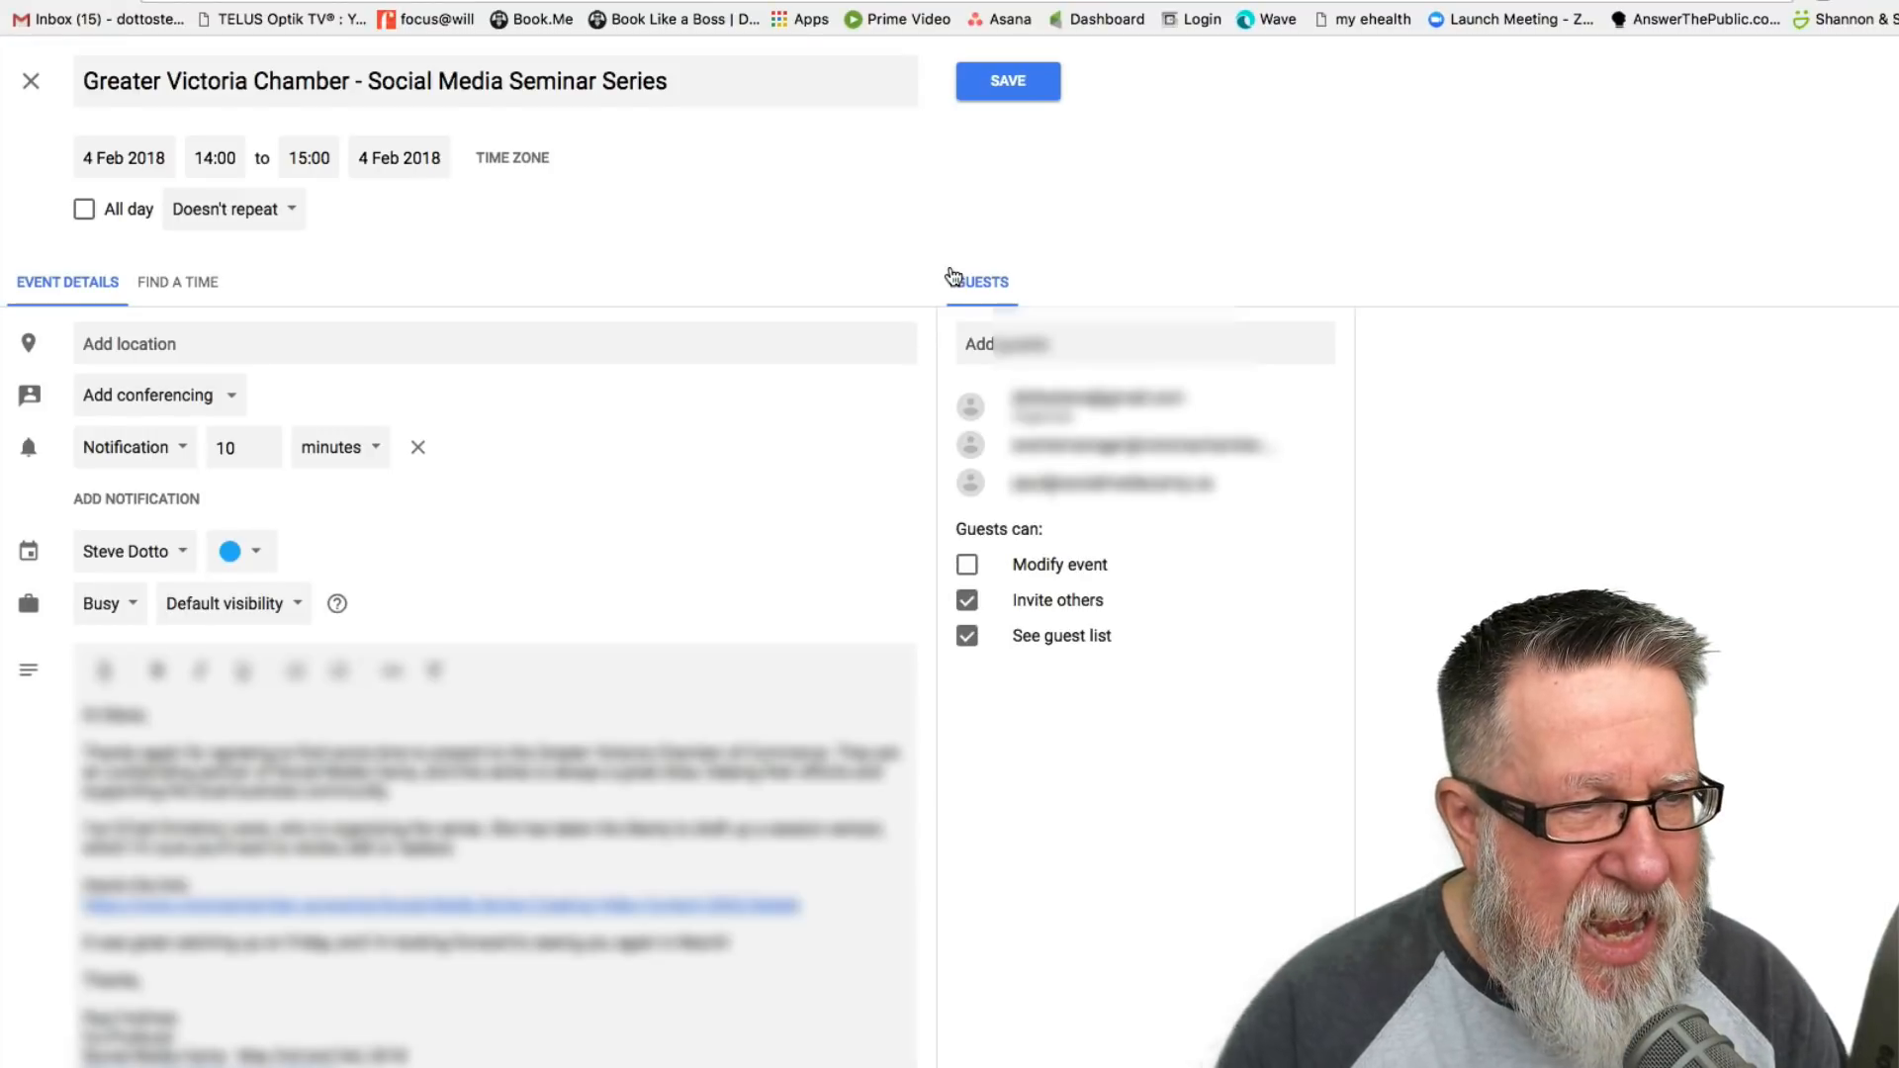
scroll(down, 3)
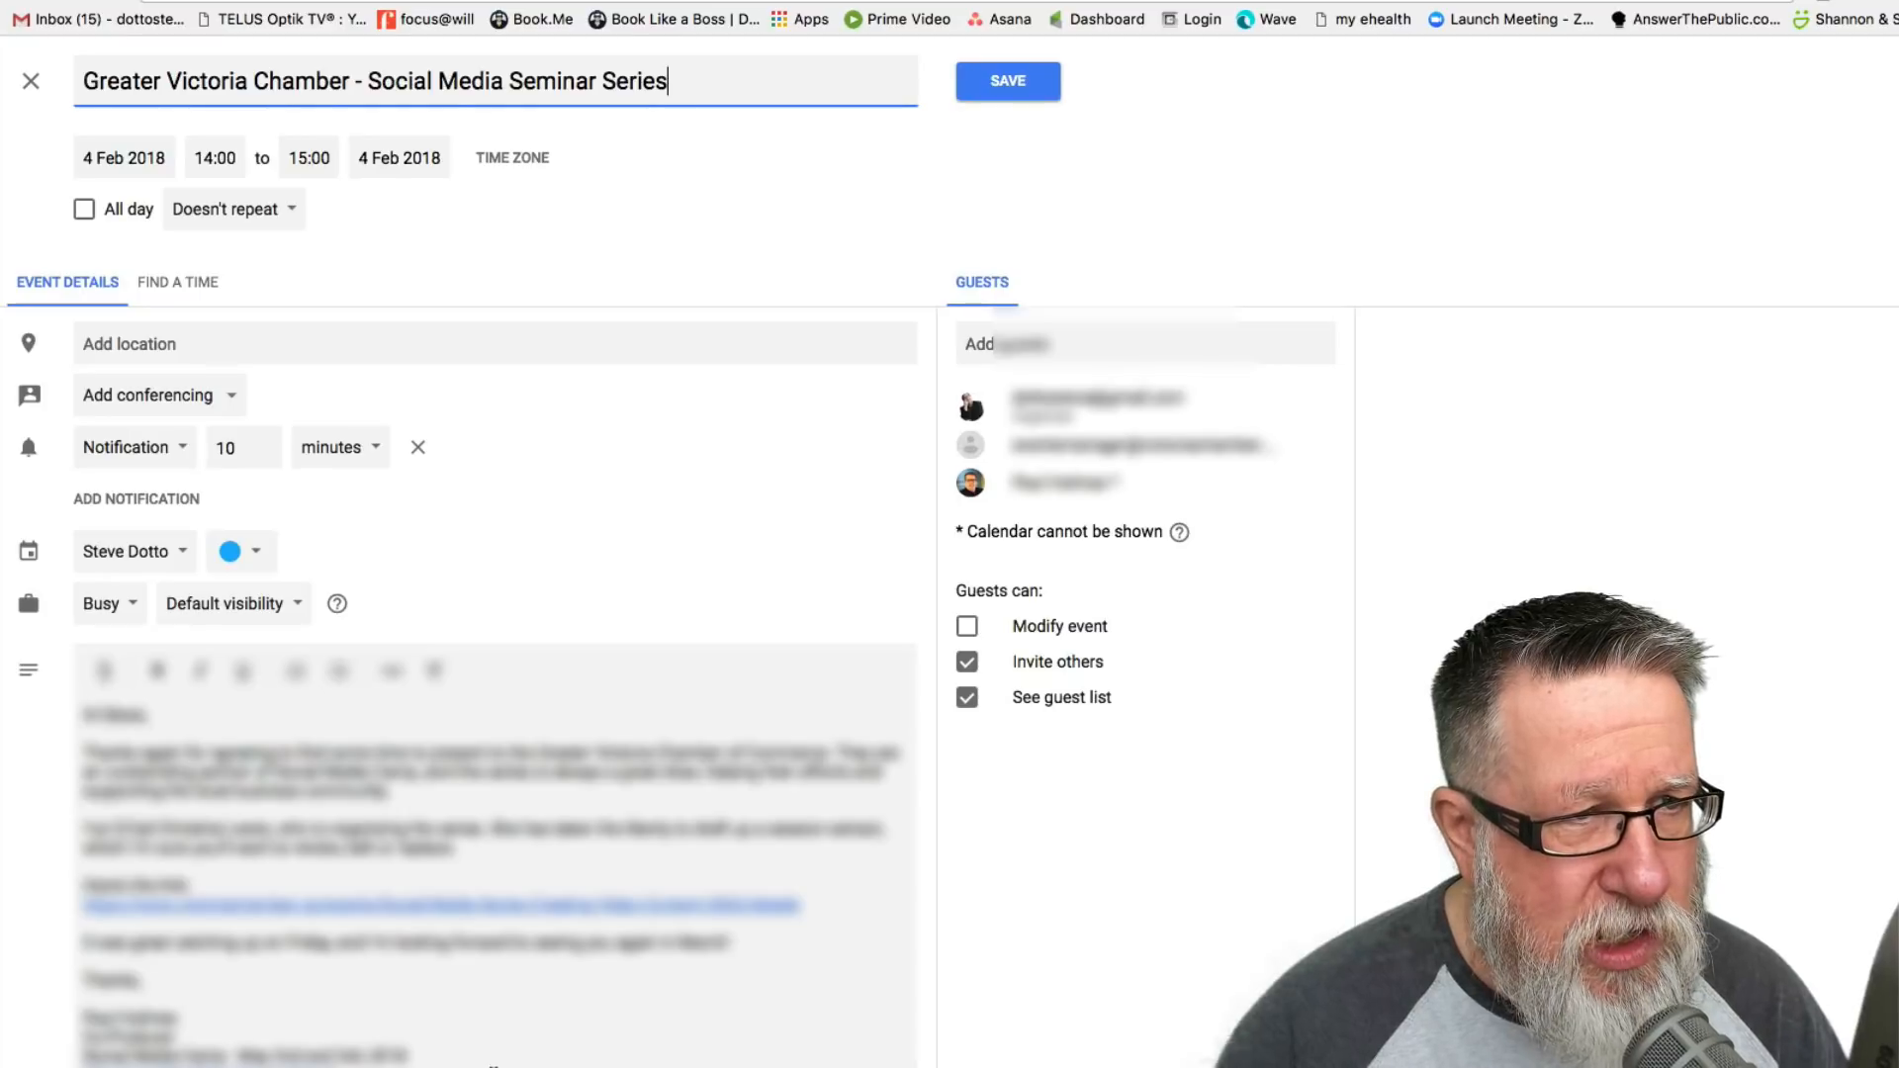
Move the seminar event to 5 February, starting 11:00 and ending 11:30
click(123, 159)
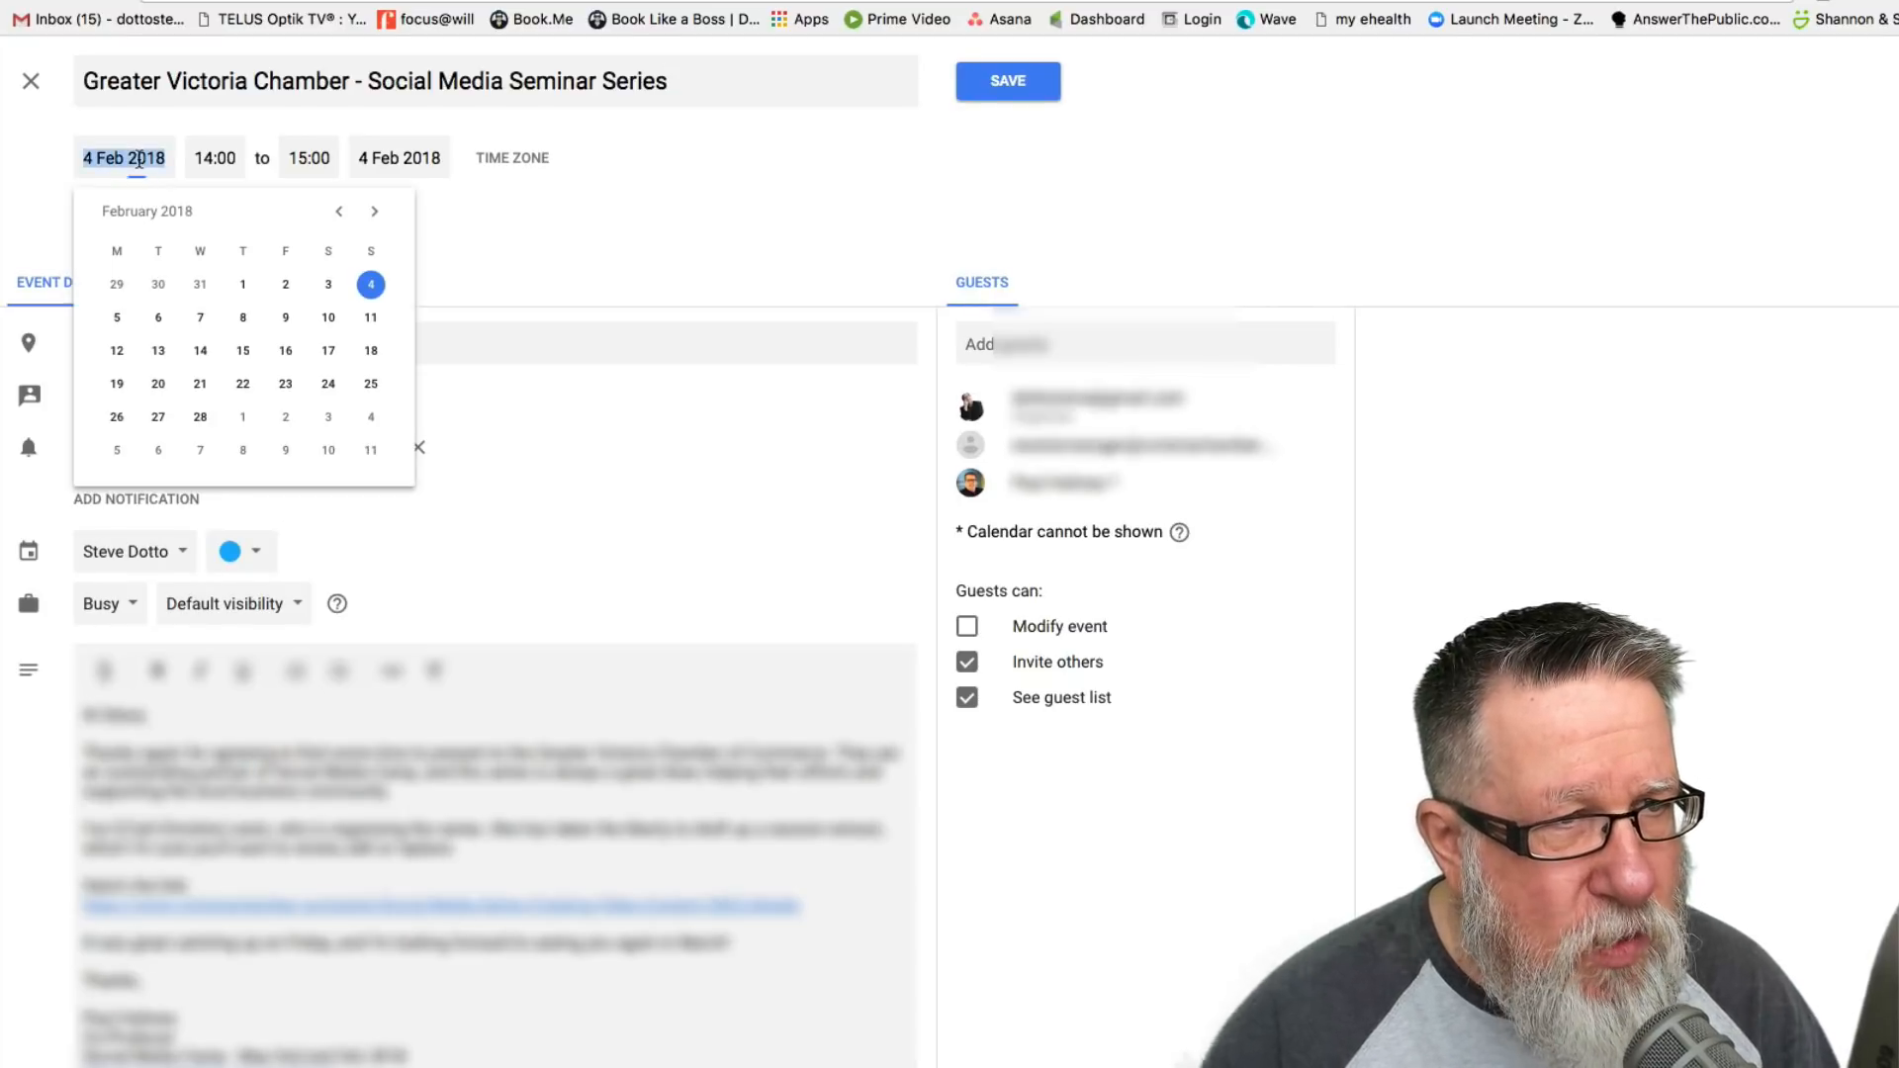
mouse_move(117, 317)
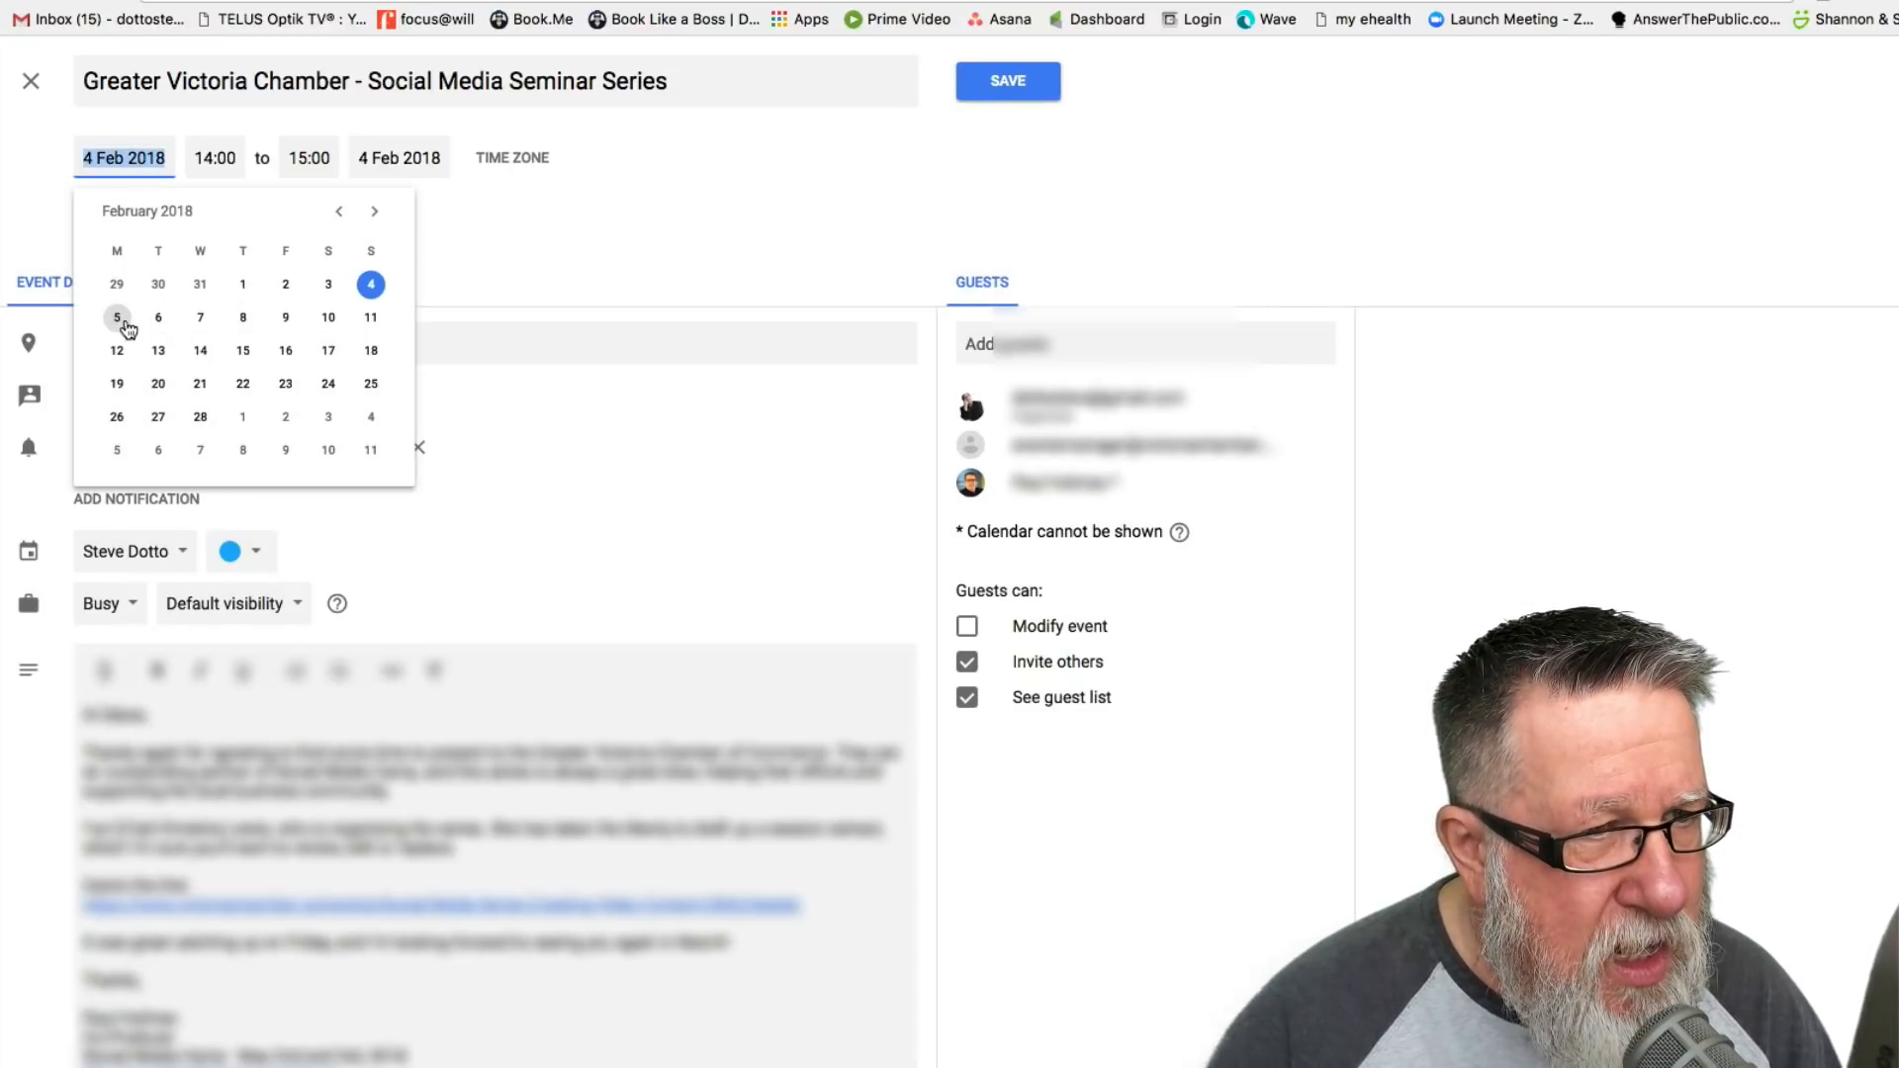
click(117, 316)
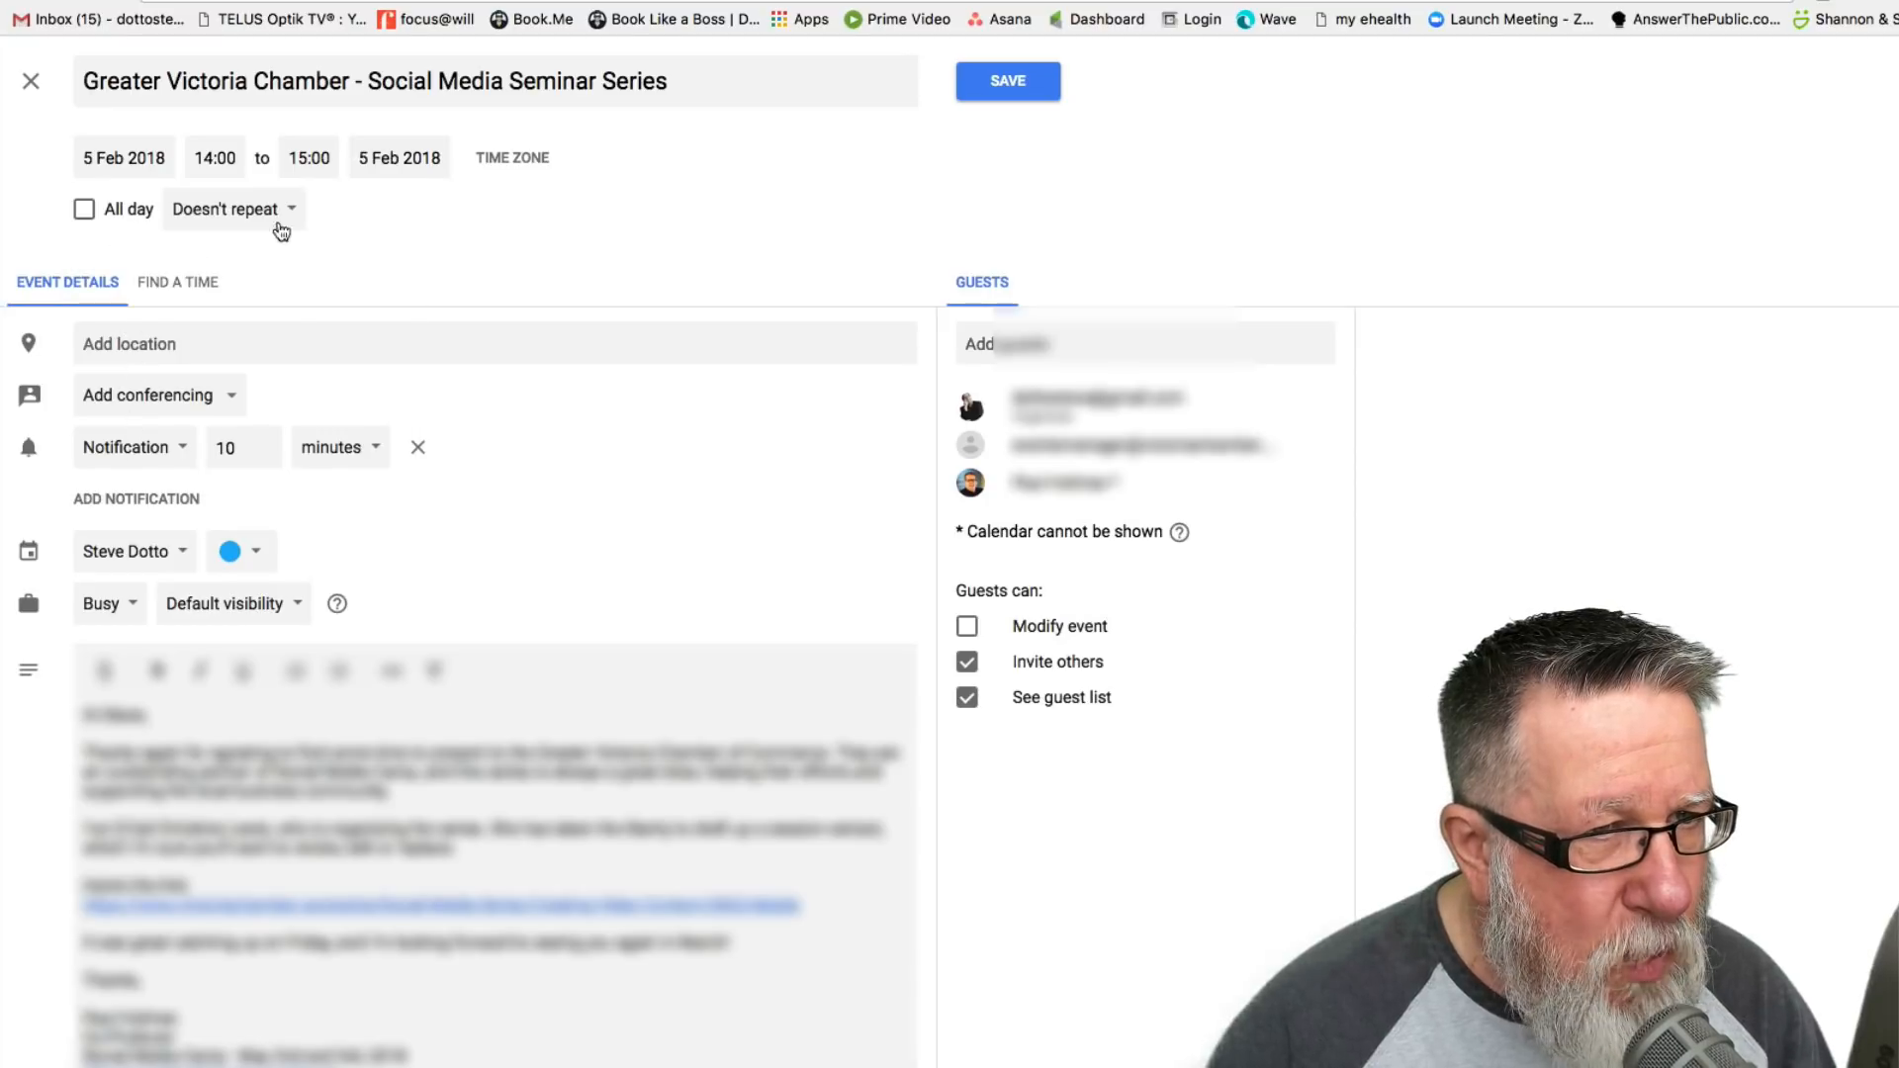
click(214, 159)
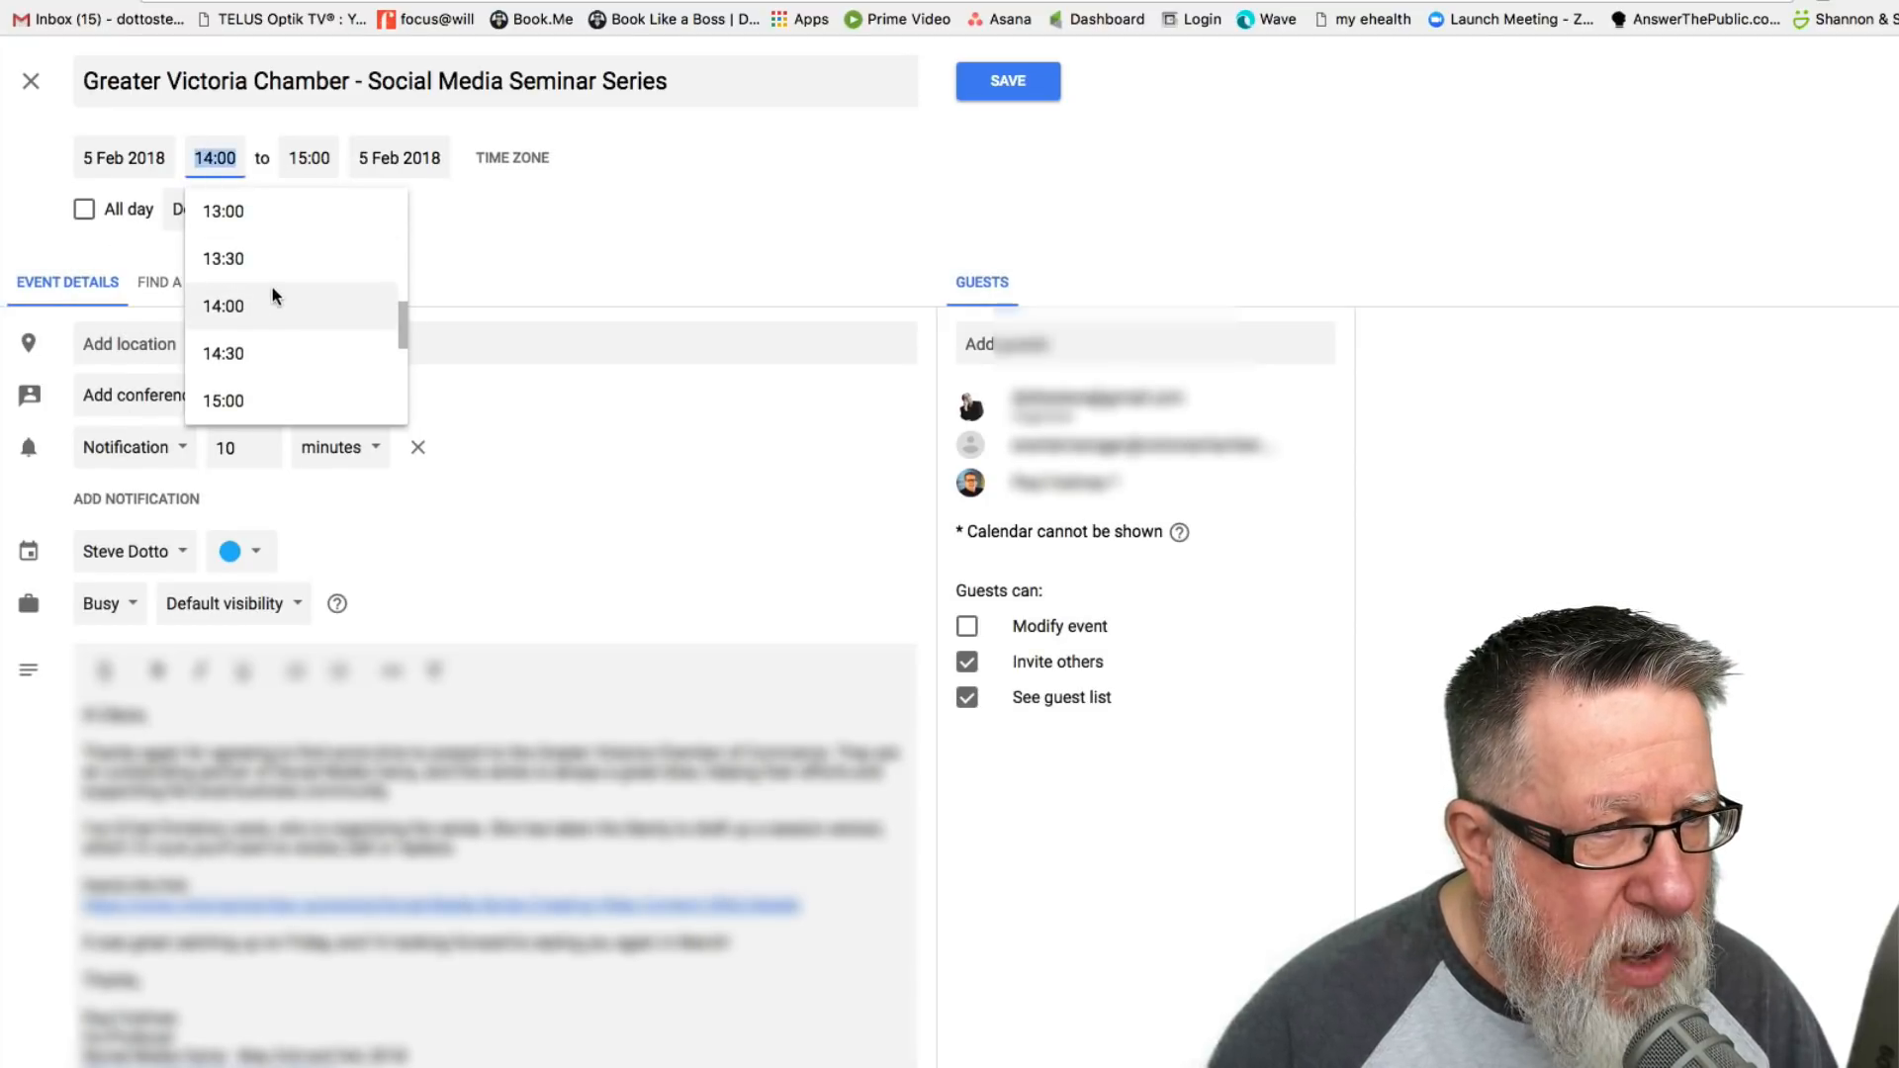
scroll(up, 3)
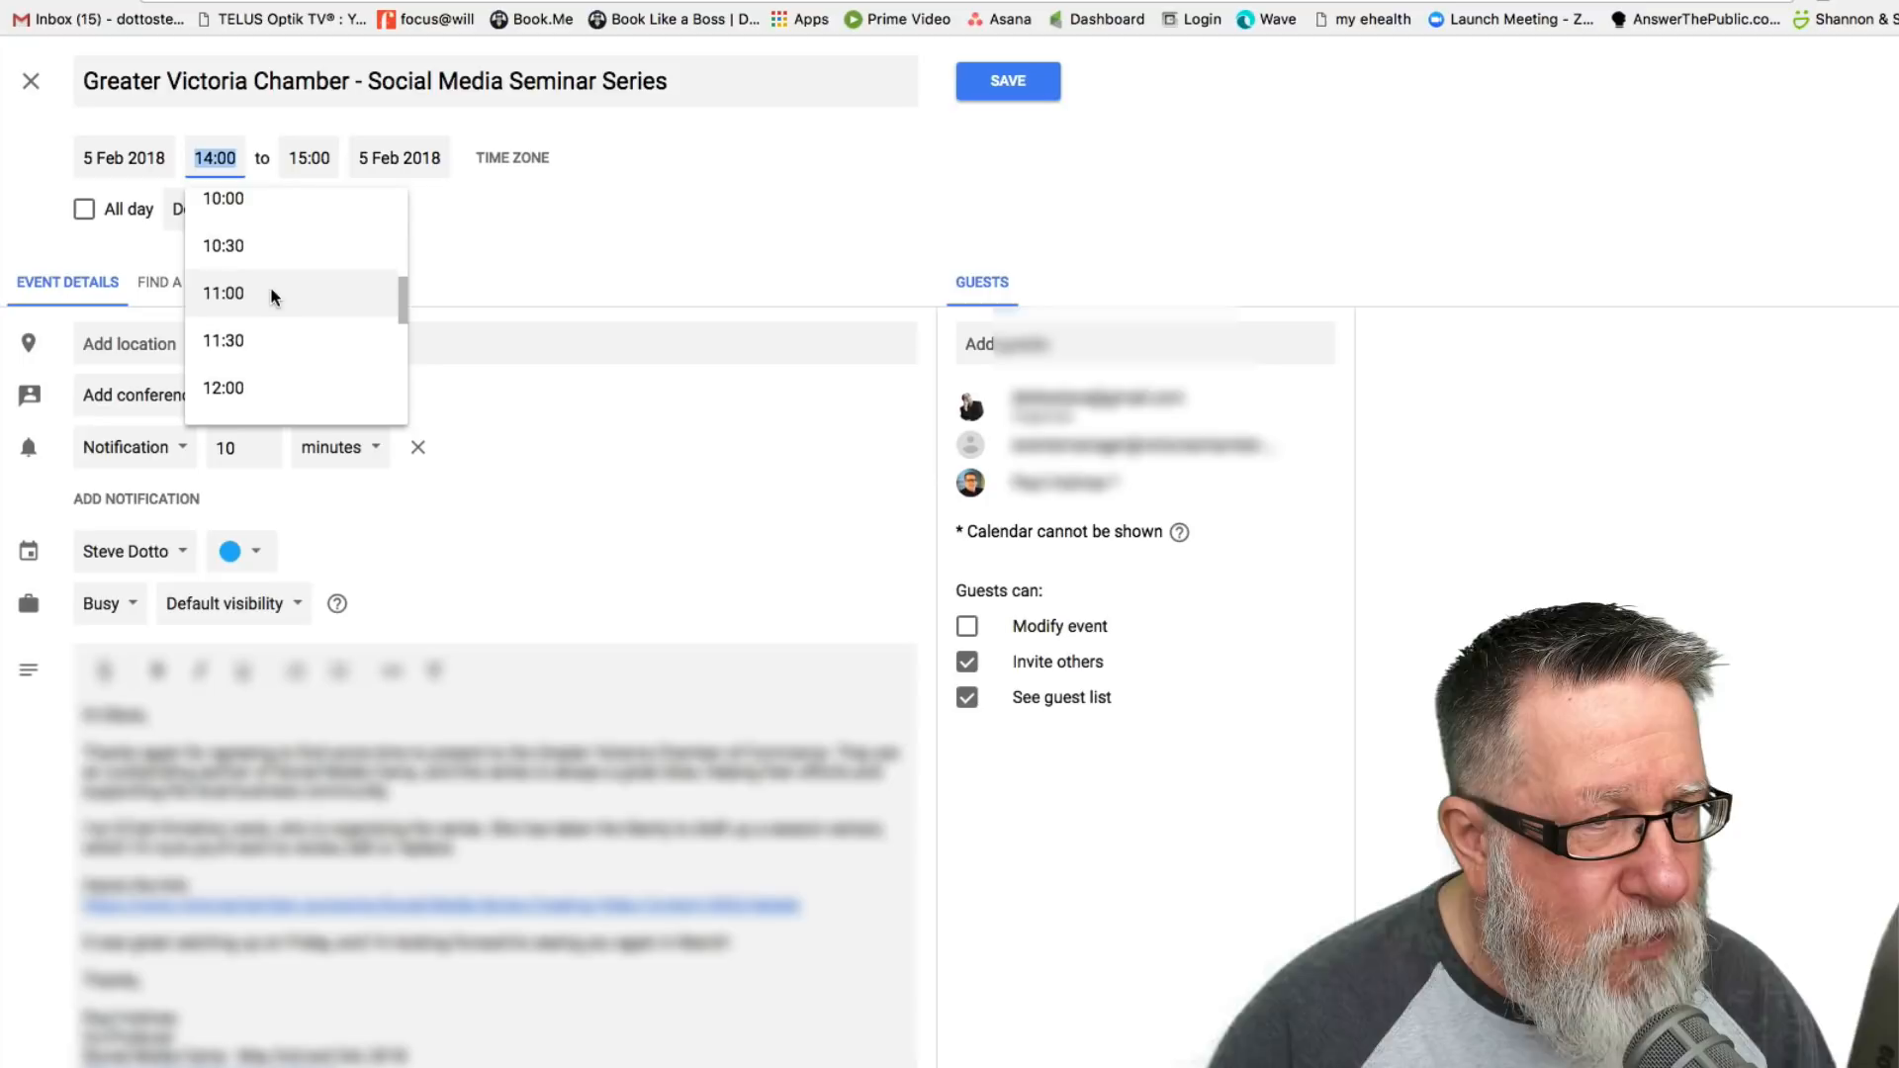
click(223, 293)
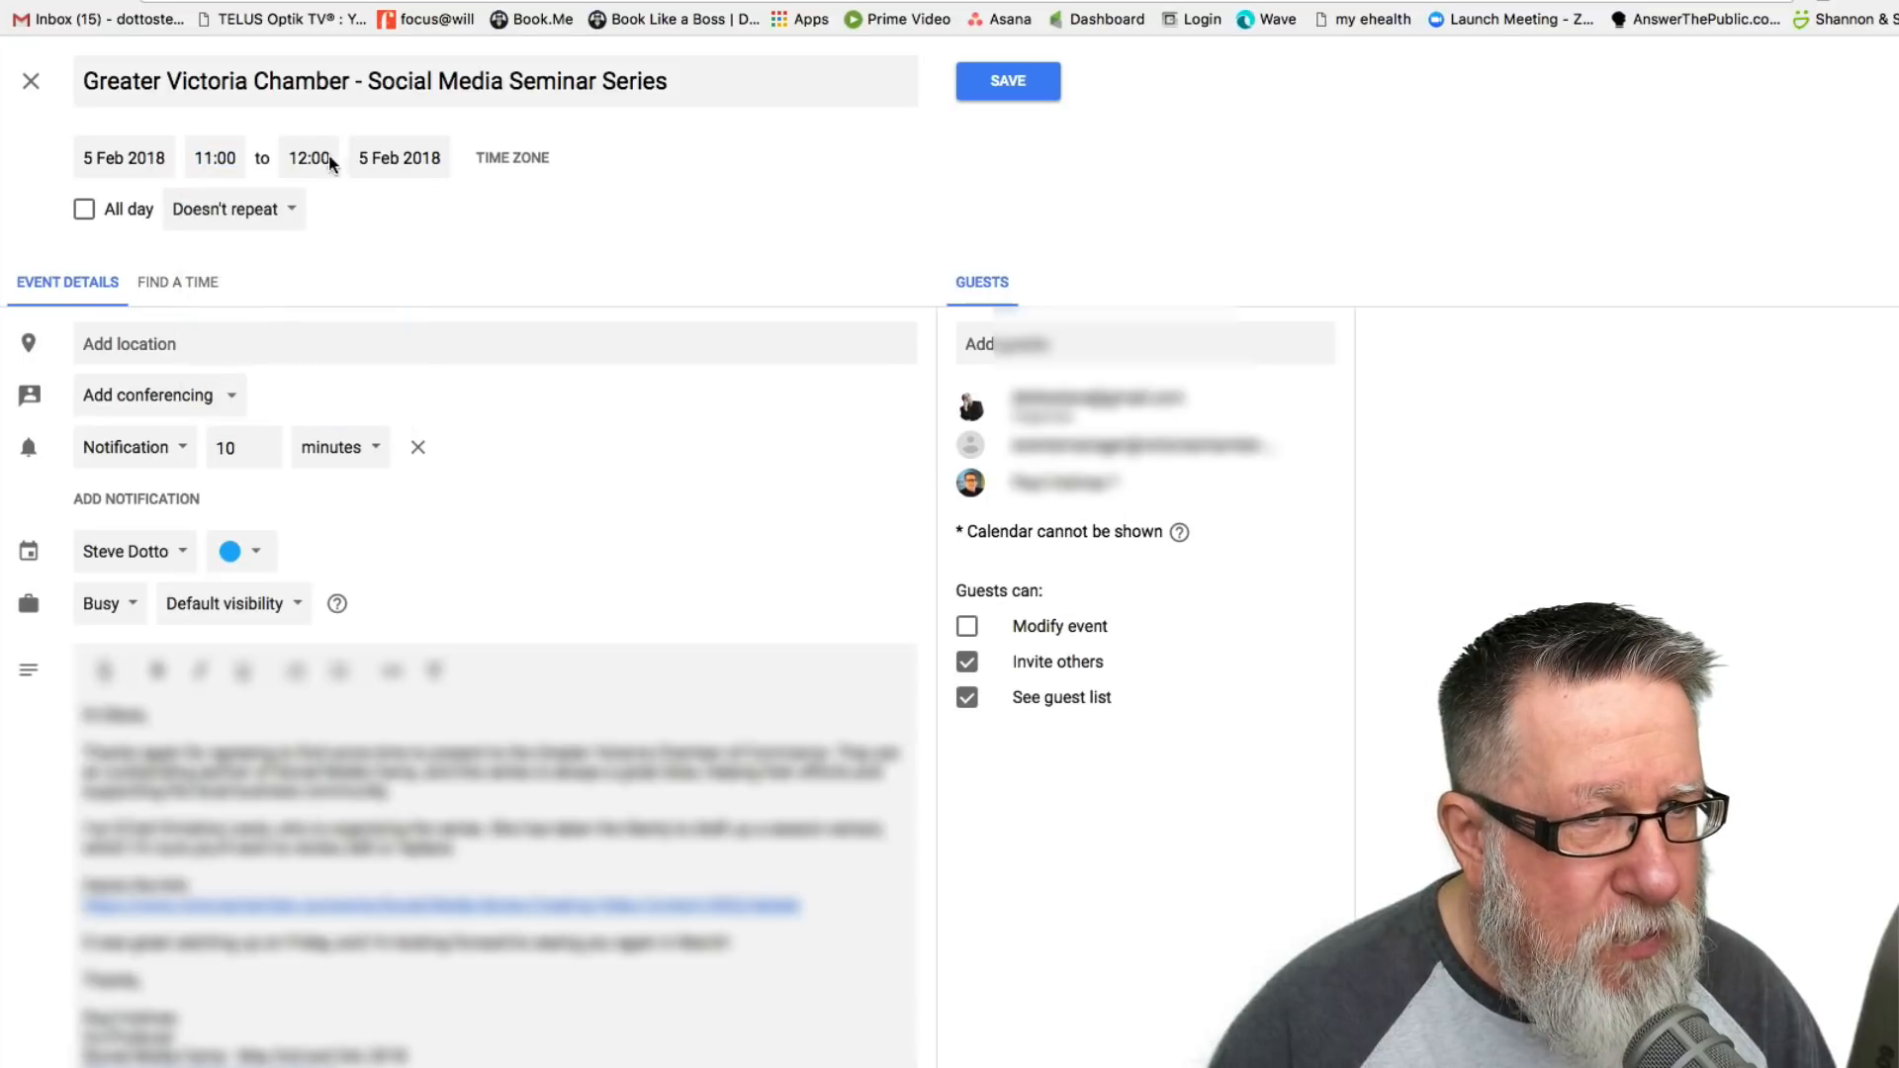
click(308, 158)
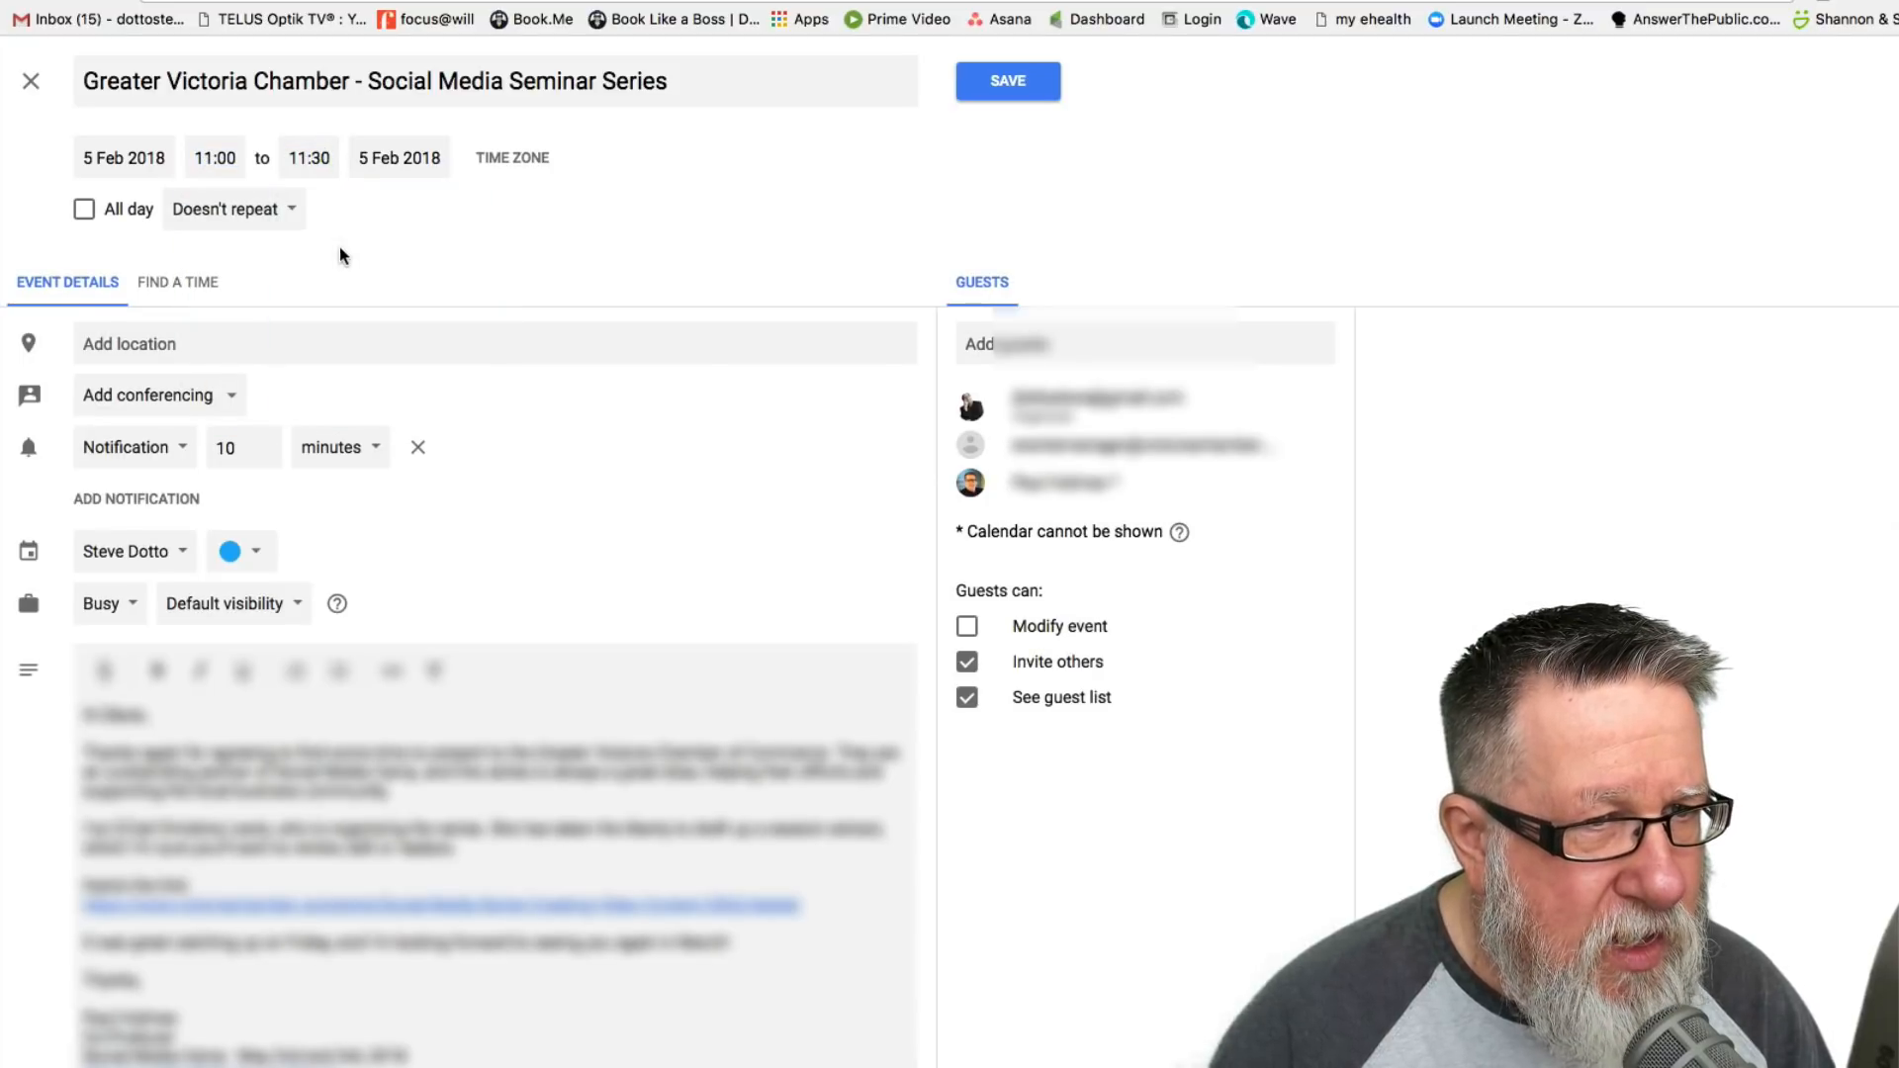
mouse_move(536, 303)
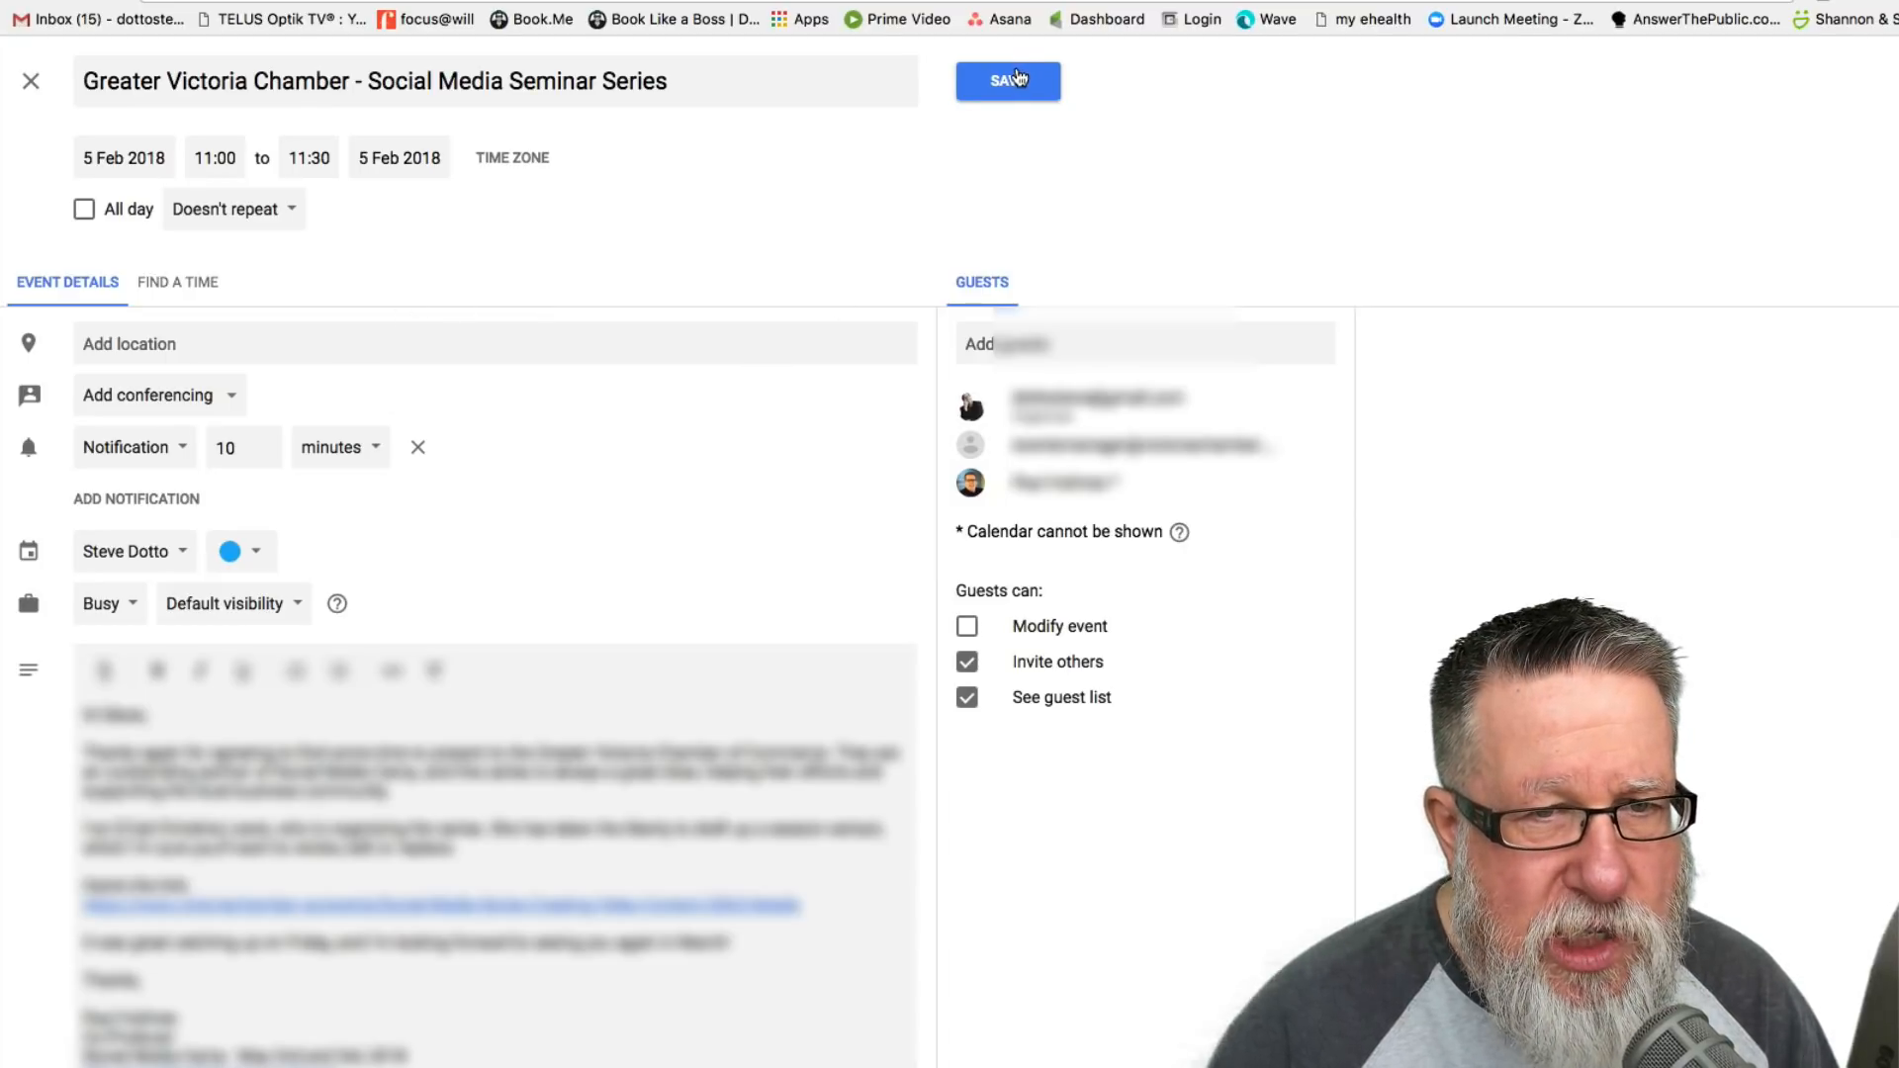
Save the event and choose Do Not Send for guest invitations
click(1006, 79)
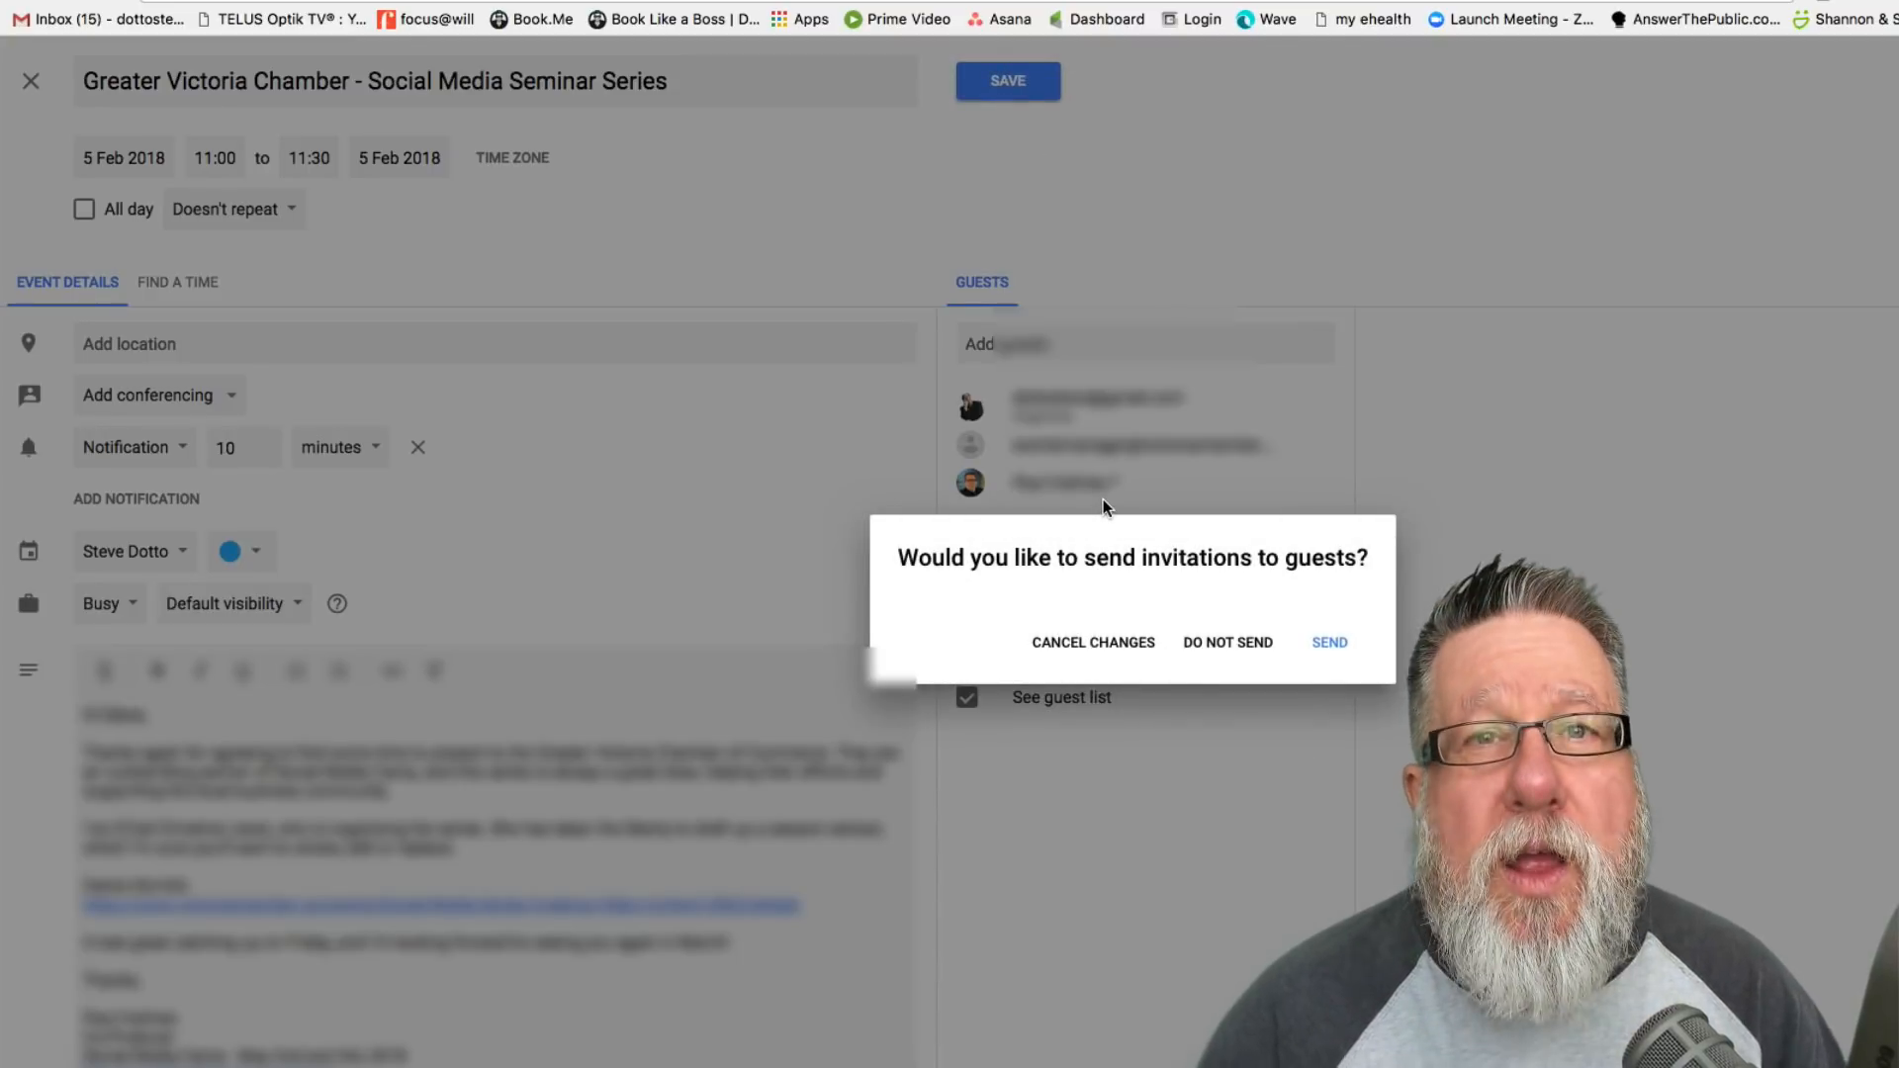
mouse_move(595, 267)
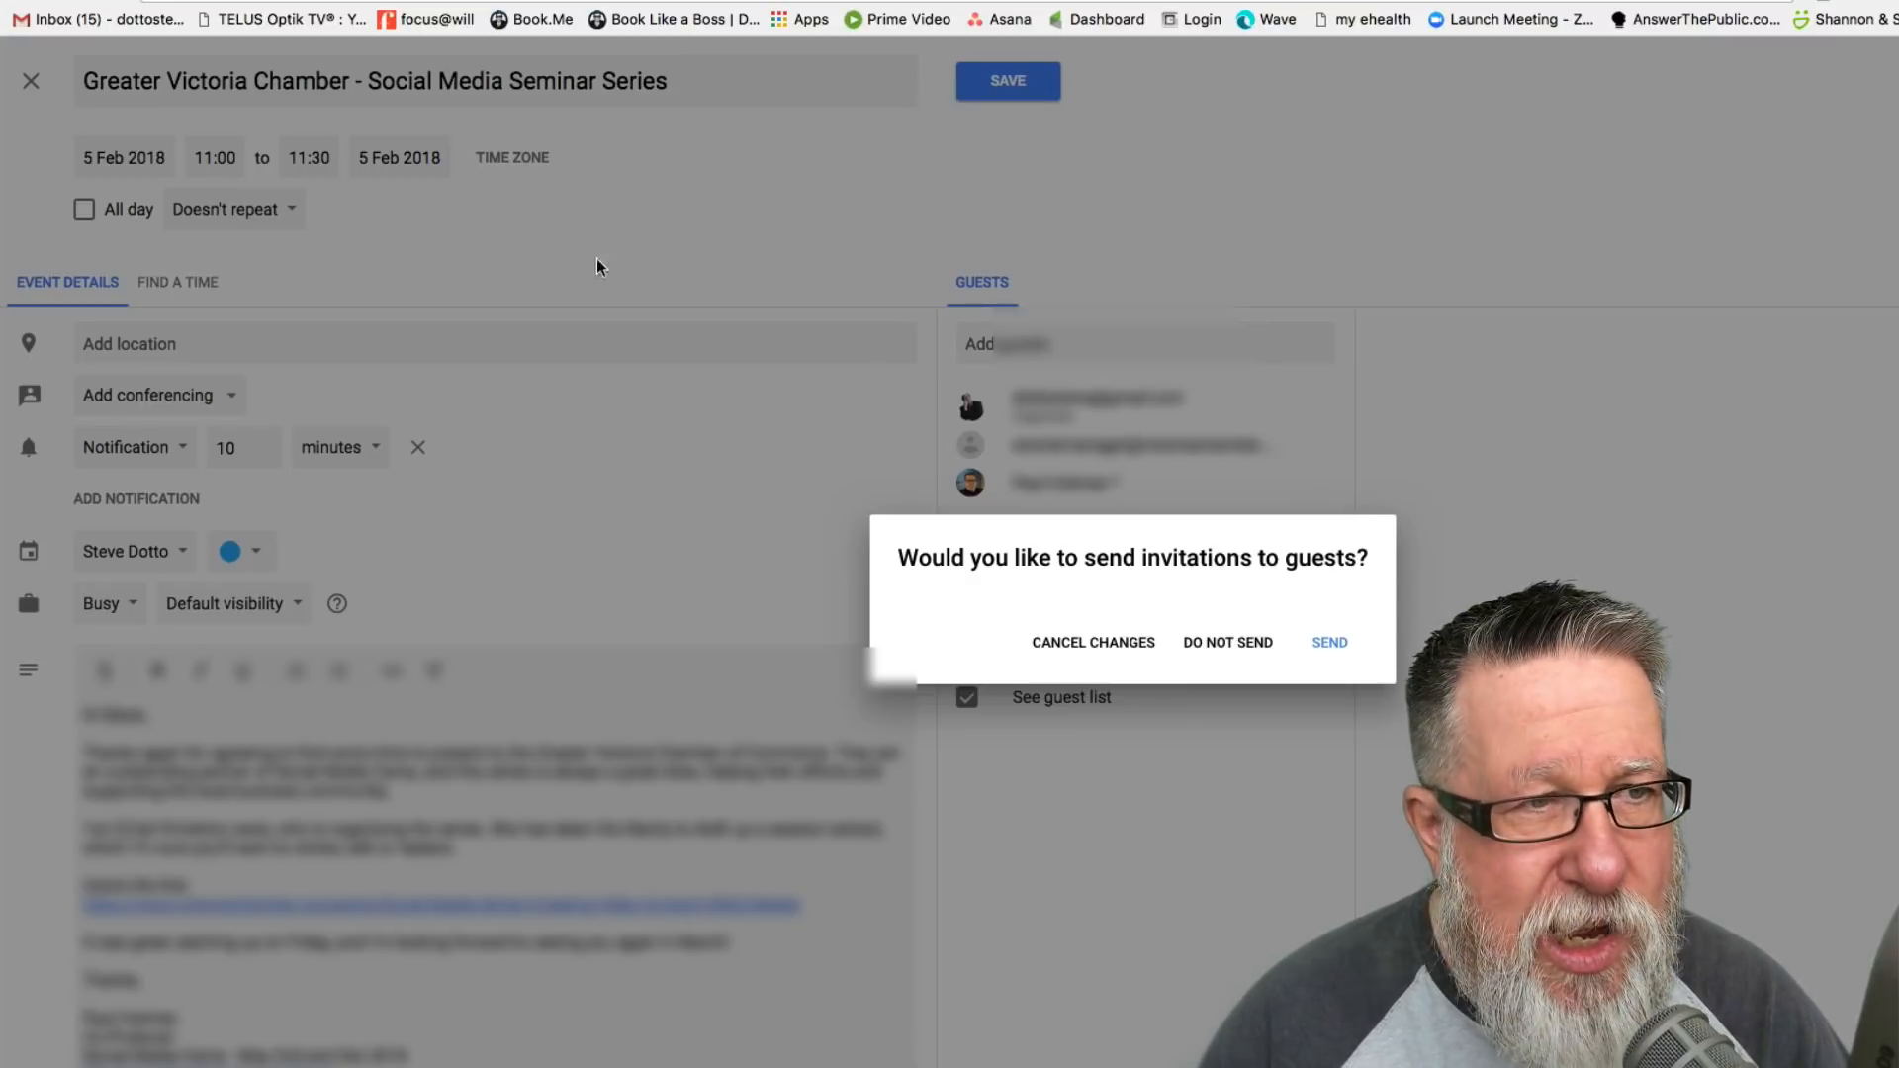
mouse_move(738, 585)
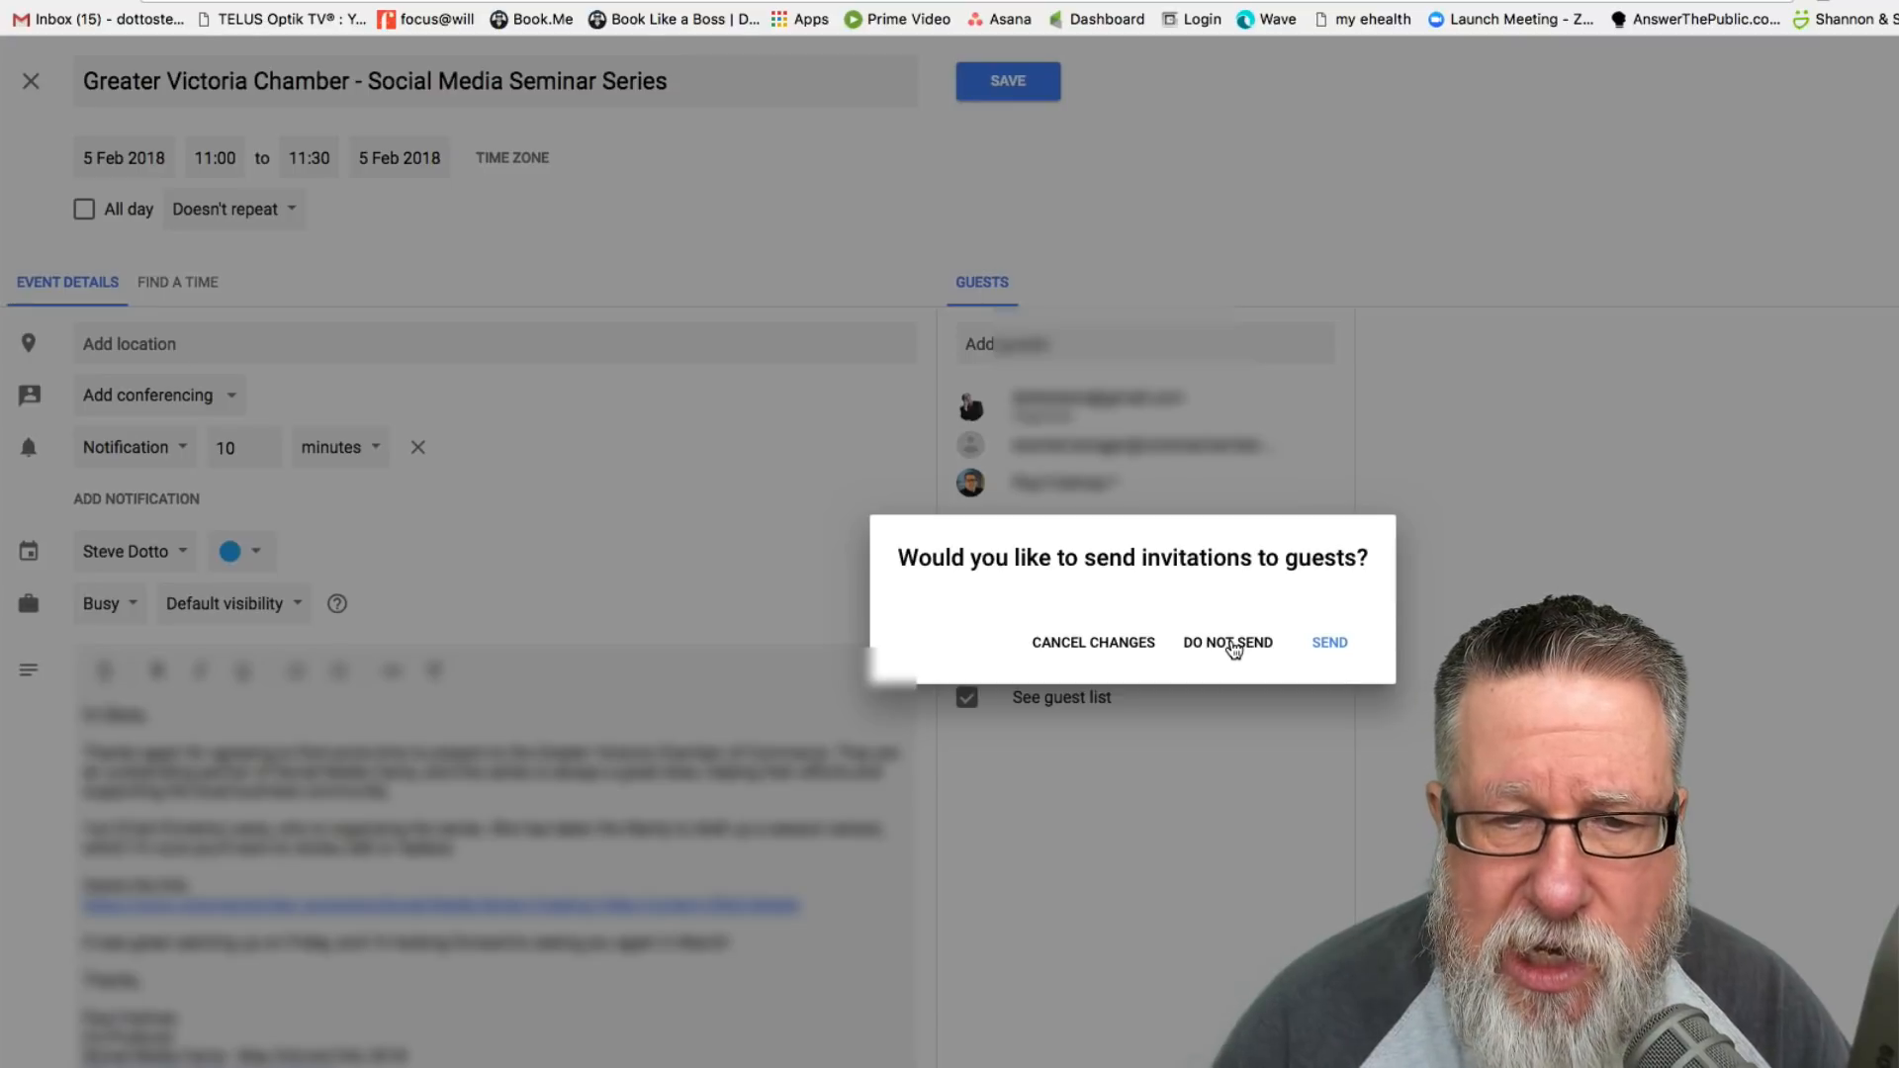
click(1226, 640)
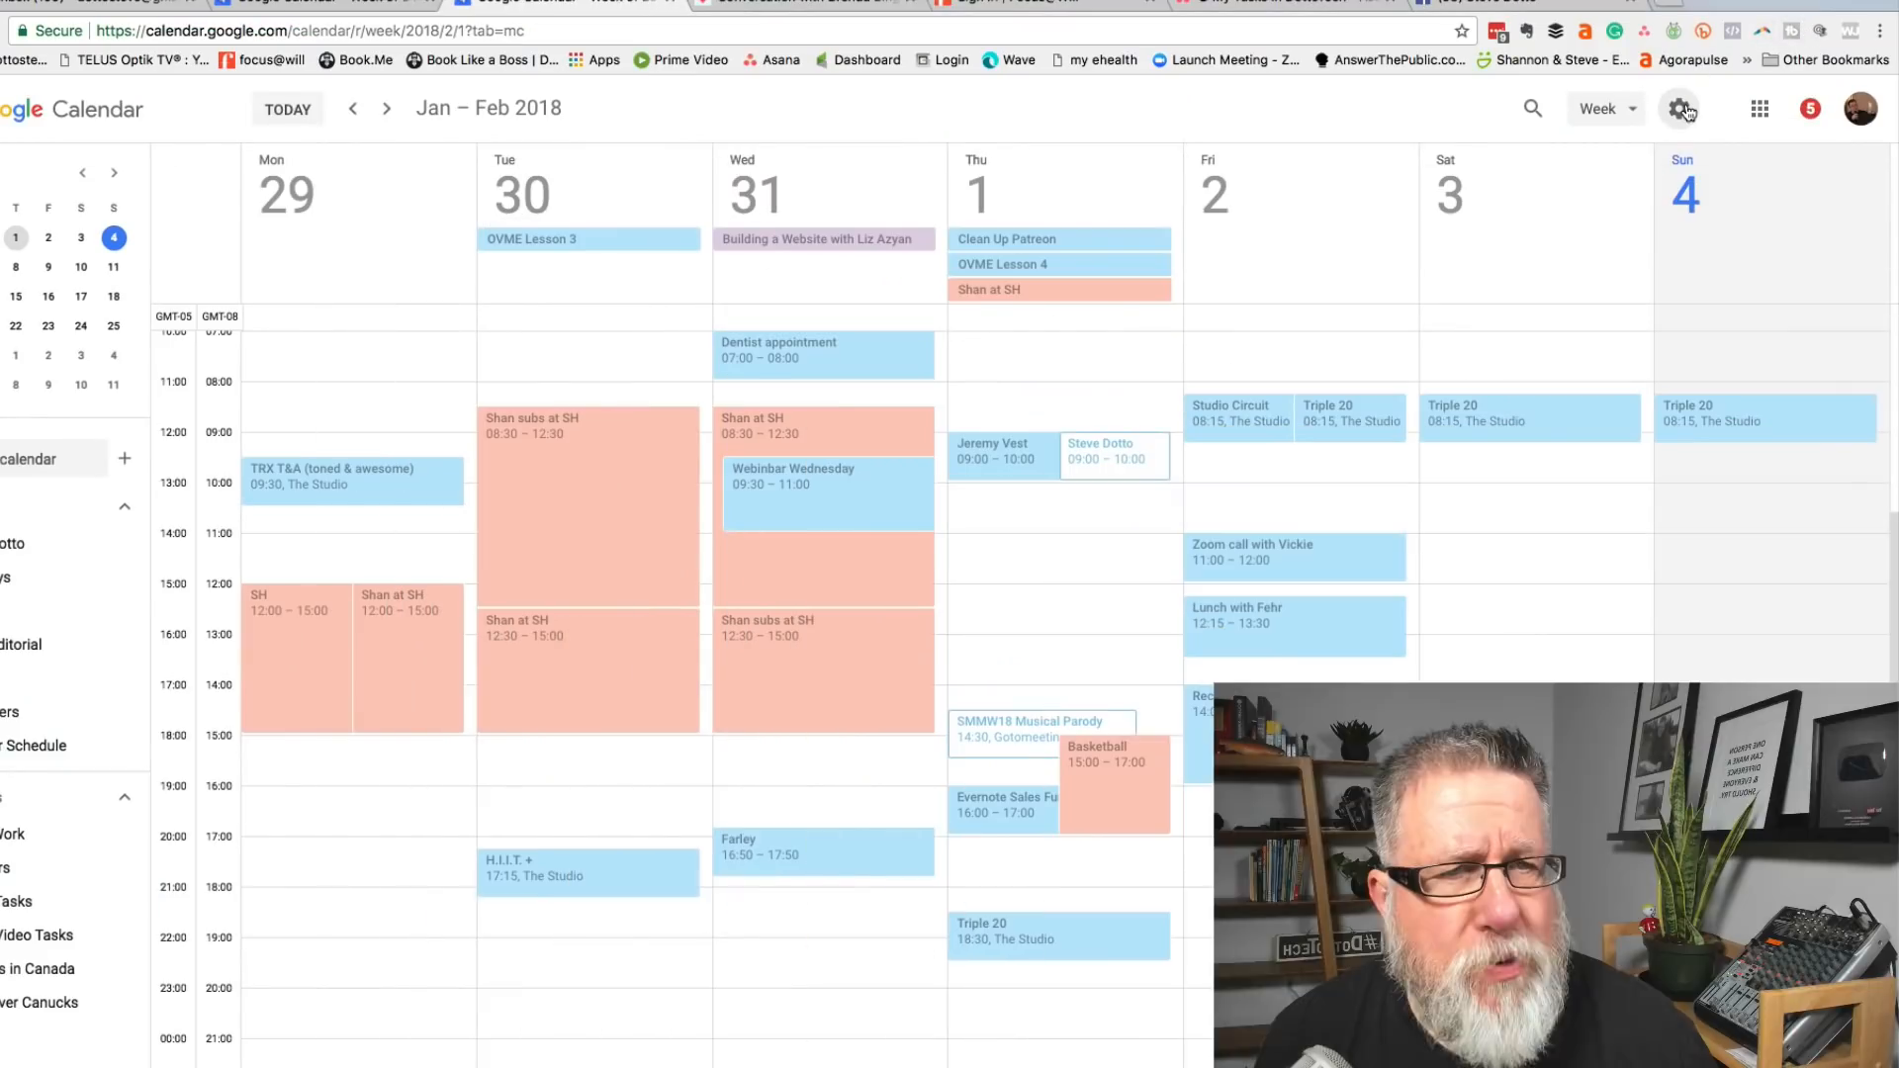
From the gear menu's Settings, expand Add calendar and browse calendars of interest
click(1681, 109)
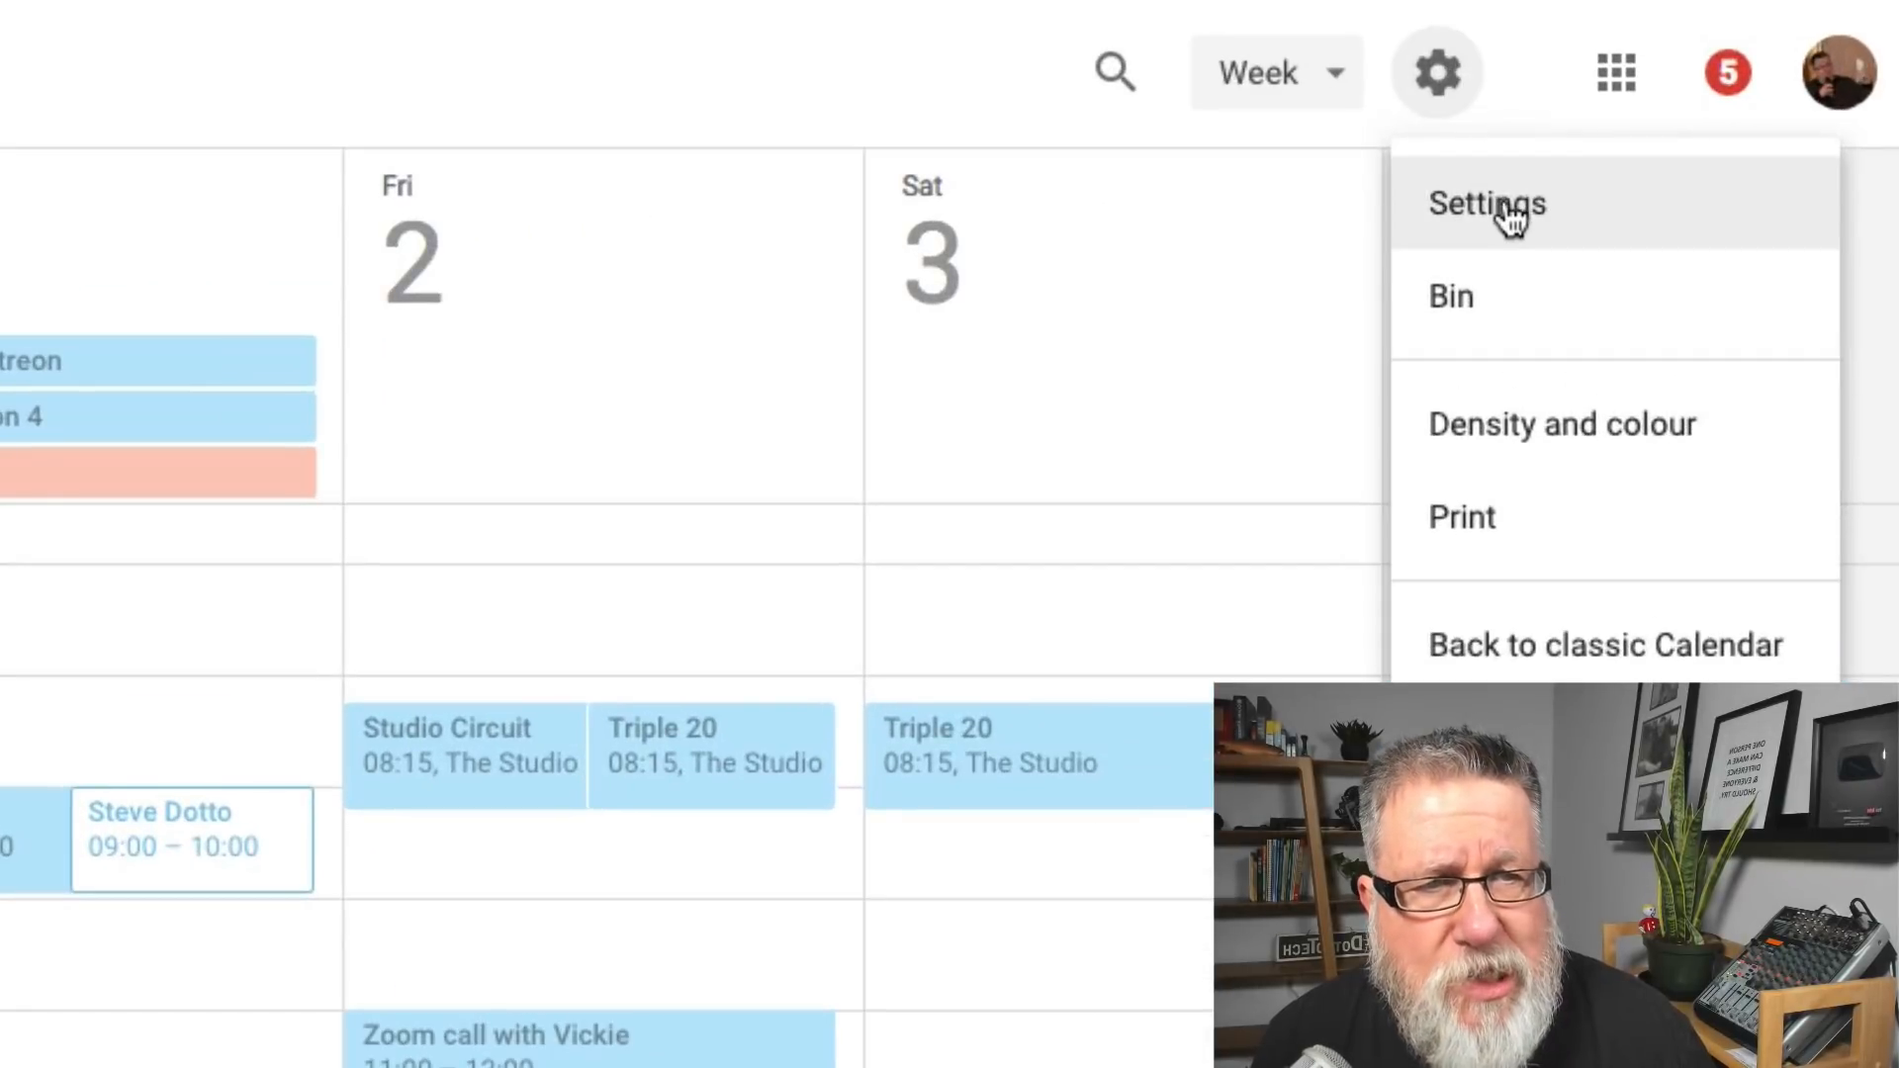
click(1485, 204)
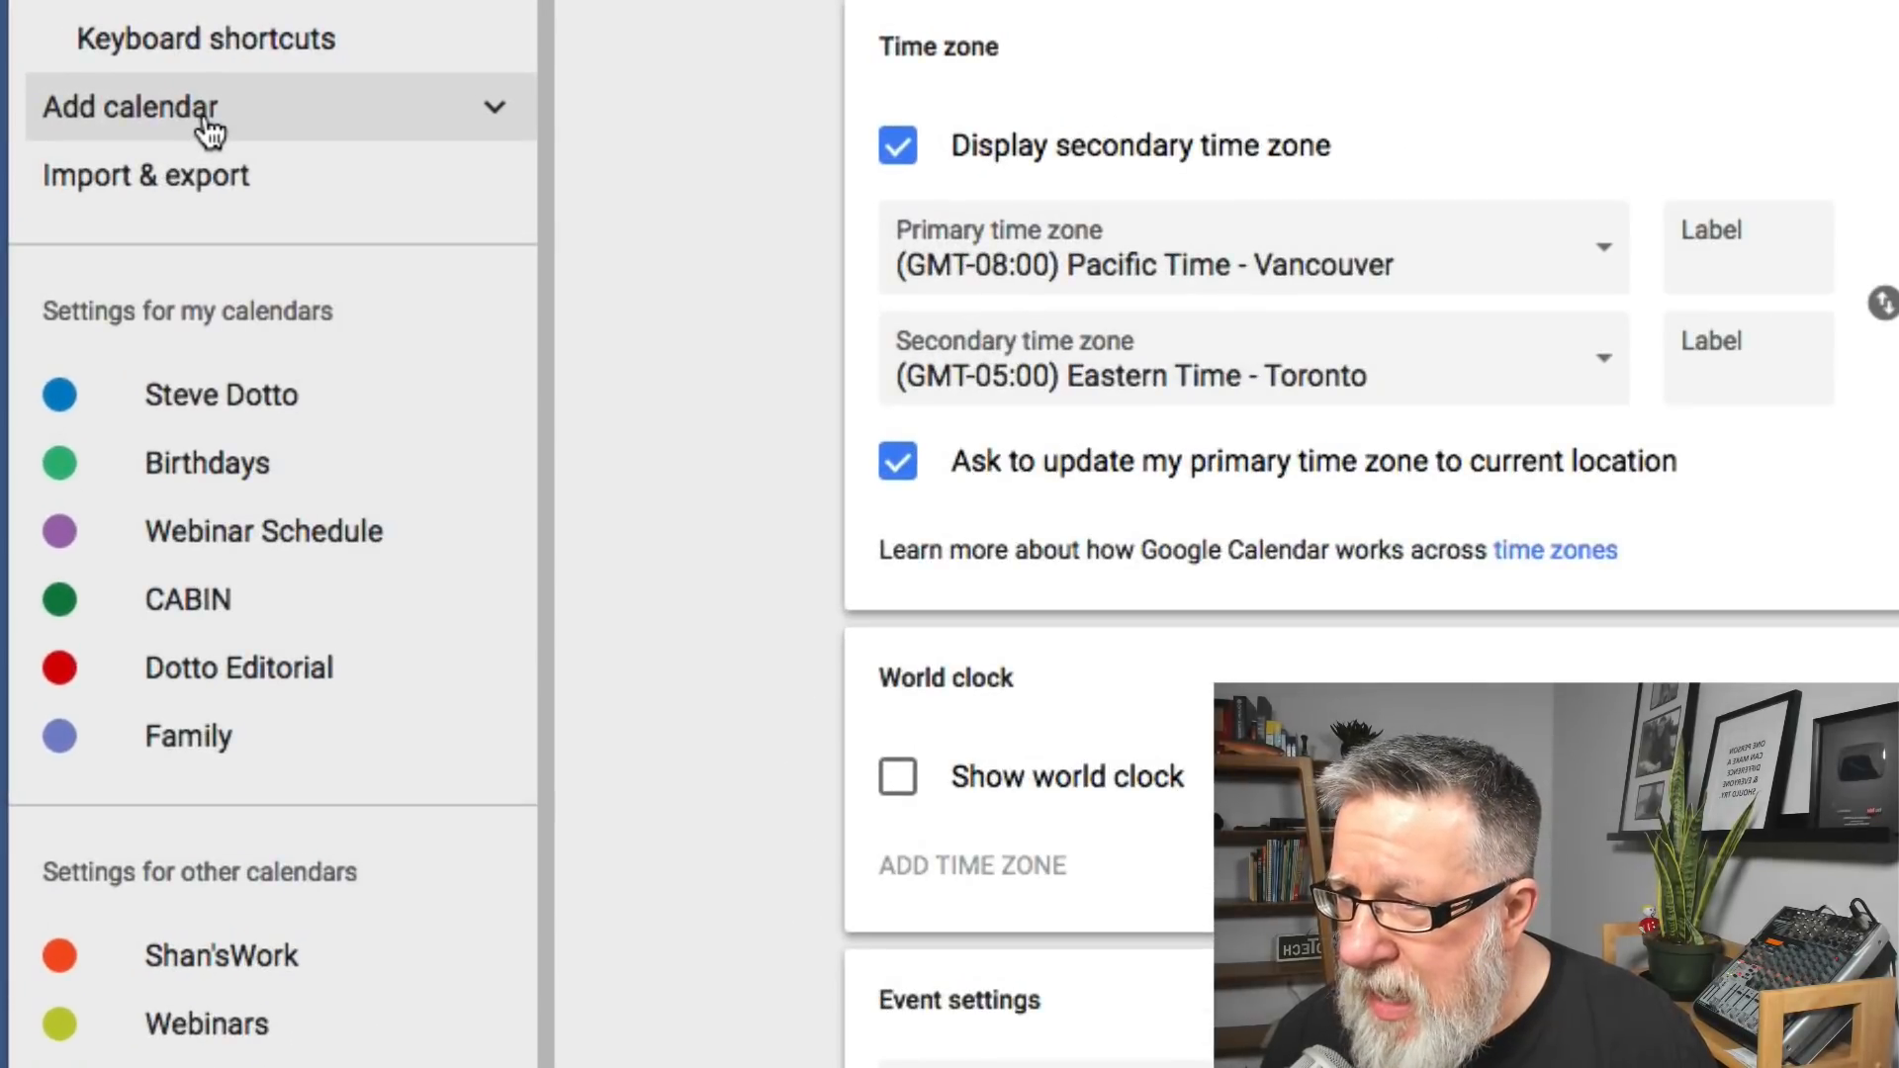
click(130, 107)
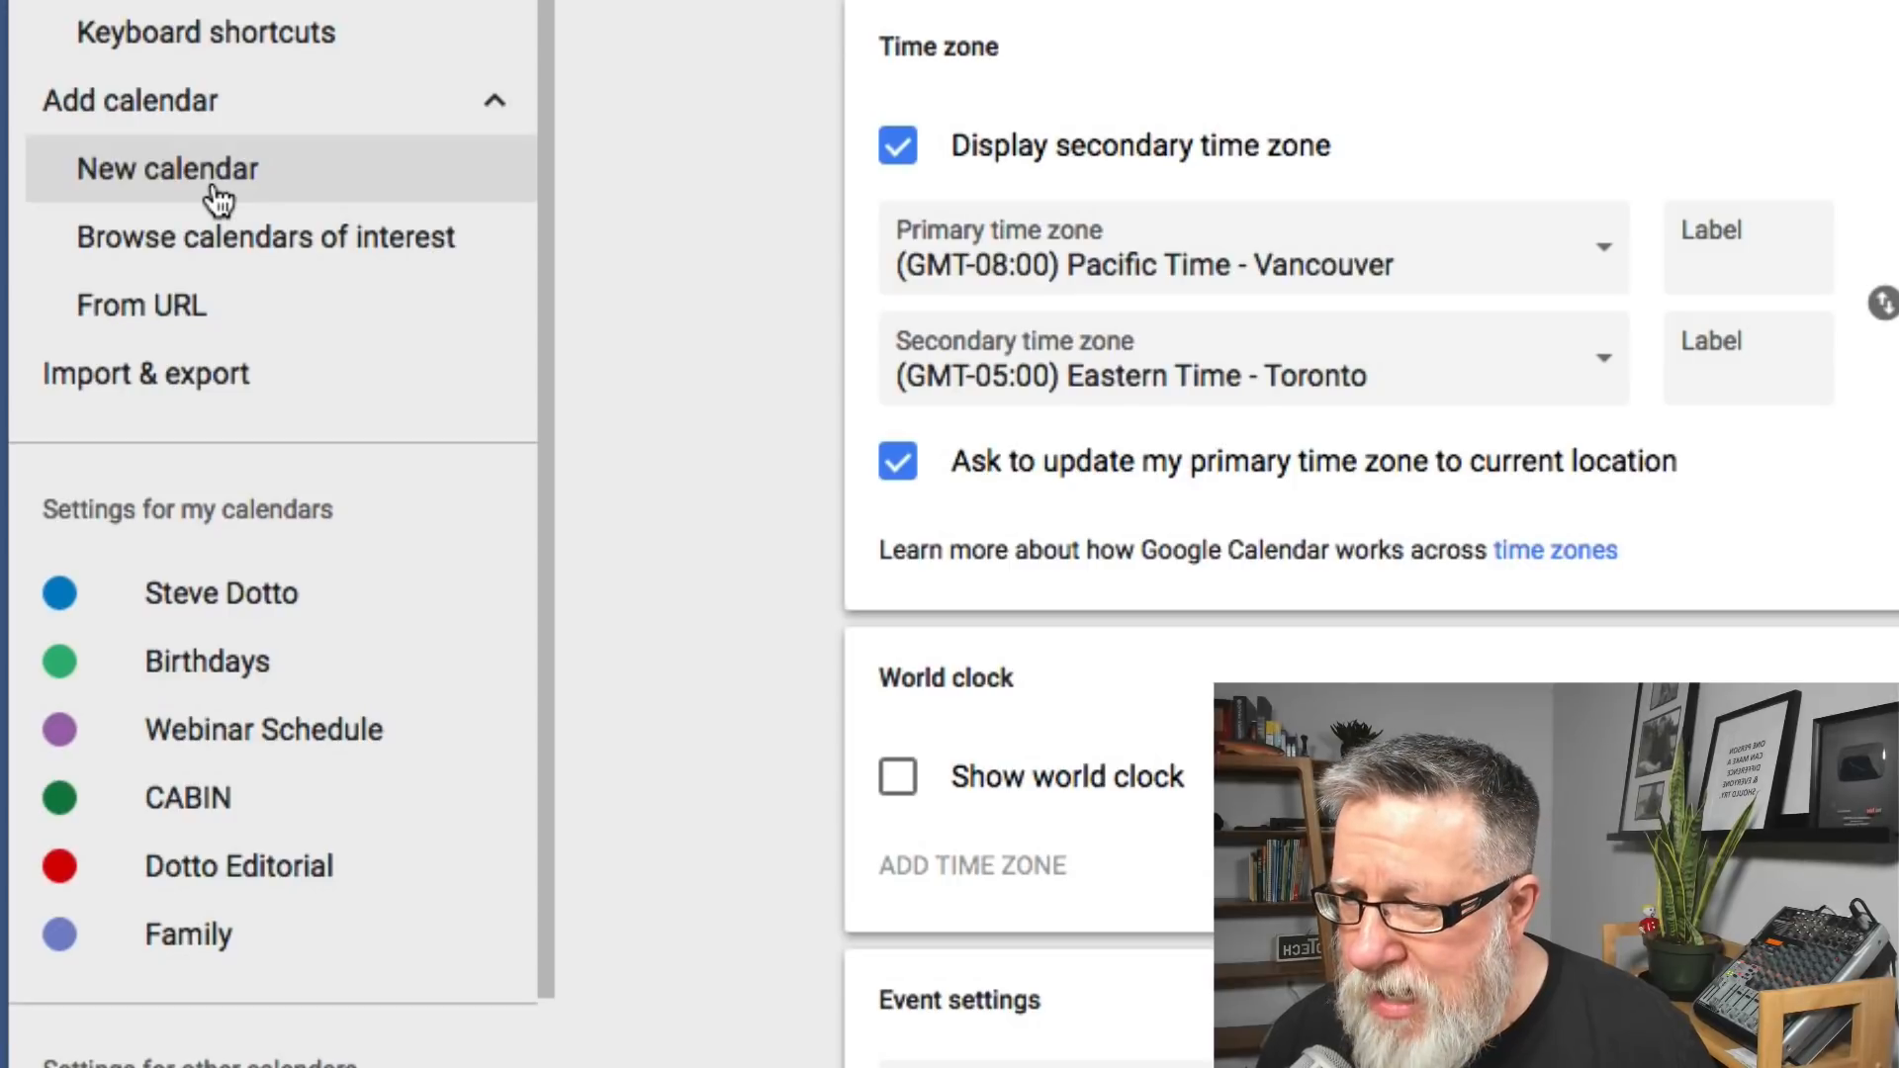
mouse_move(265, 235)
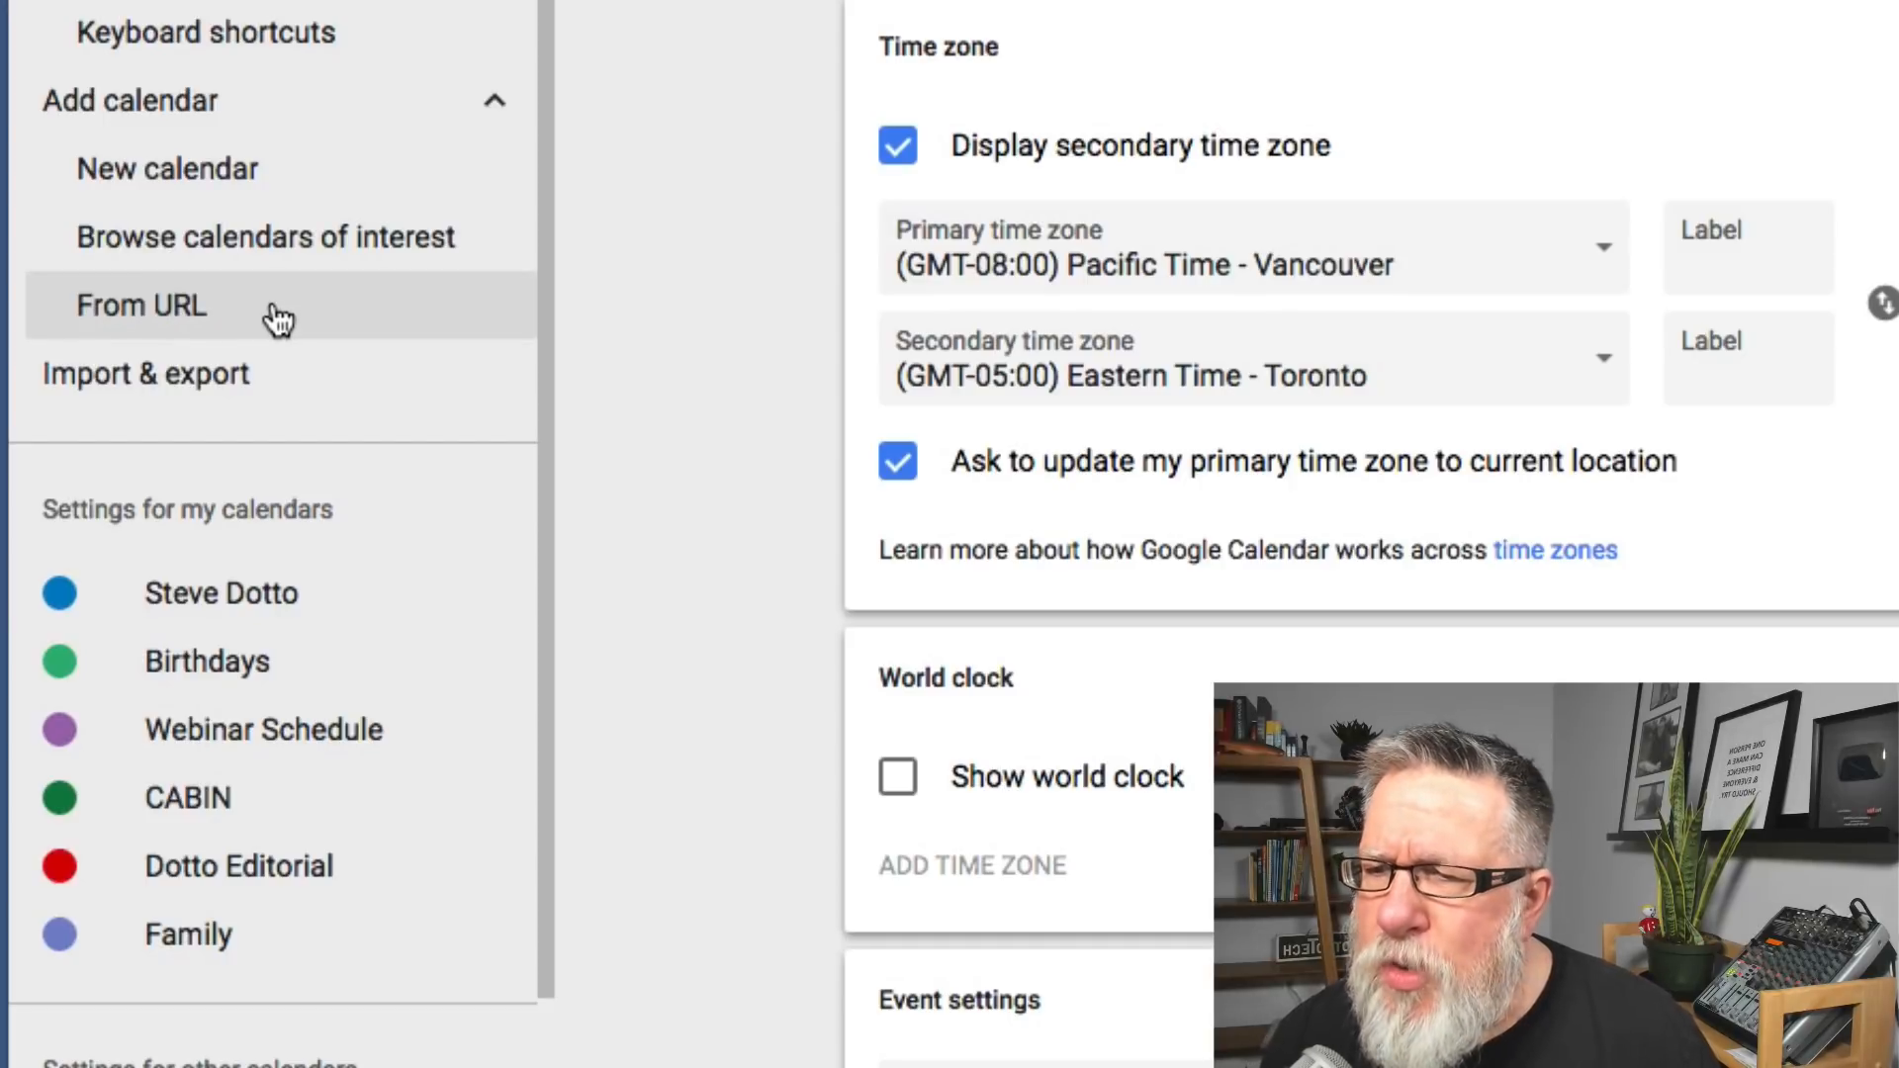
click(265, 235)
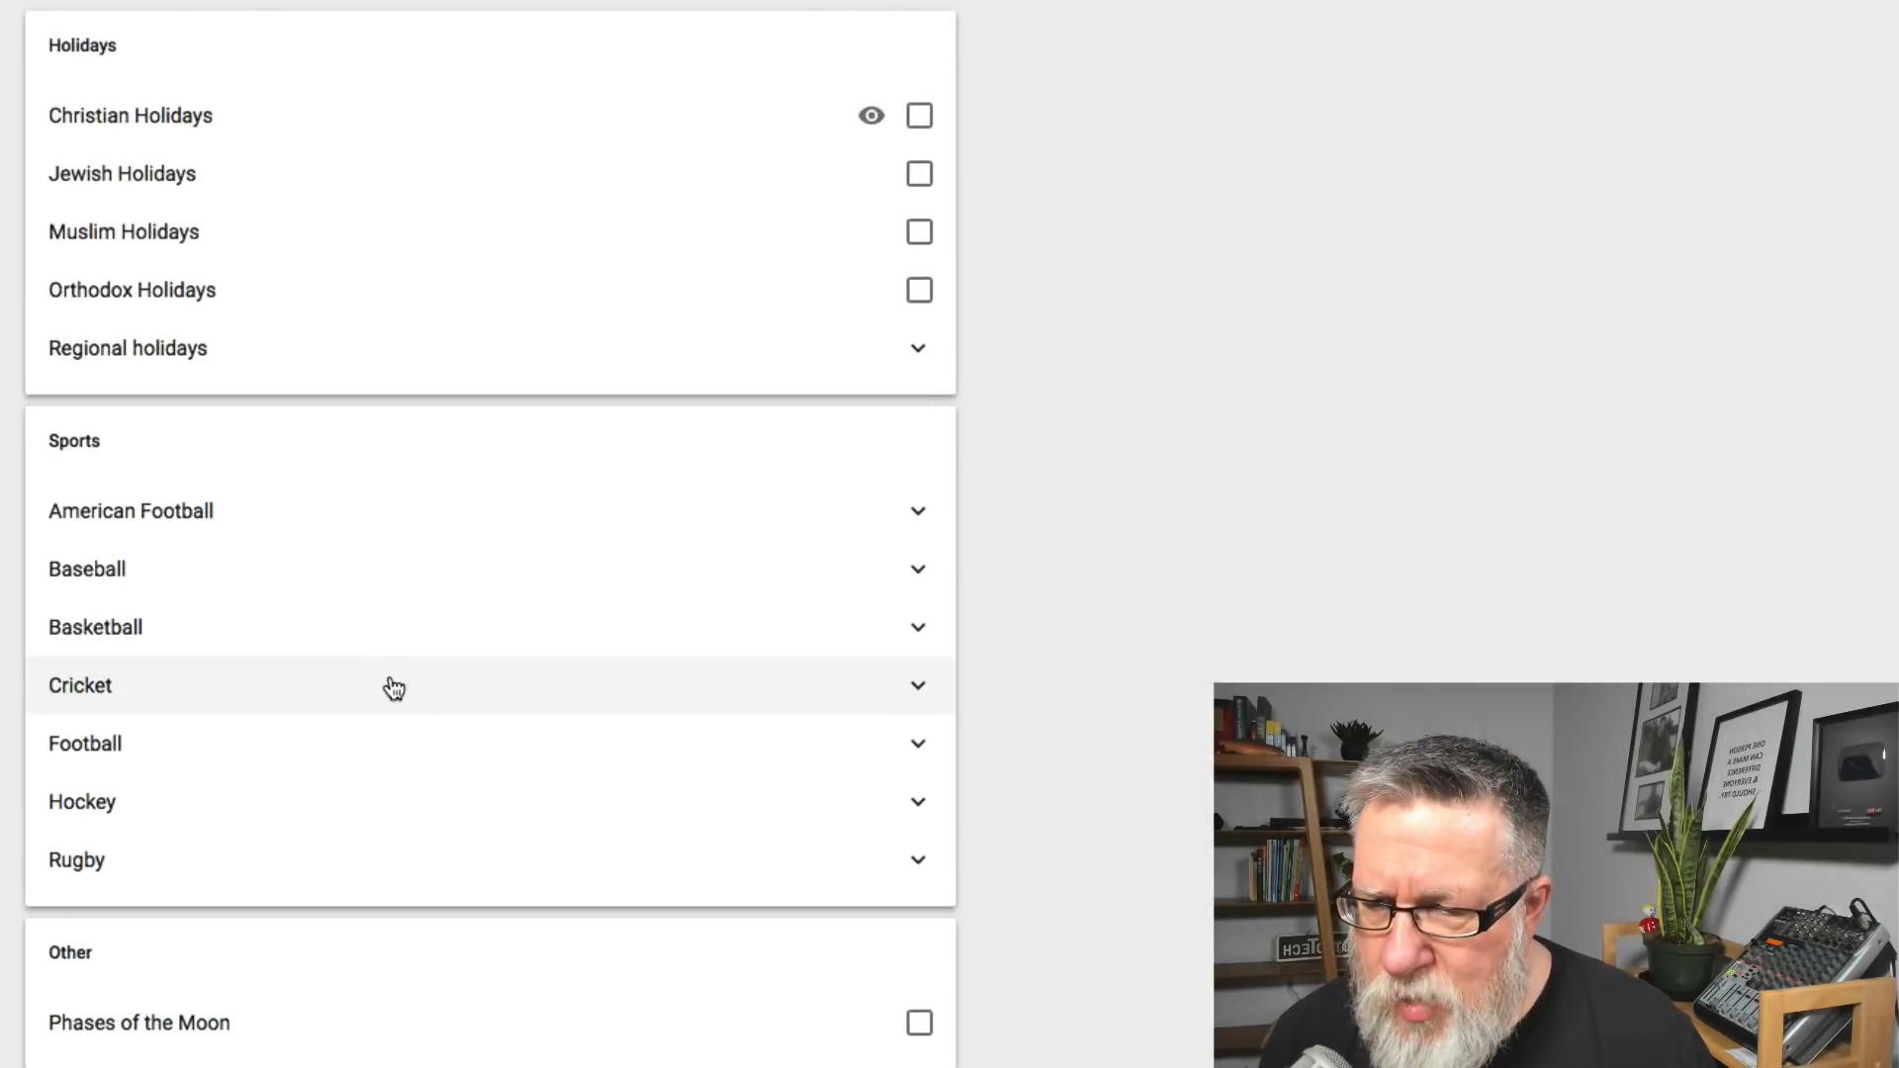
mouse_move(659, 874)
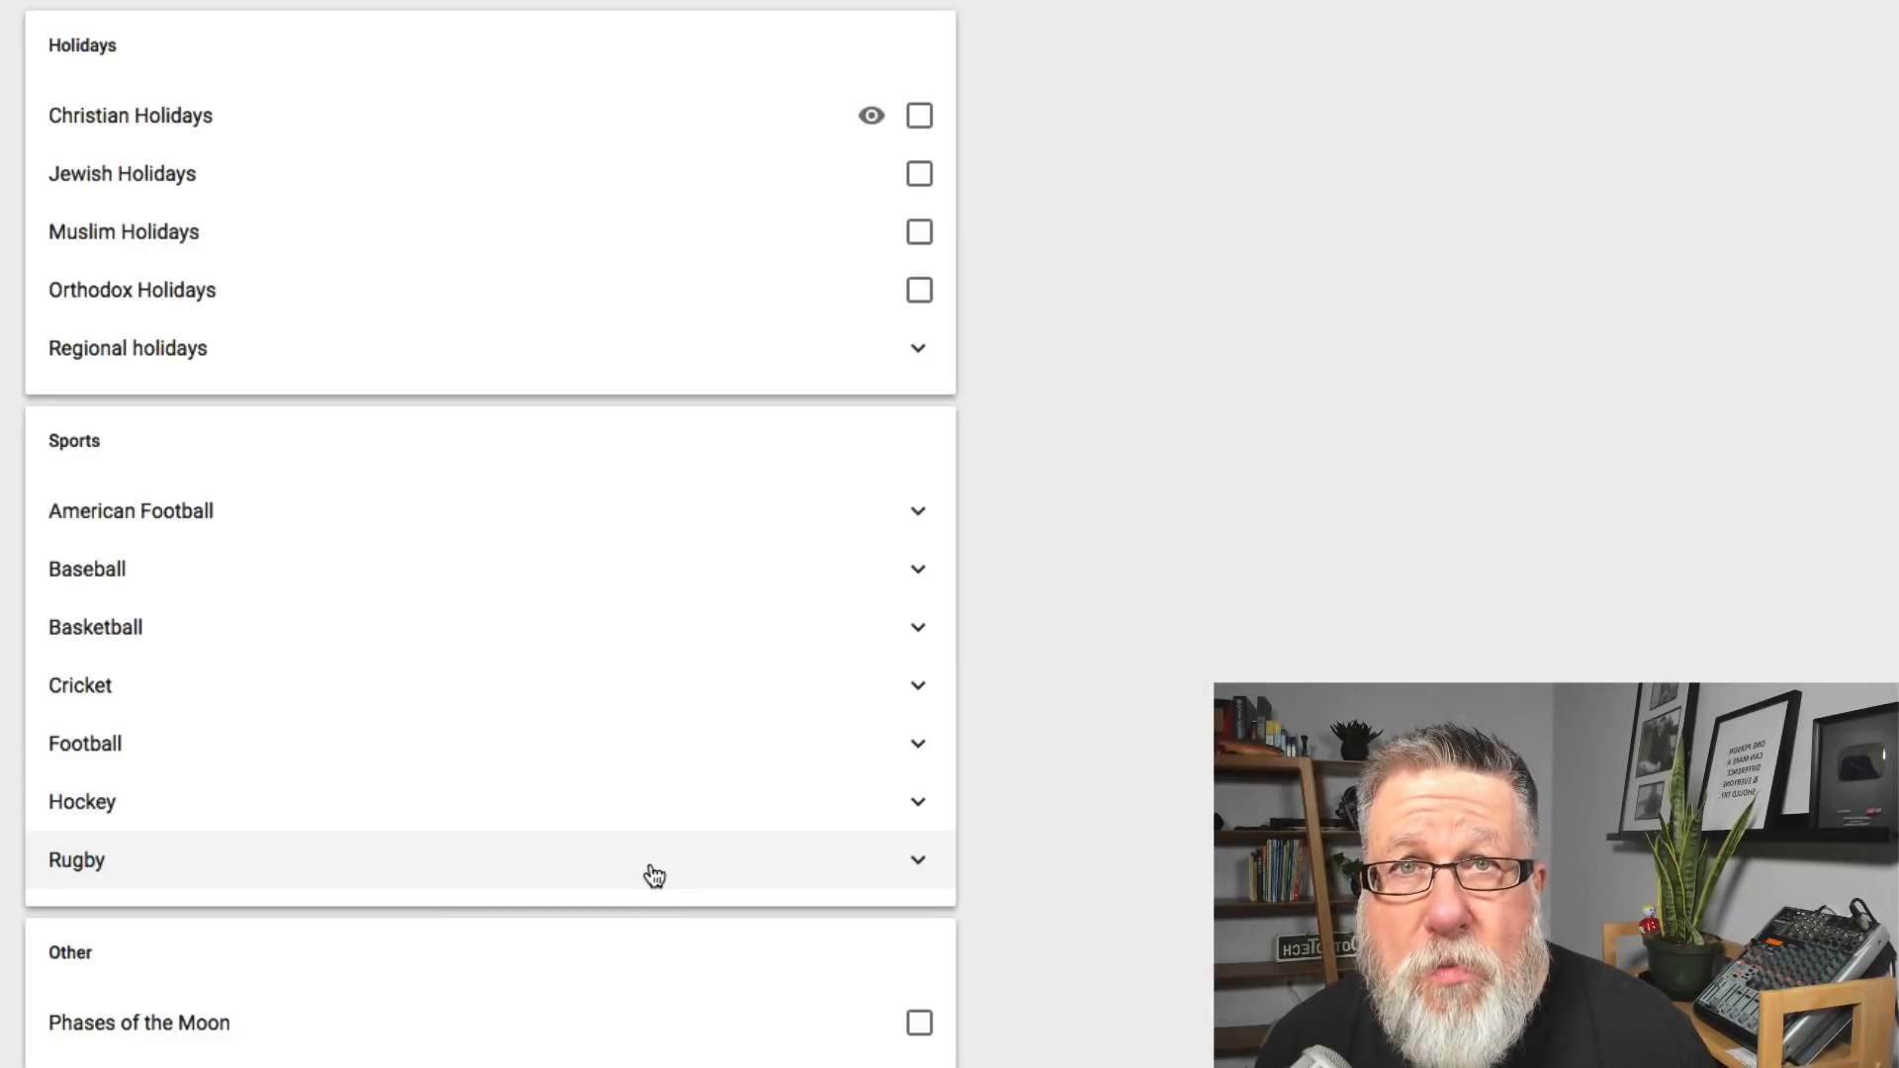
mouse_move(235, 152)
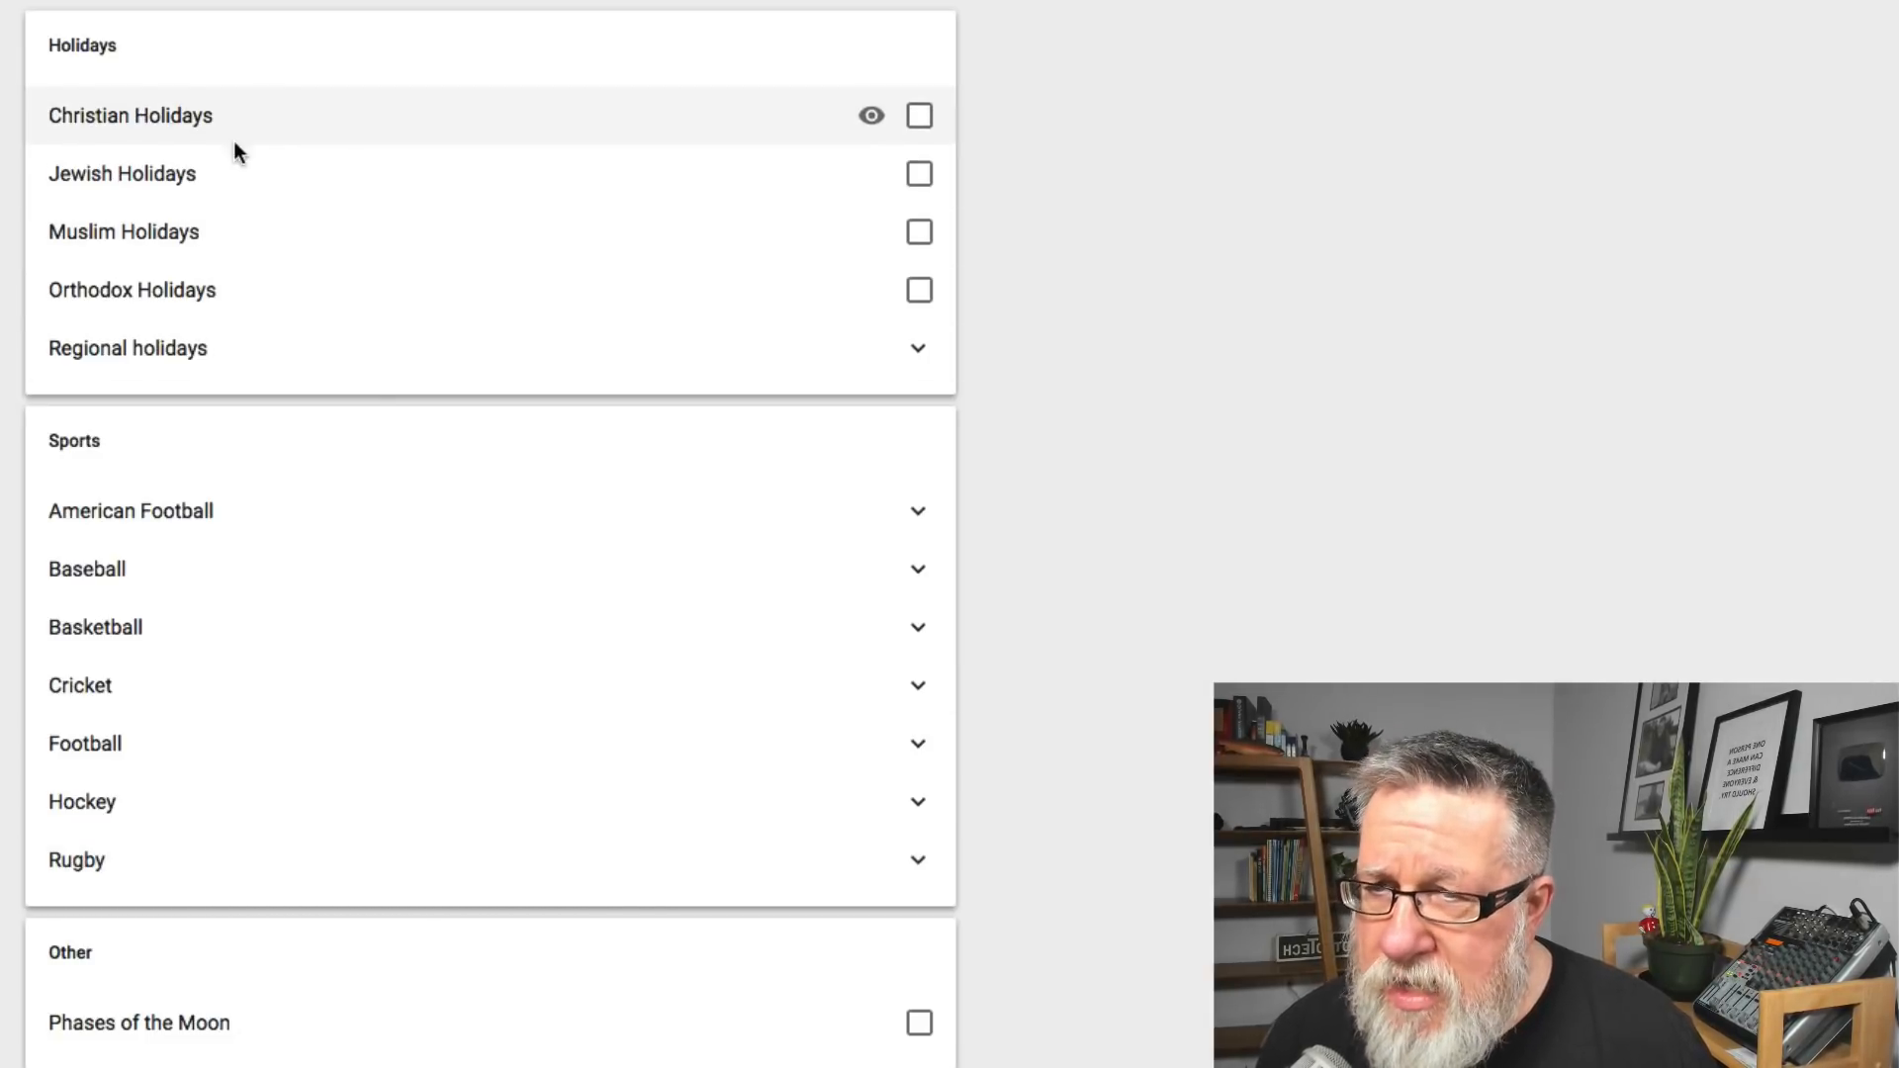
mouse_move(252, 516)
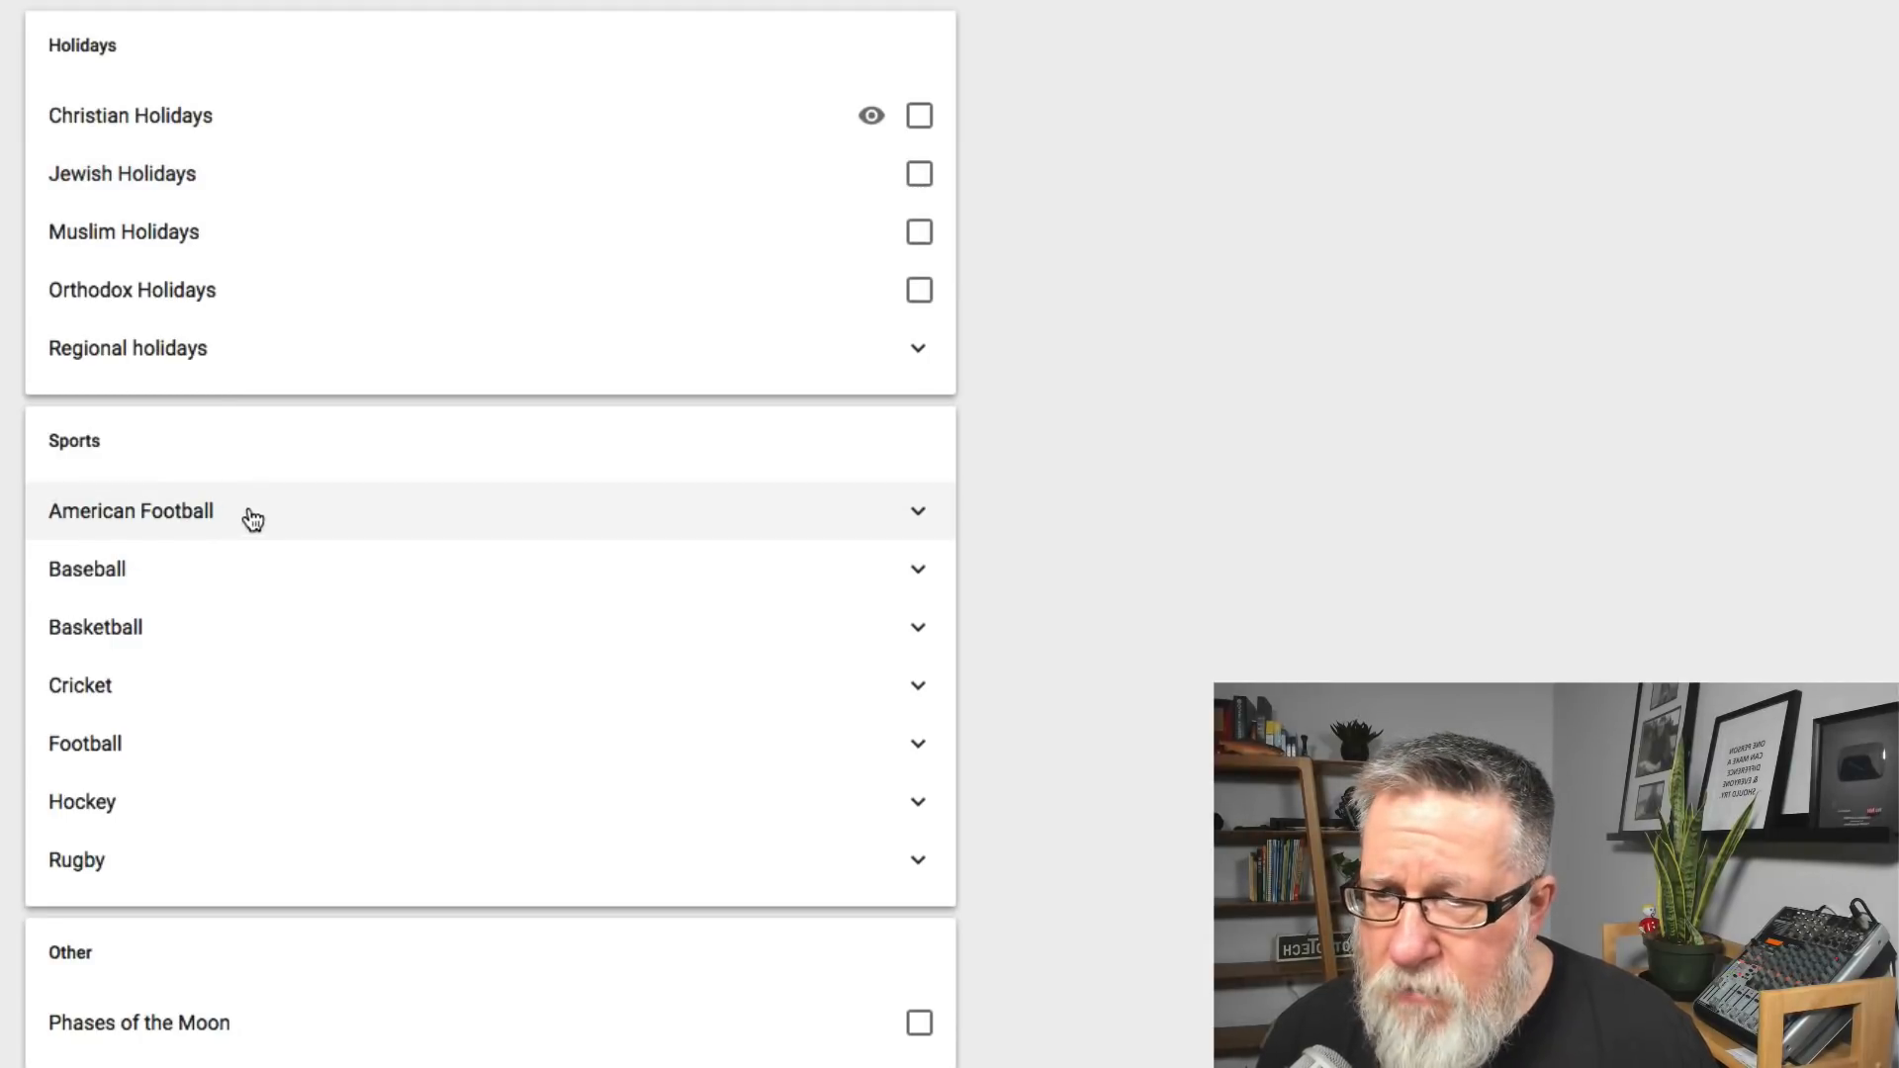
mouse_move(143, 801)
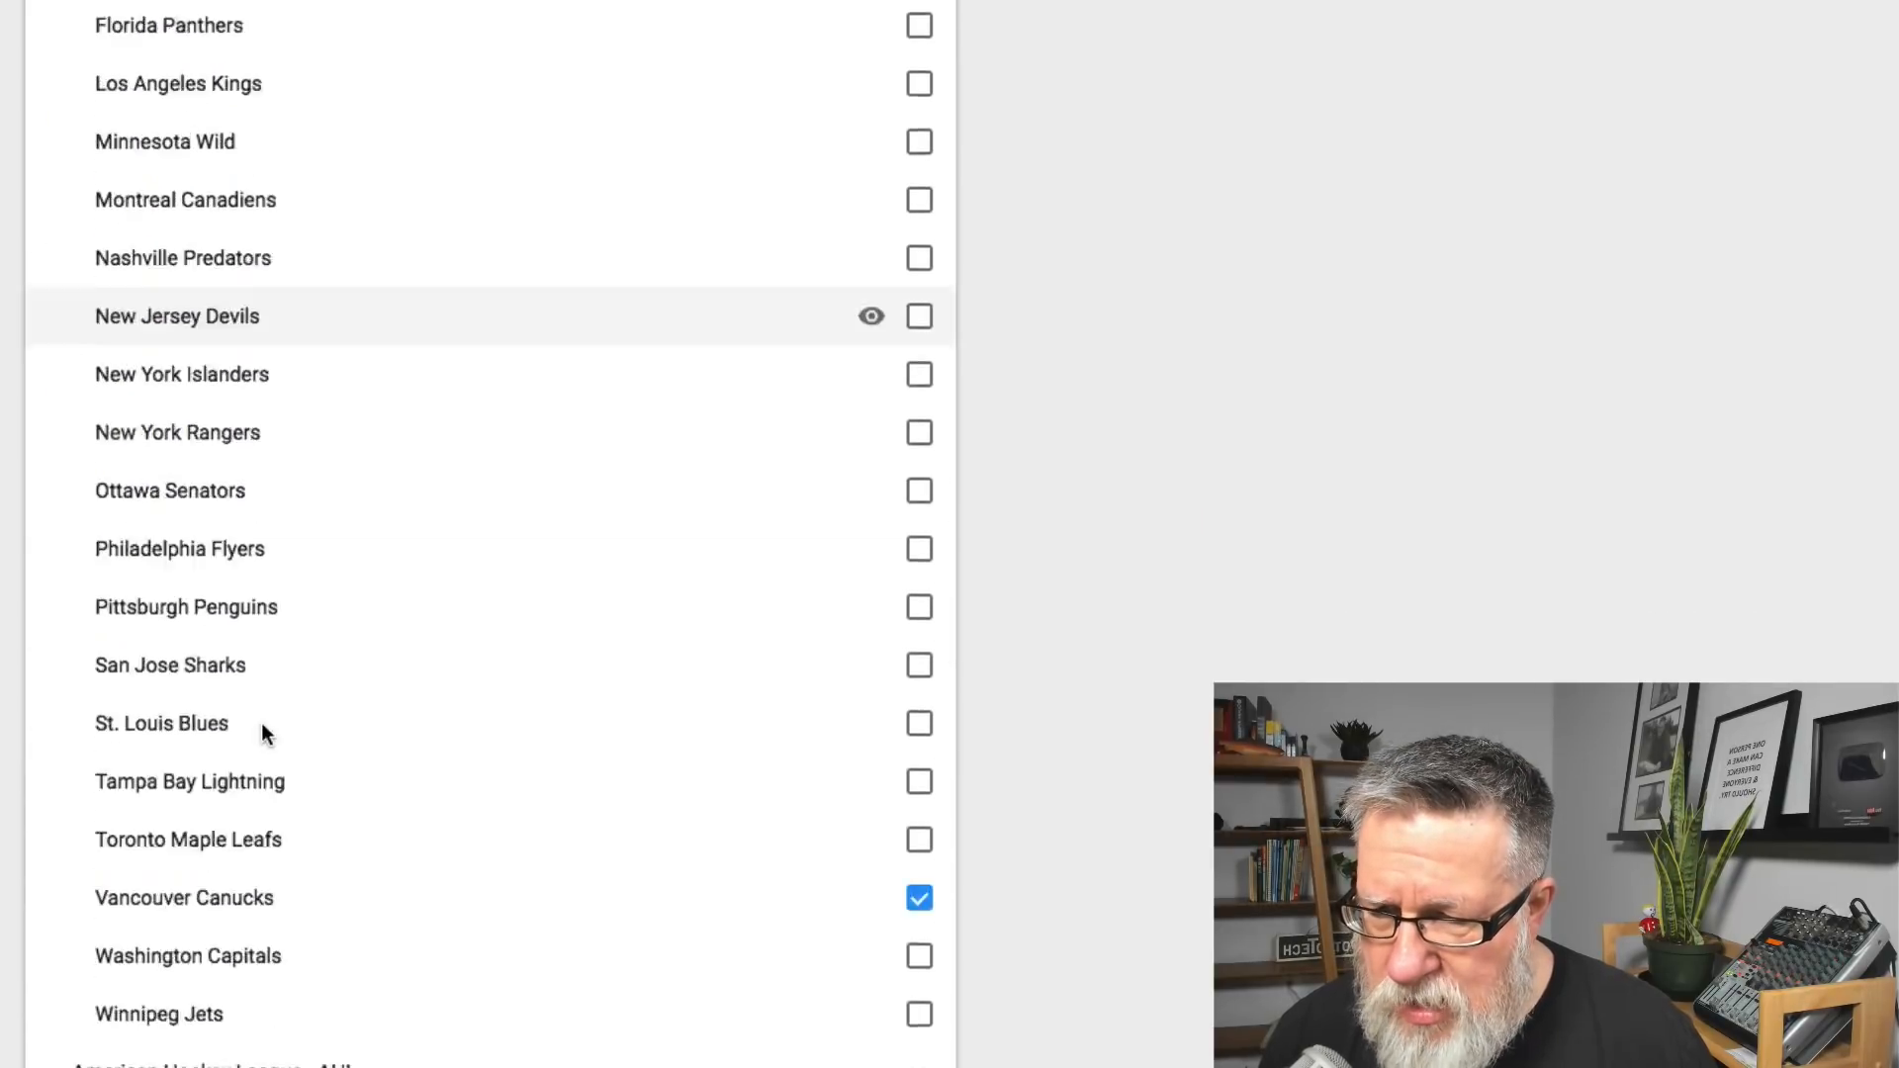
Scroll through the NHL team calendar list and back to the top
scroll(down, 3)
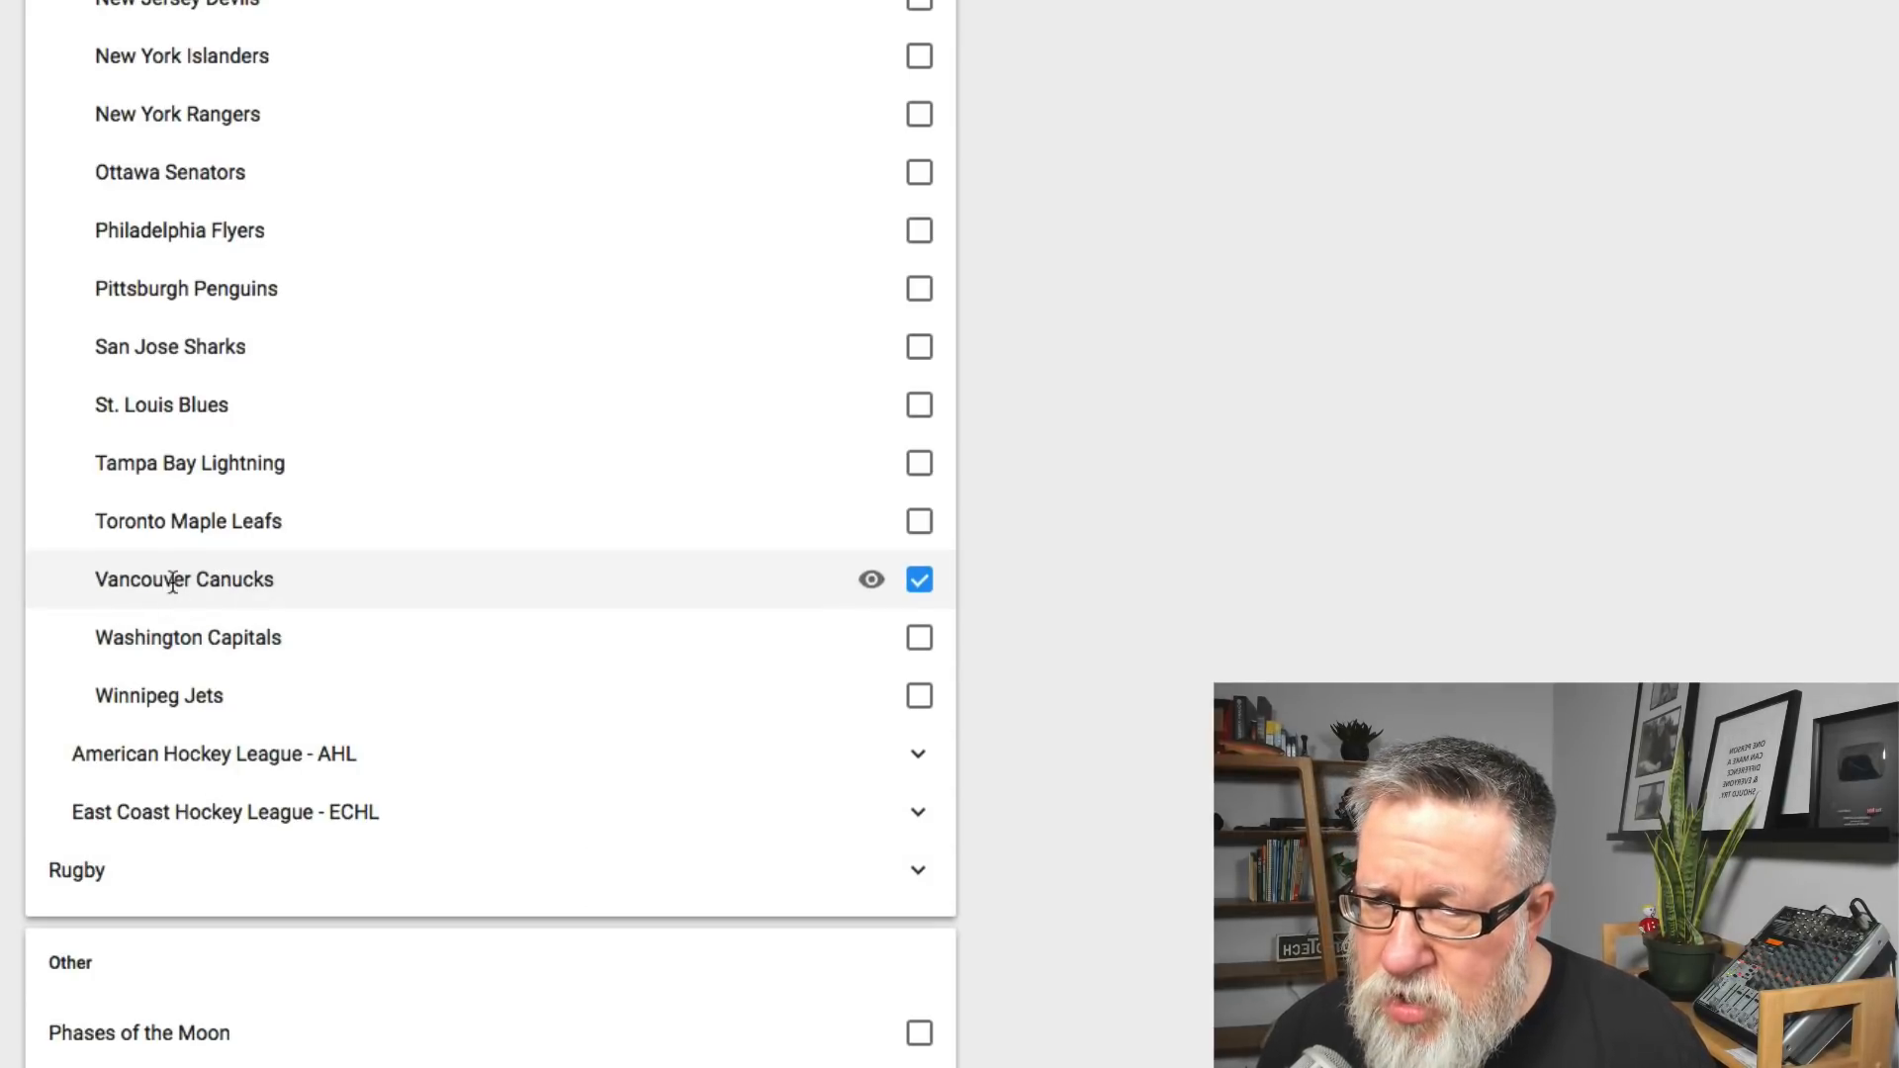
mouse_move(908, 667)
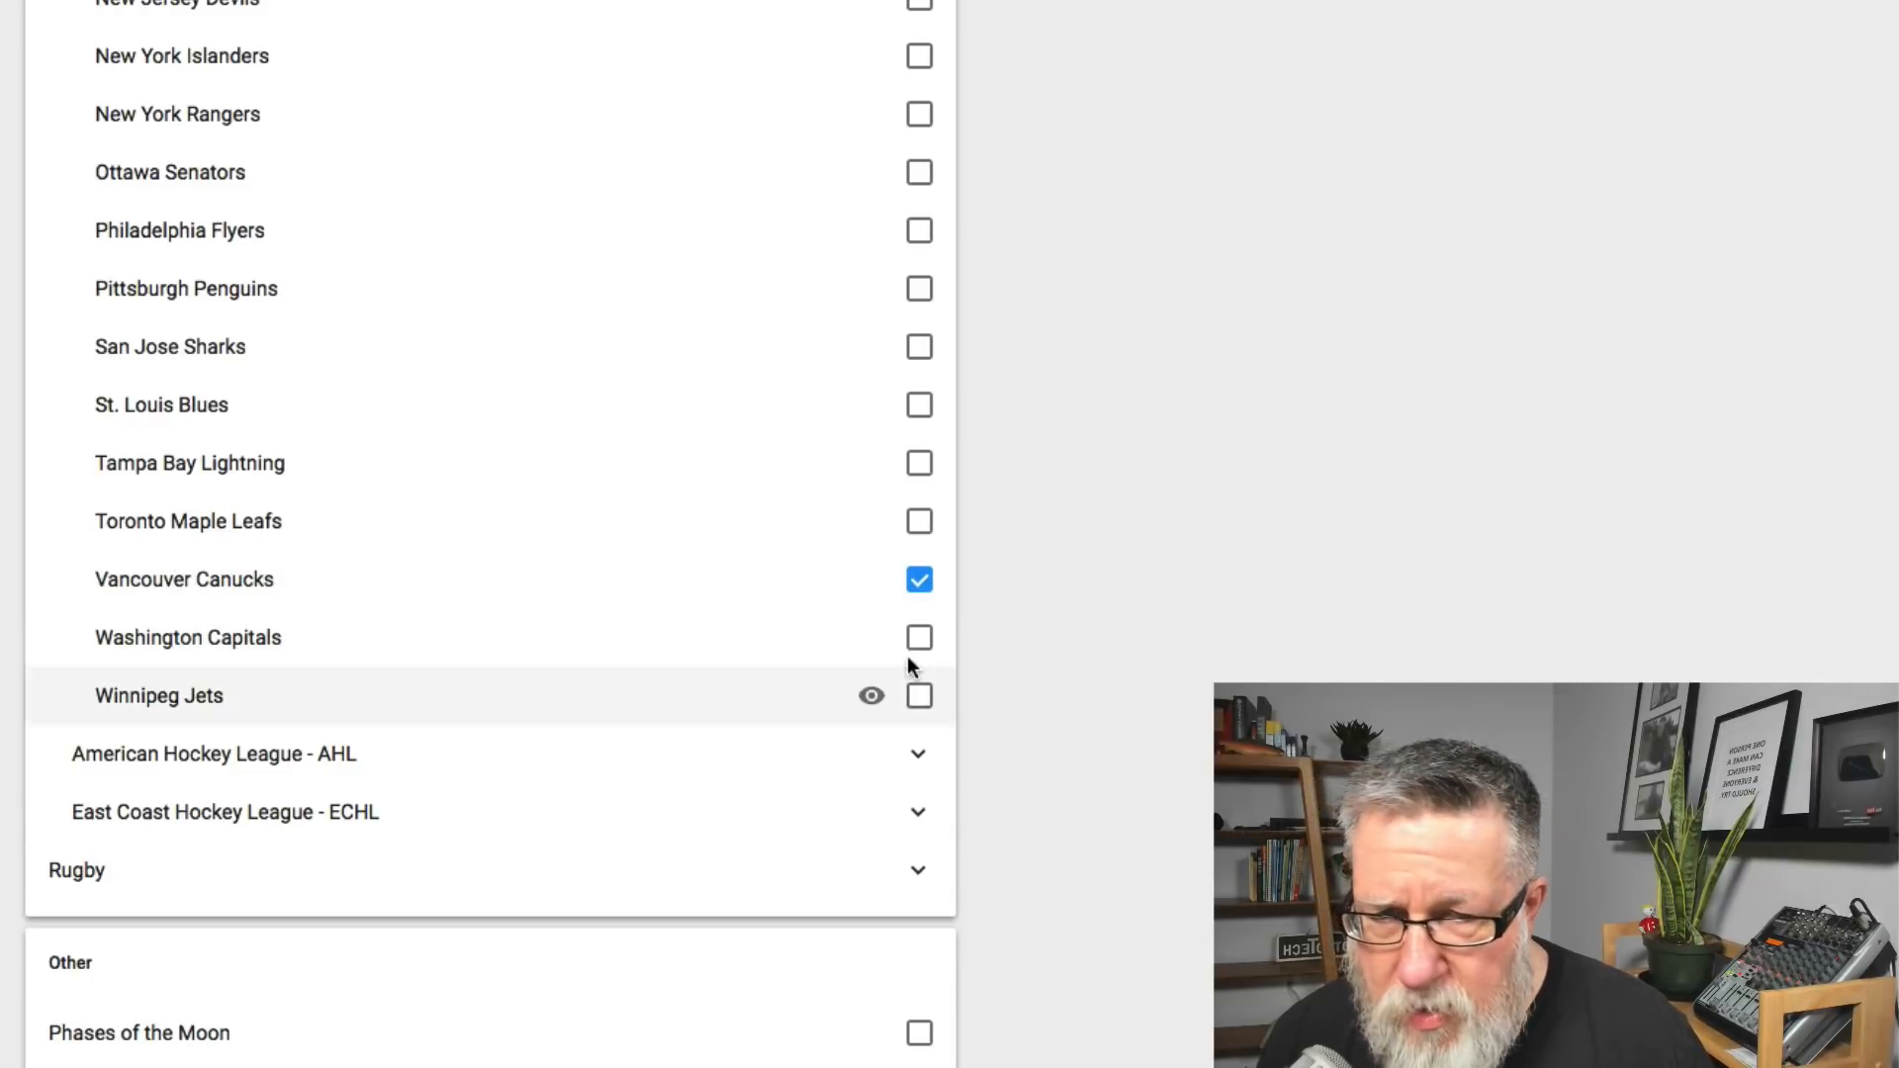
scroll(up, 3)
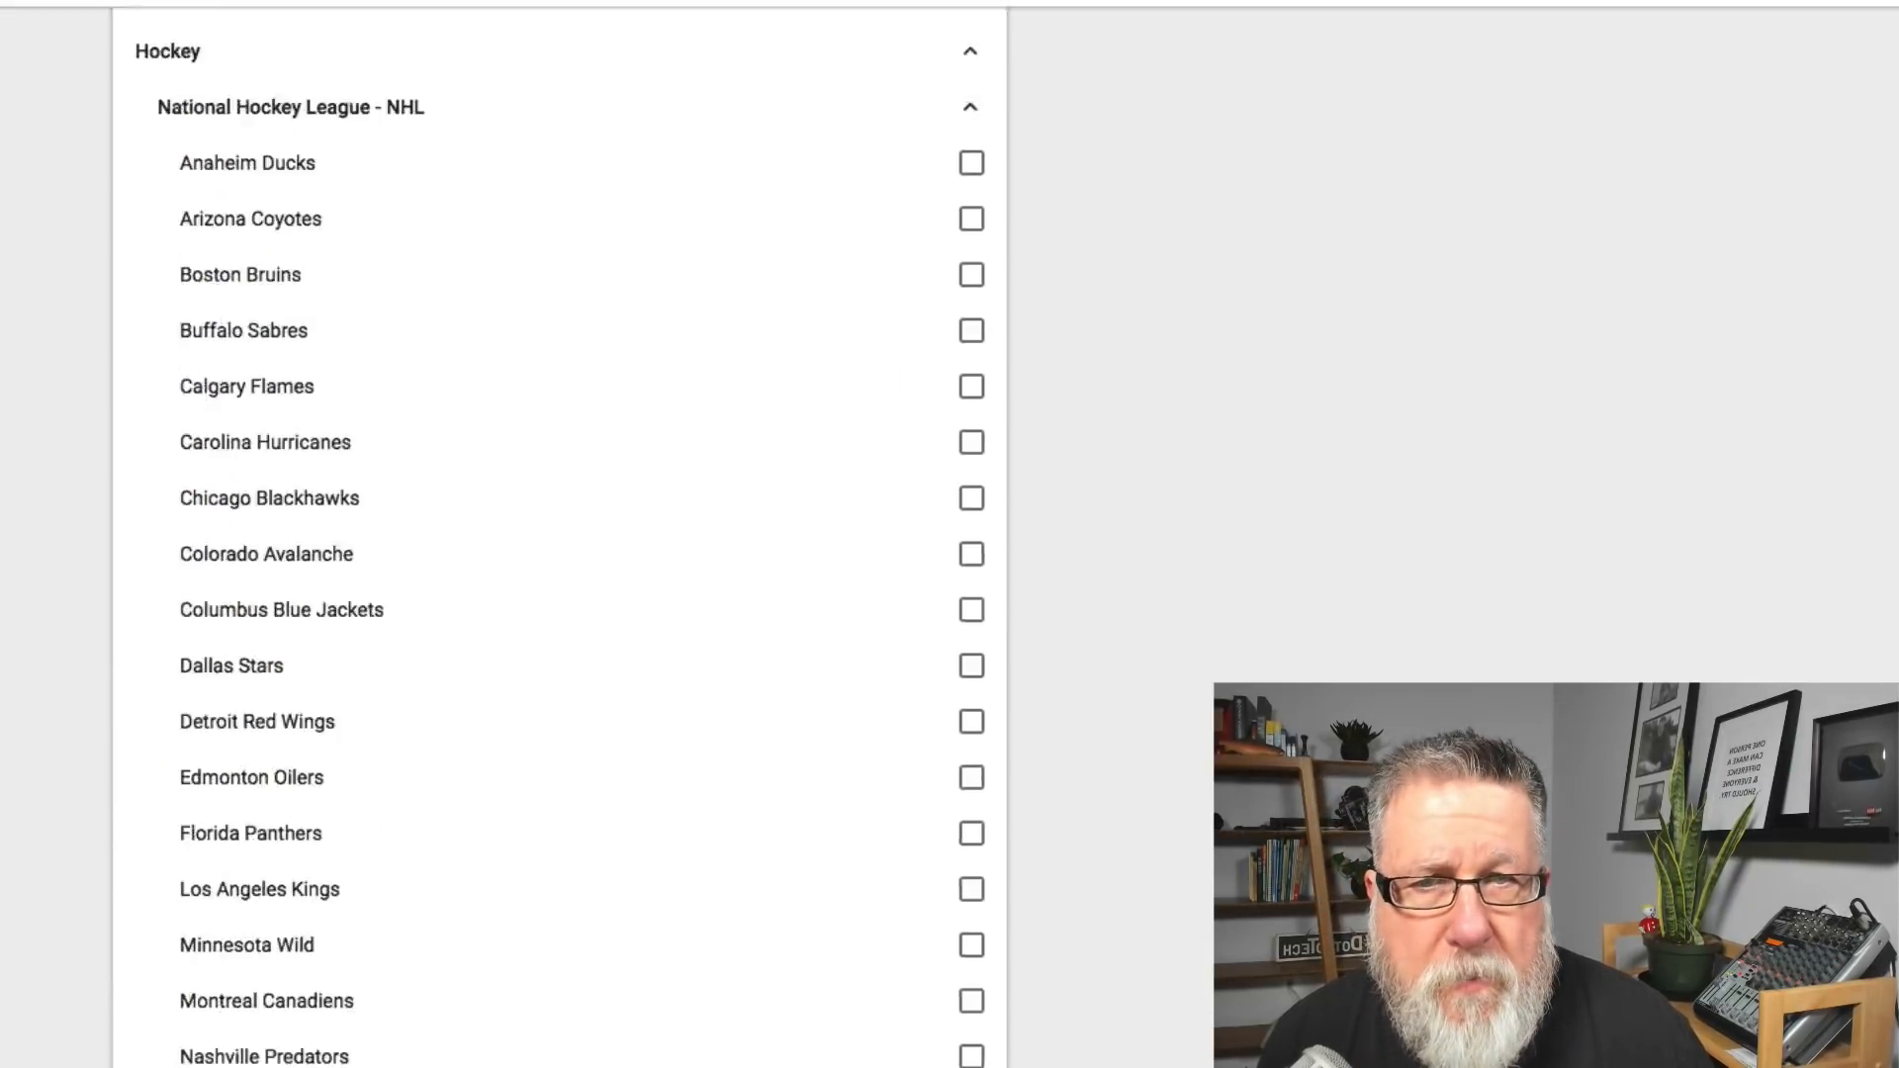
scroll(up, 3)
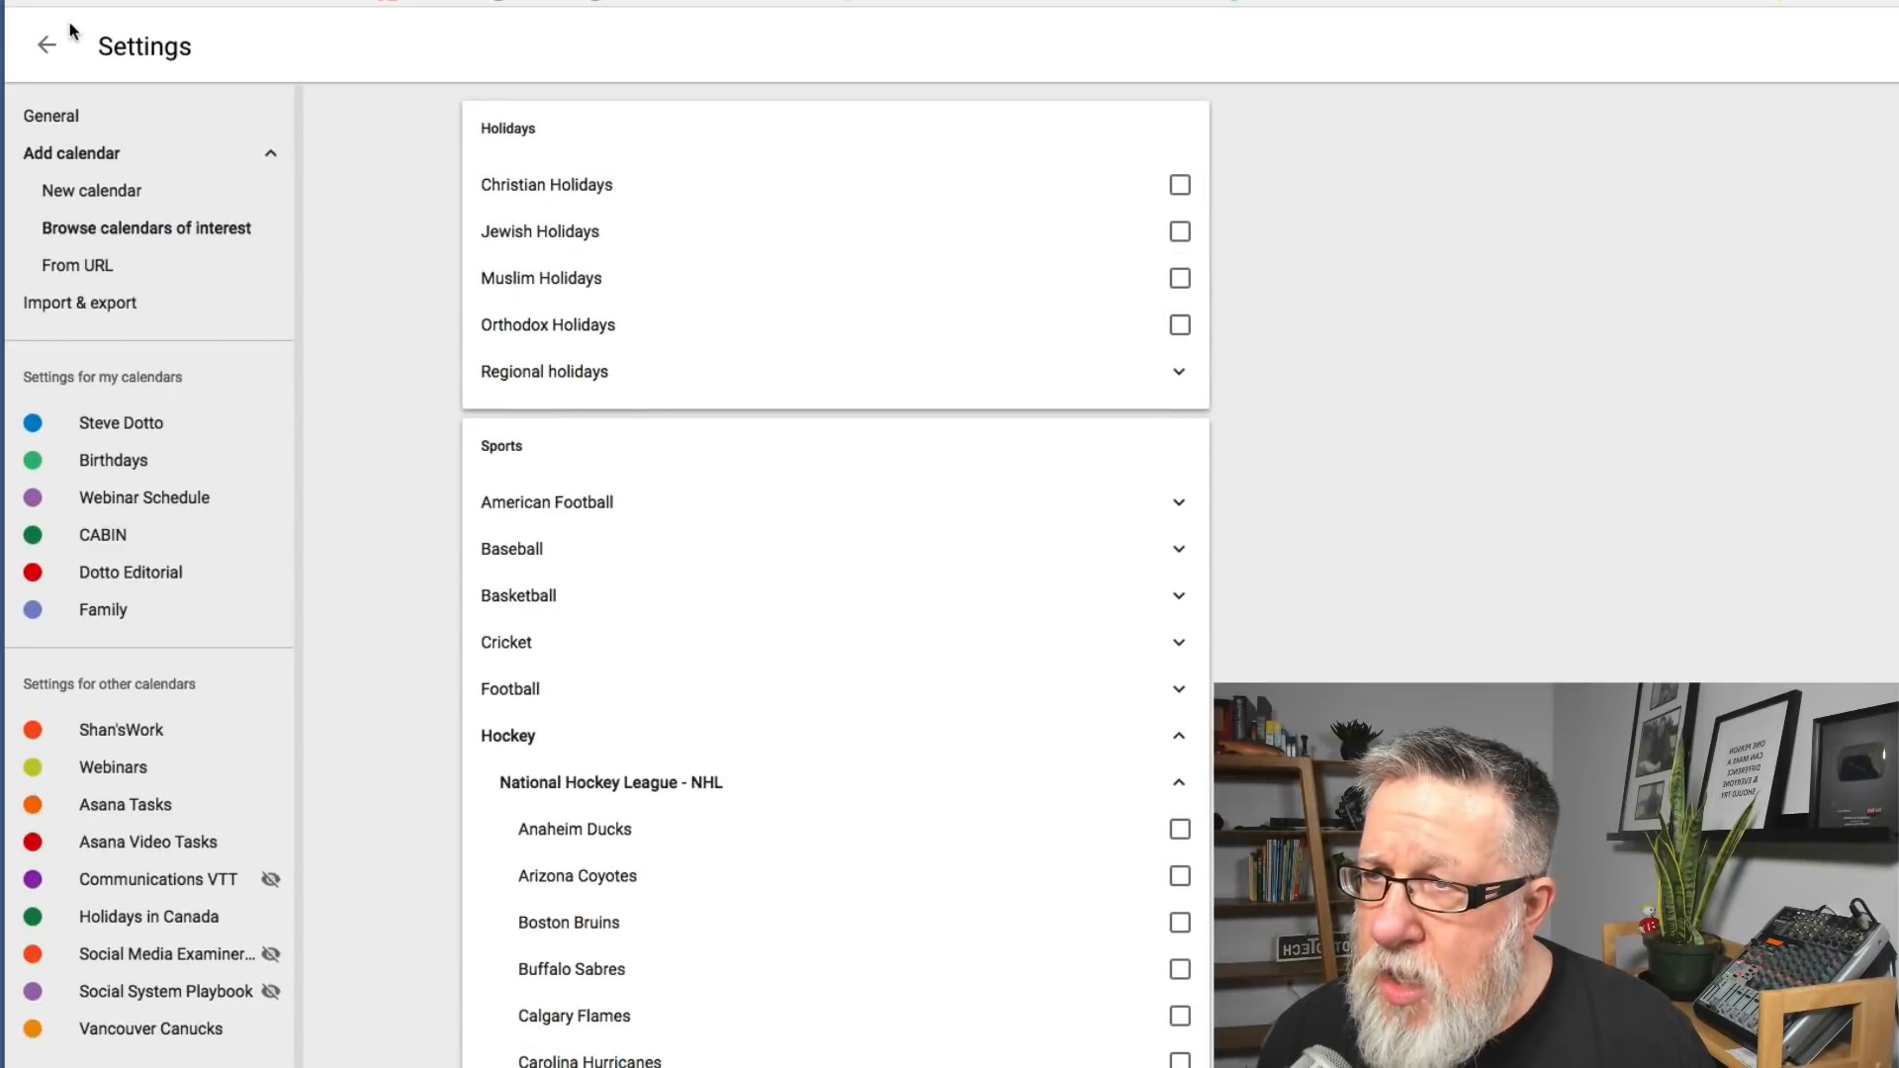
Return from Settings to the week view and go full screen
click(46, 45)
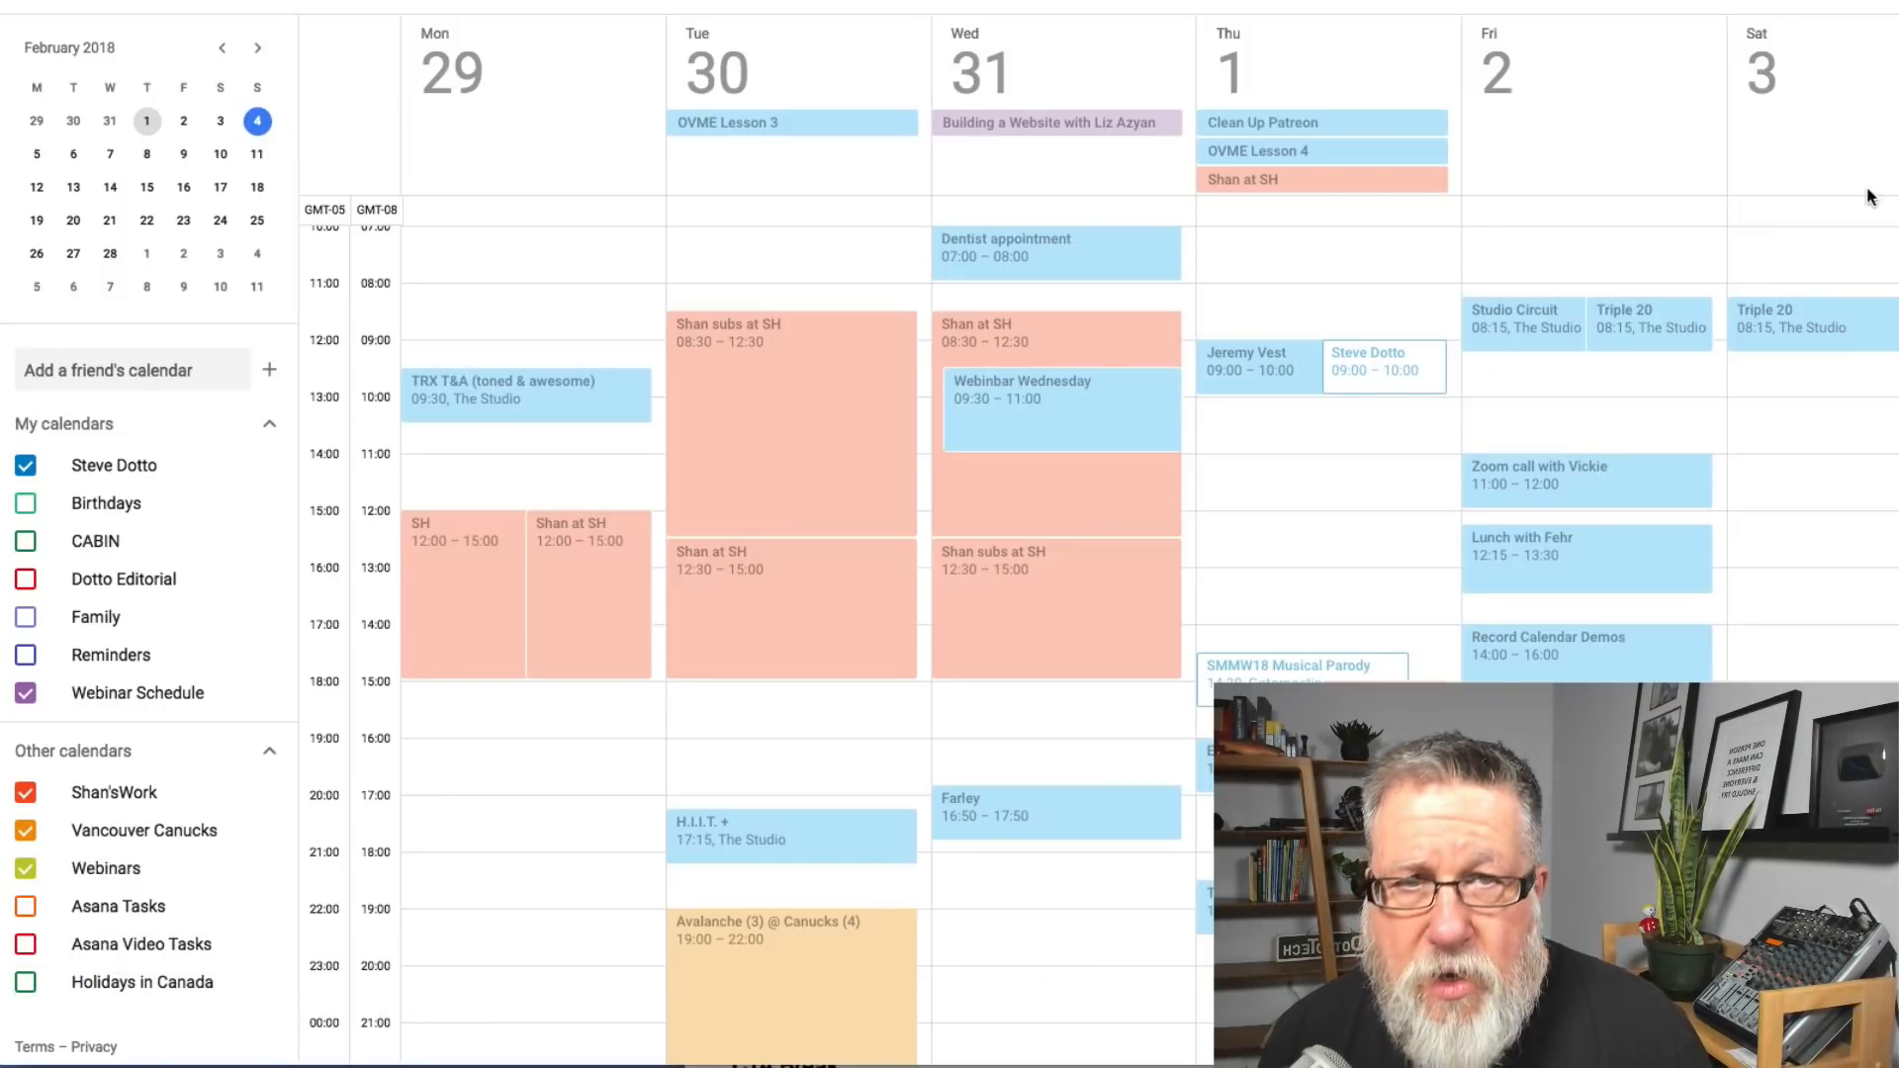
key(F11)
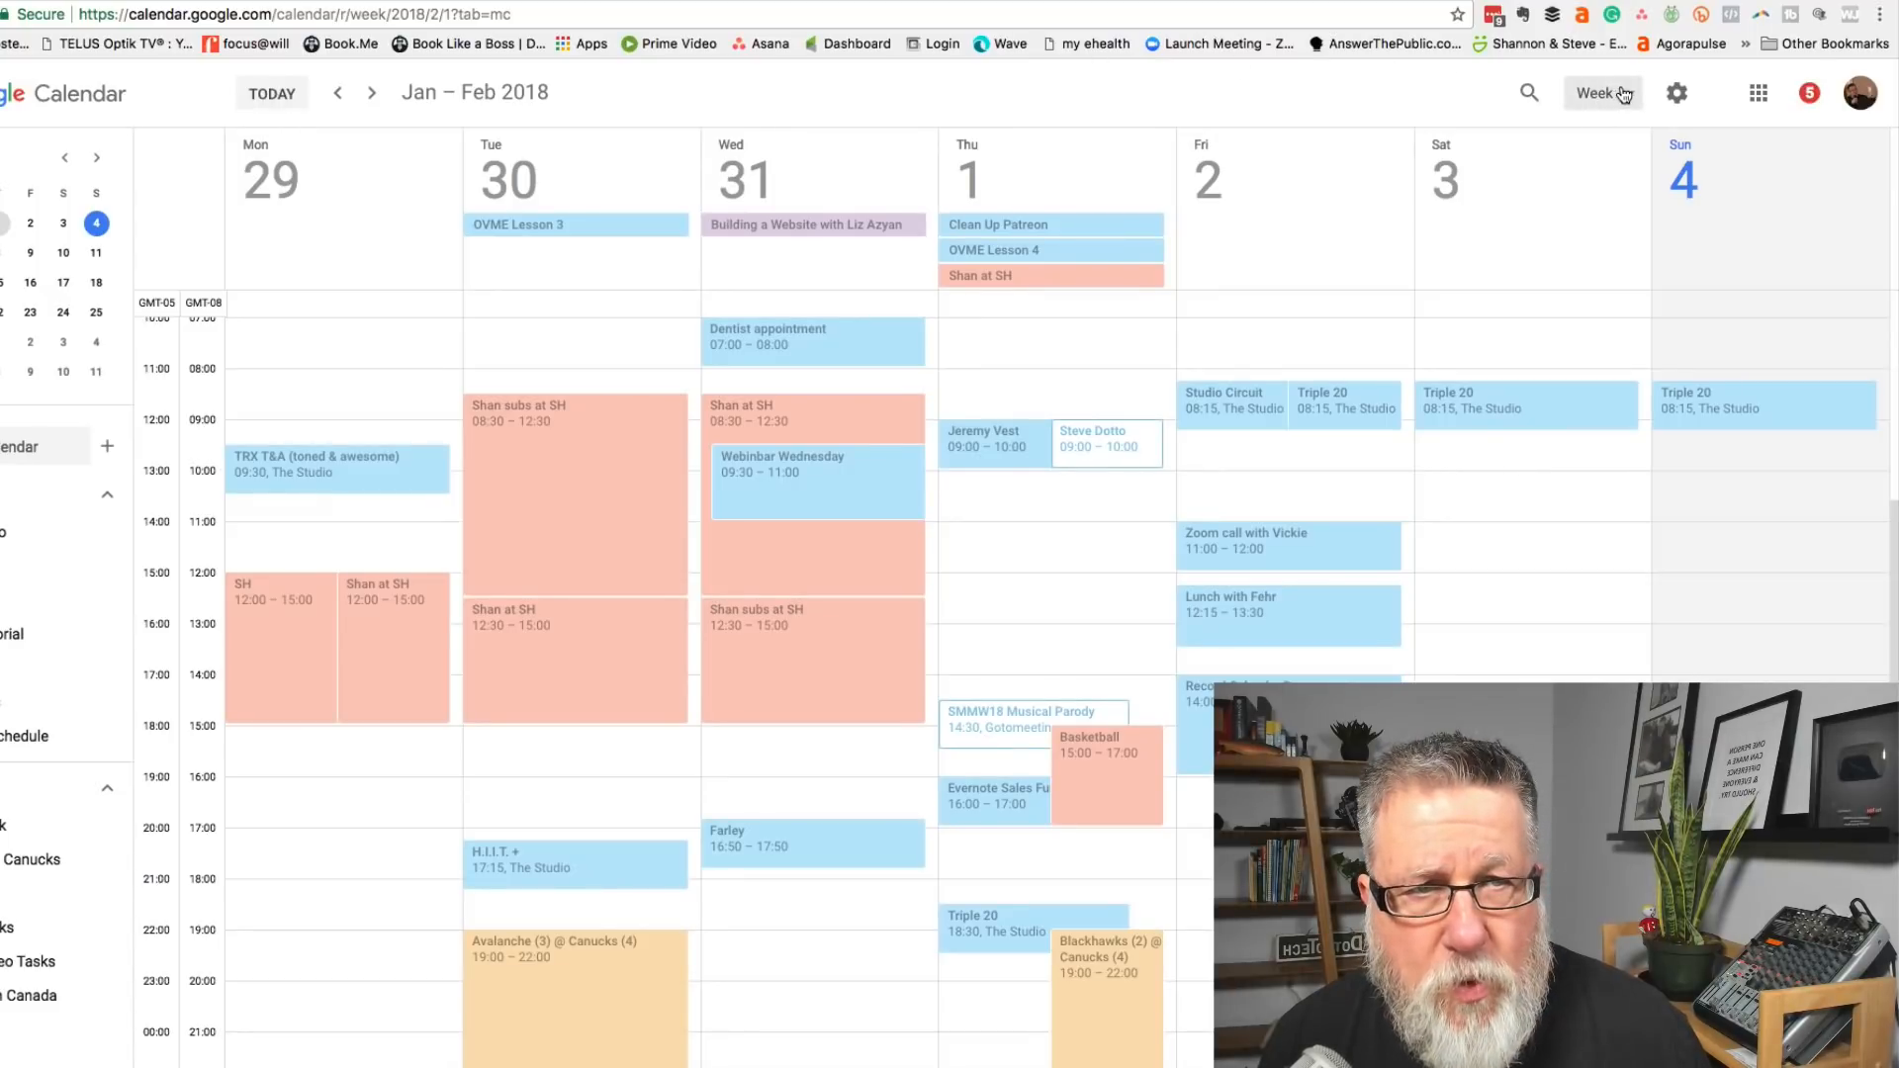
Switch to Month view and view the Avalanche @ Canucks game details on the 30th
click(1596, 93)
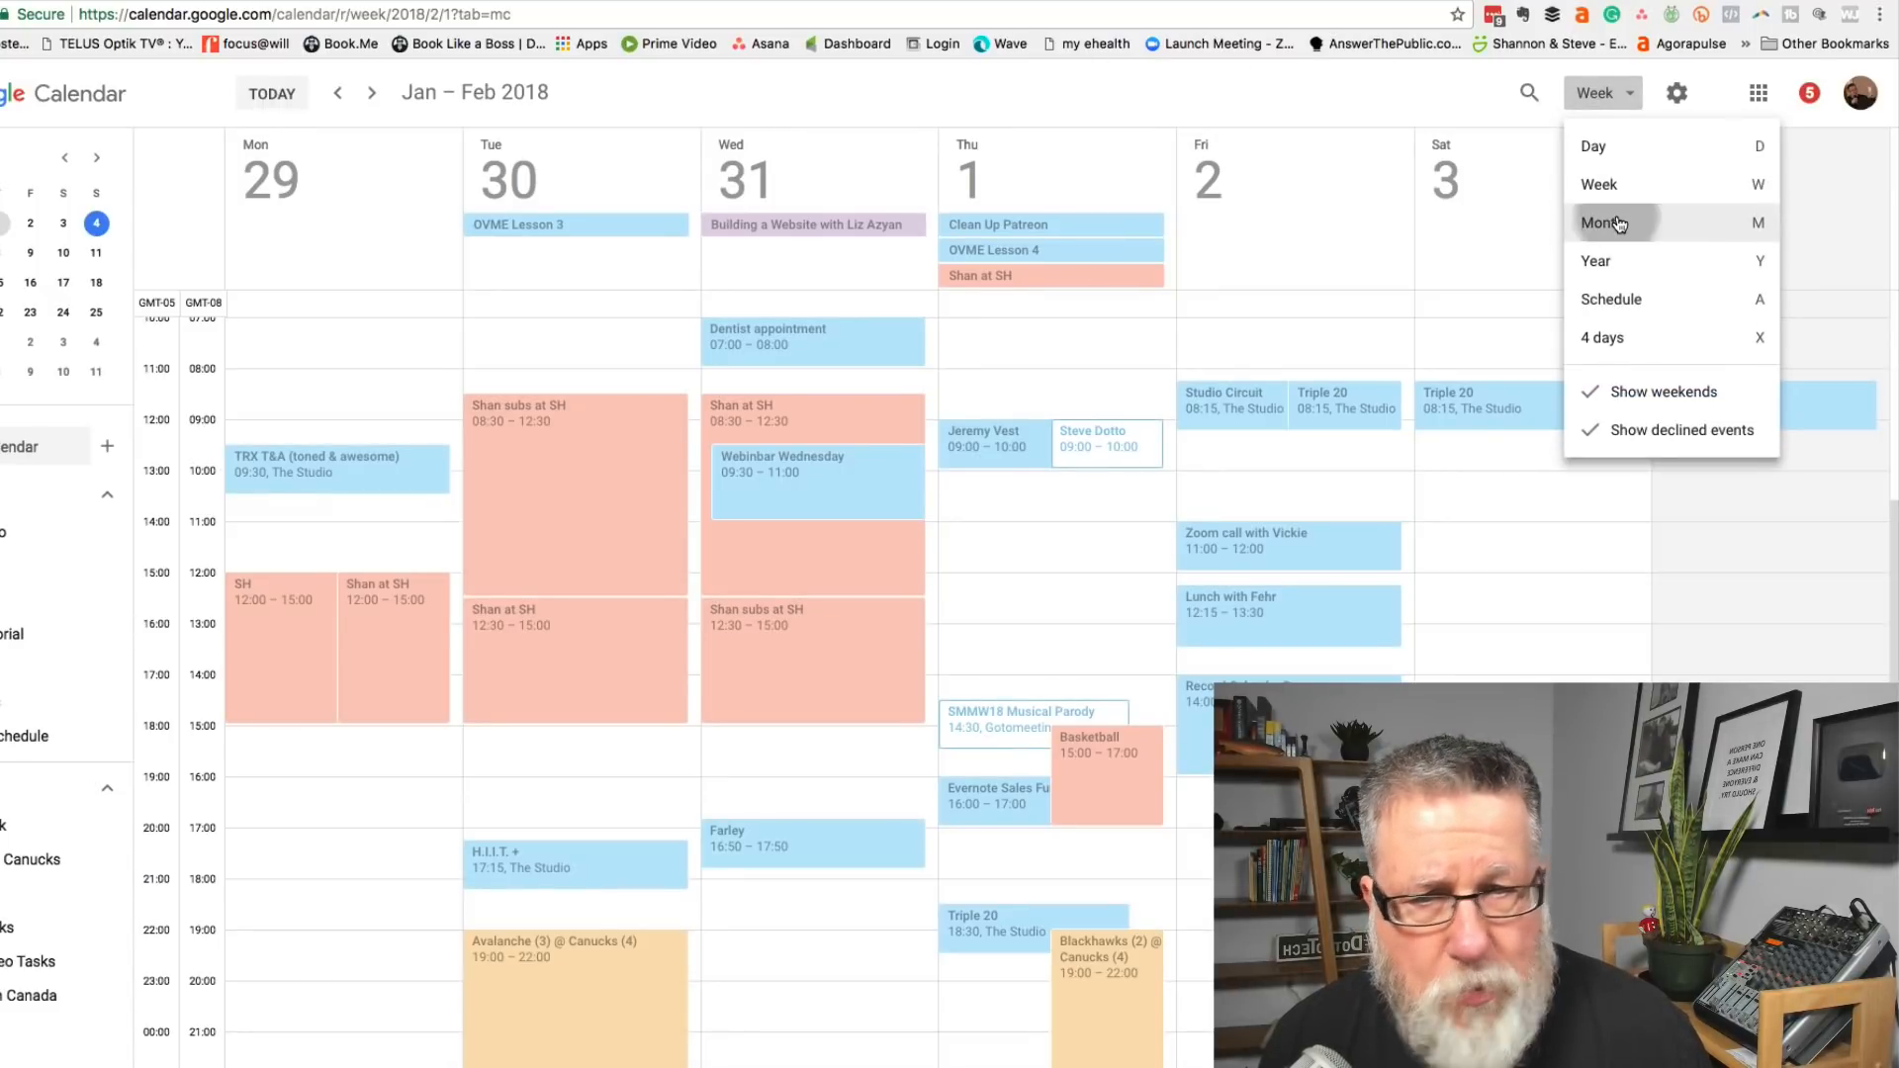
click(1616, 223)
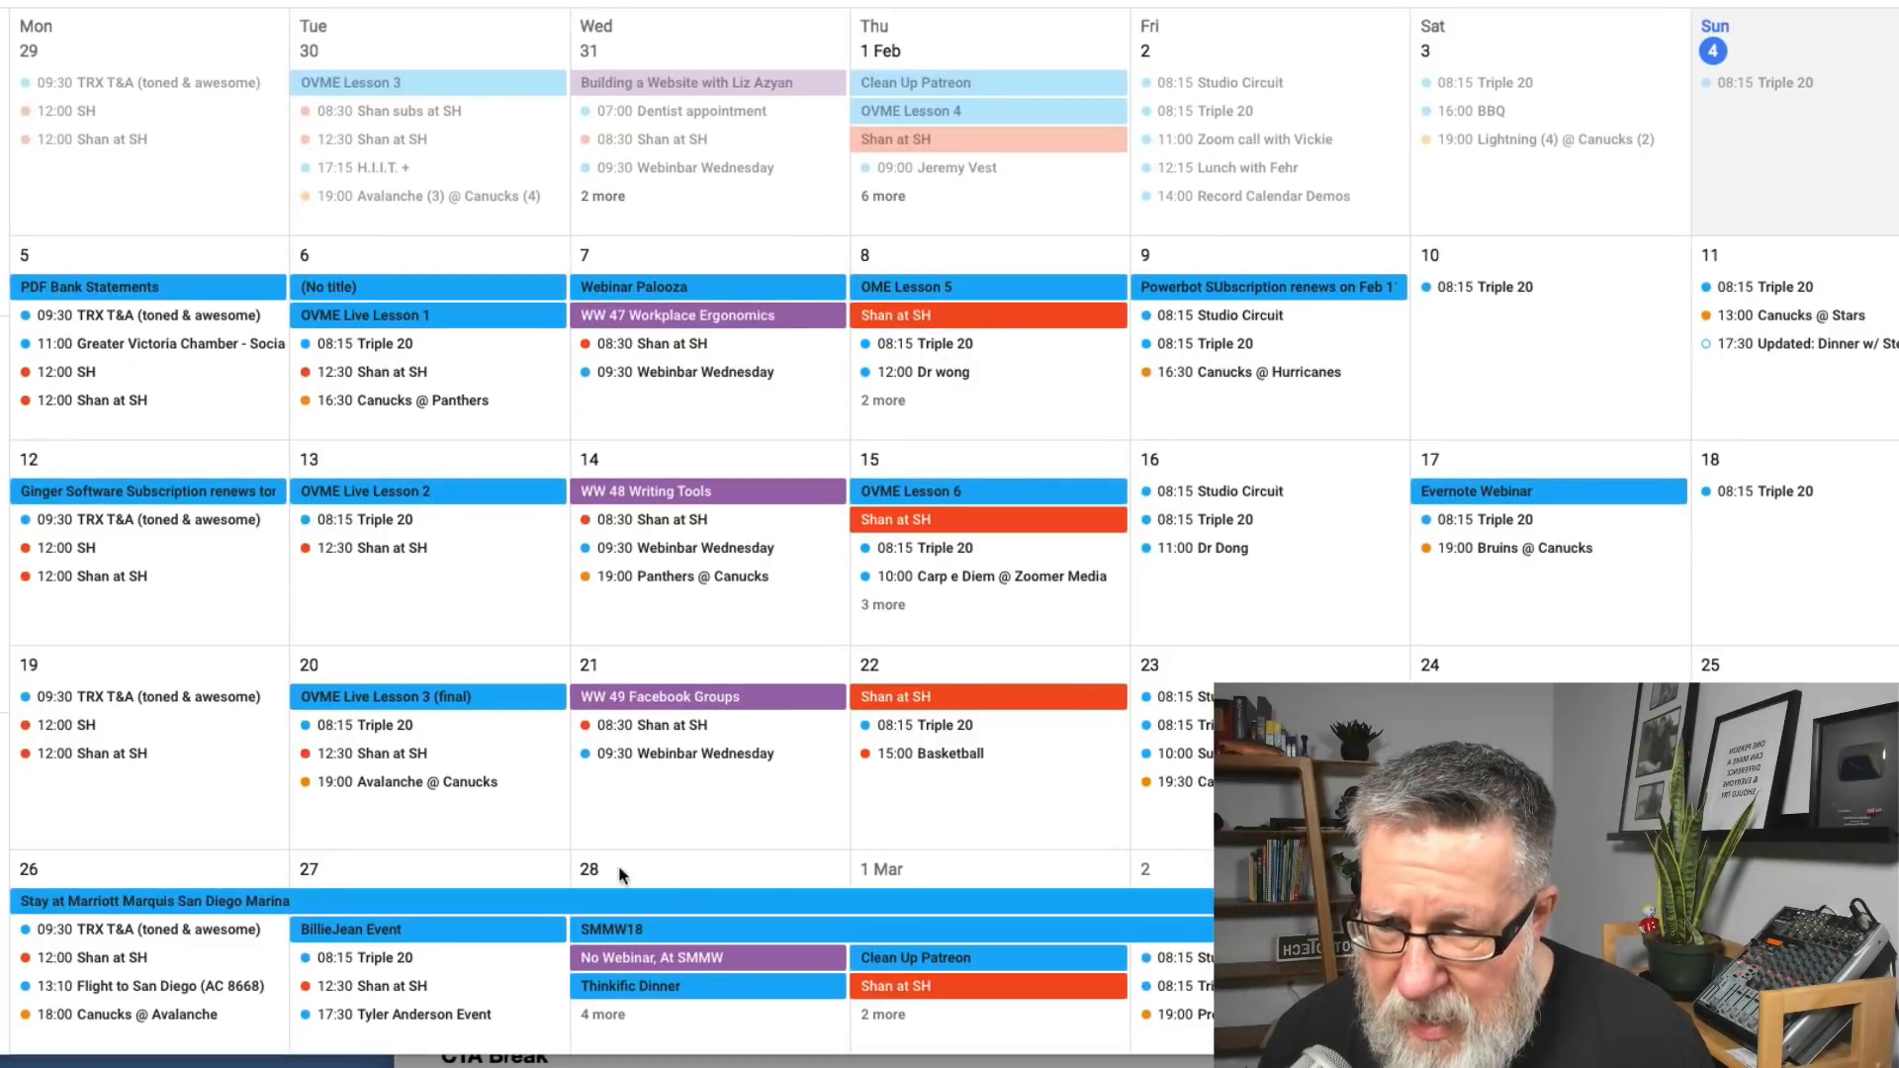
mouse_move(382, 788)
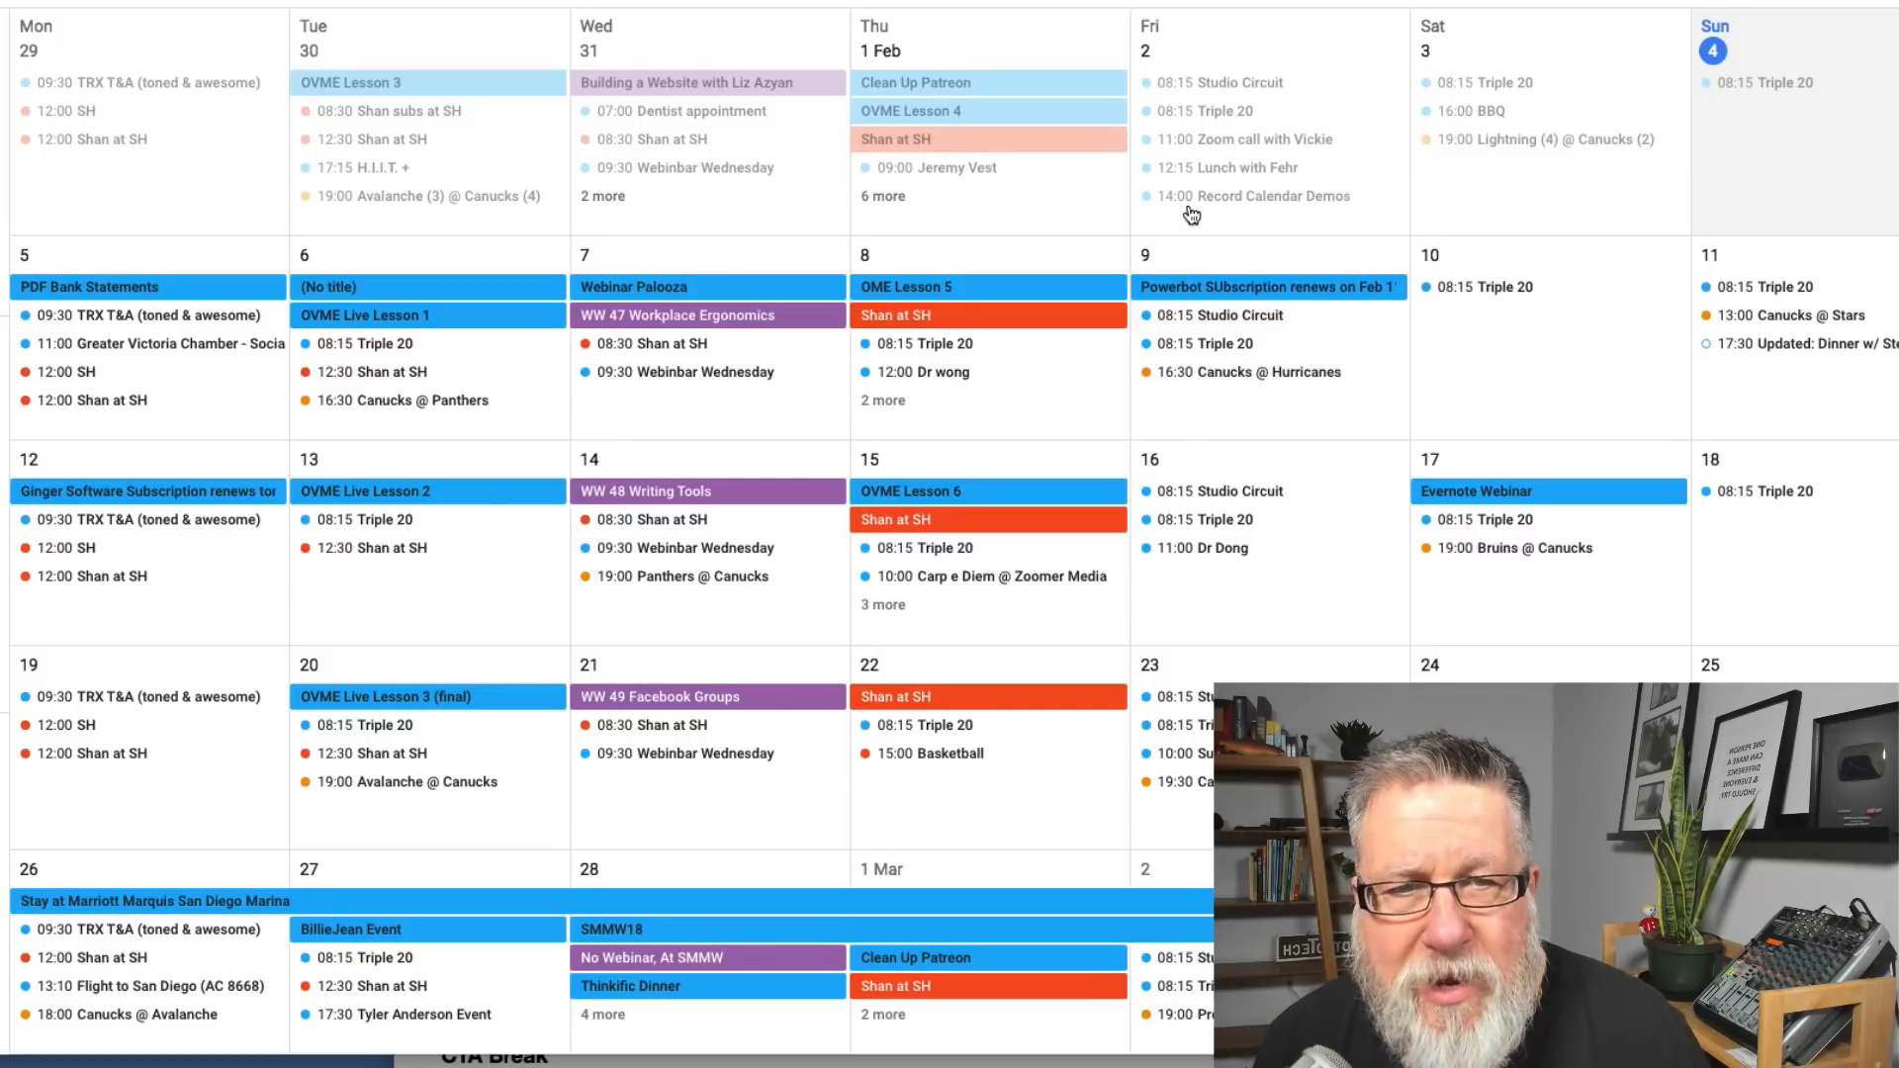
mouse_move(1260, 204)
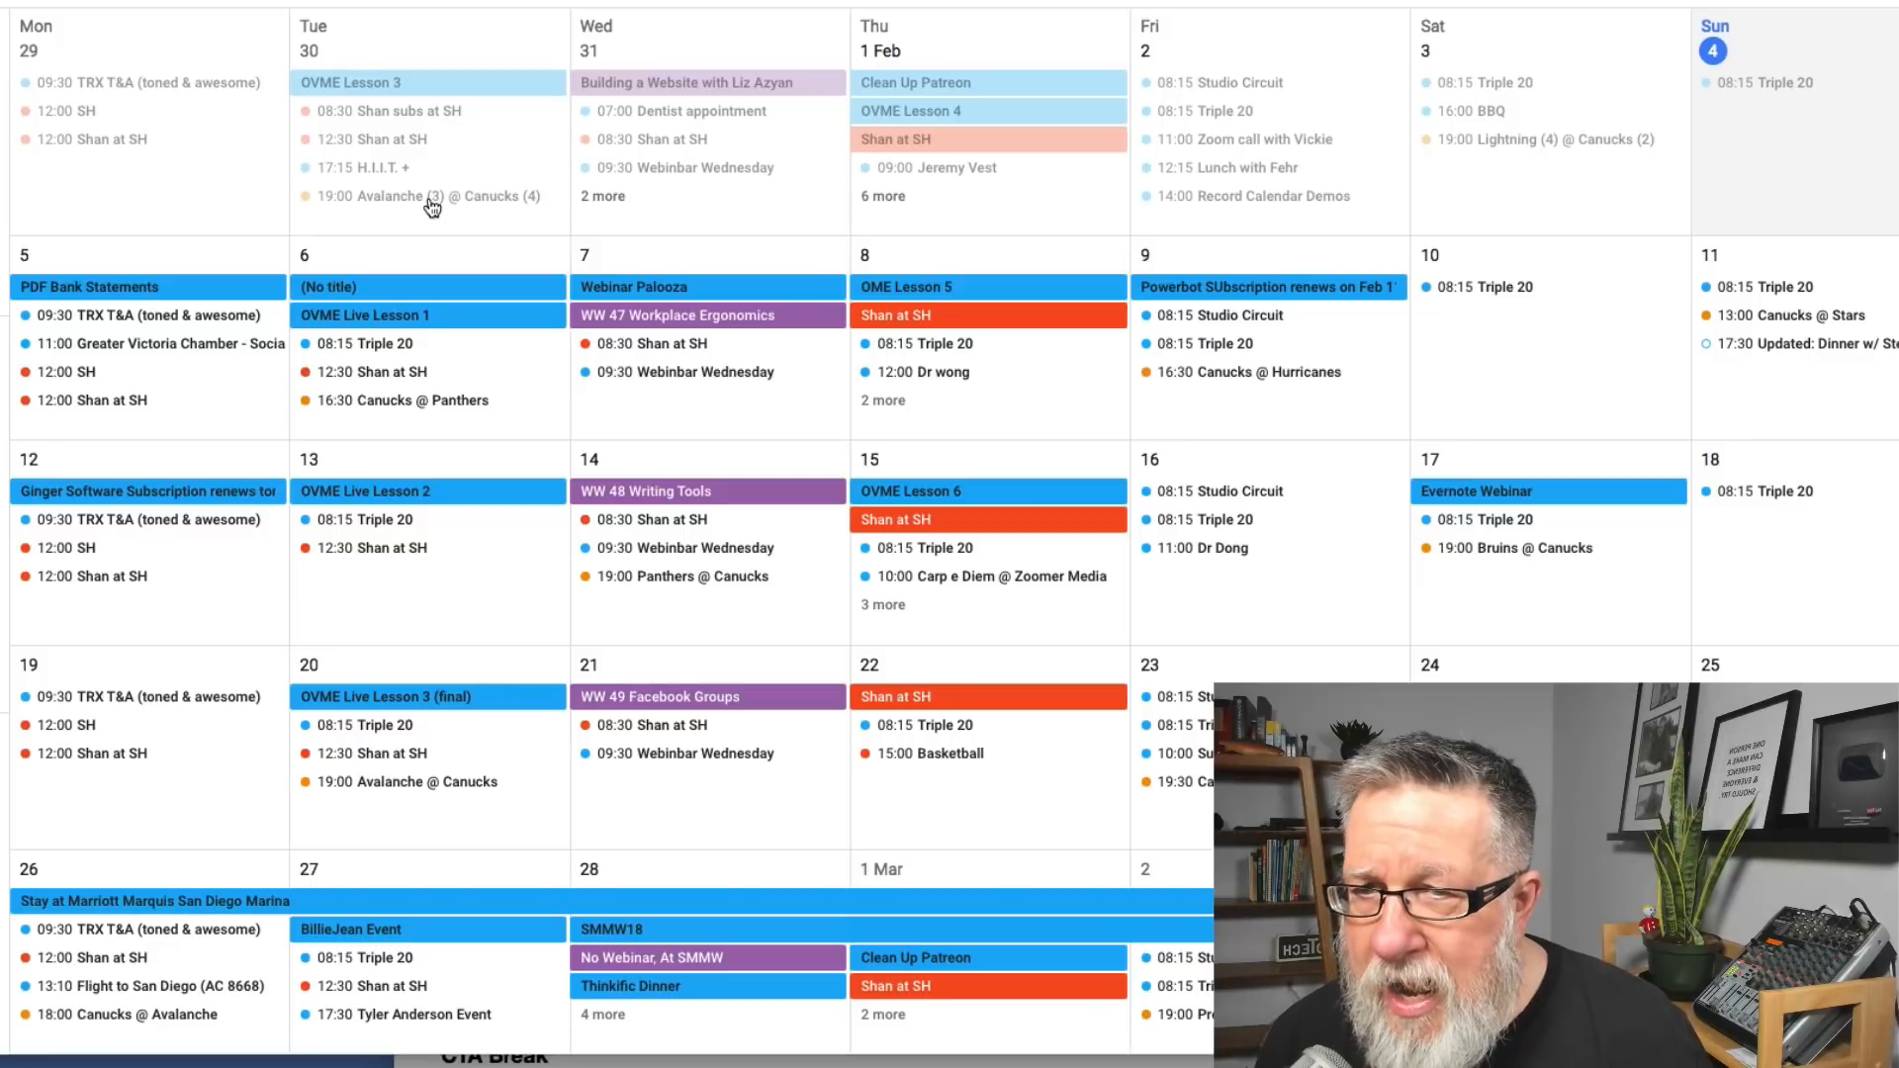
click(424, 195)
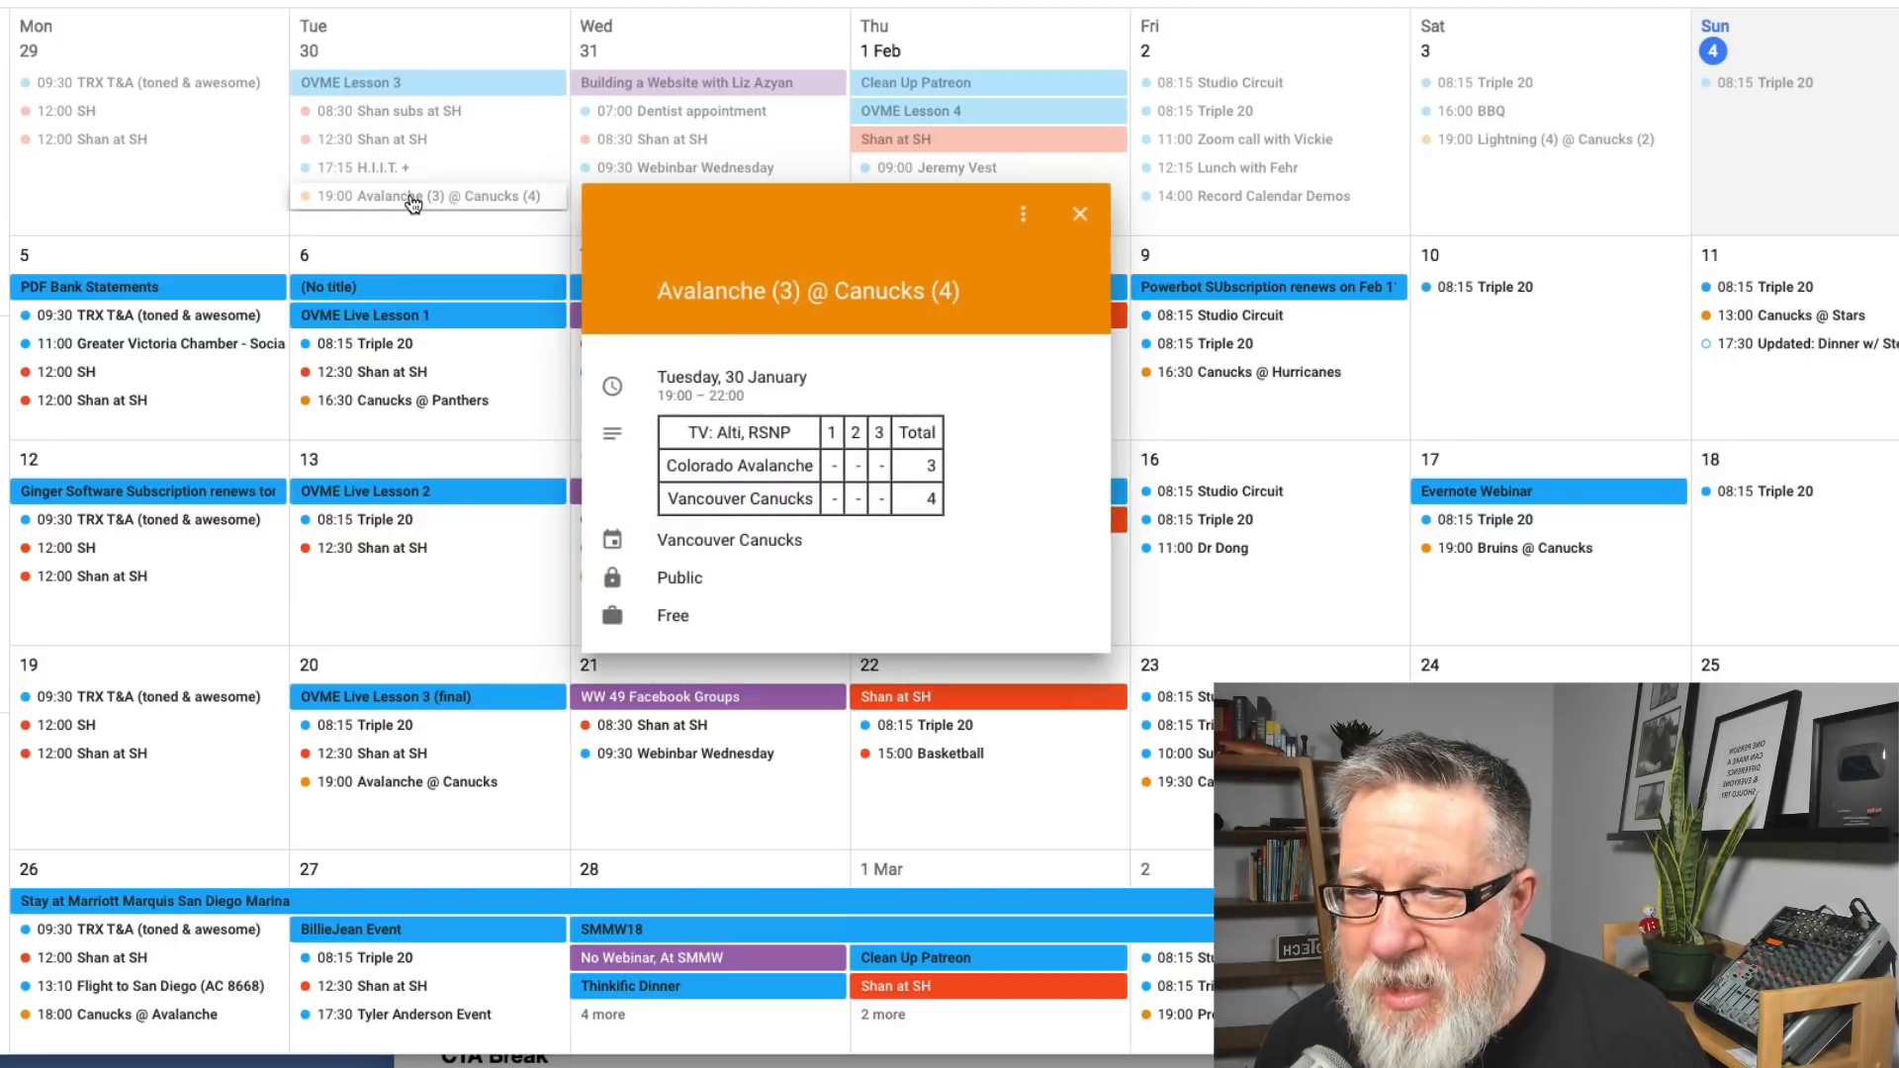
mouse_move(776, 570)
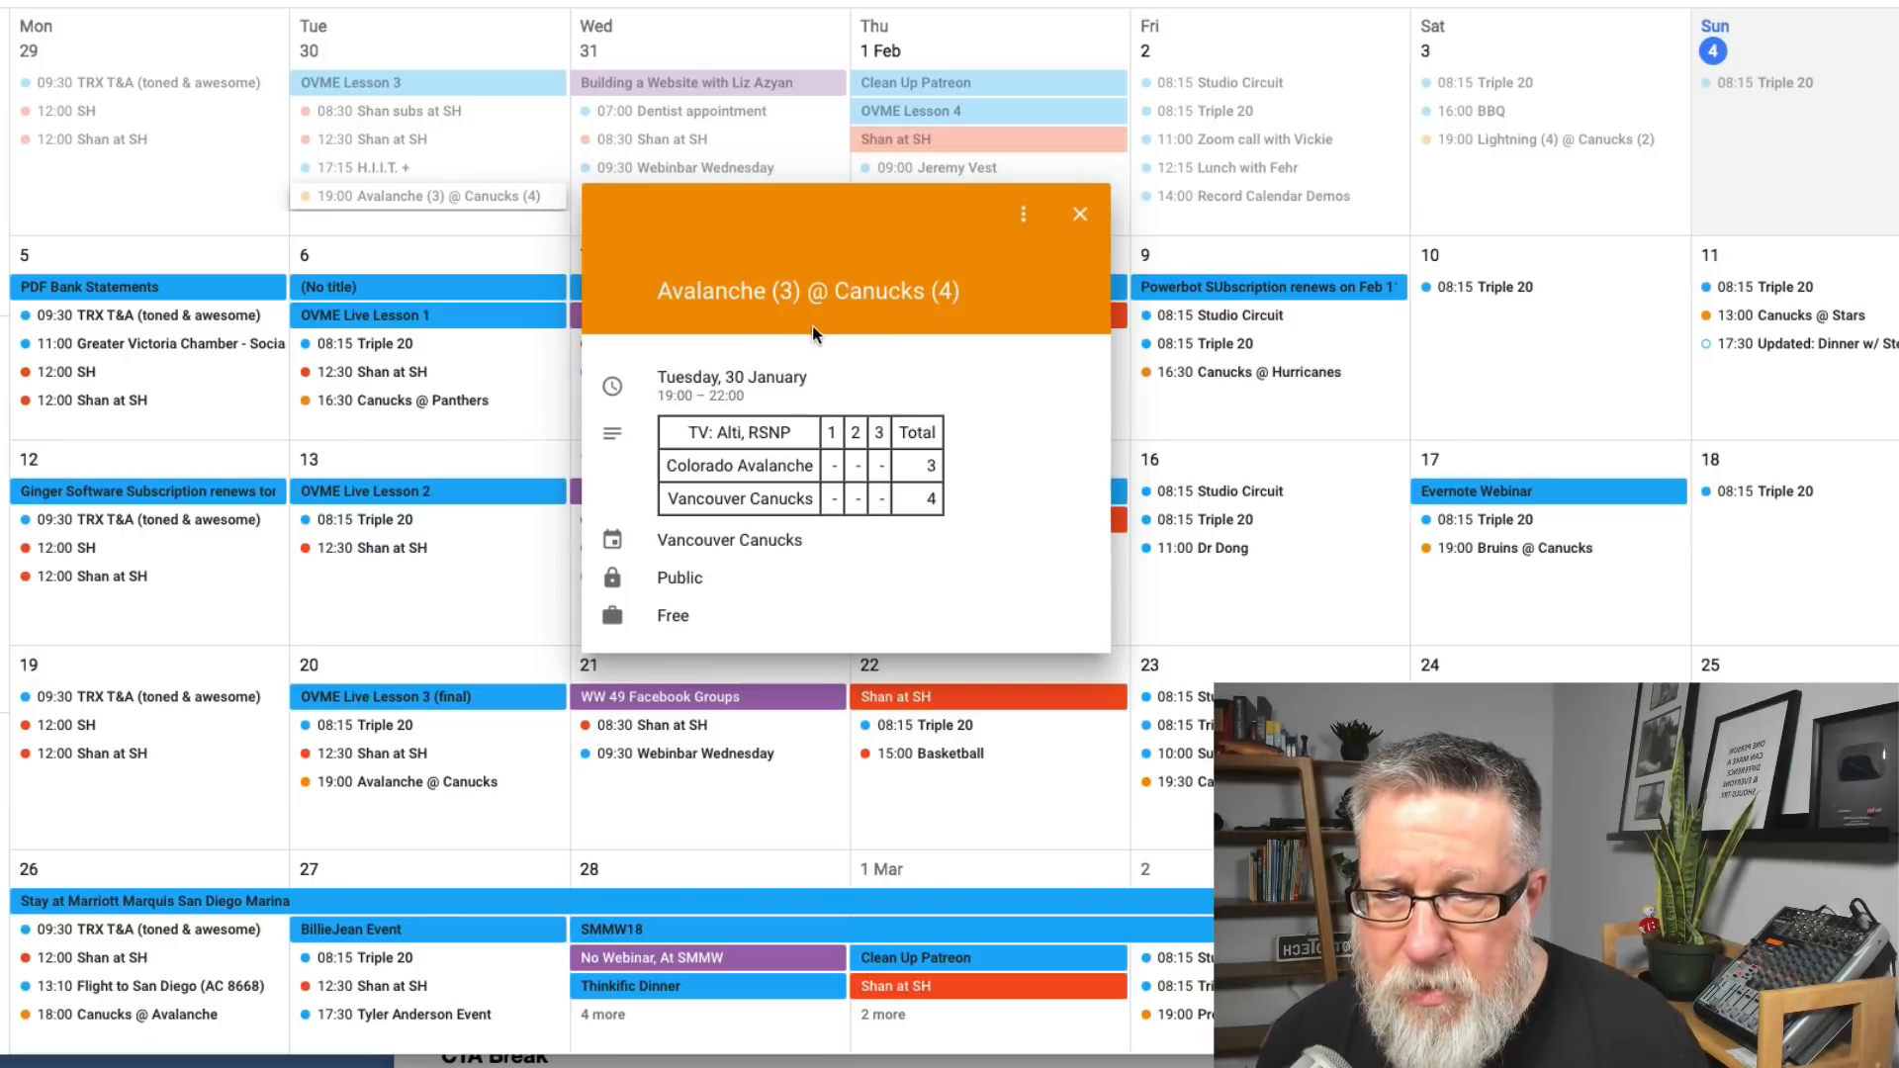
mouse_move(815, 509)
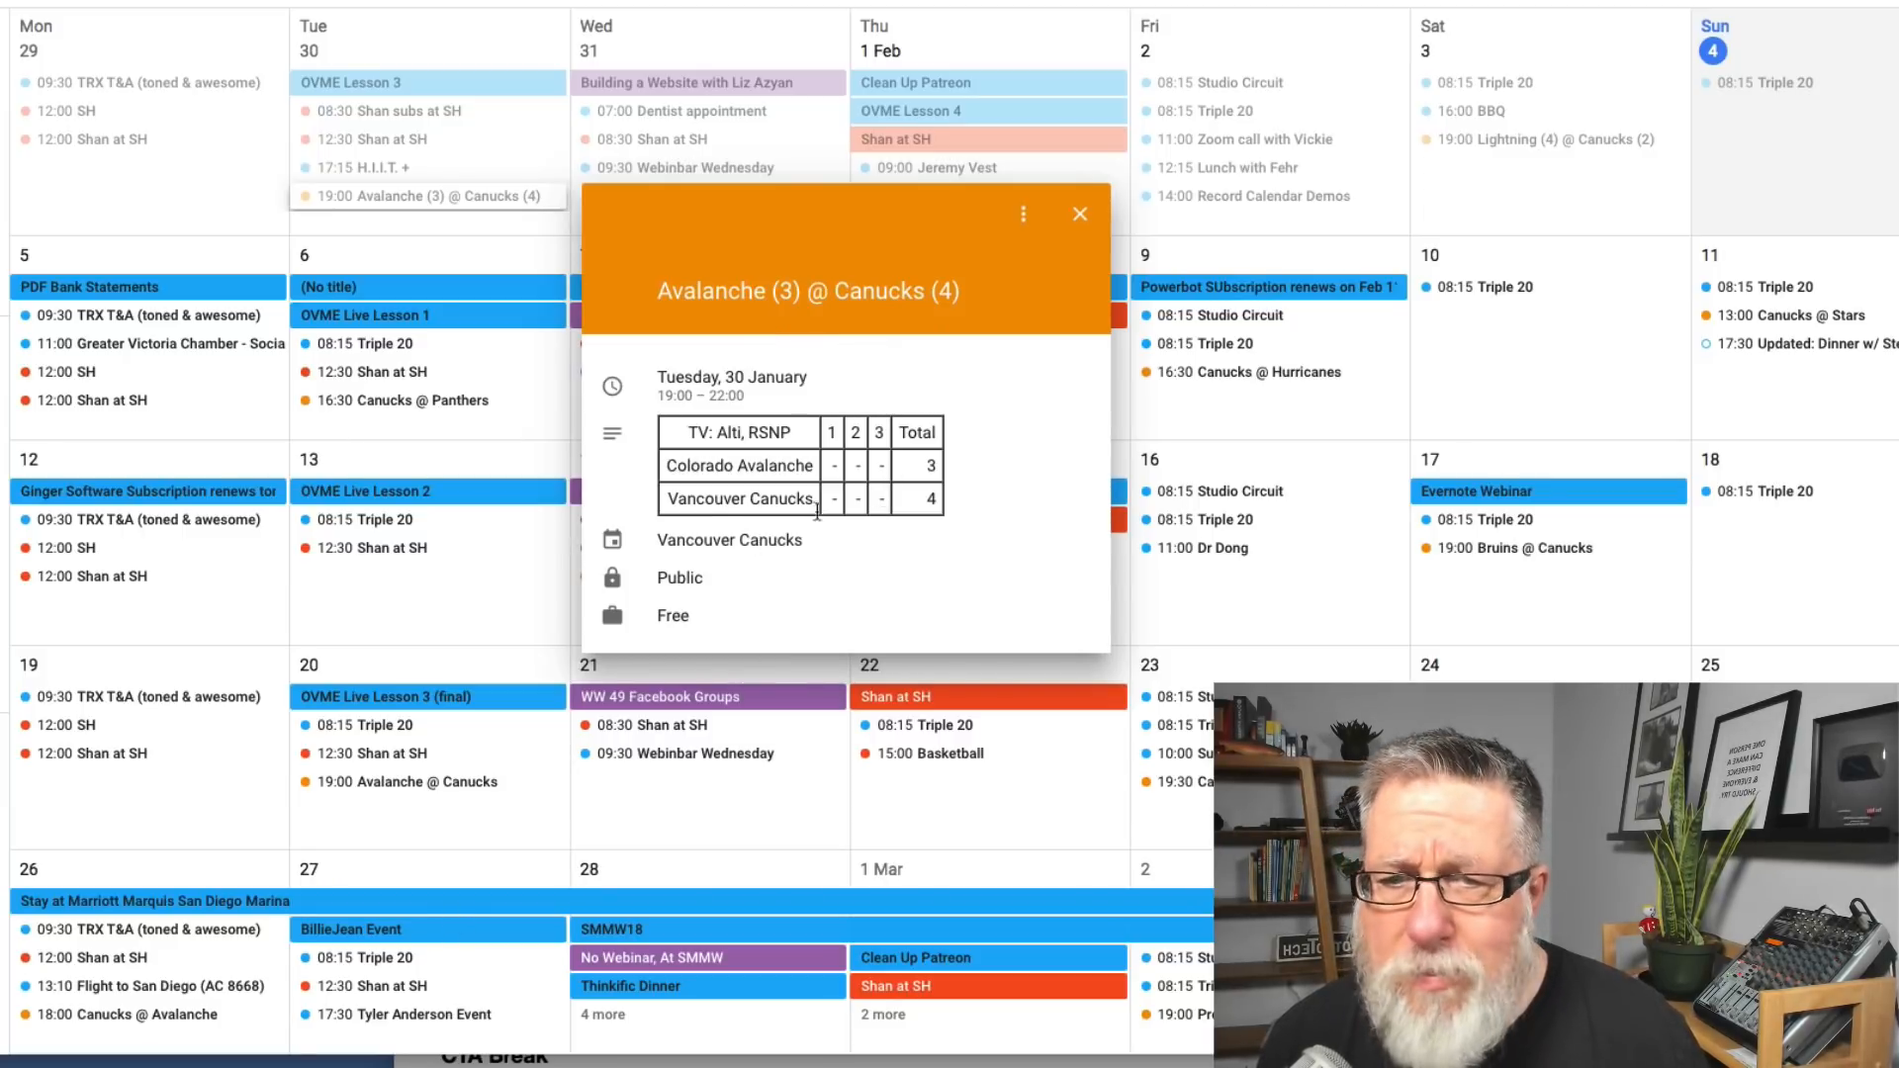
mouse_move(1021, 427)
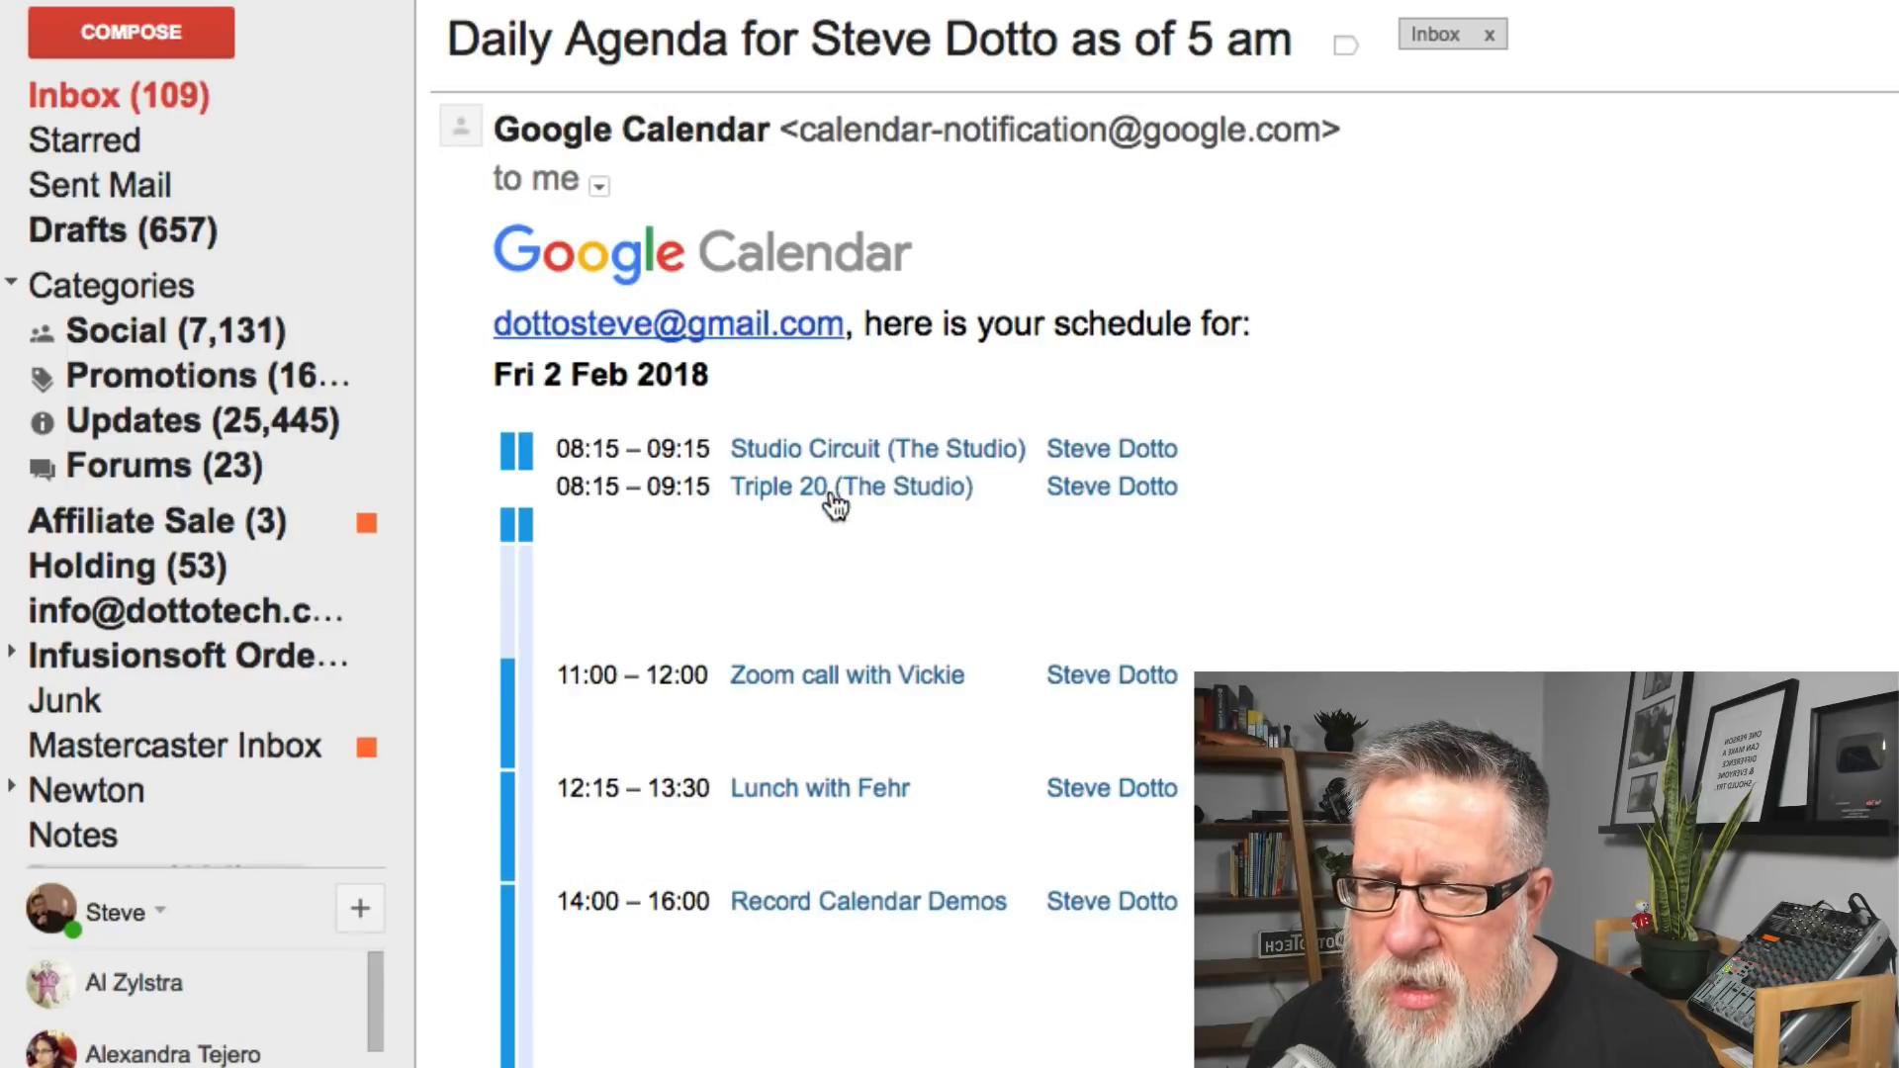
mouse_move(833, 587)
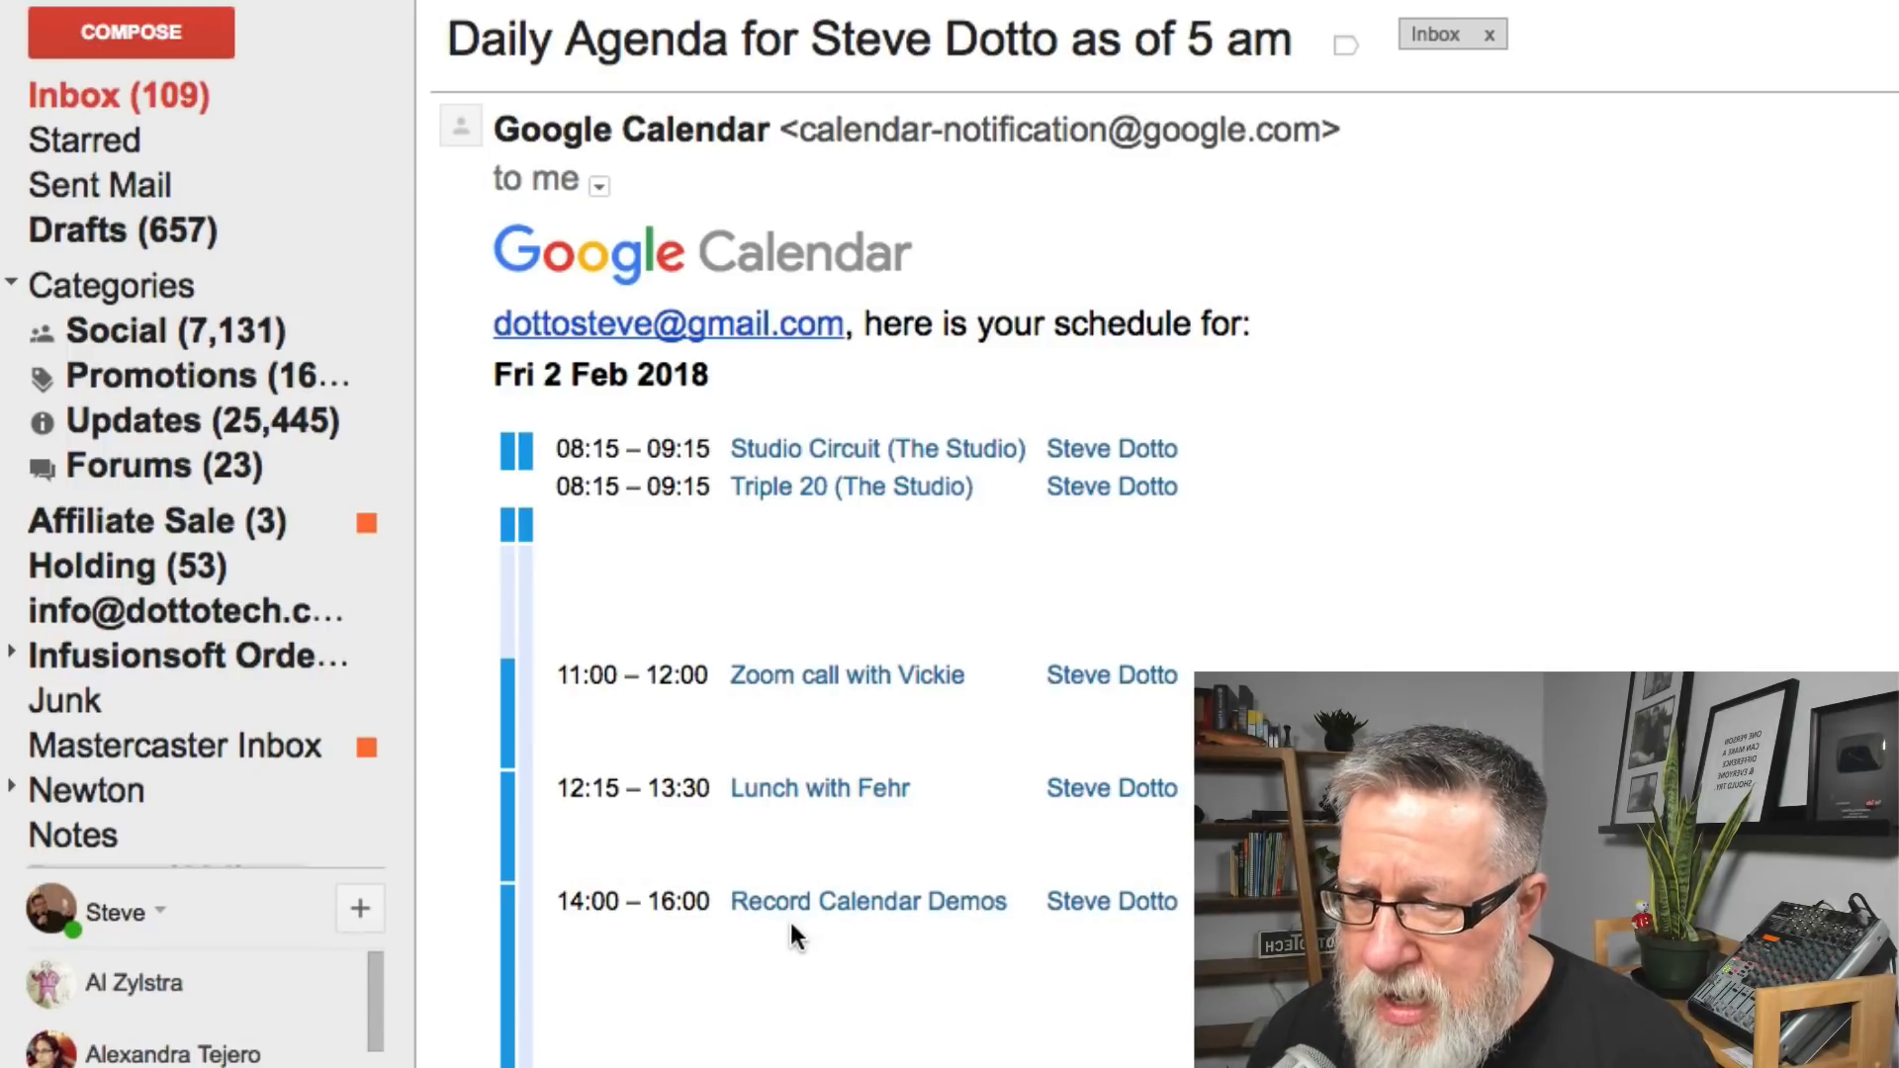
mouse_move(838, 936)
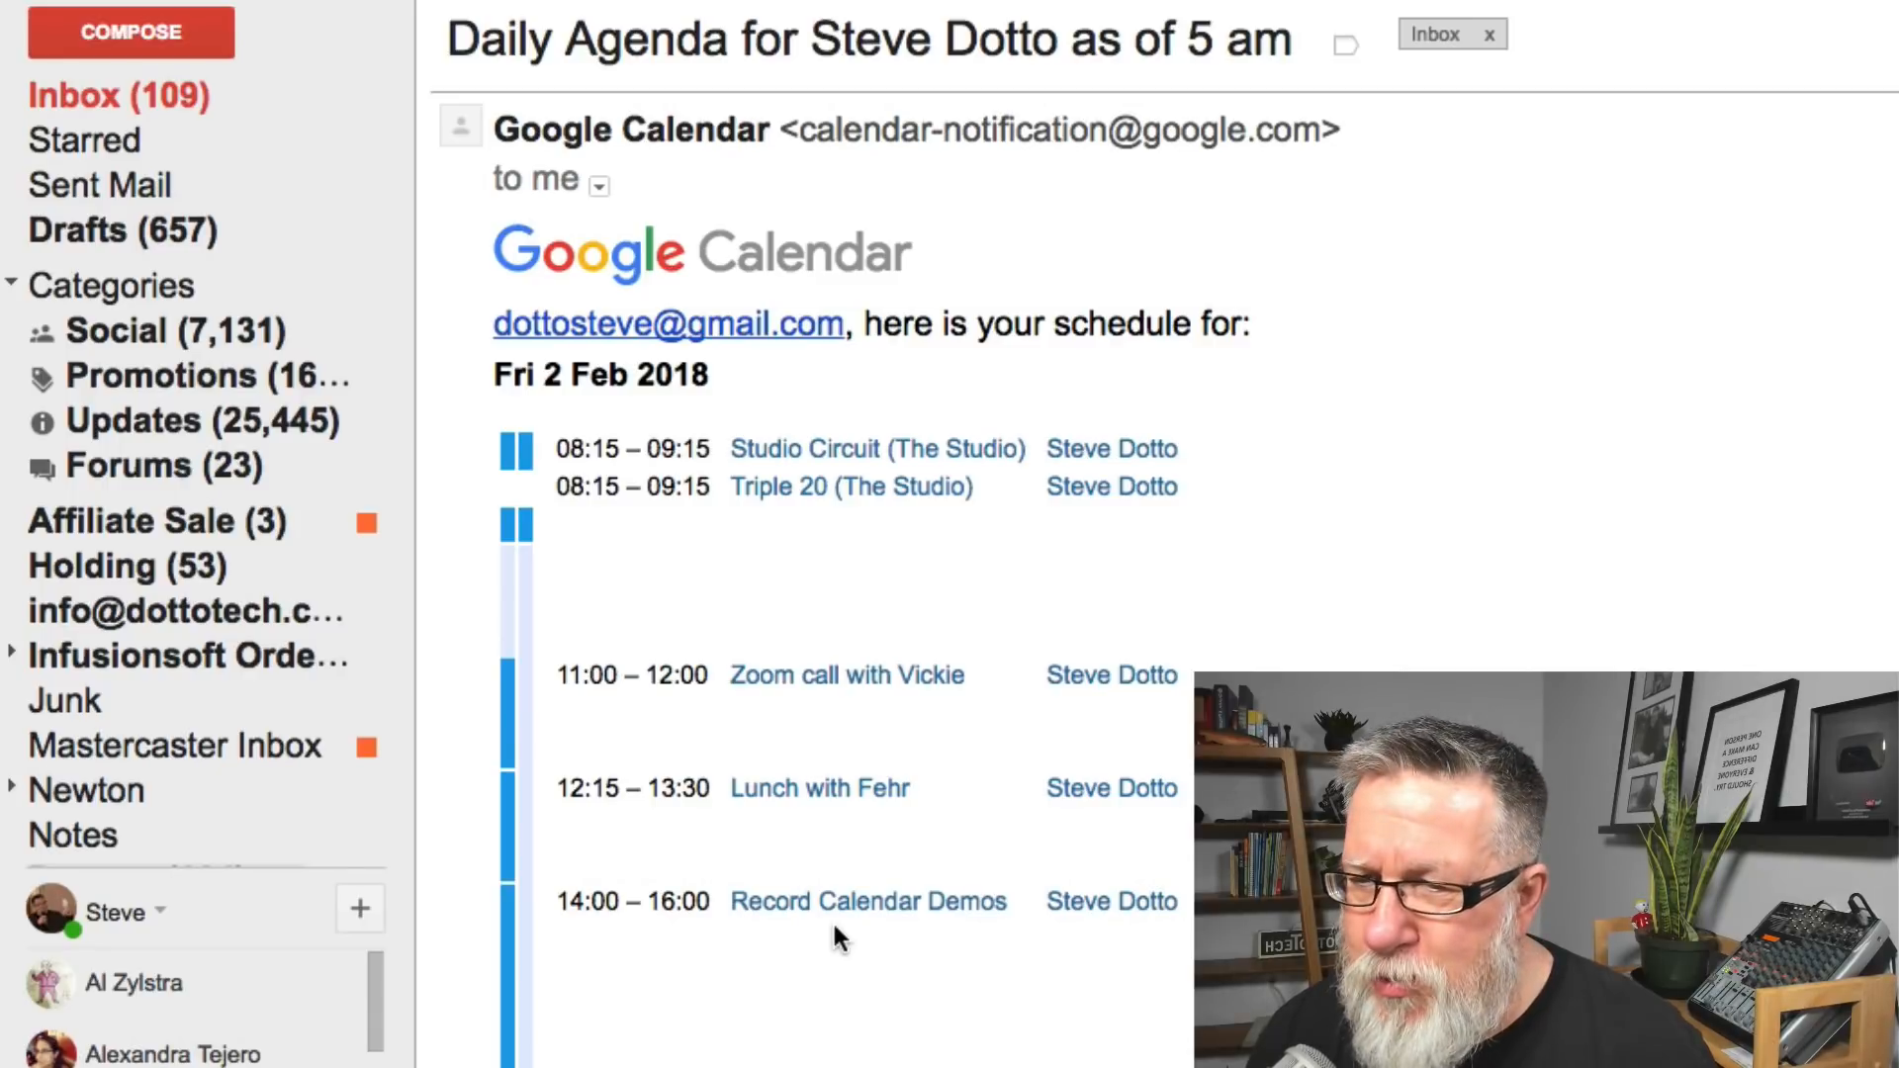
mouse_move(1428, 526)
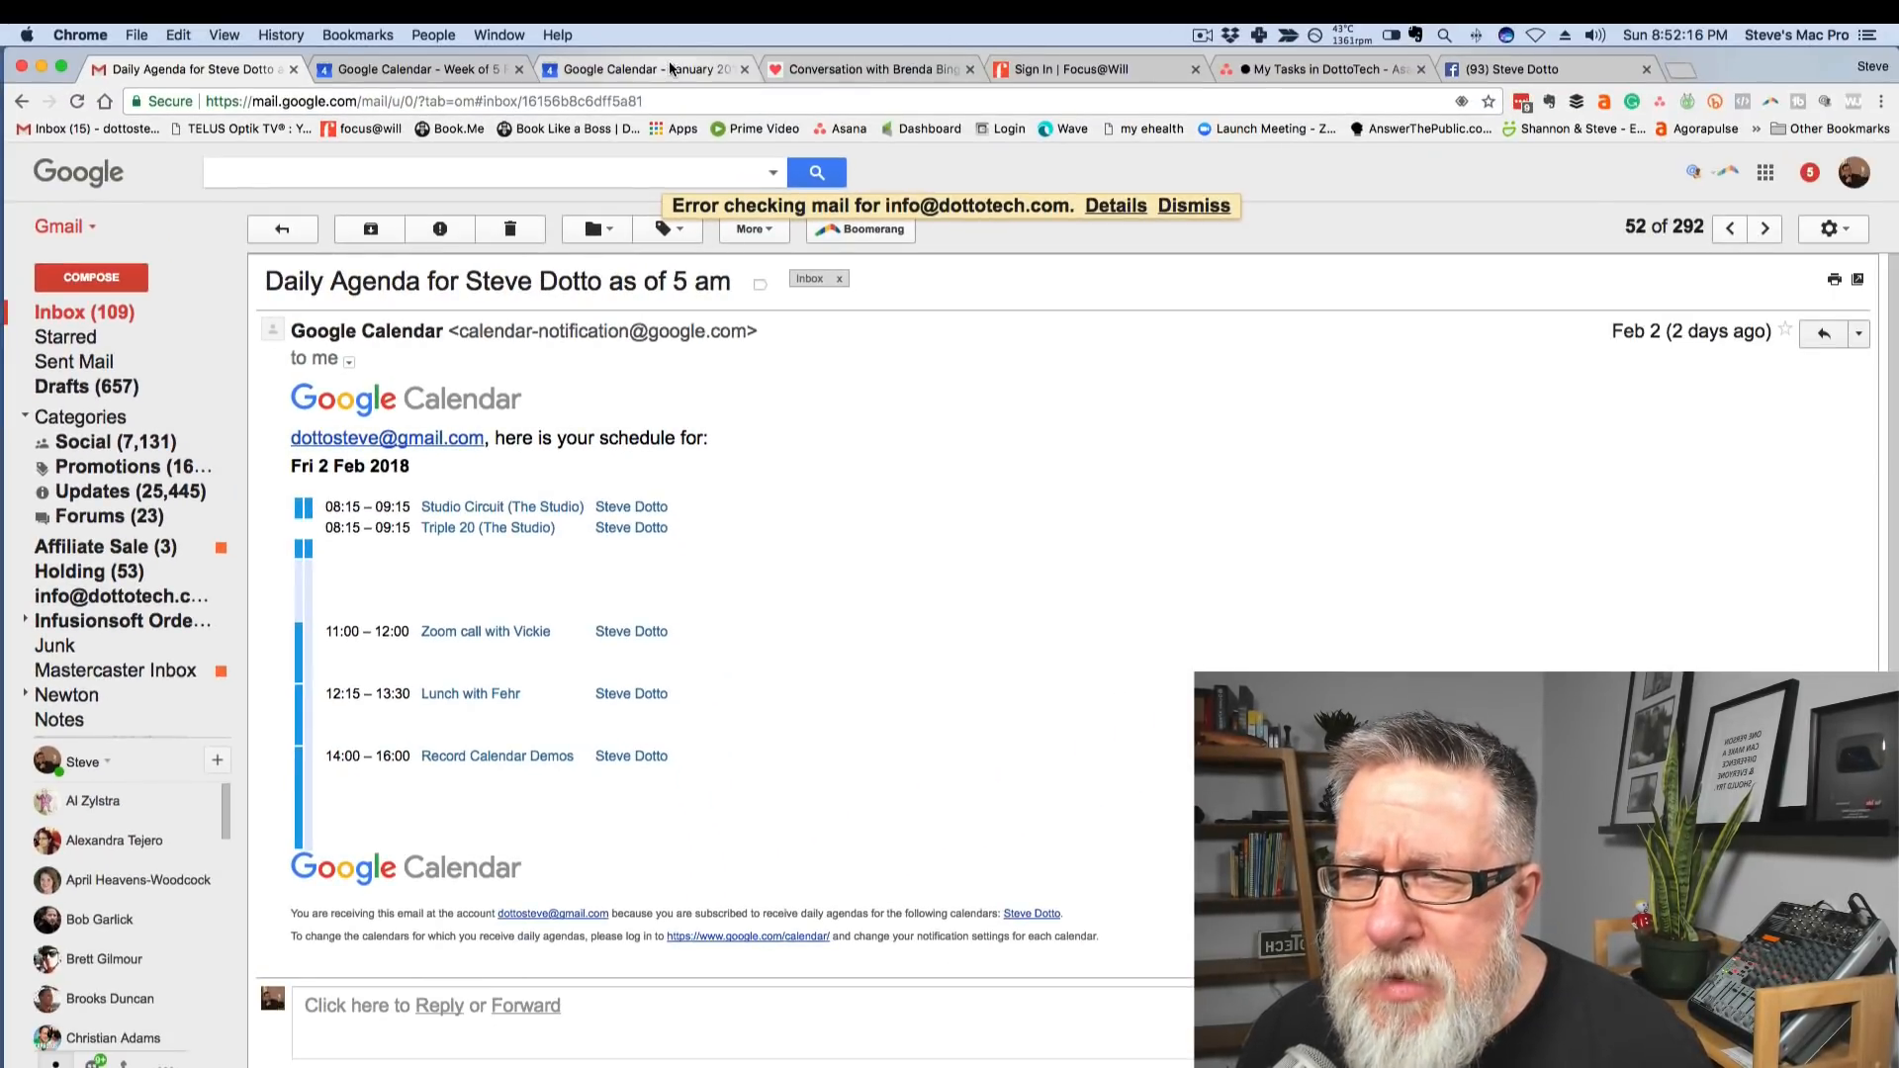
Reopen Settings from the gear menu, review General, then go to the Steve Dotto calendar's settings
click(641, 69)
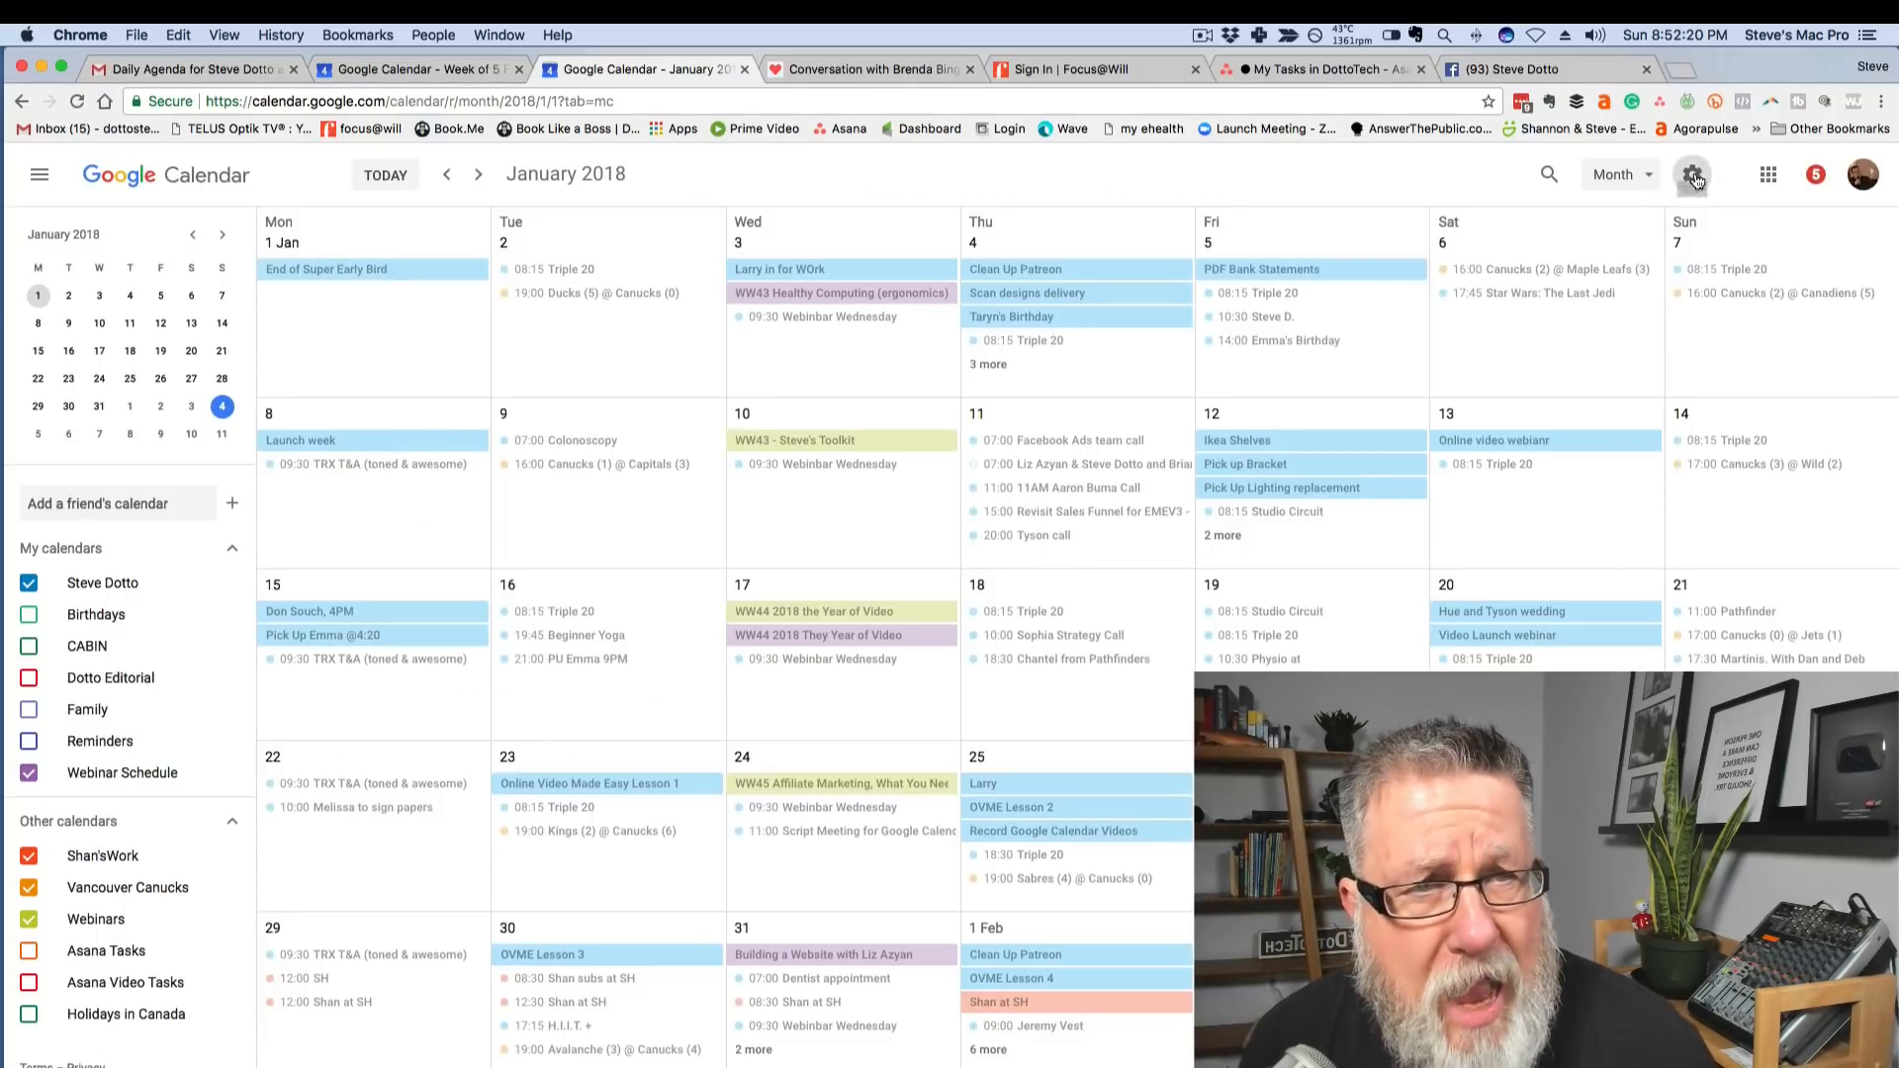
click(1691, 174)
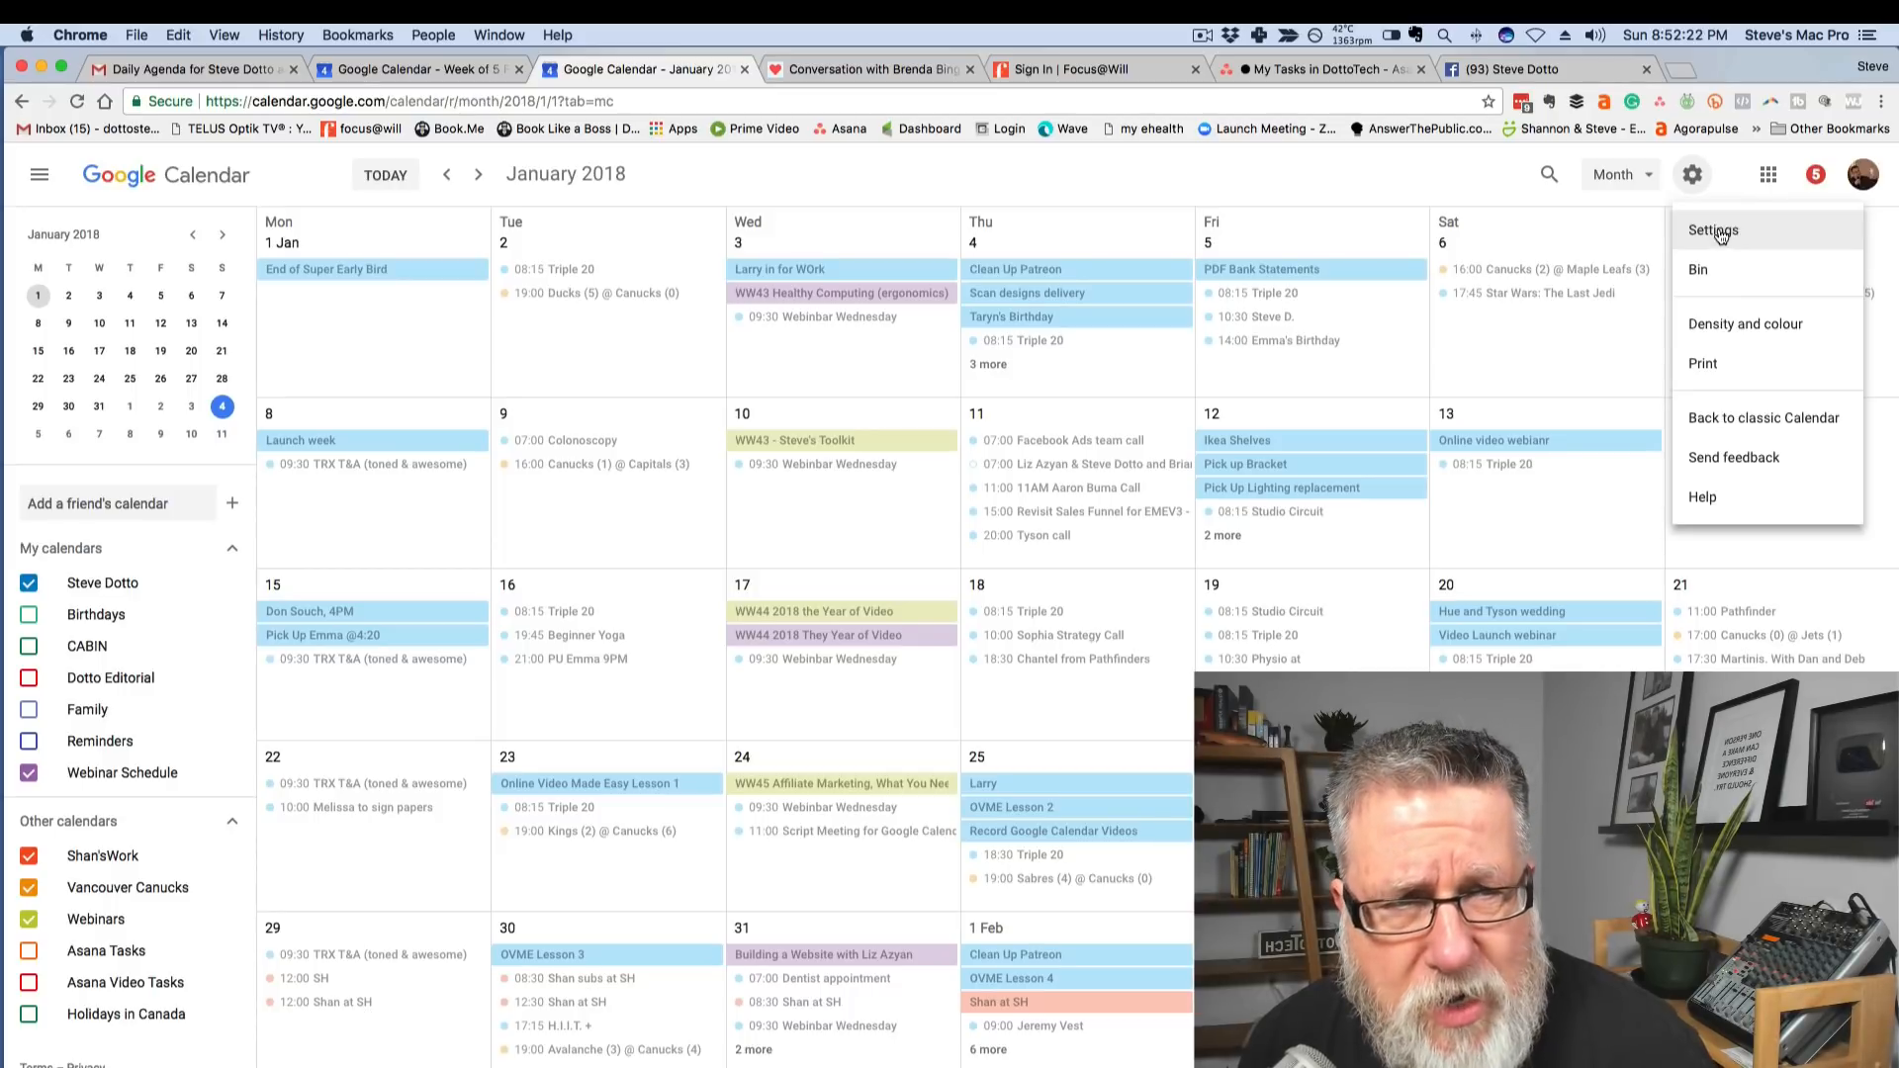
click(1711, 230)
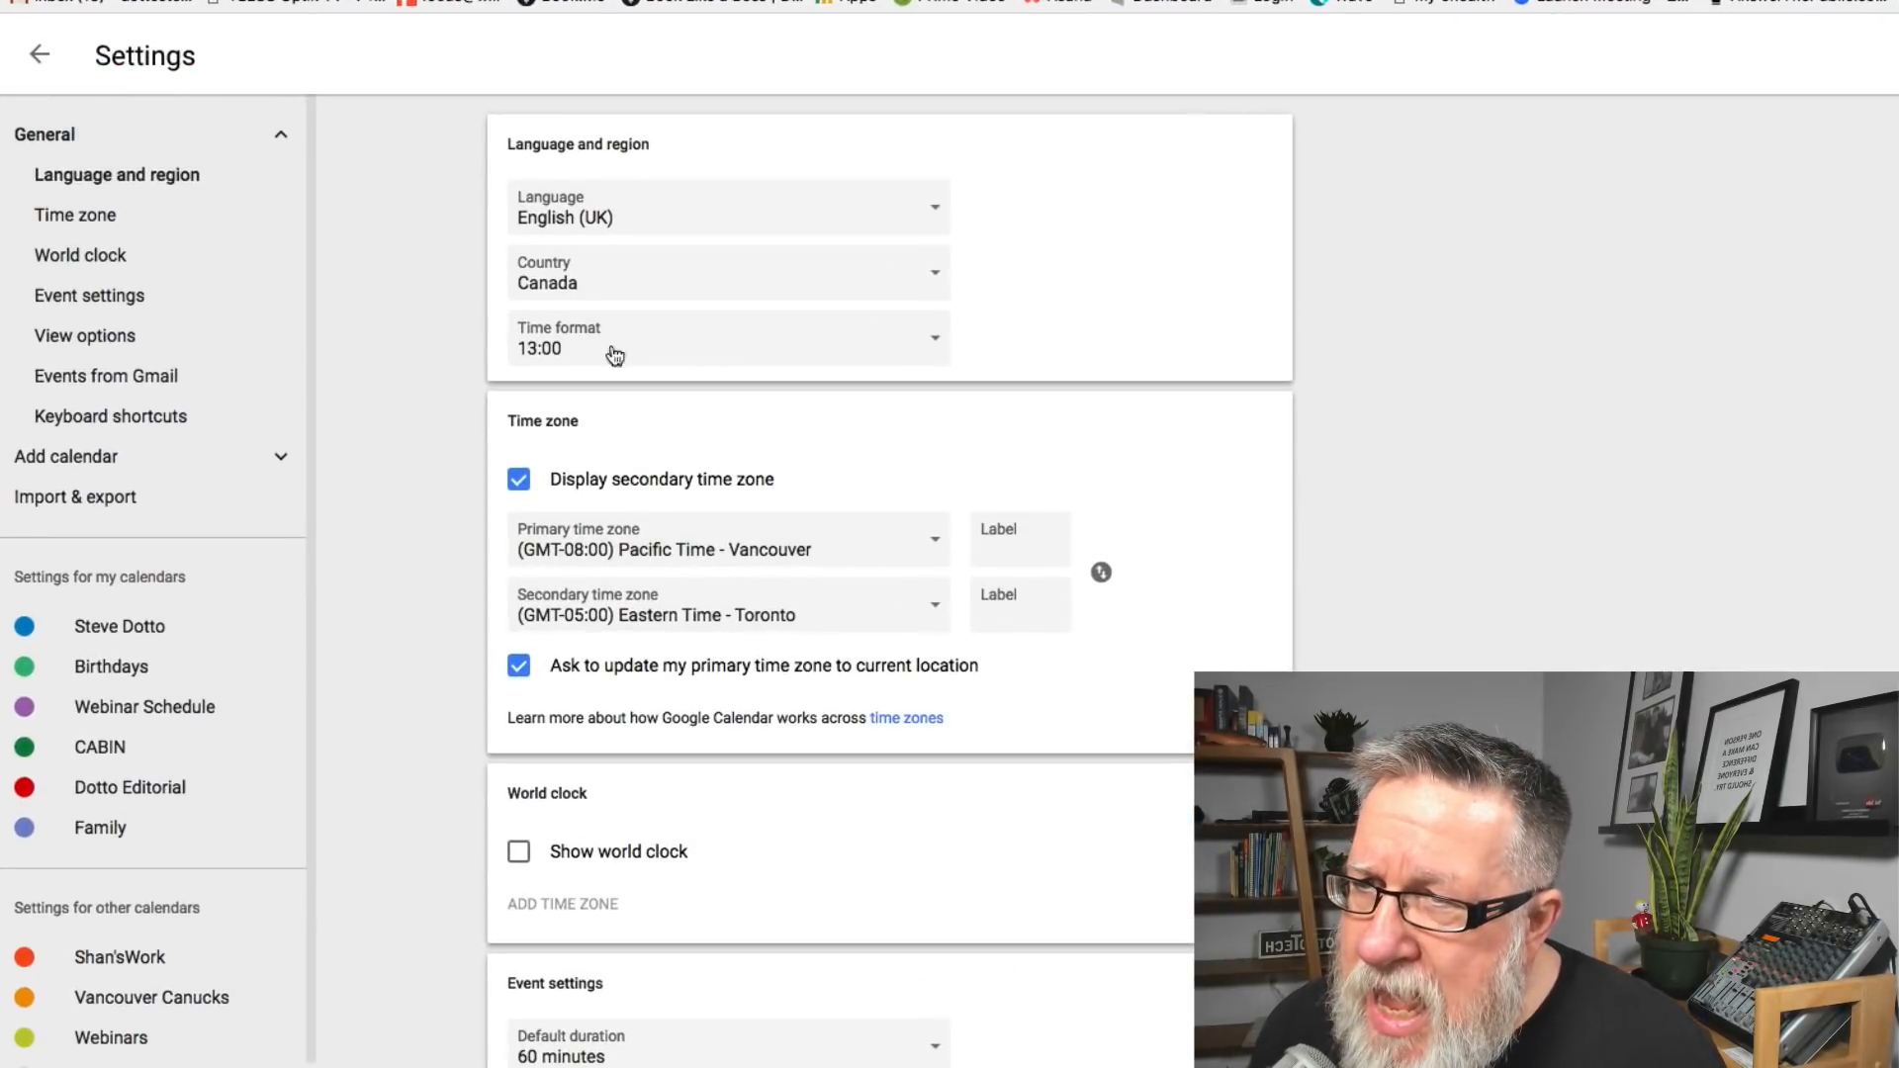
scroll(up, 3)
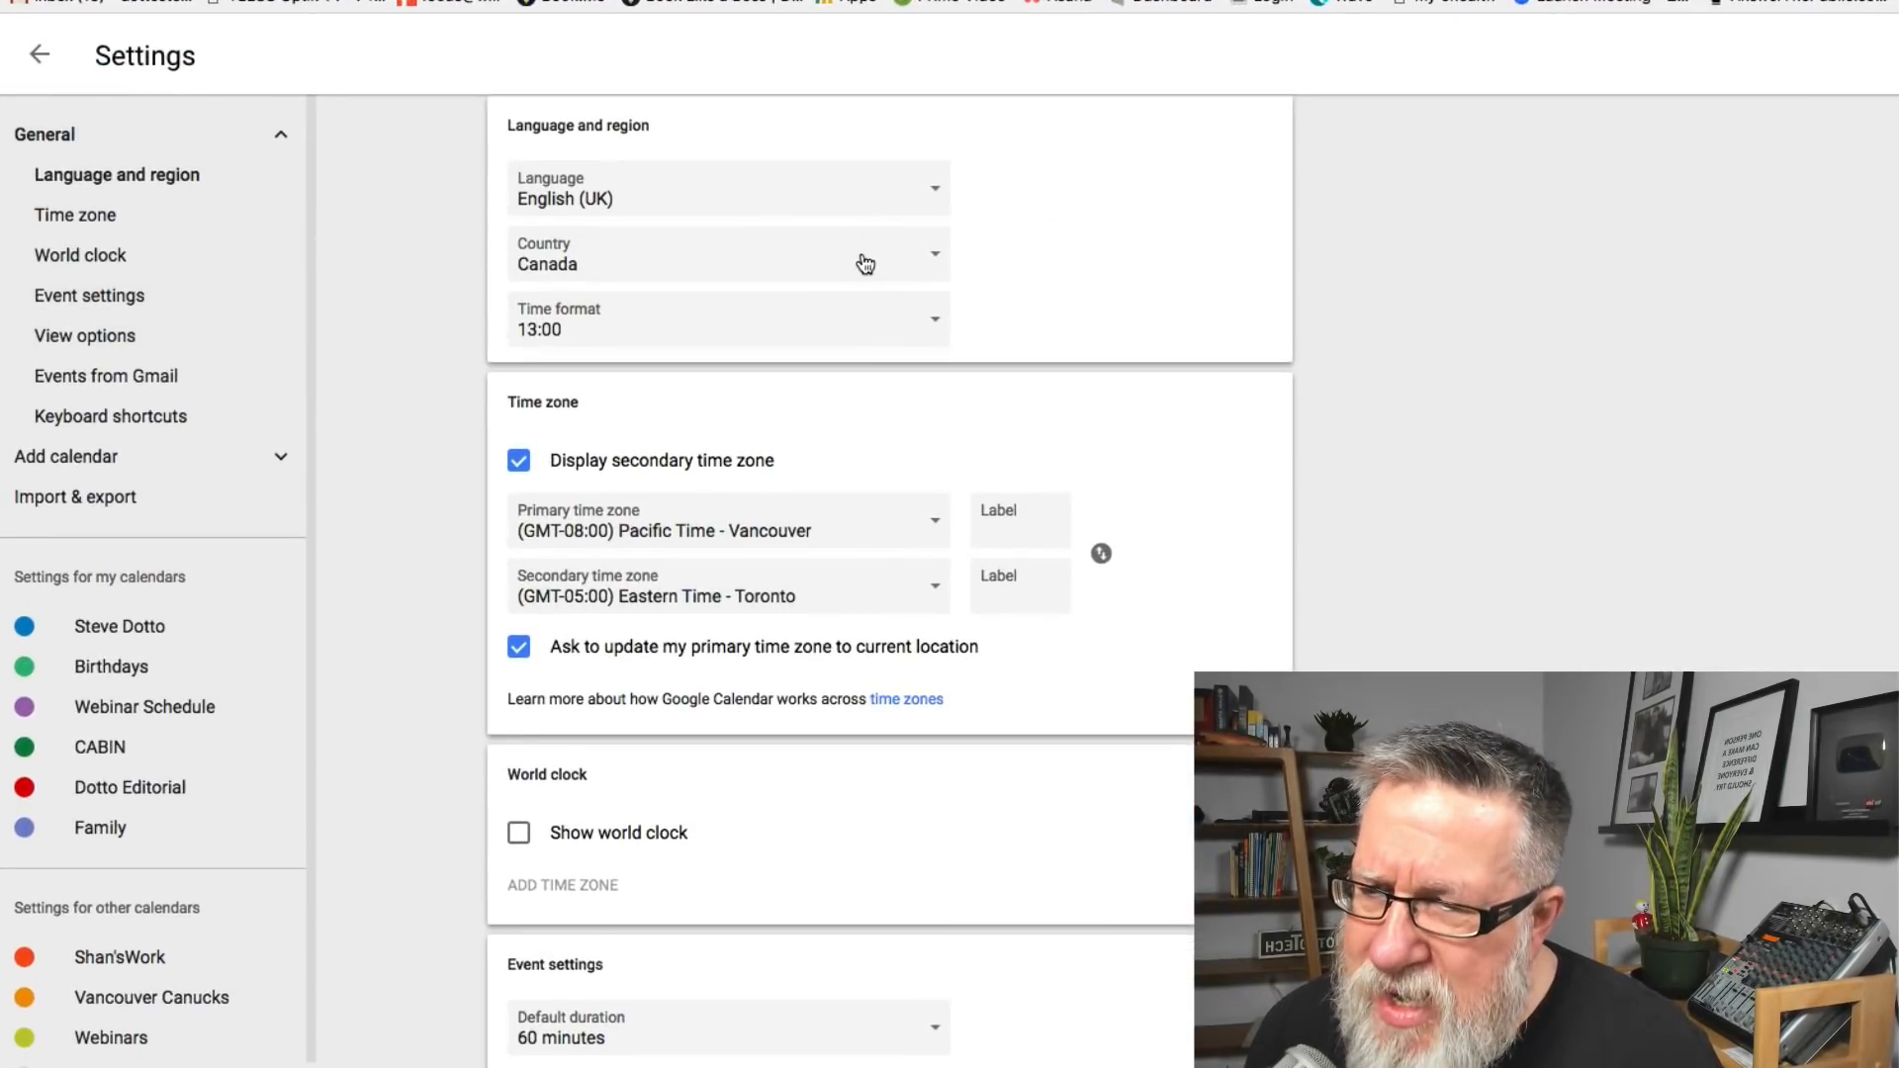
scroll(down, 3)
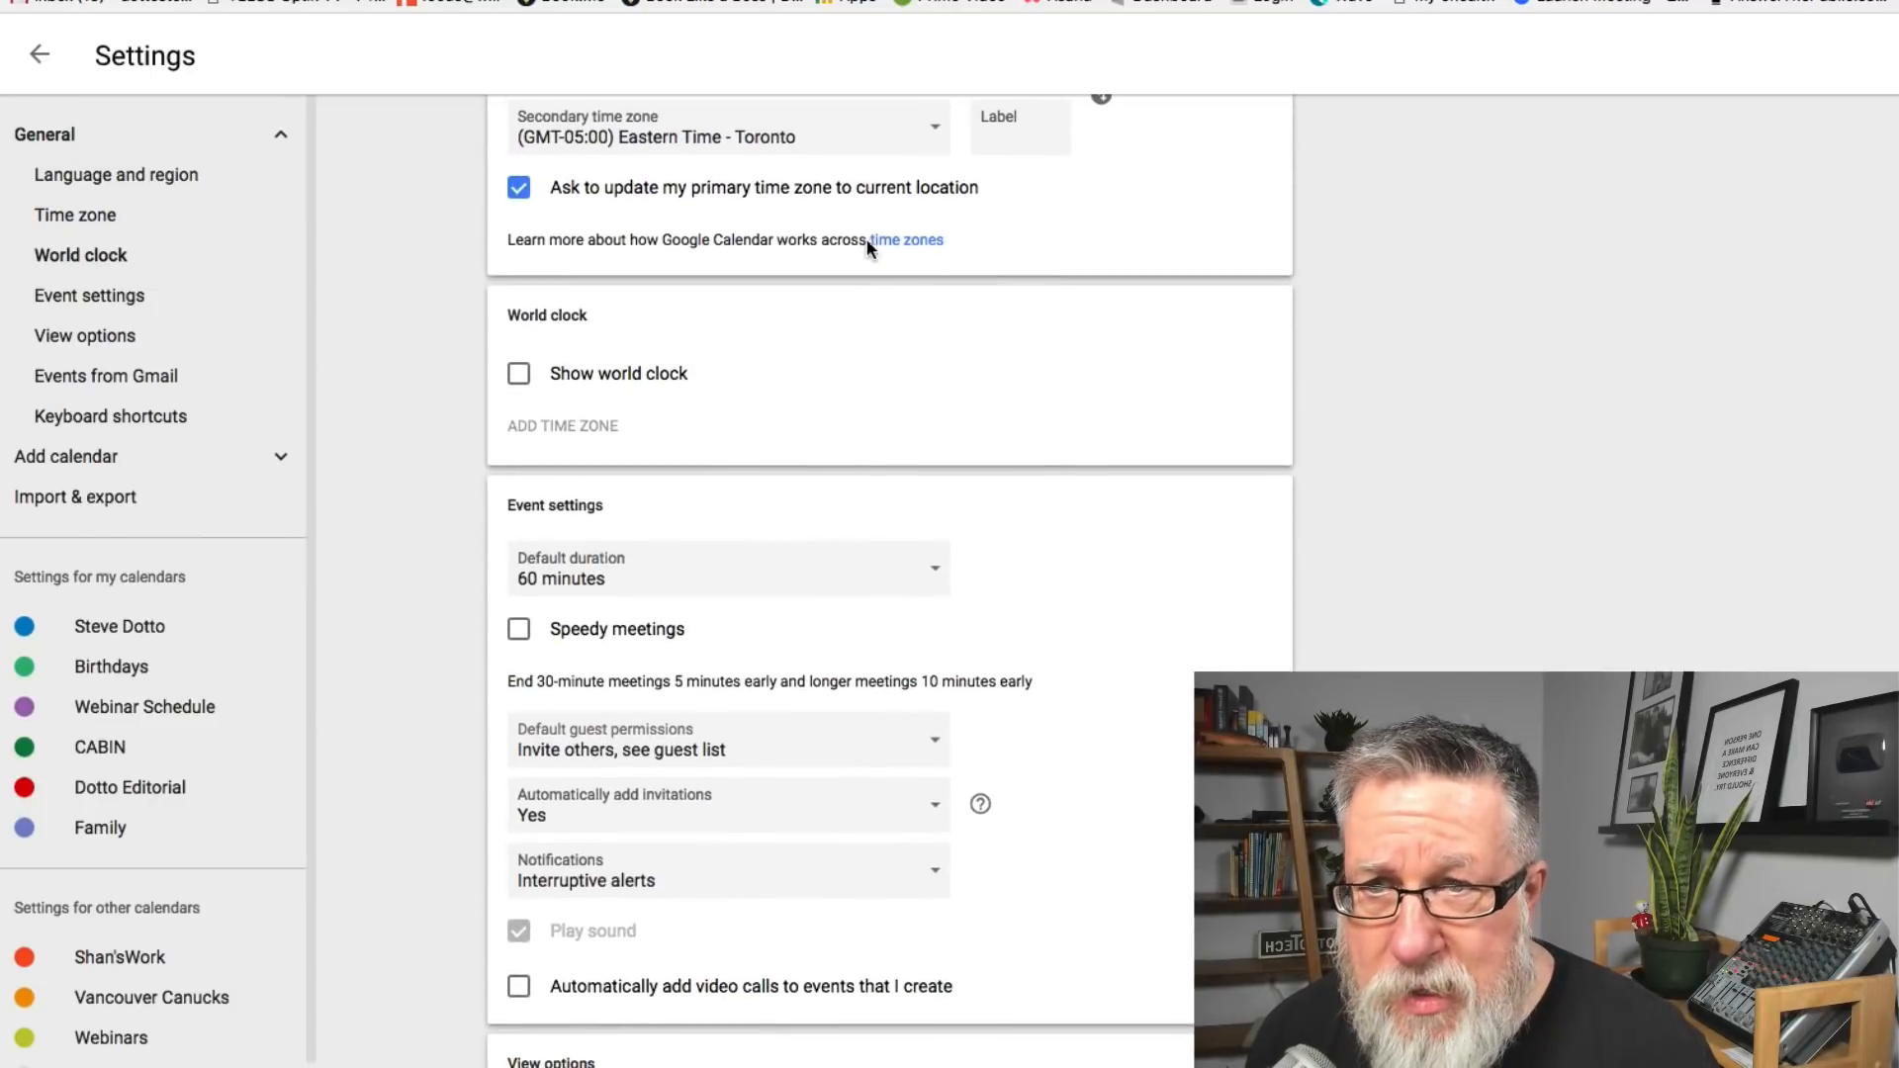
scroll(up, 3)
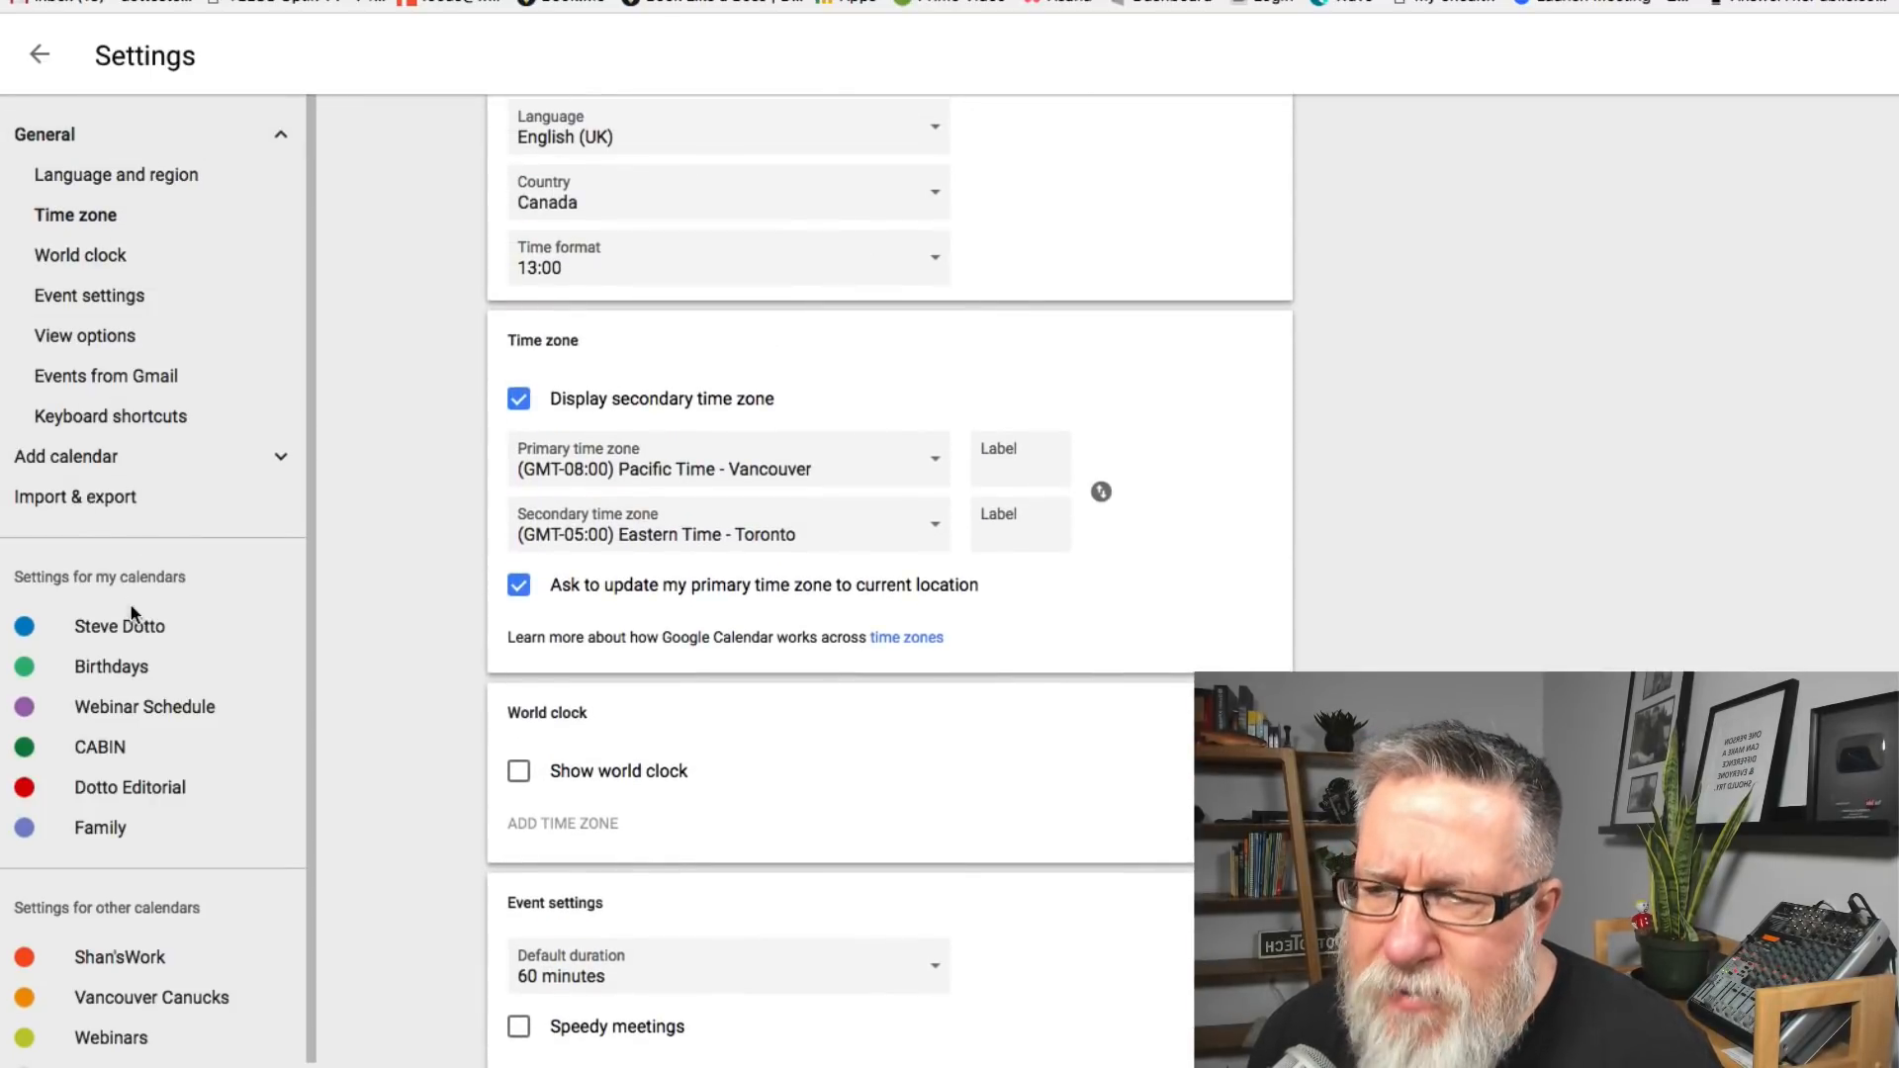
click(118, 627)
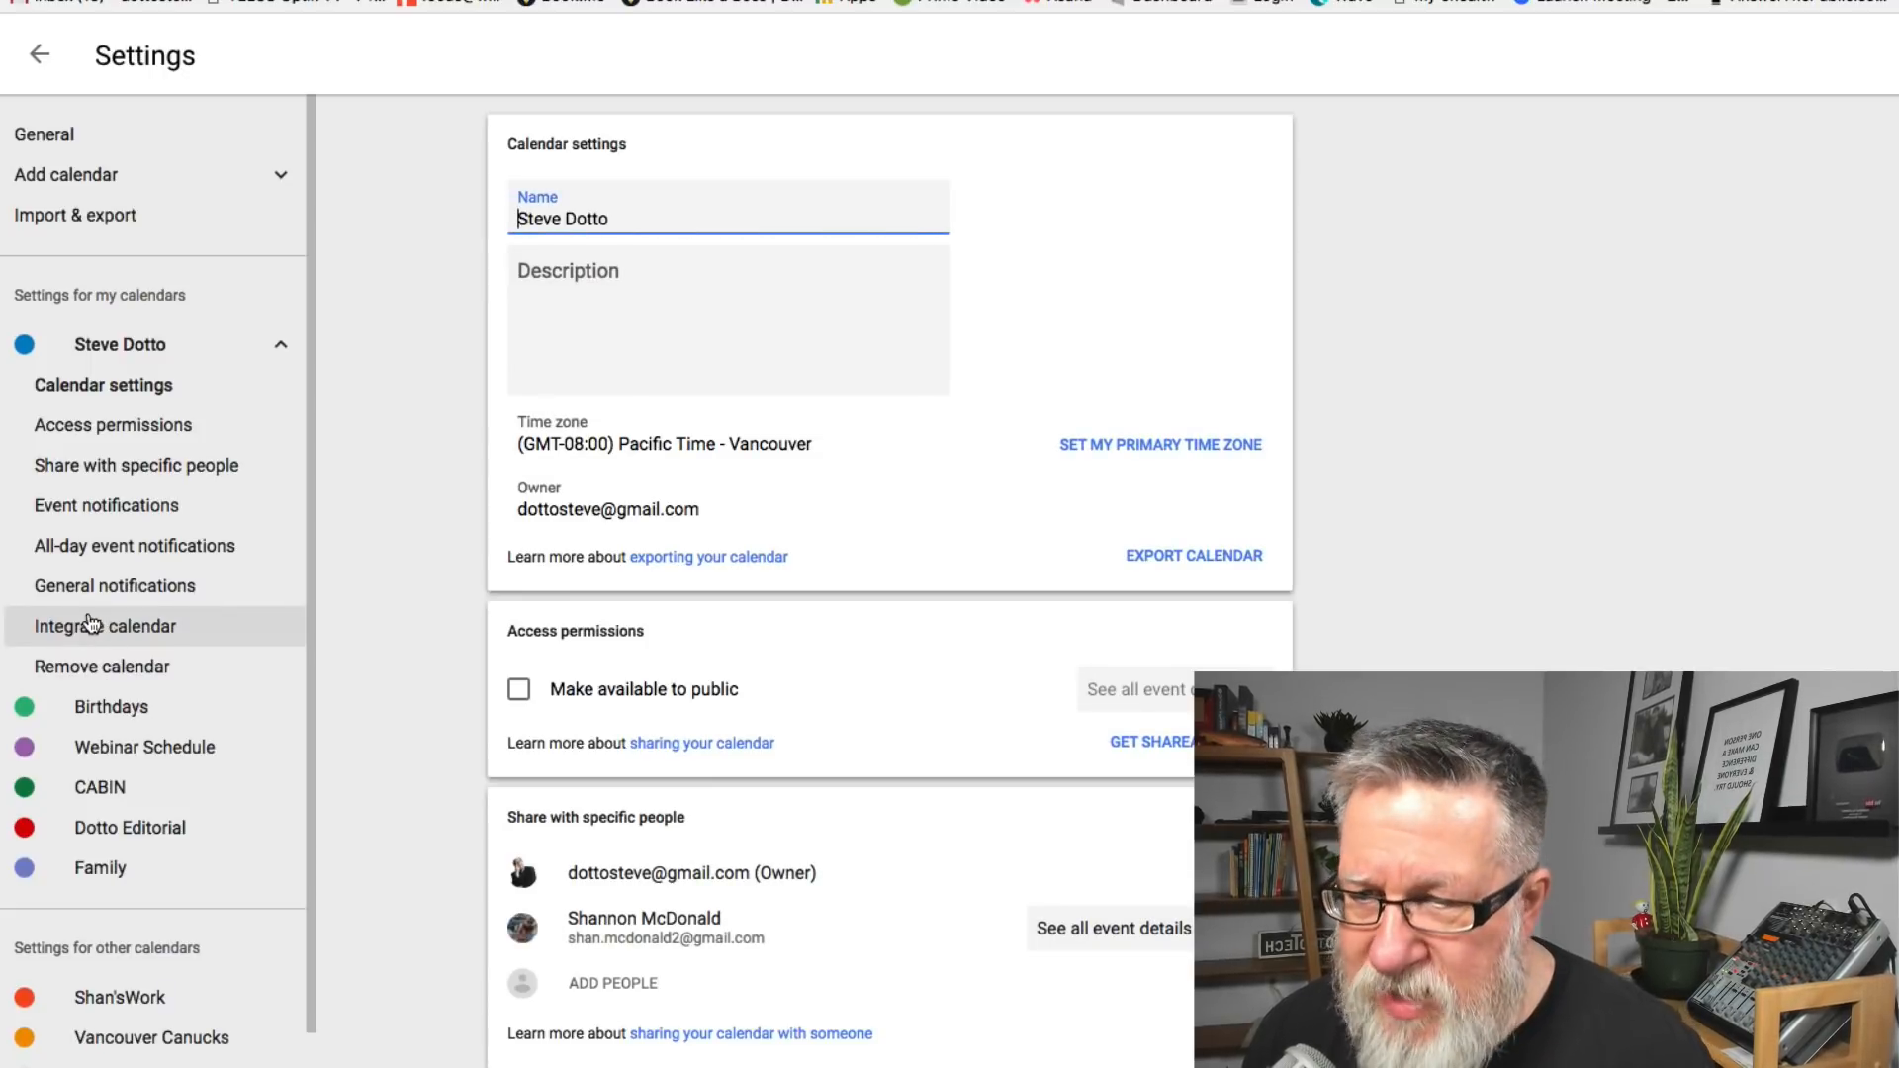
scroll(down, 3)
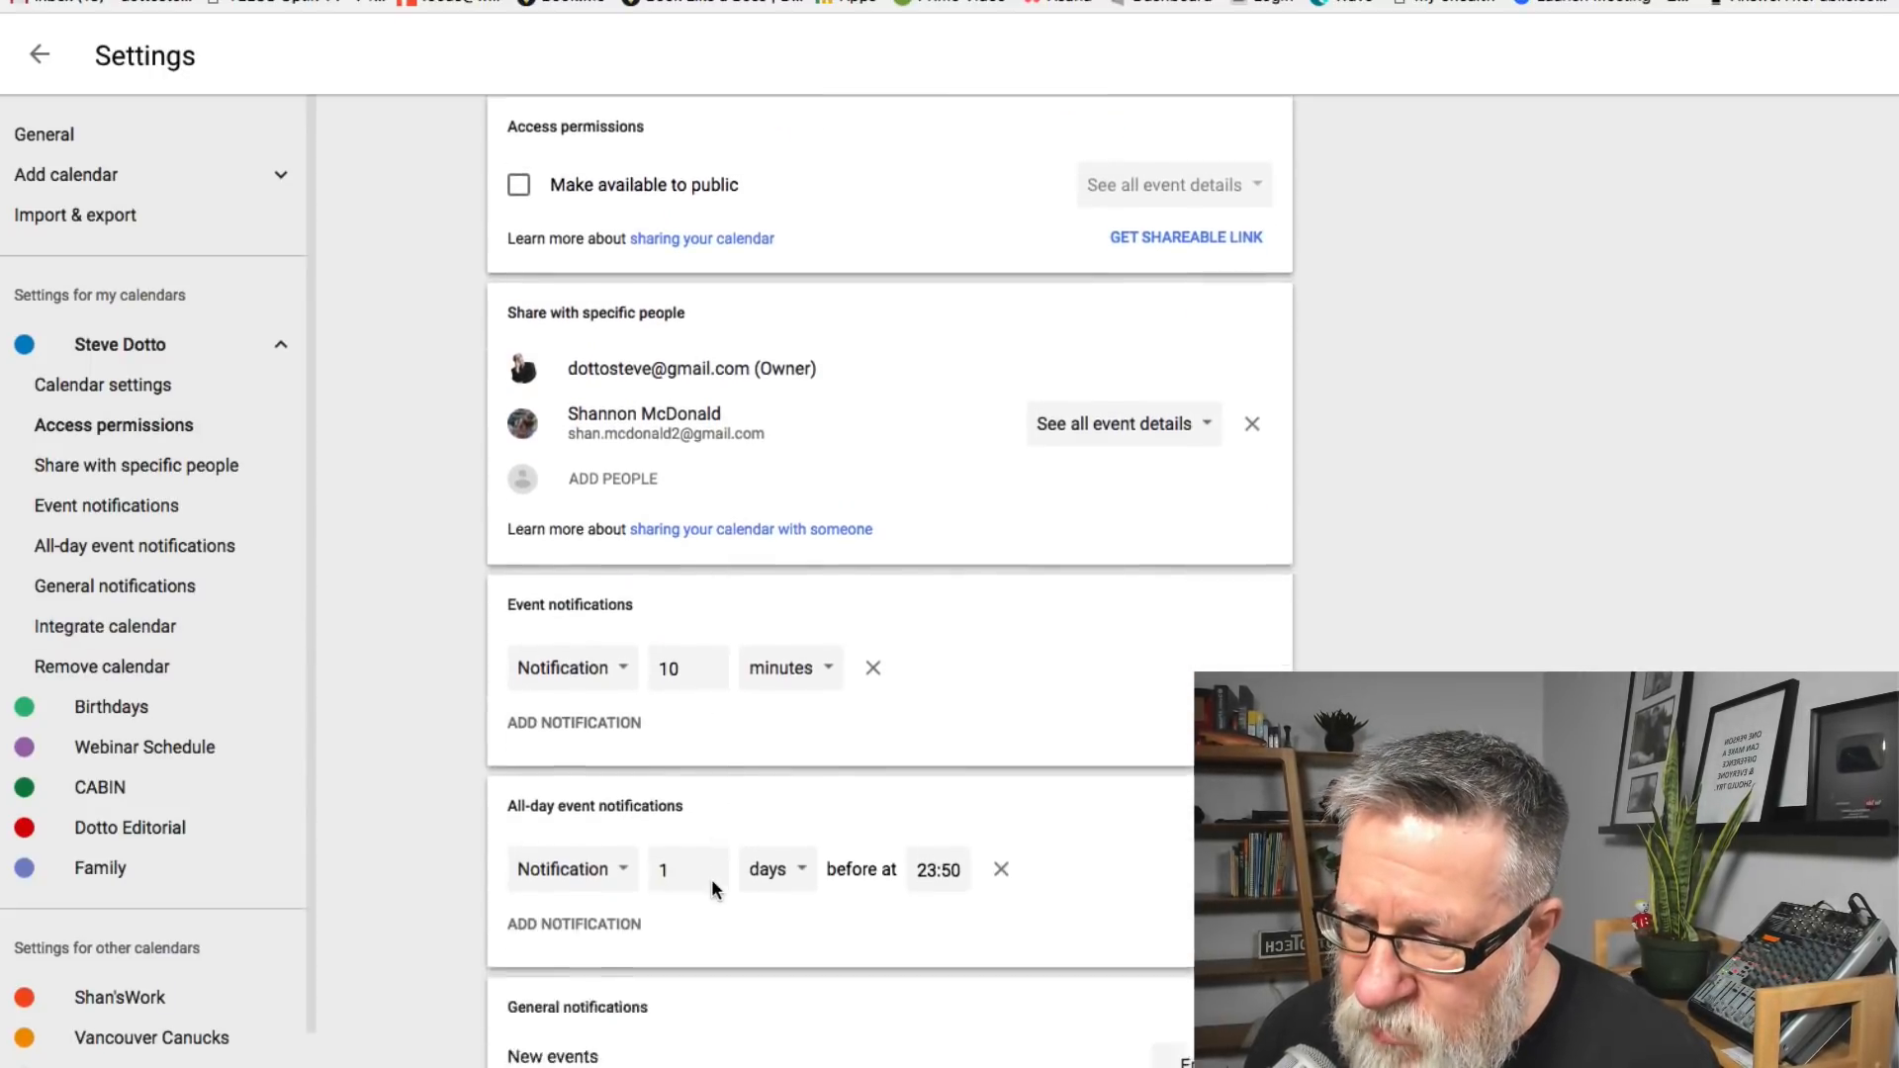
scroll(down, 3)
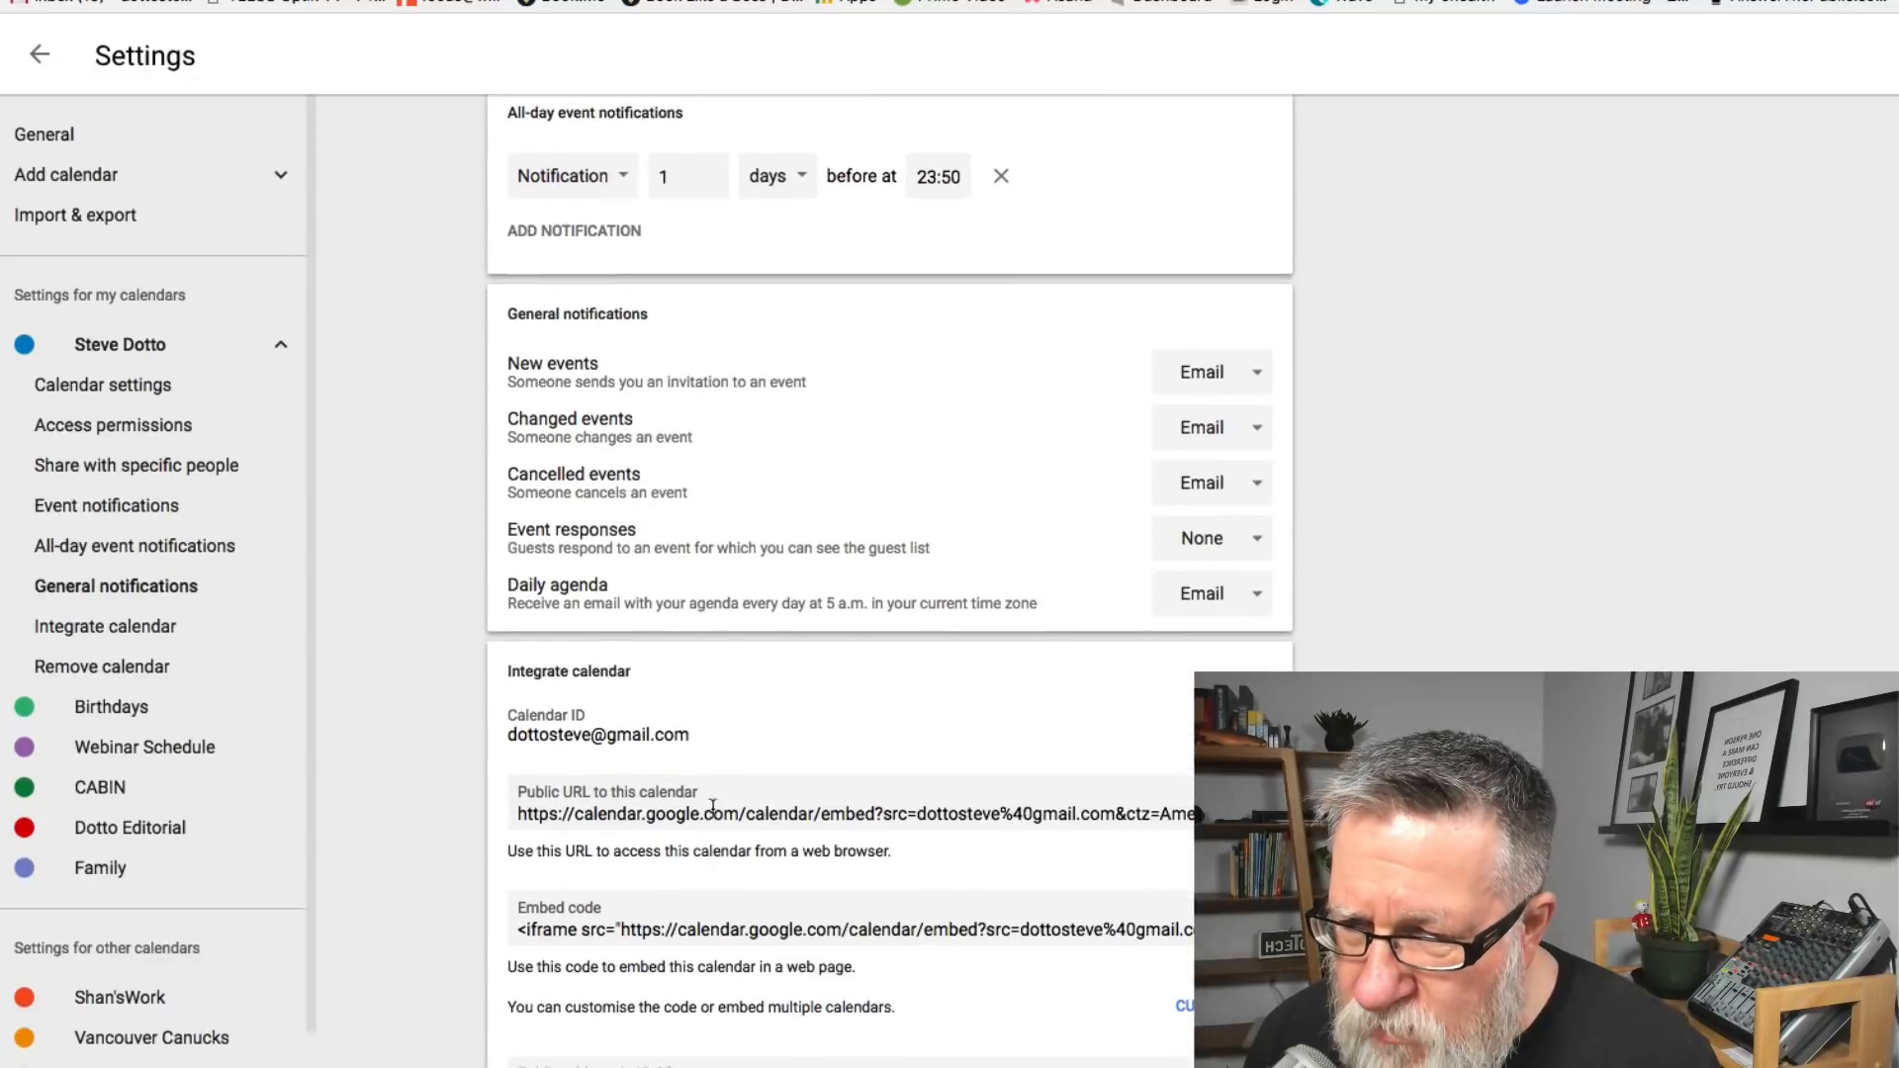
scroll(down, 3)
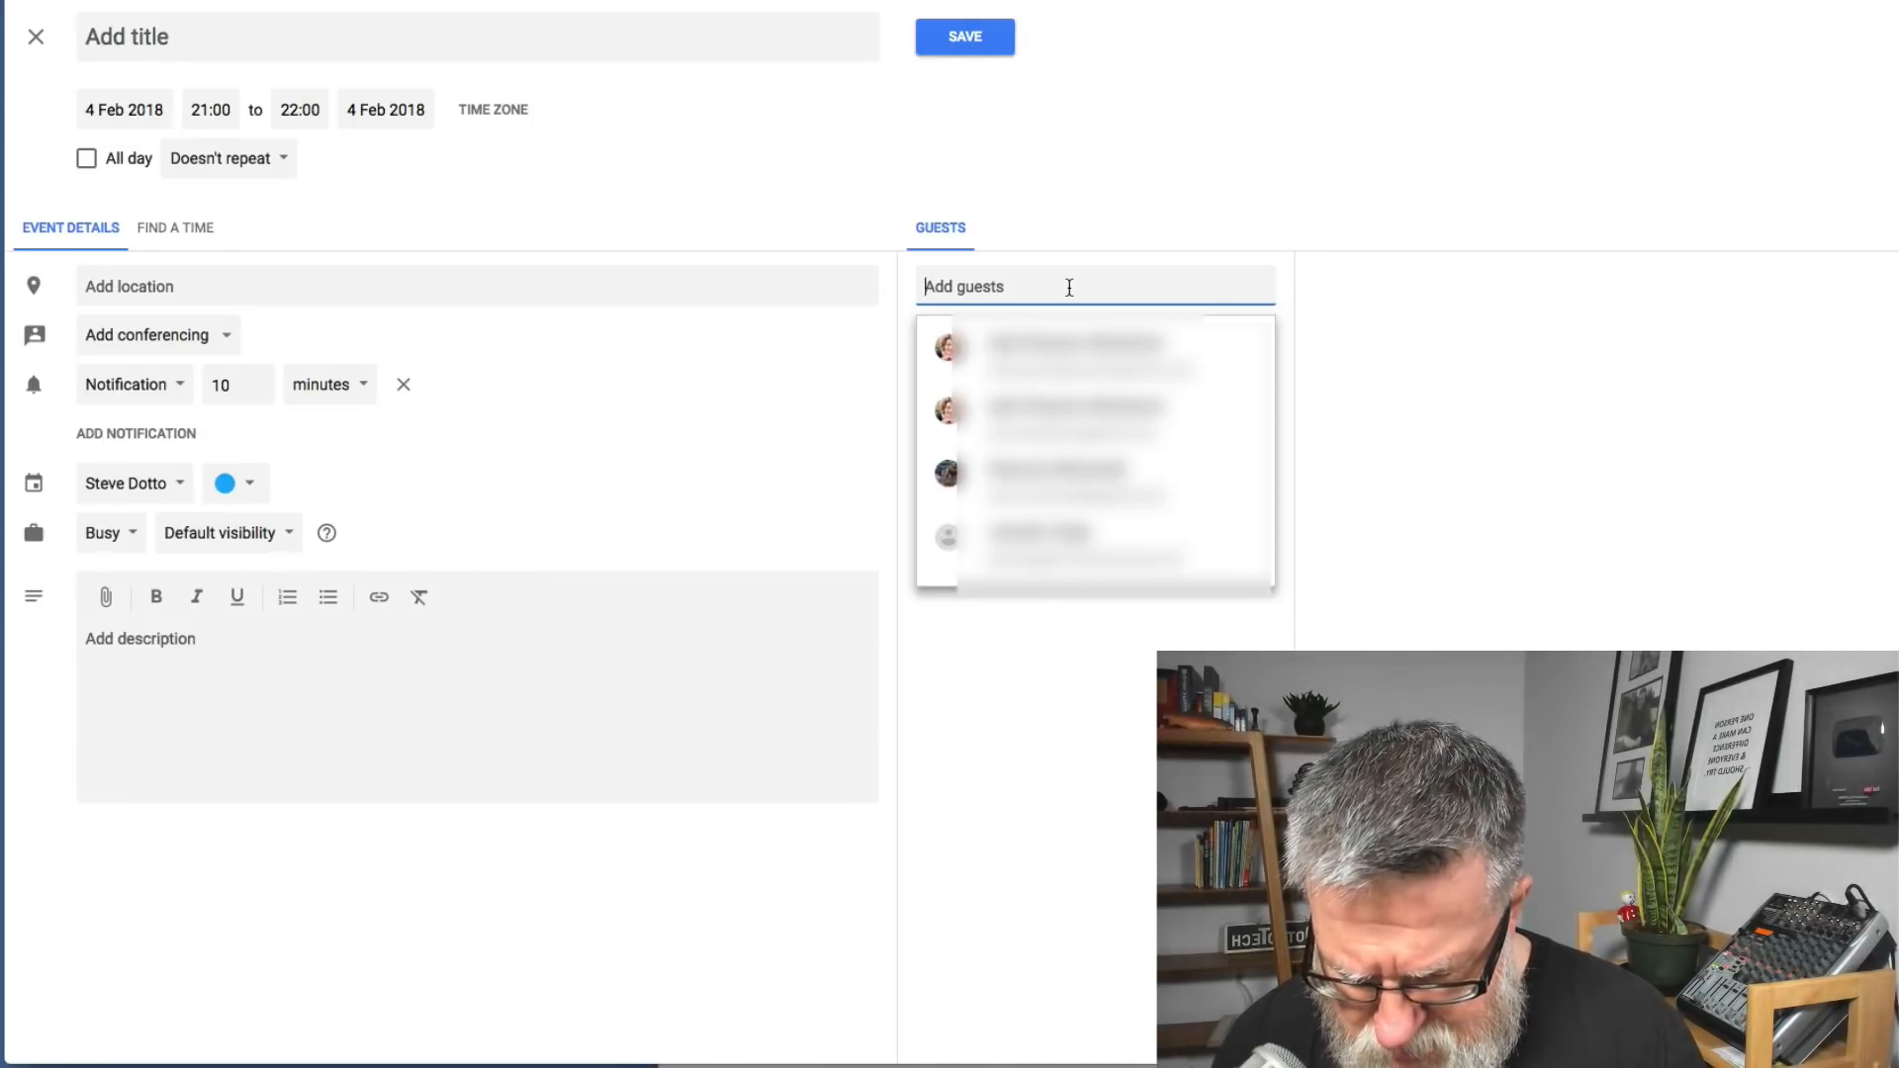
Add the guest matching 'sh' and show Suggested Times for all participants
text(sh)
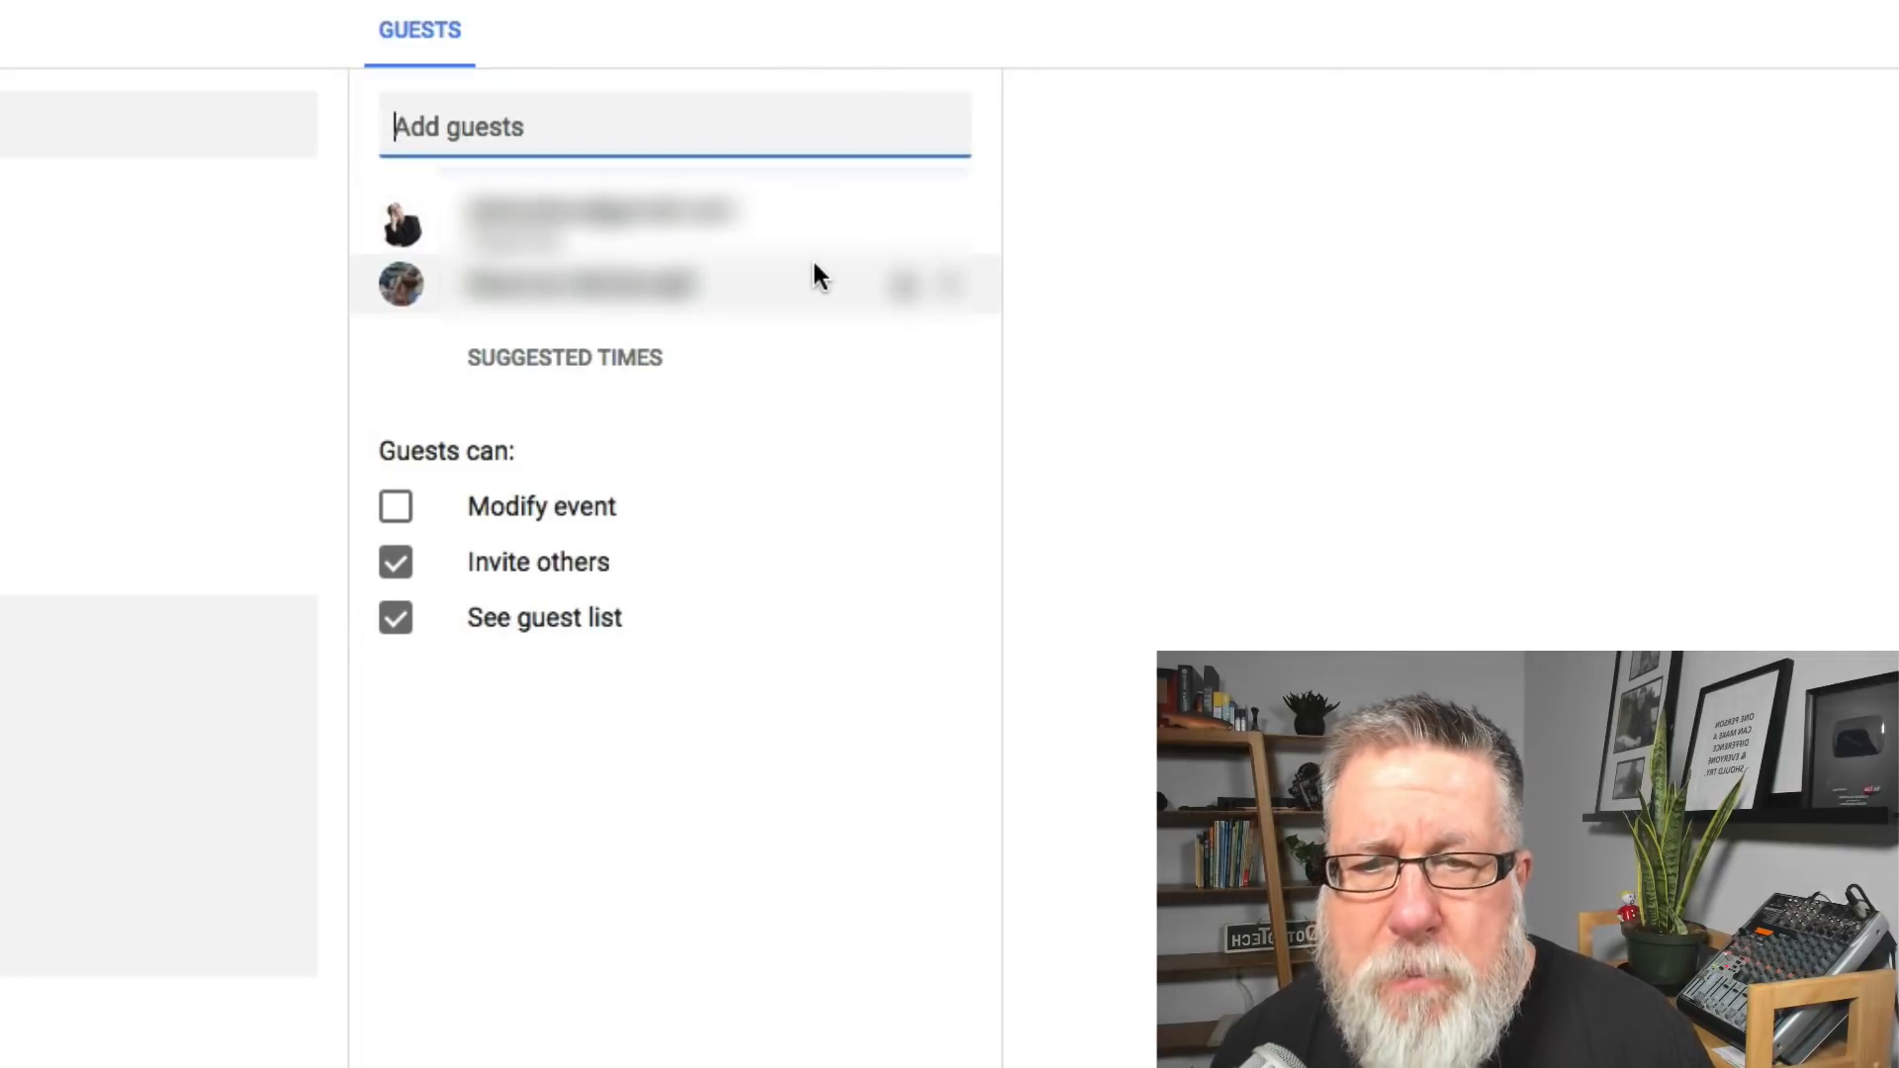
click(564, 358)
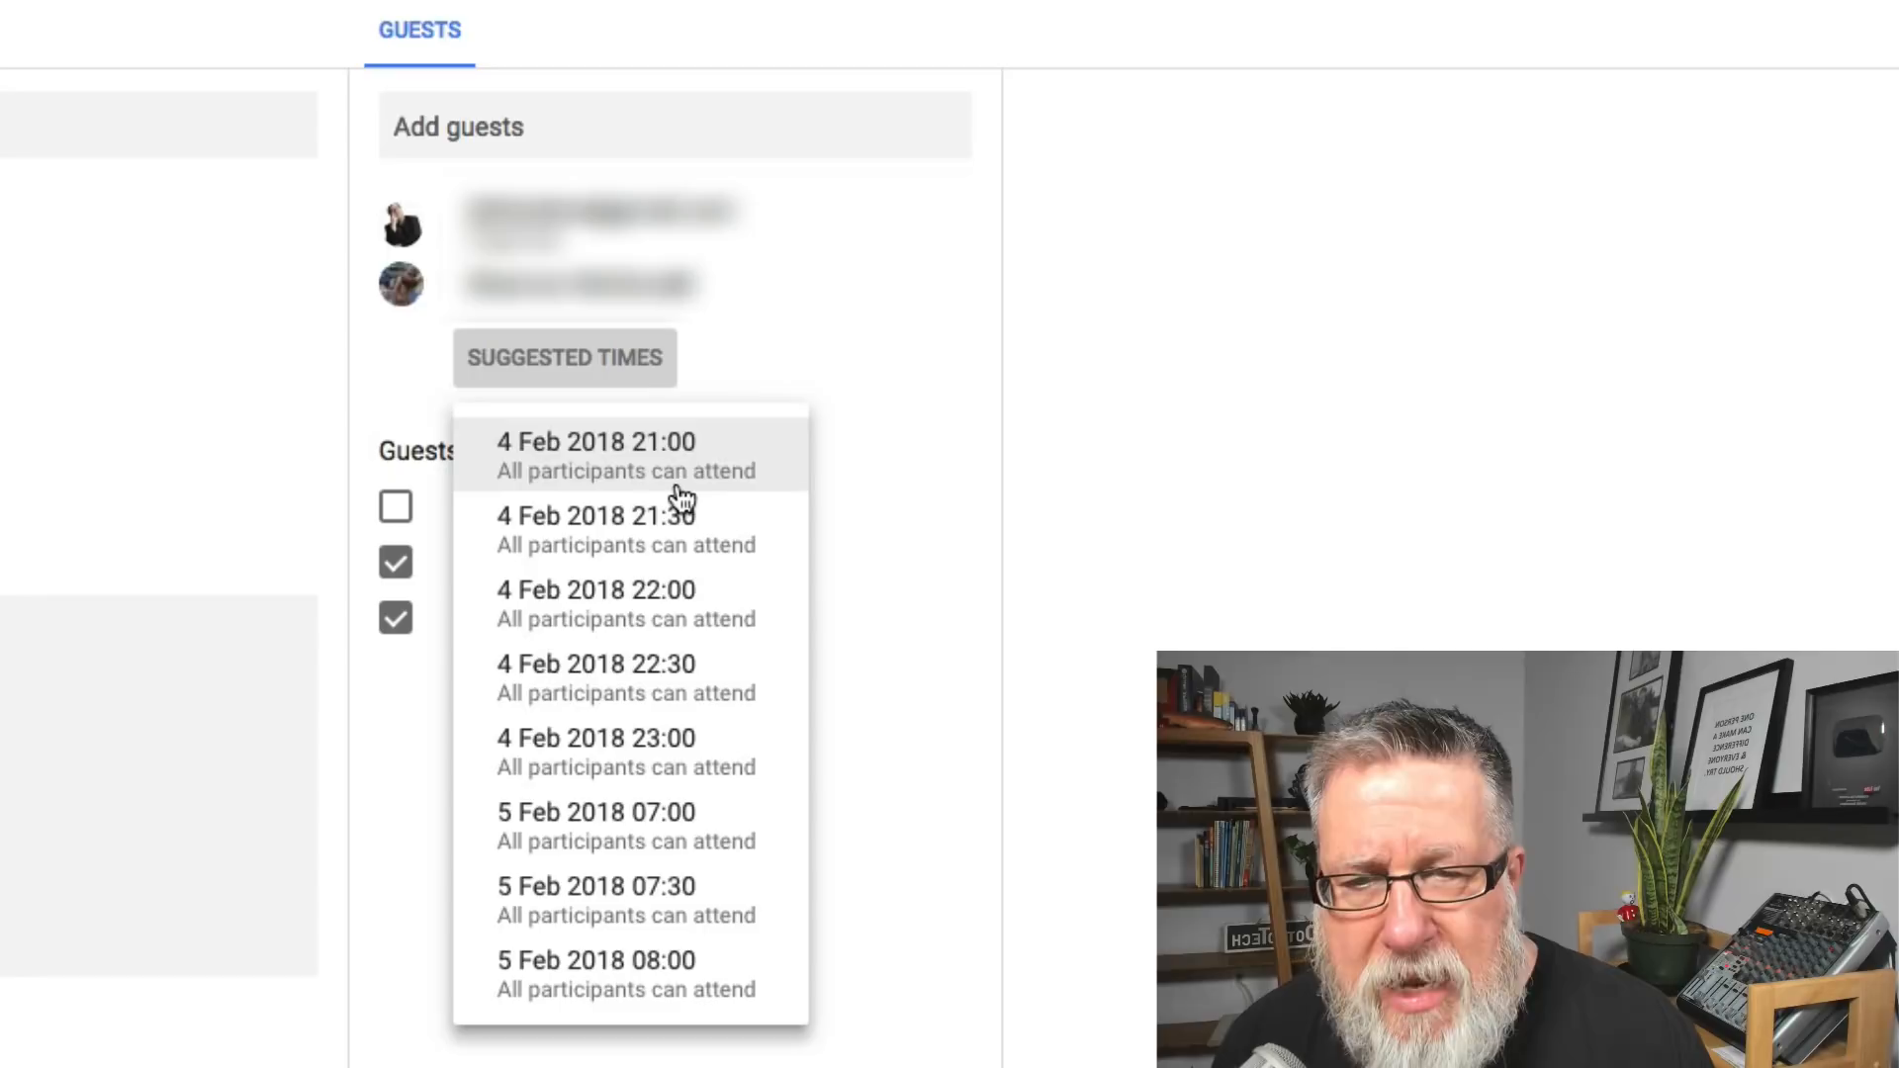
mouse_move(625, 514)
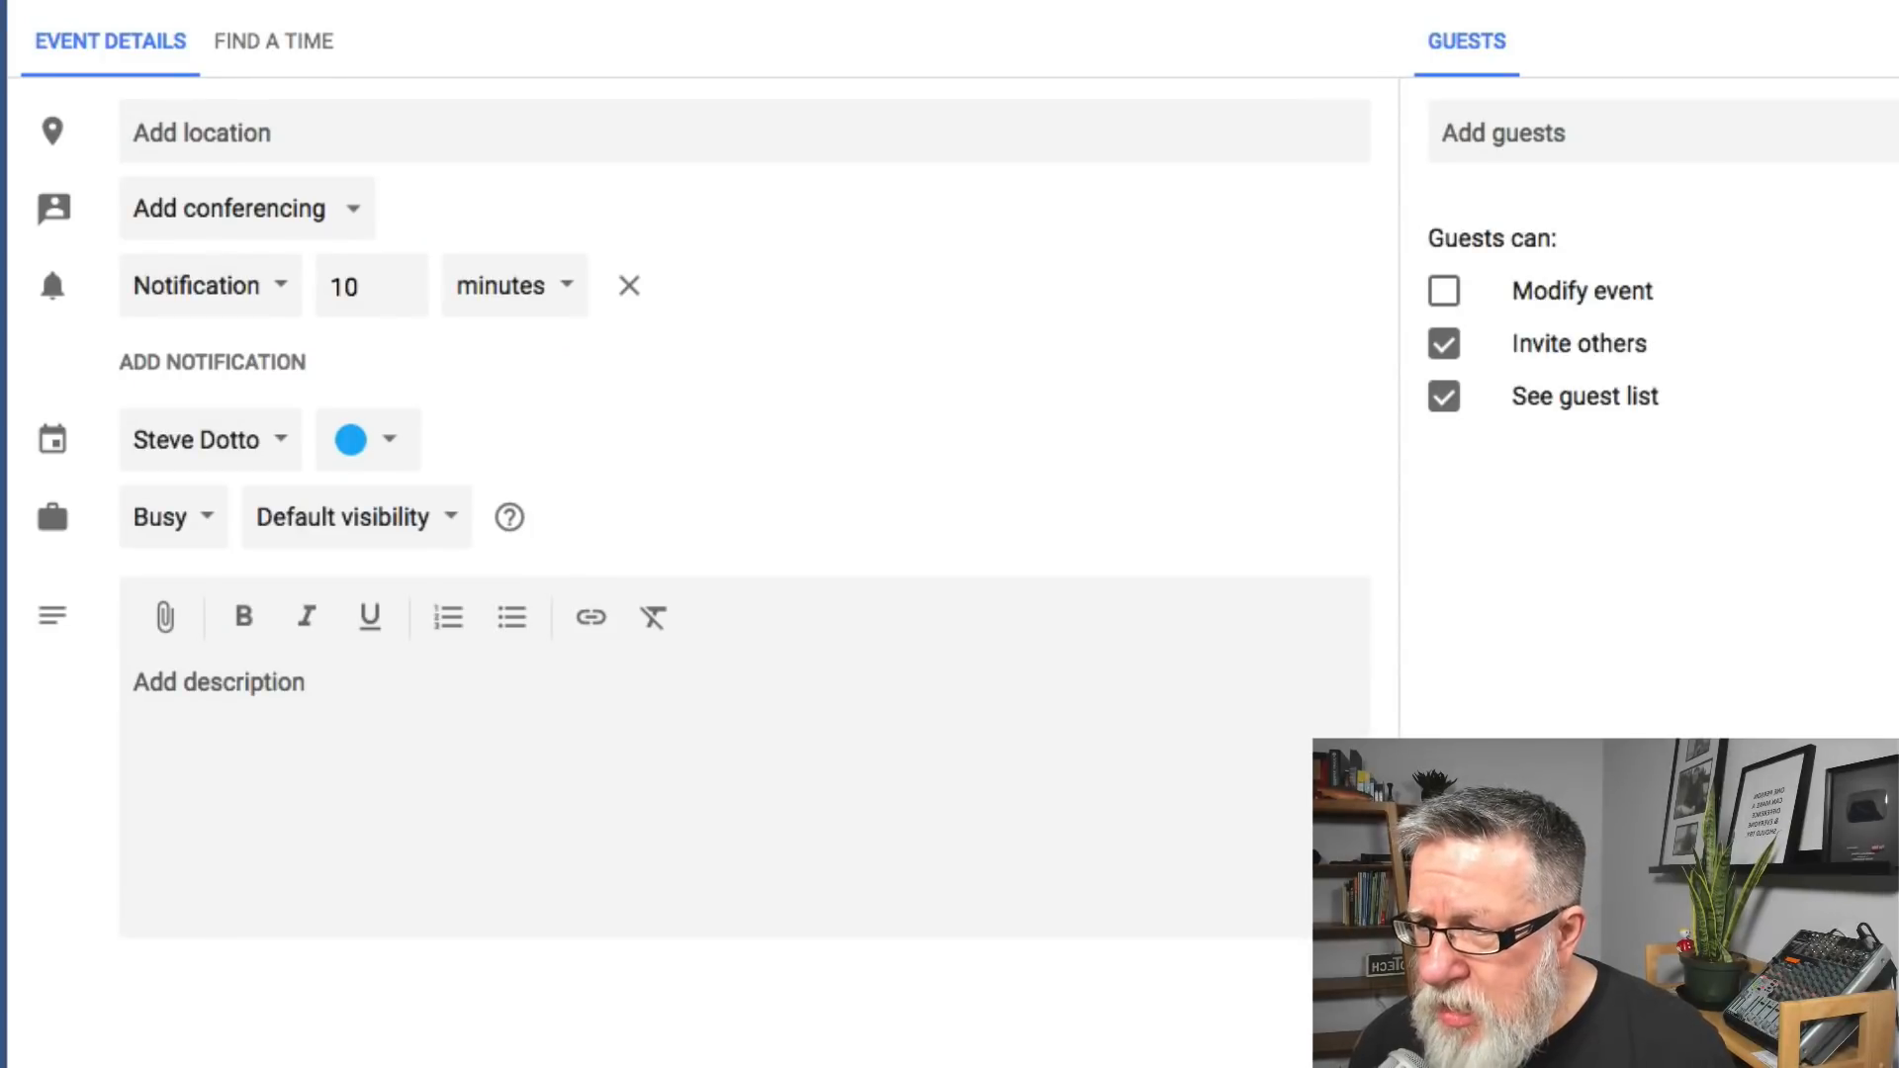
mouse_move(449, 944)
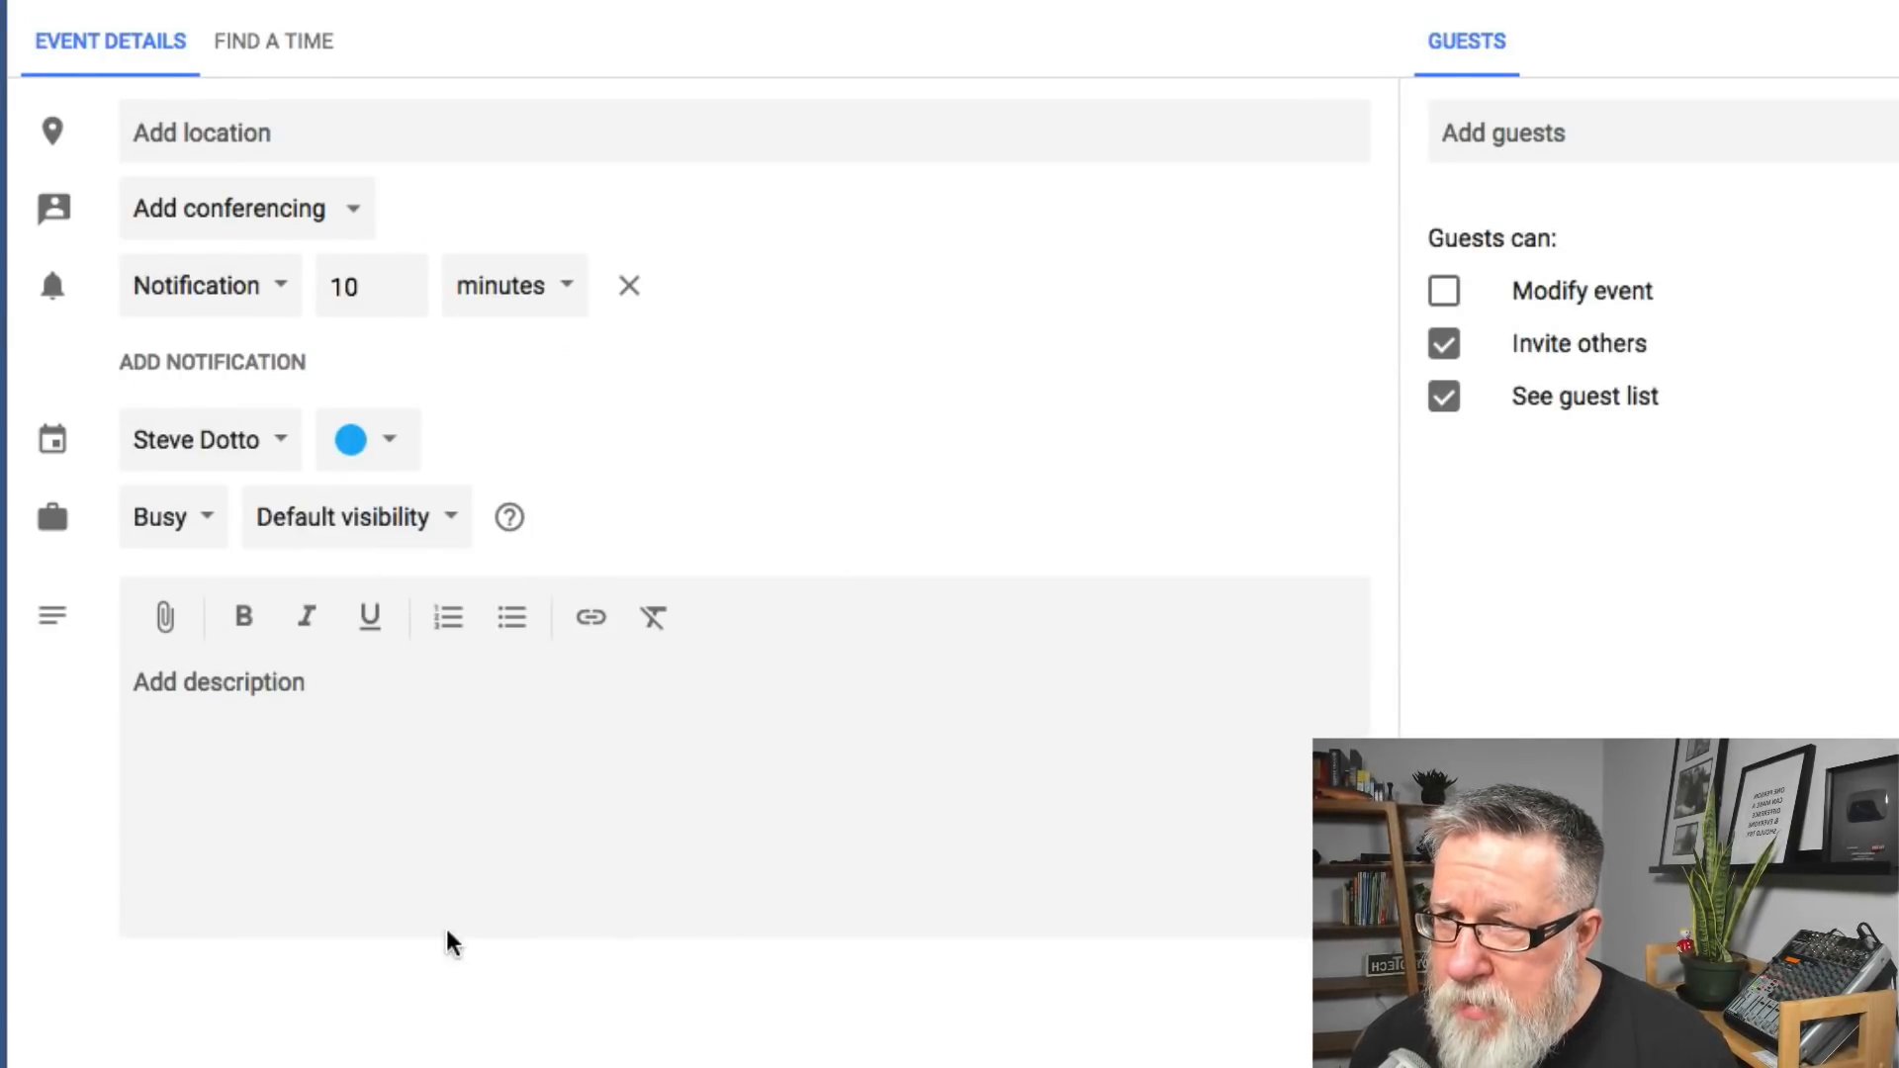
Write the description 'Today we are going to discuss item about... work on this document' and fix the typo
click(499, 754)
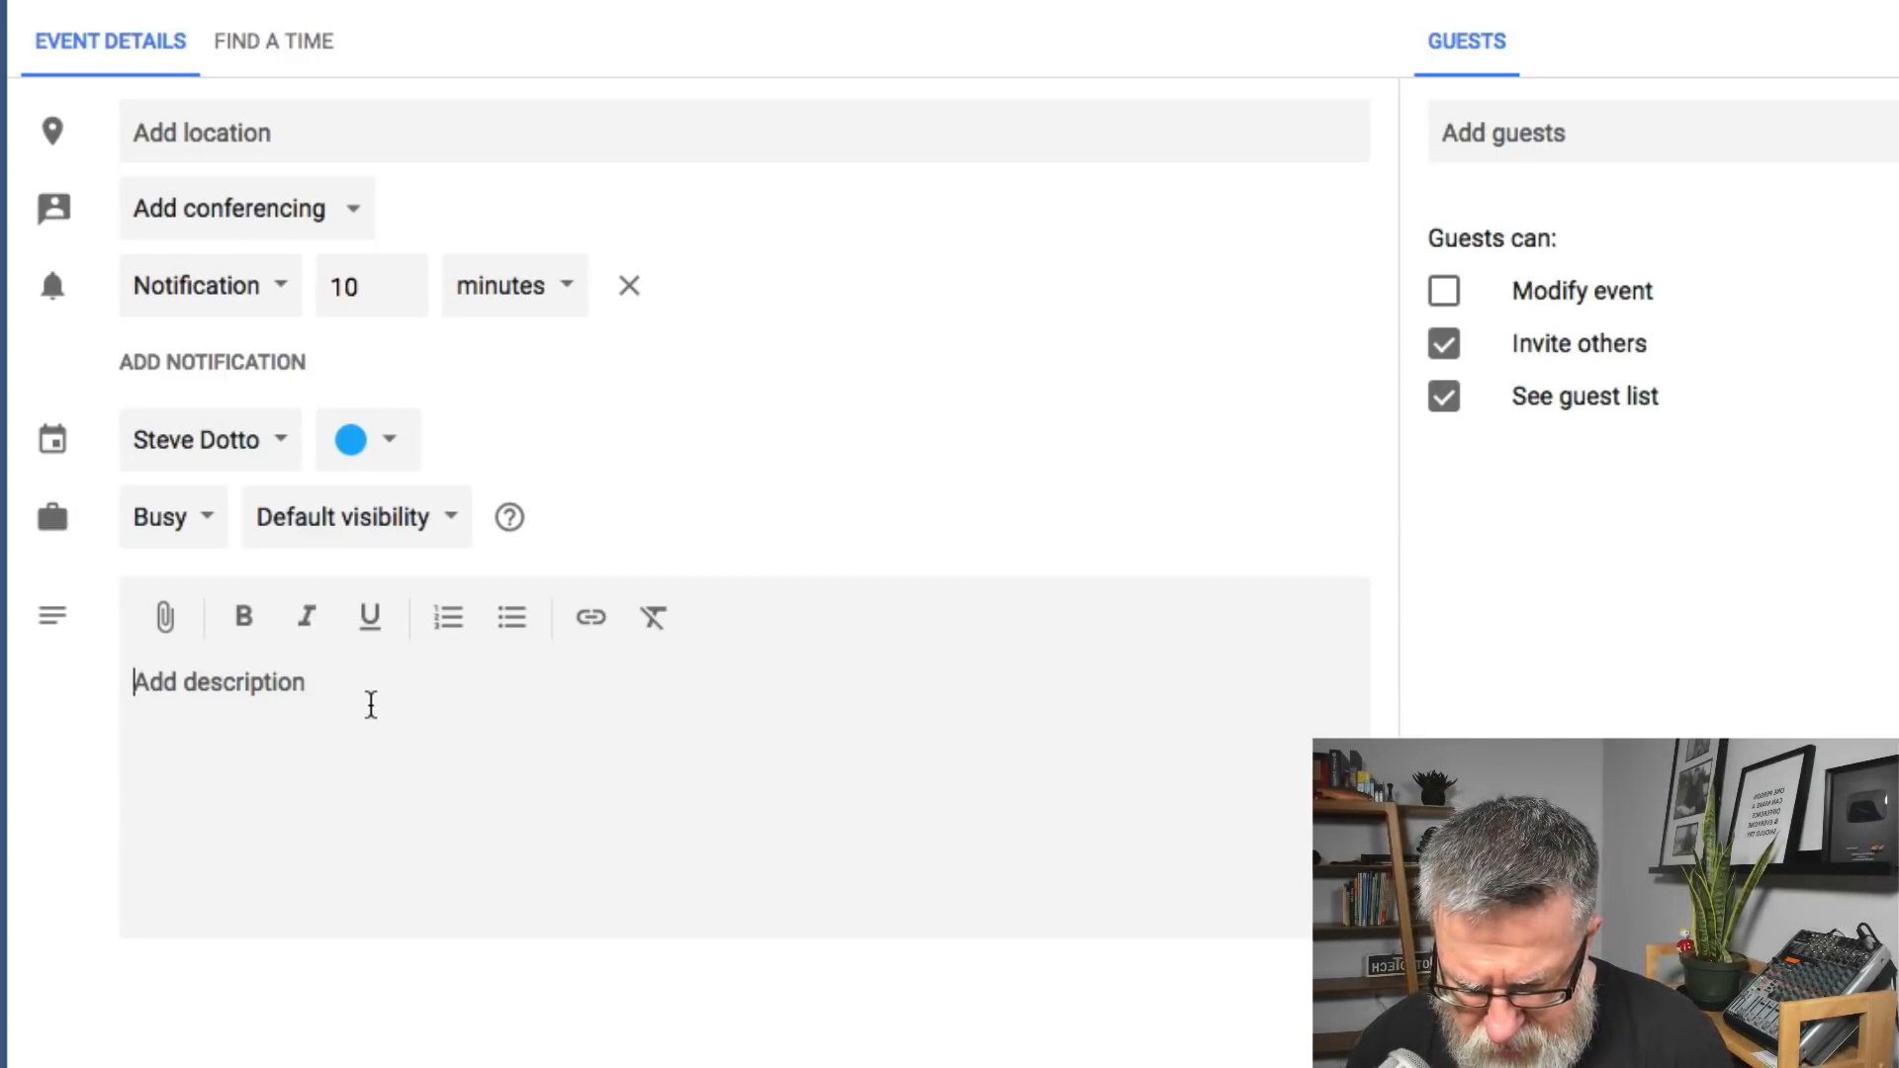
text(Today)
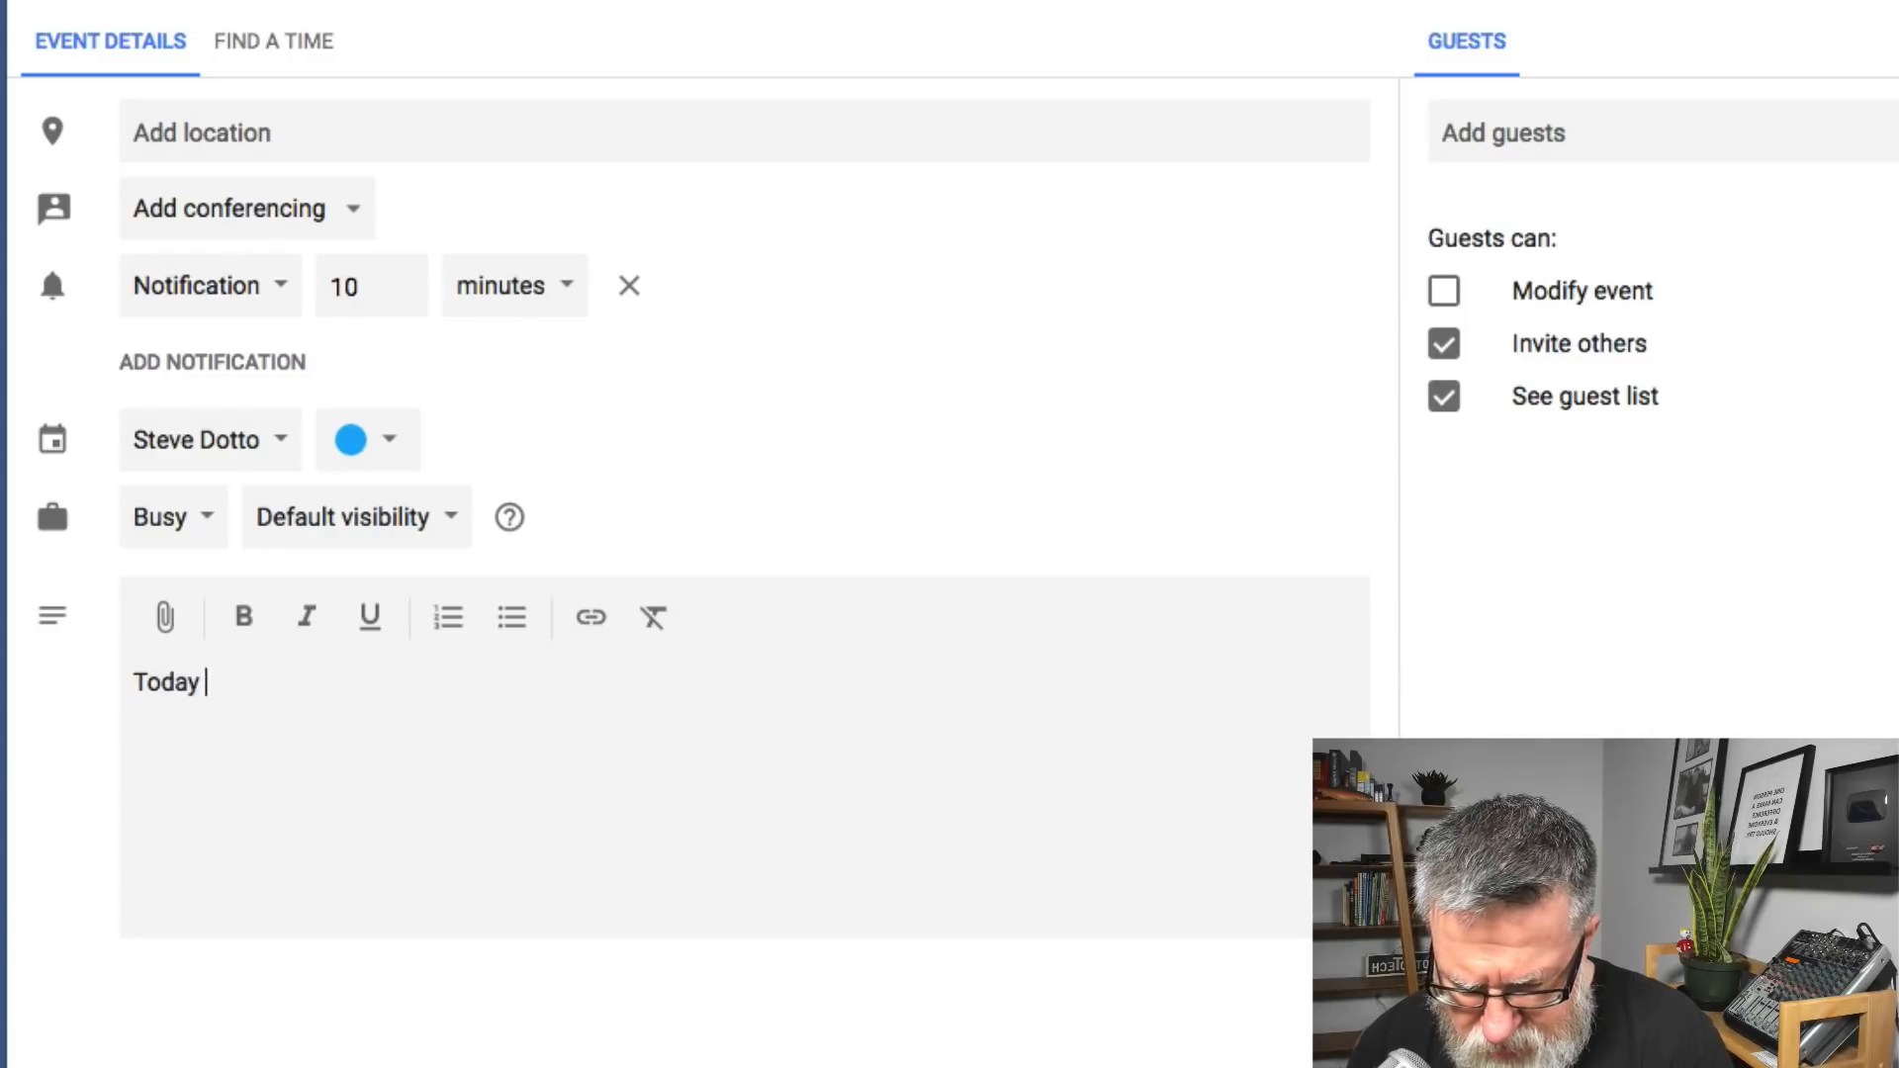
text(we are going to)
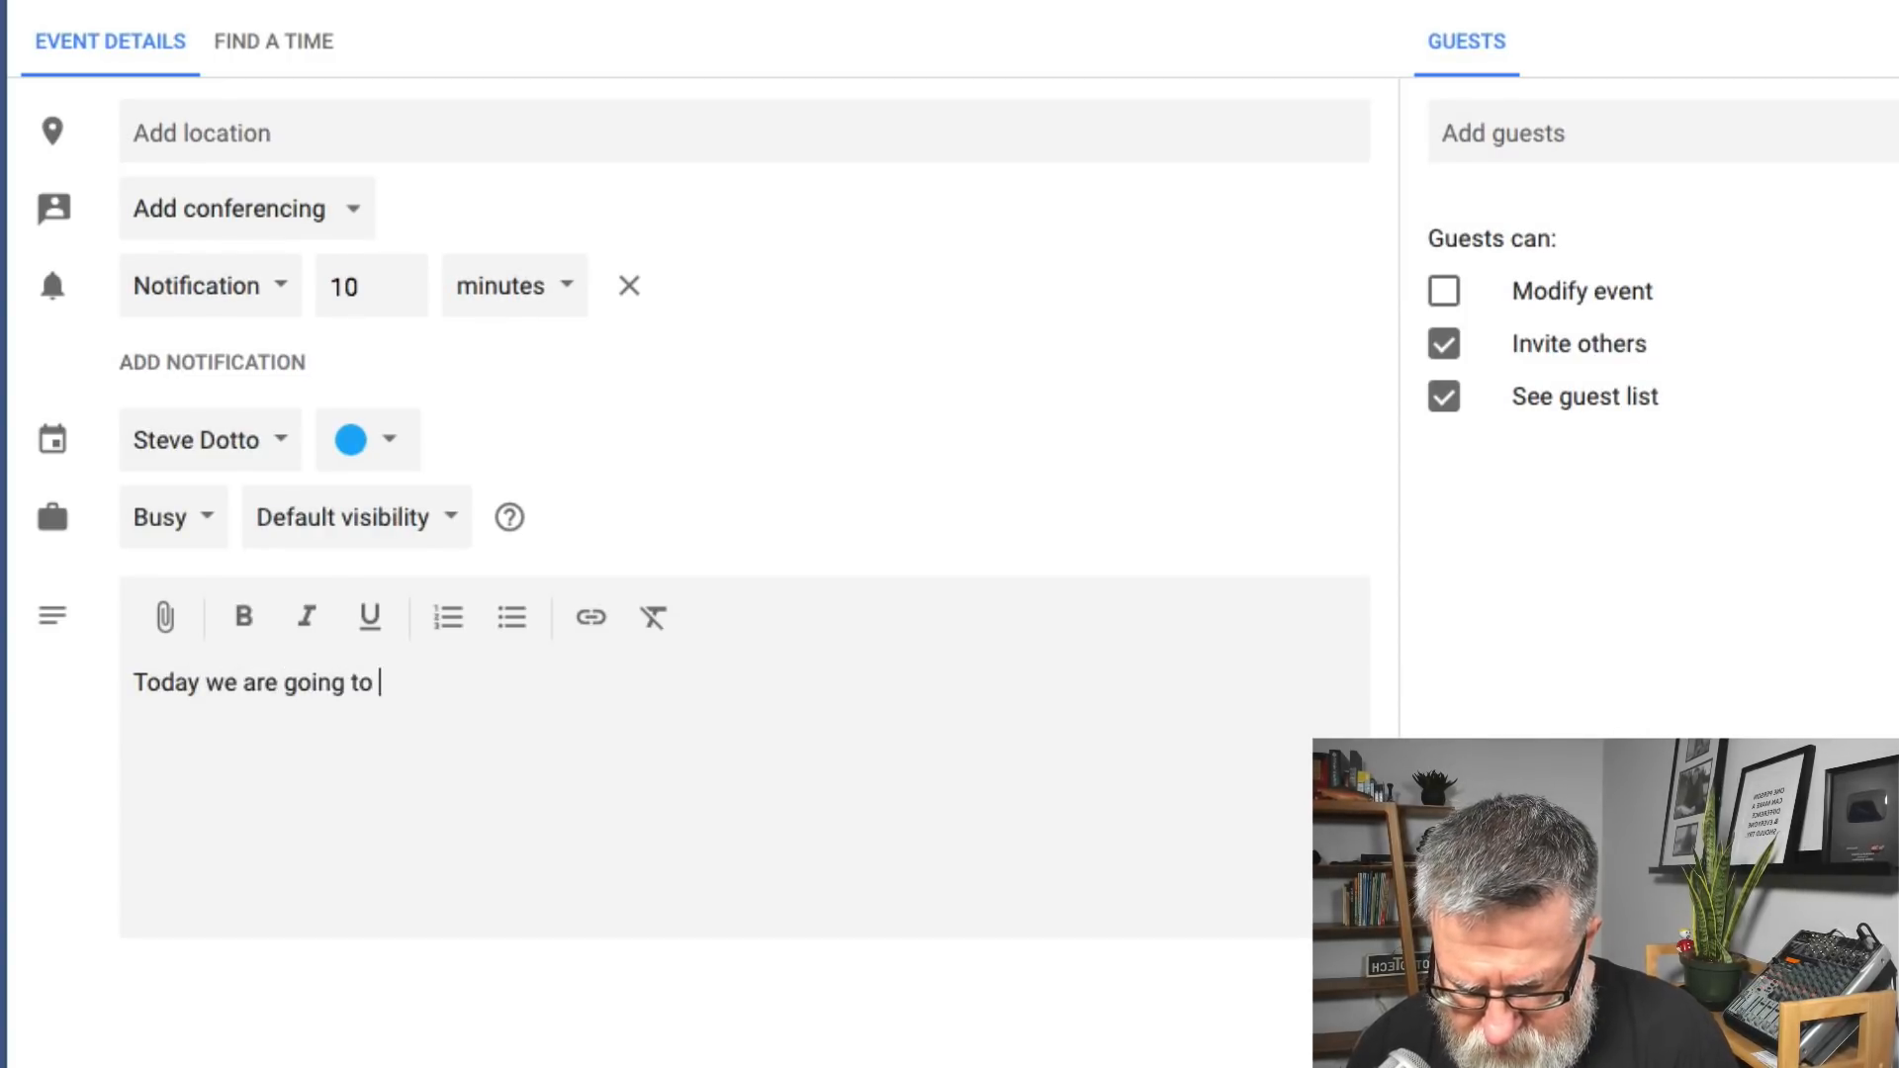
text(discuss)
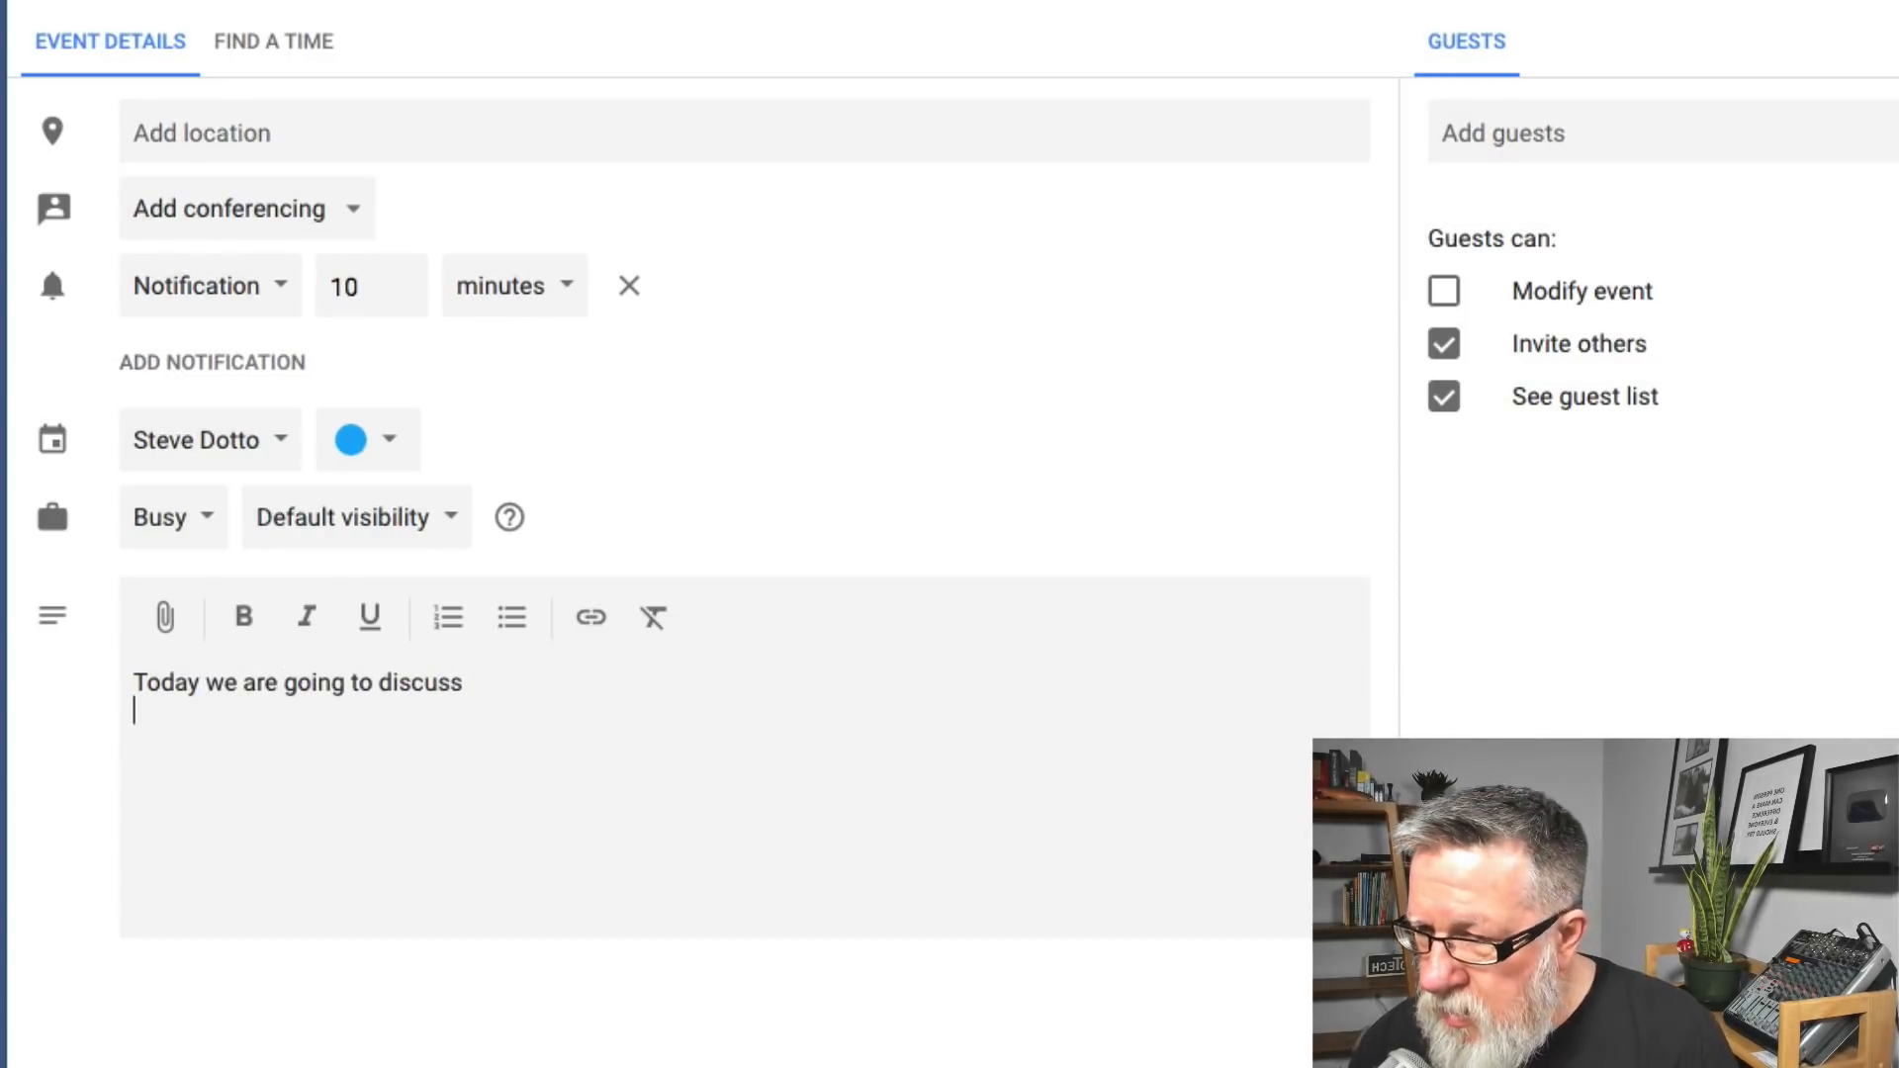
text(item)
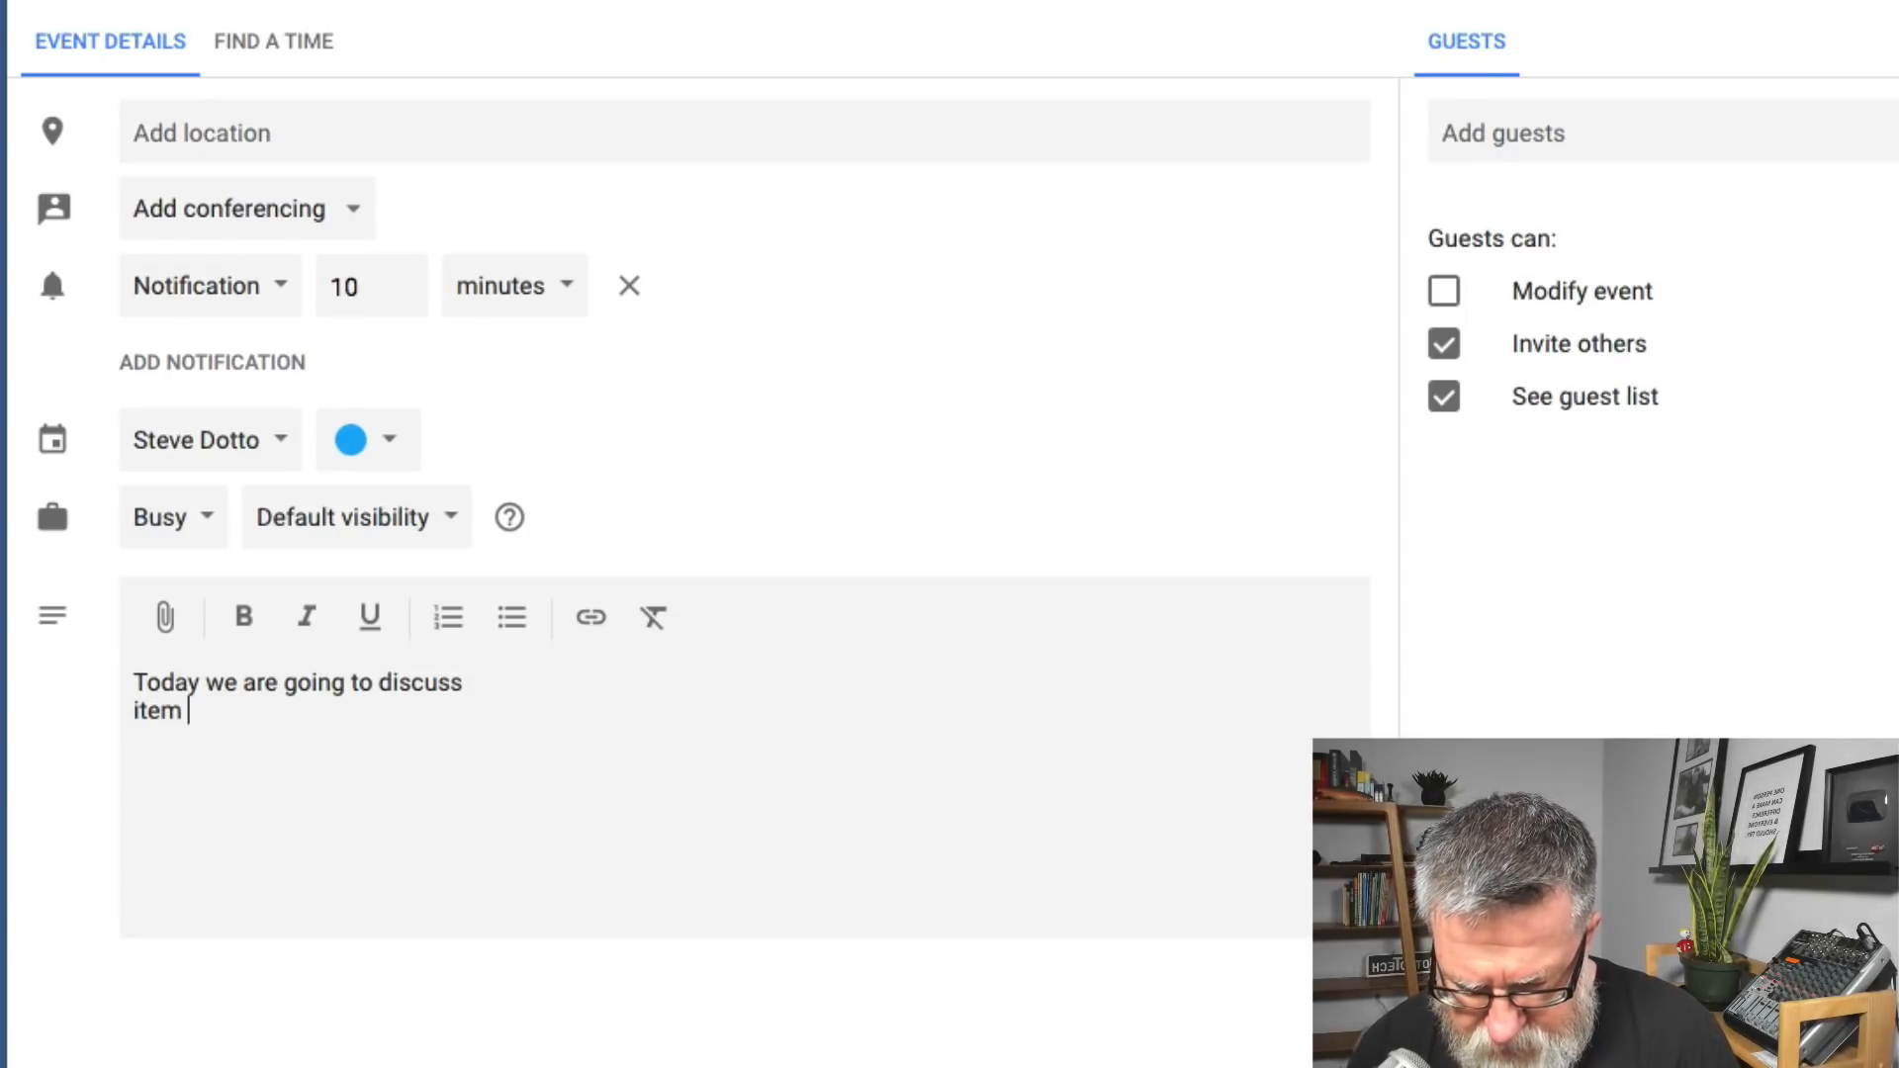
text(about something)
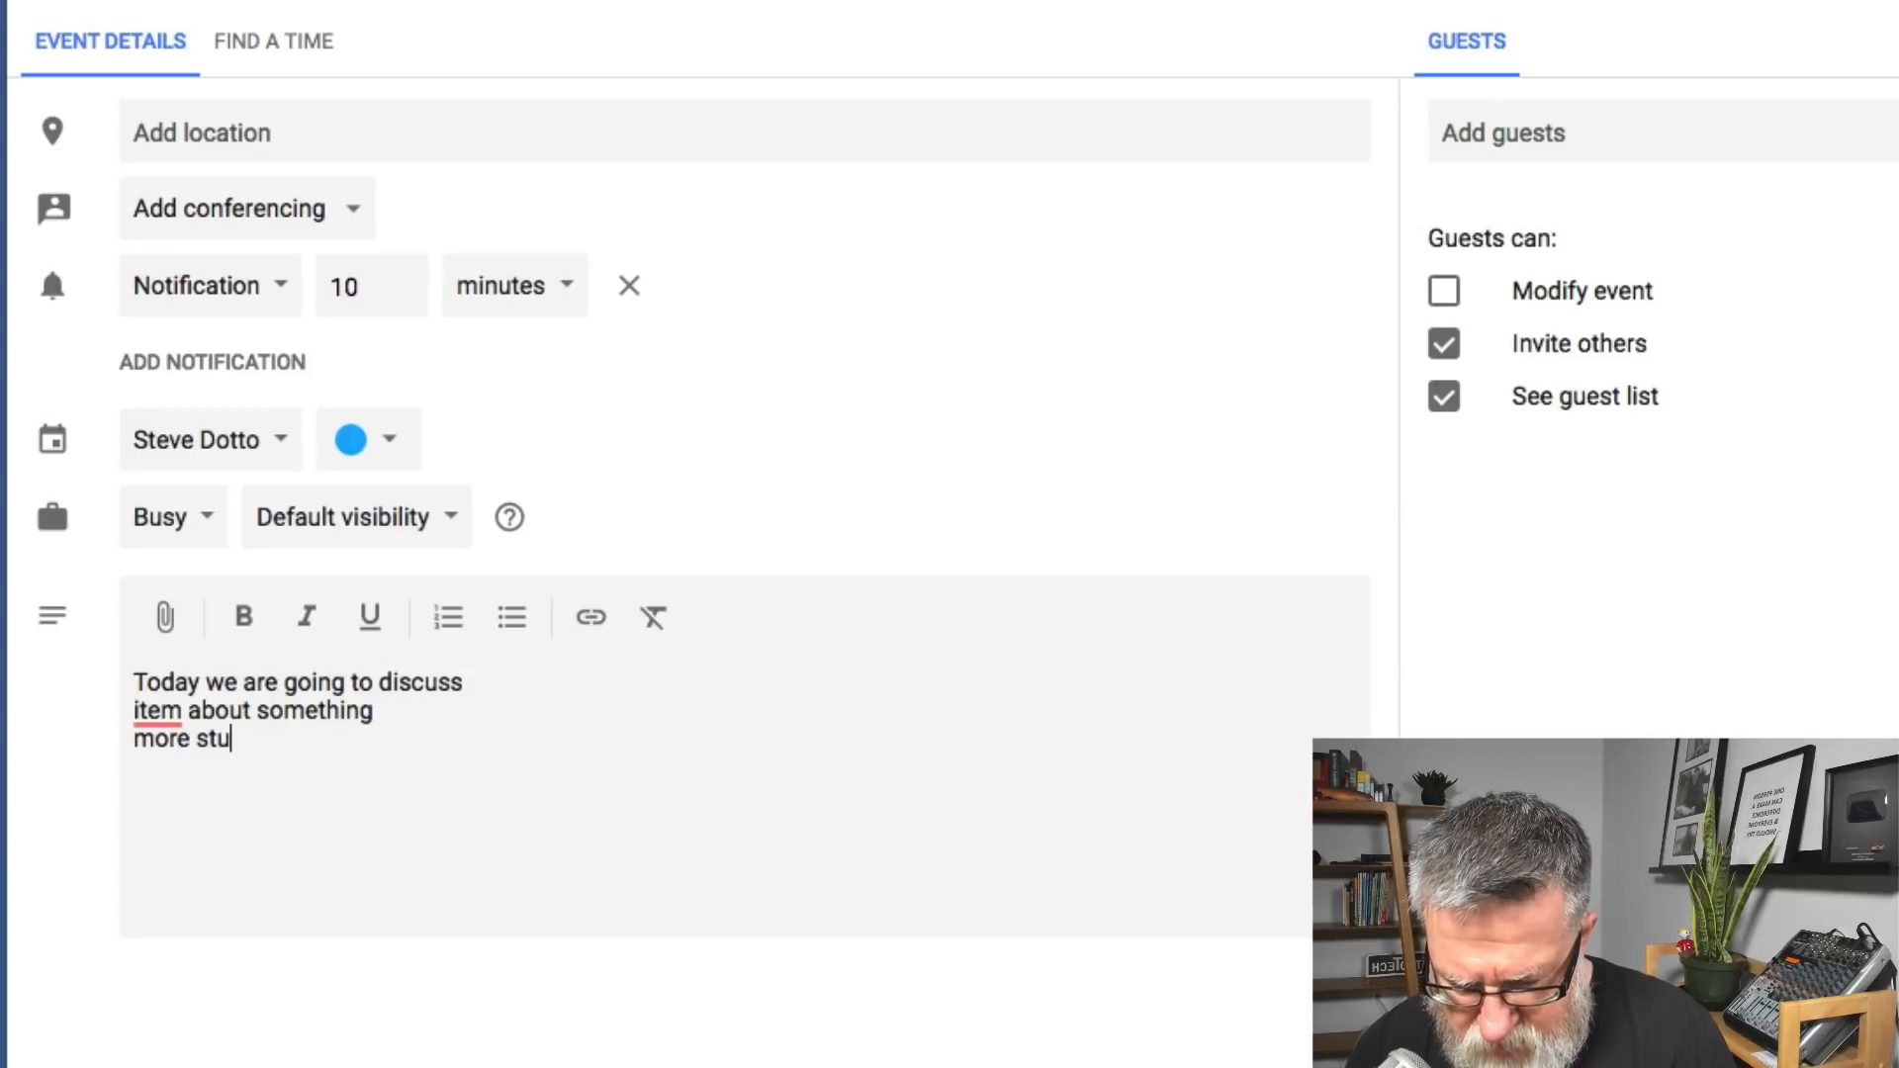
text(ff)
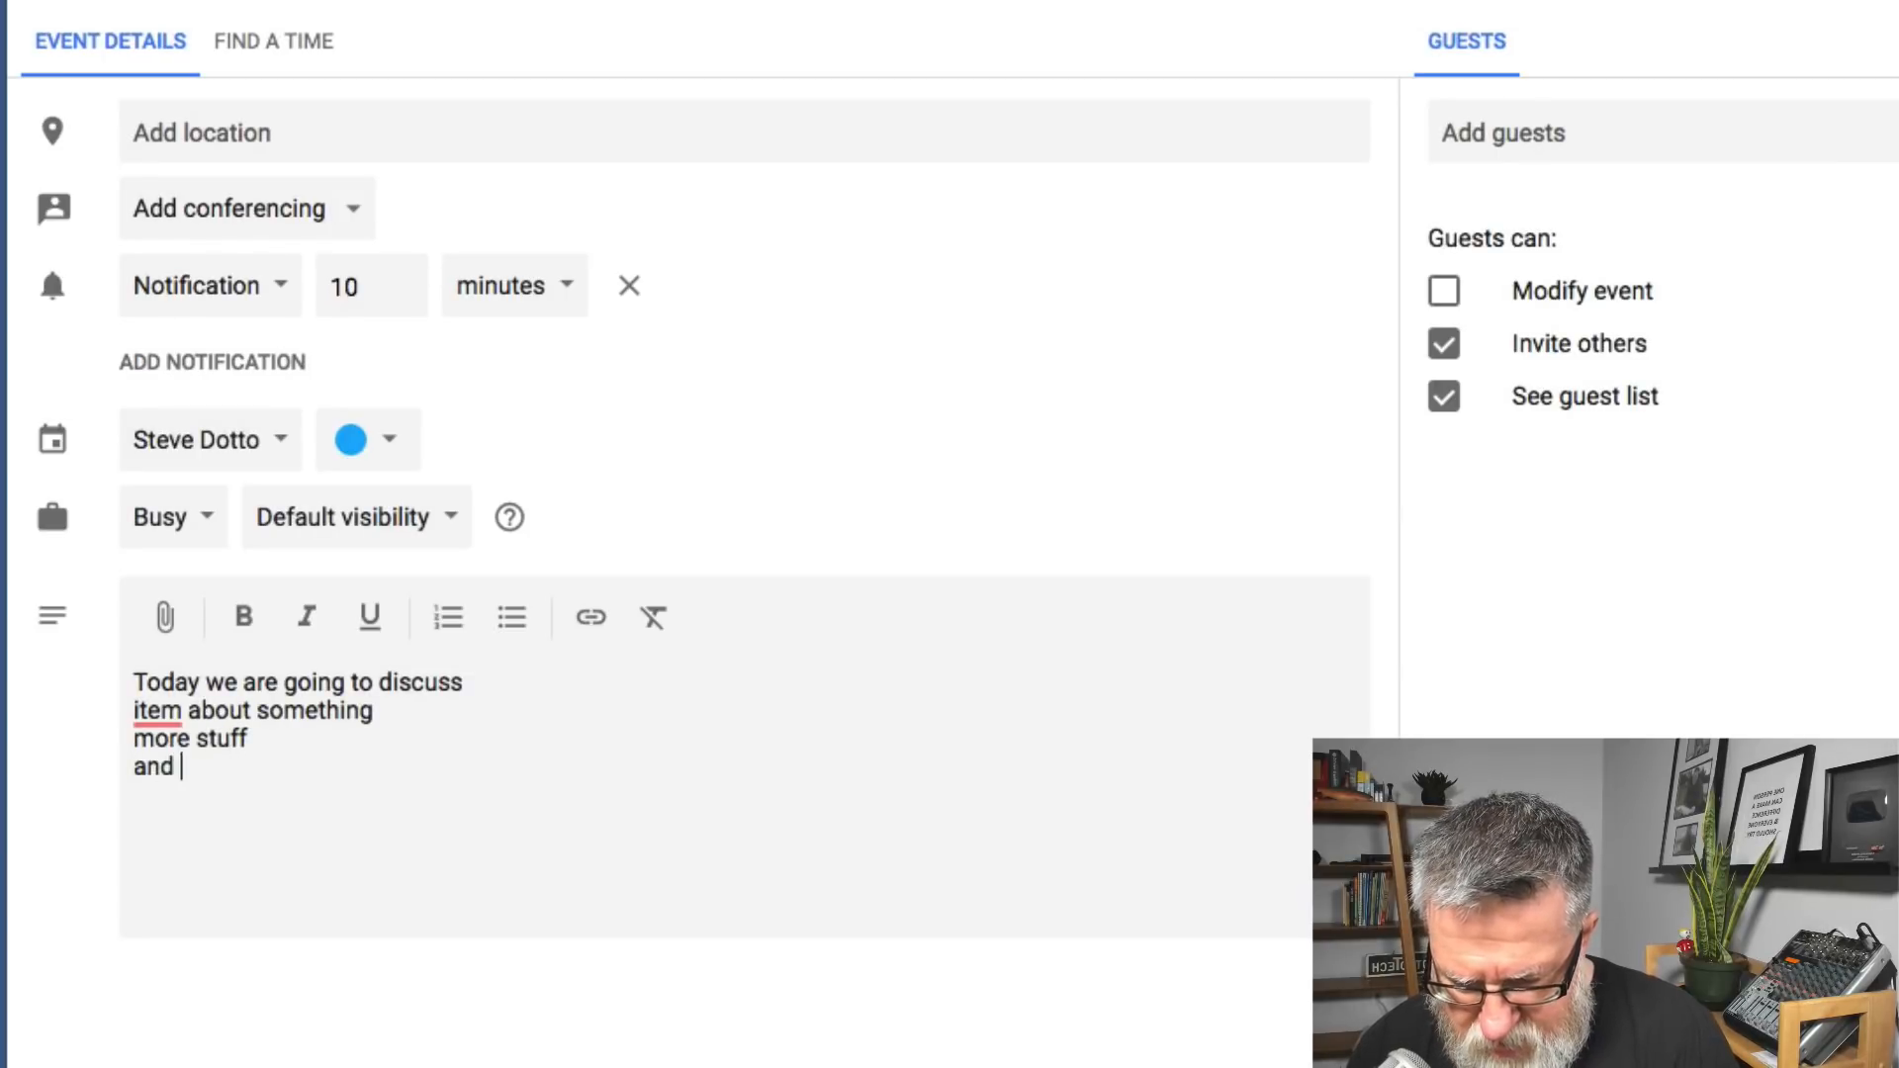
text(wortk on this)
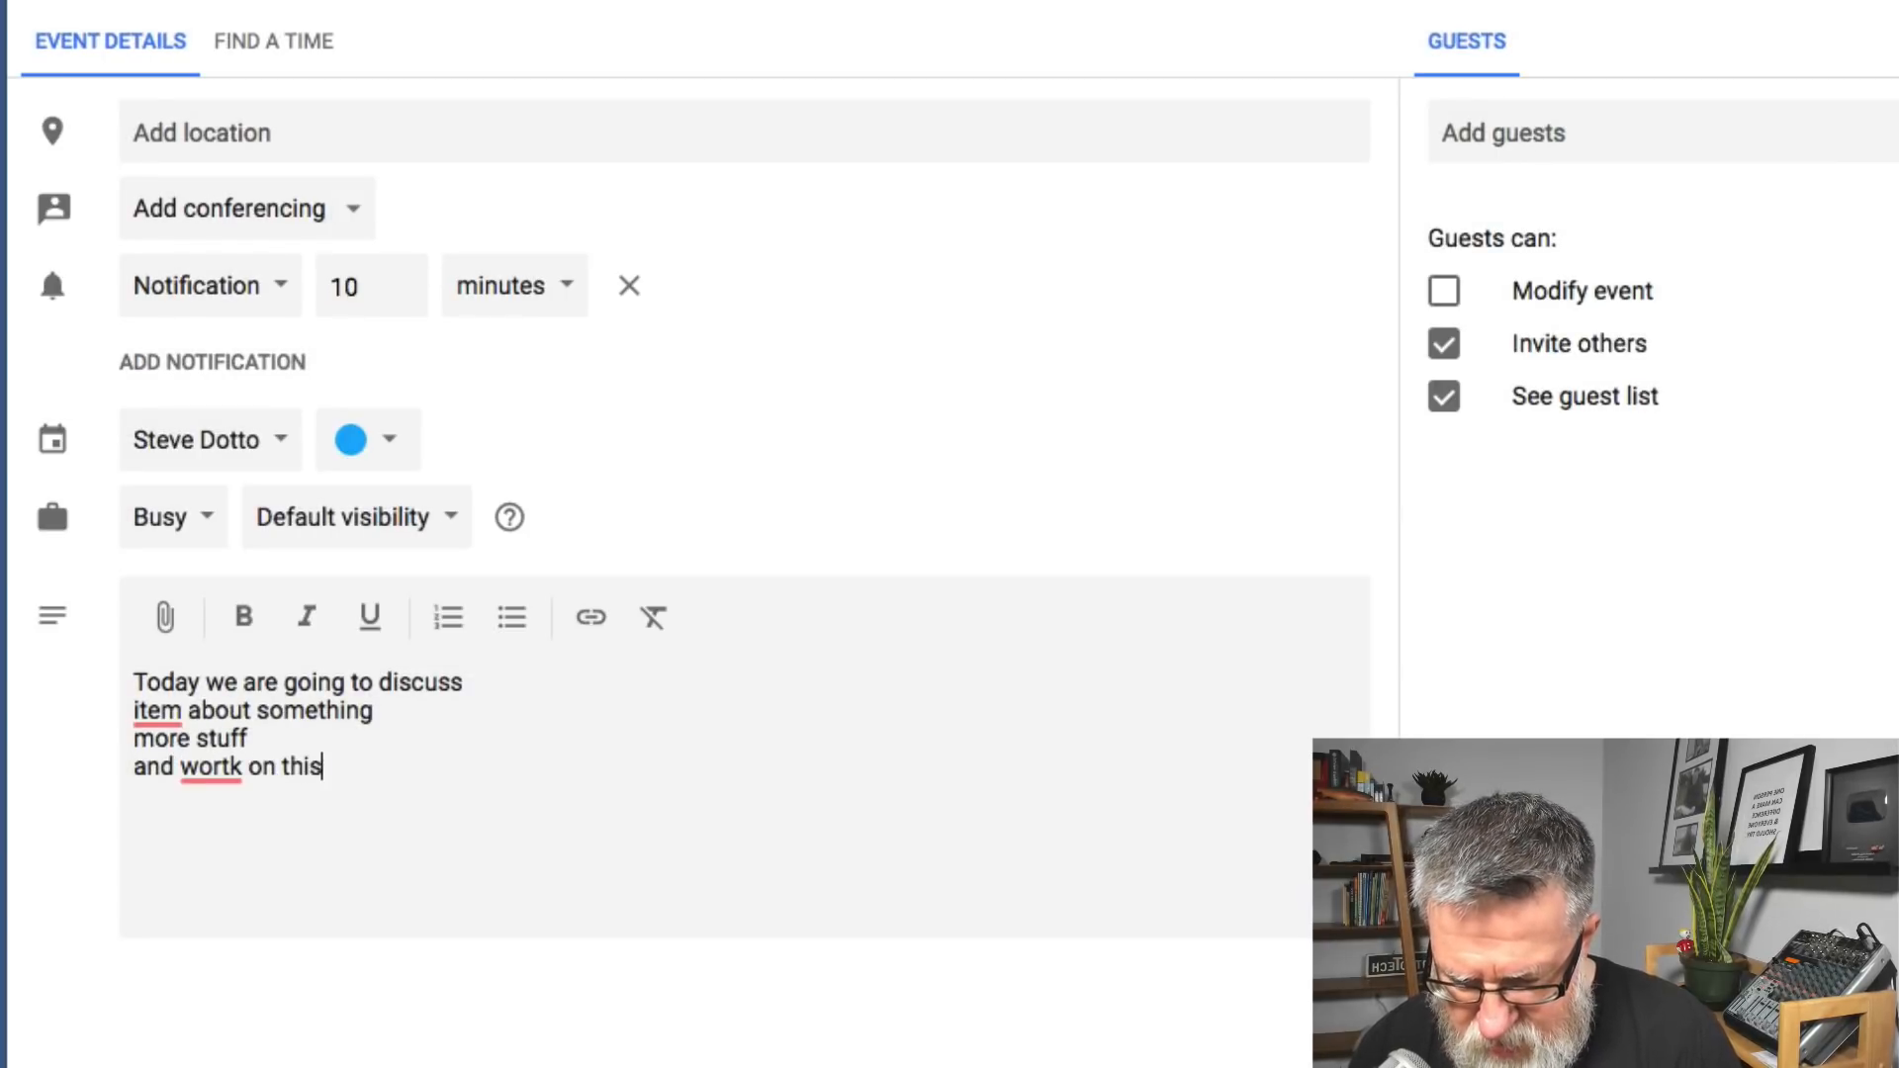
text(document)
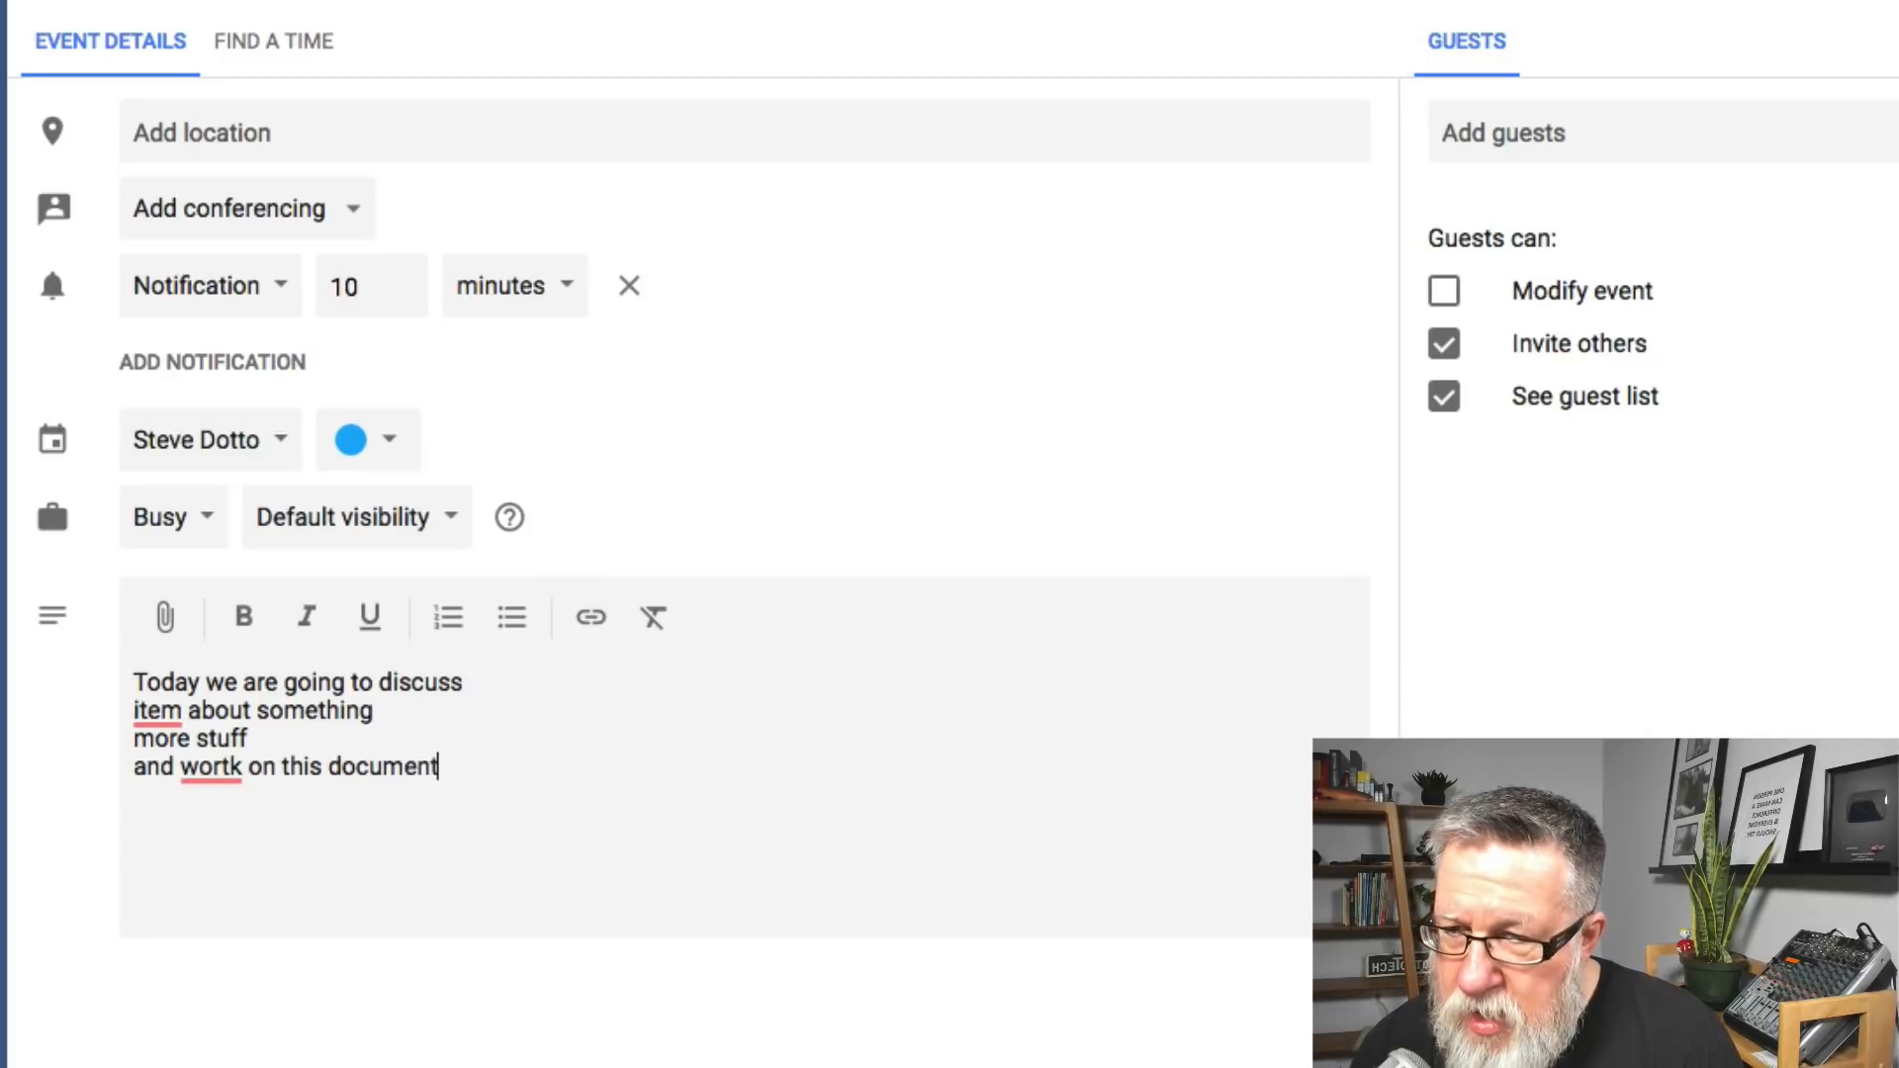
click(208, 766)
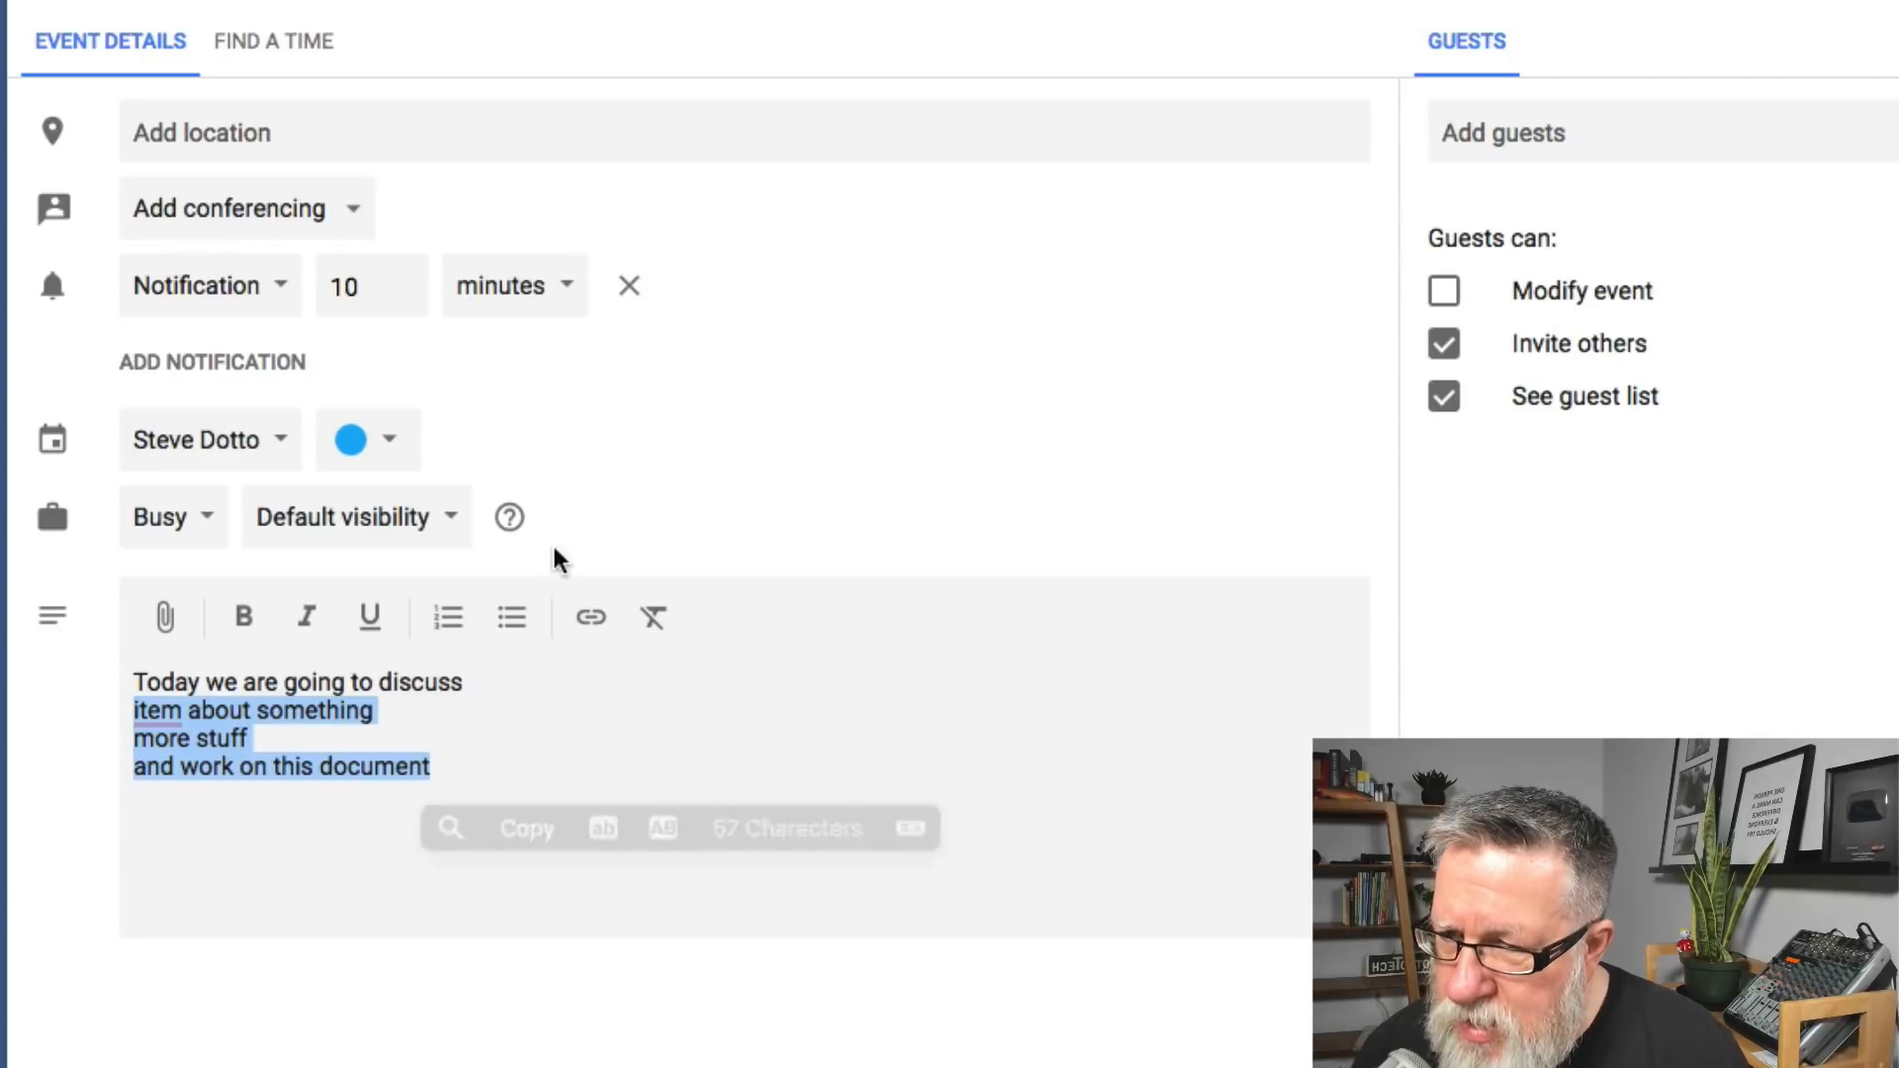
Format the three discussion items in the event description as a numbered list
click(445, 617)
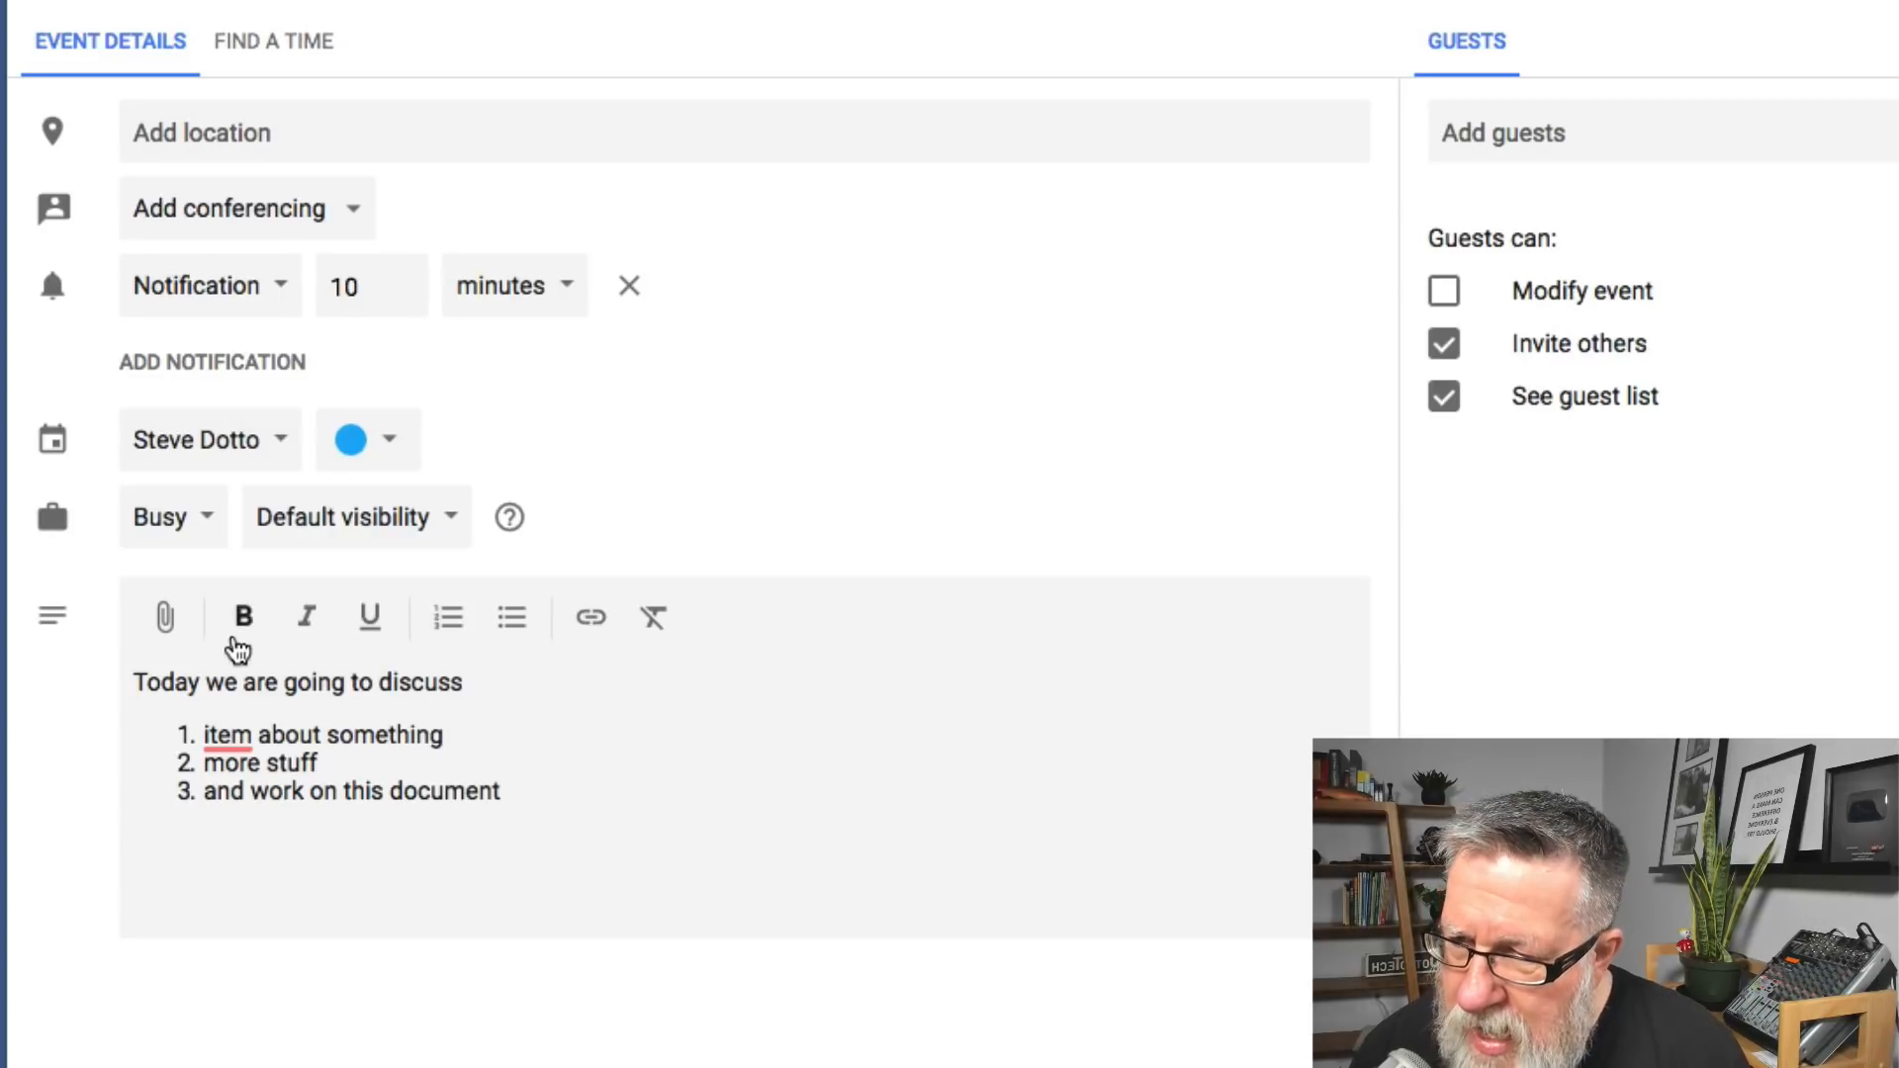
mouse_move(165, 617)
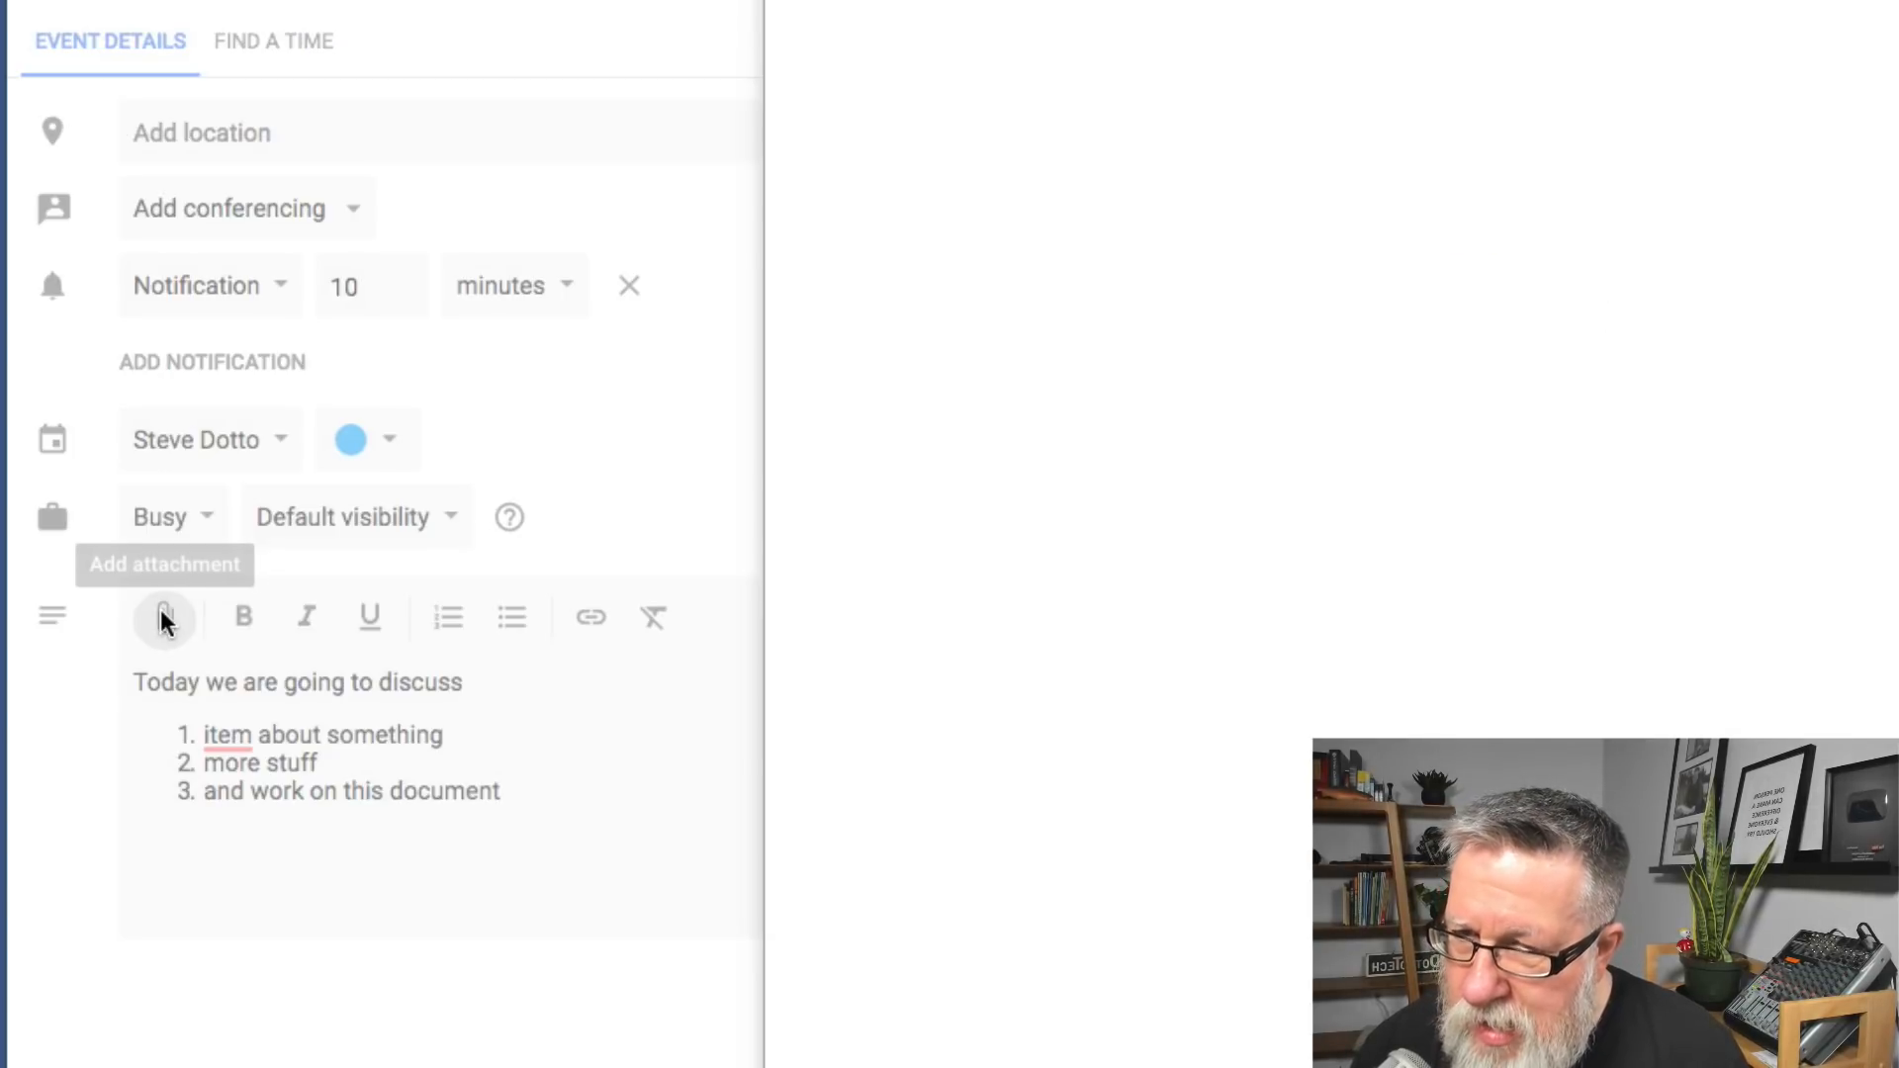
Attach the Newsletter document from Google Drive to the event description
click(162, 617)
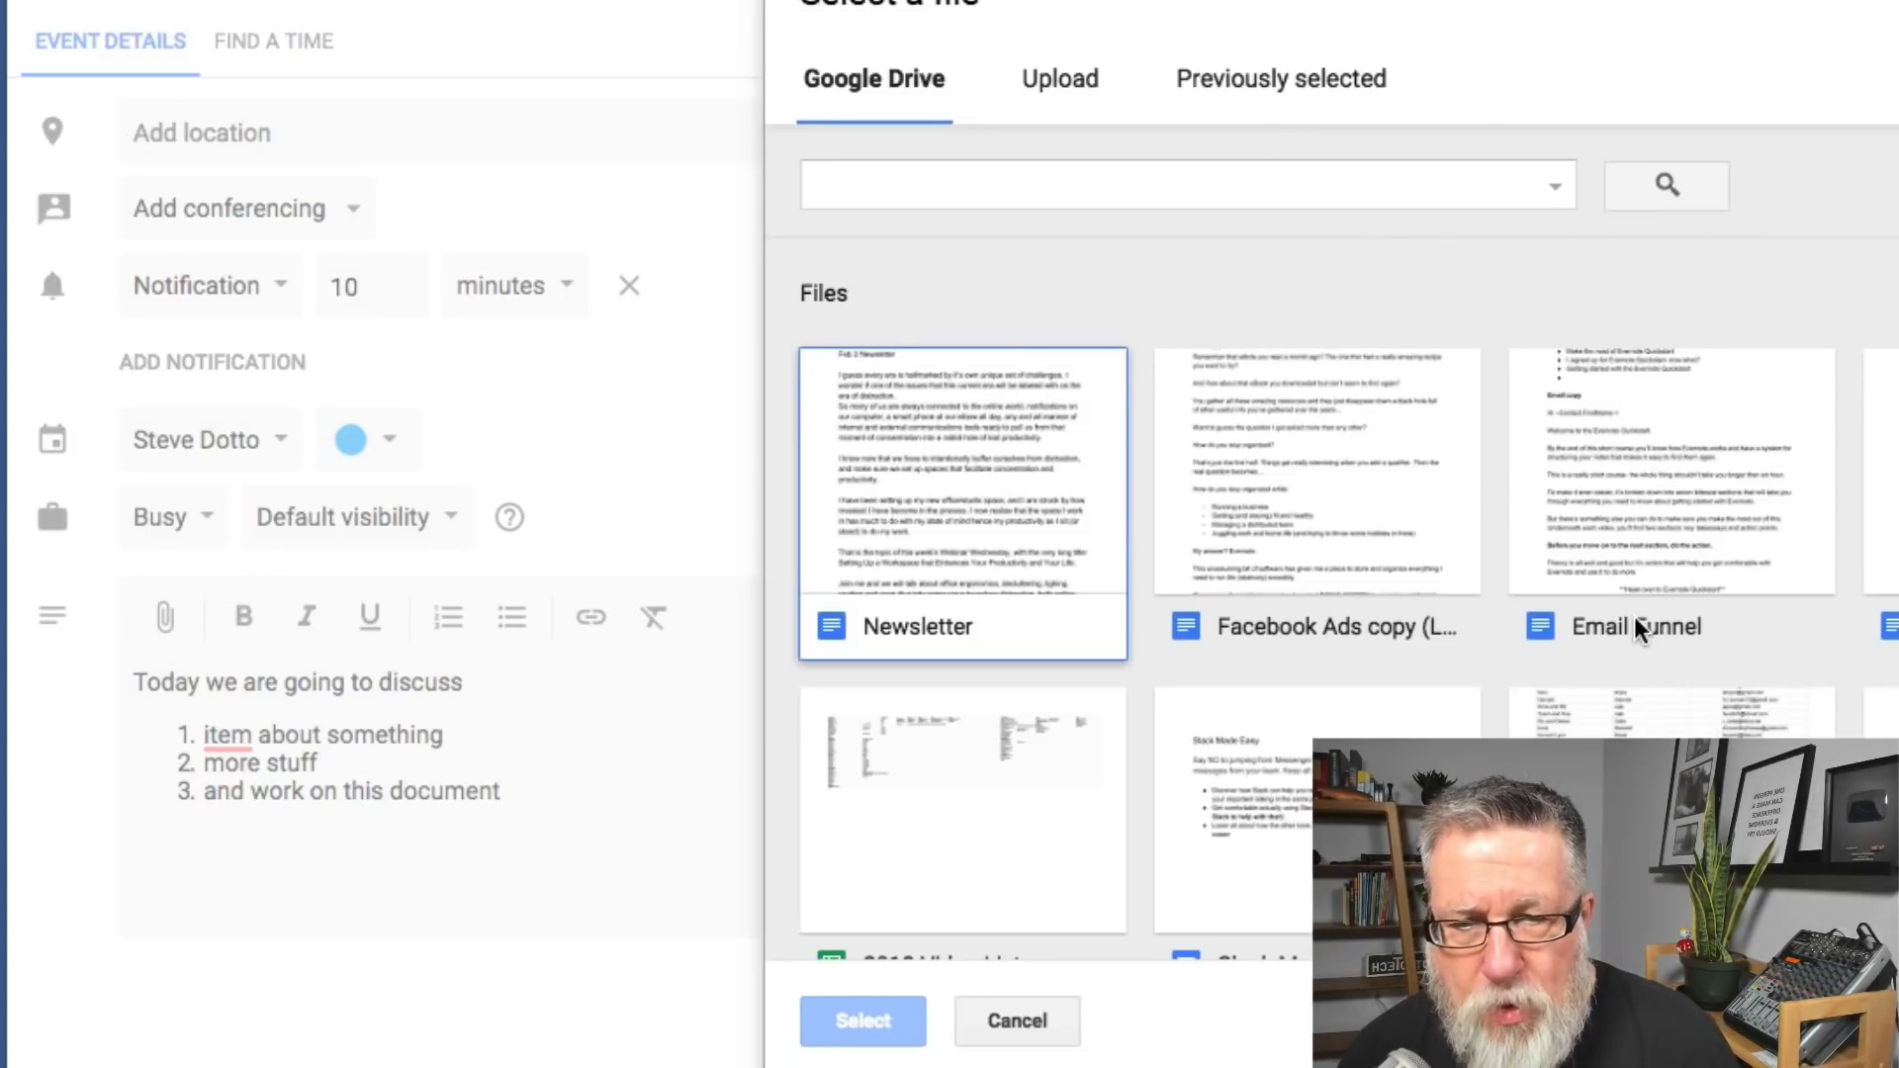
mouse_move(1248, 424)
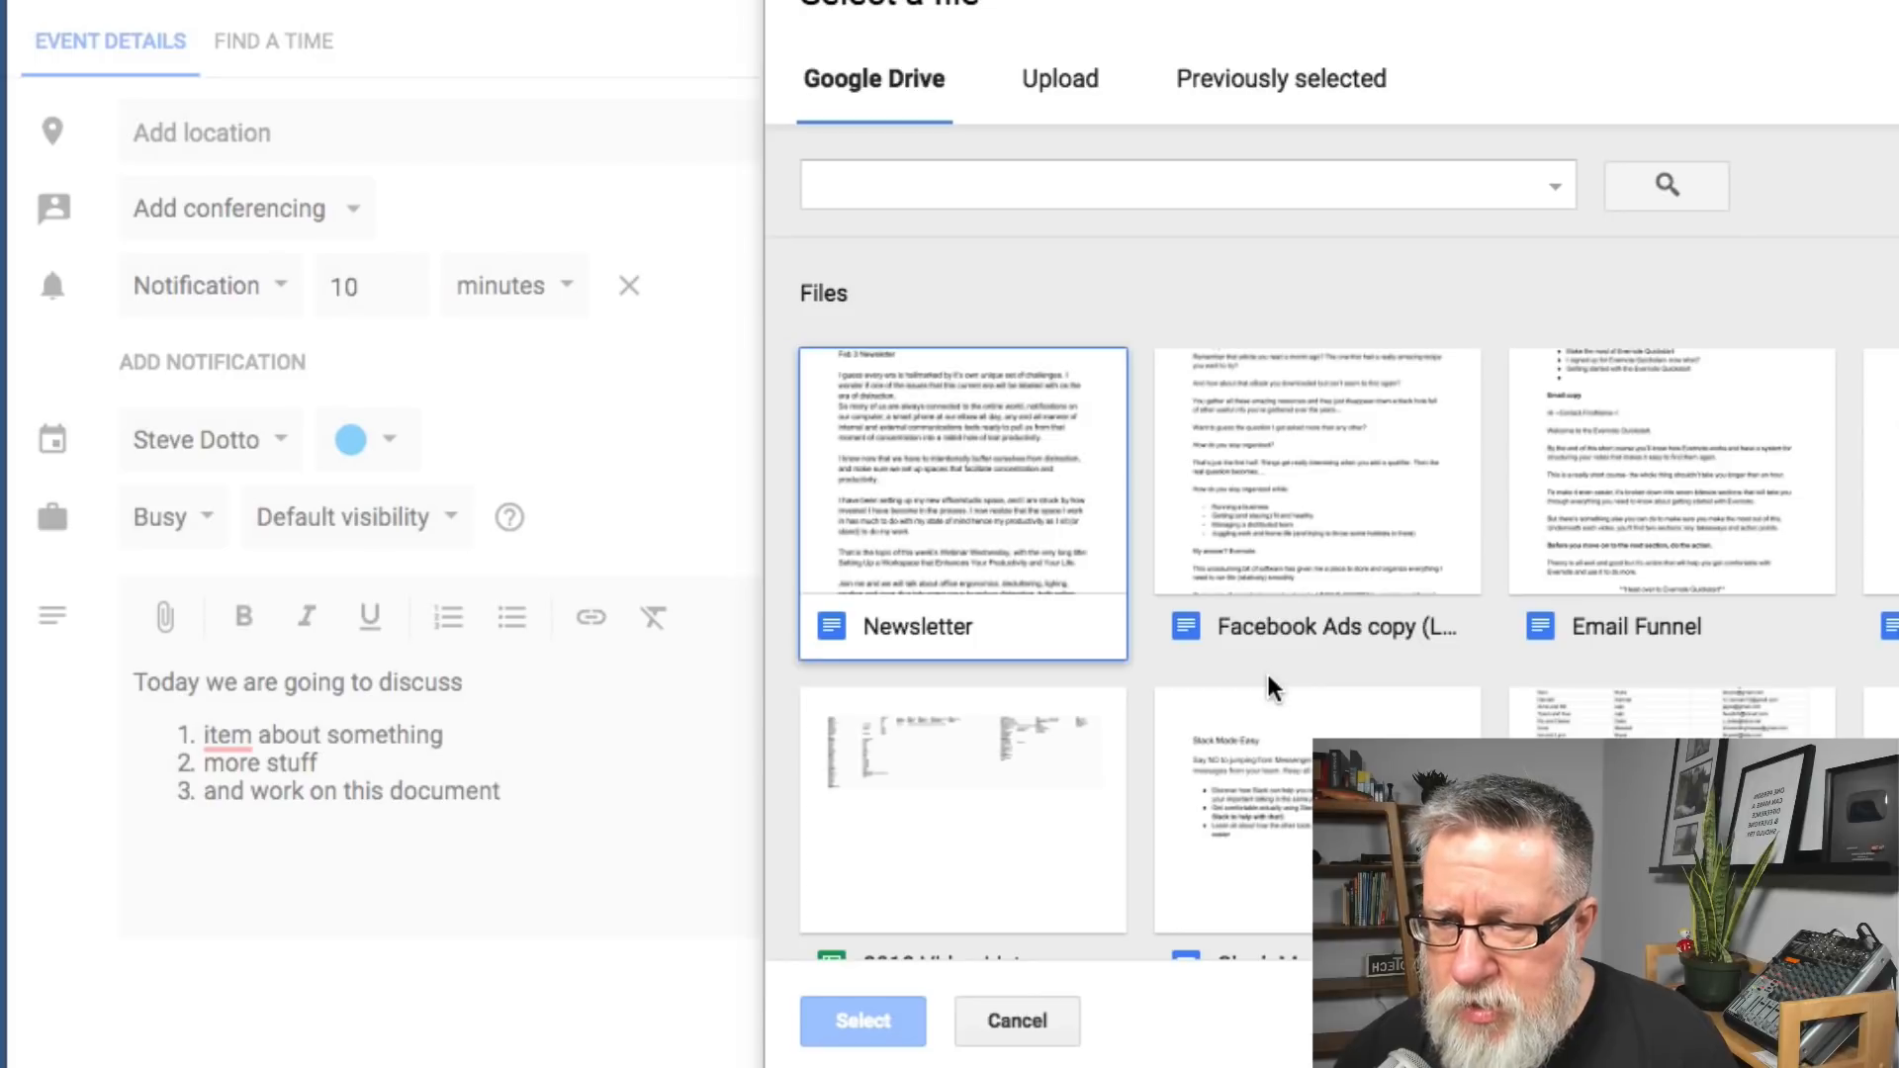
click(961, 627)
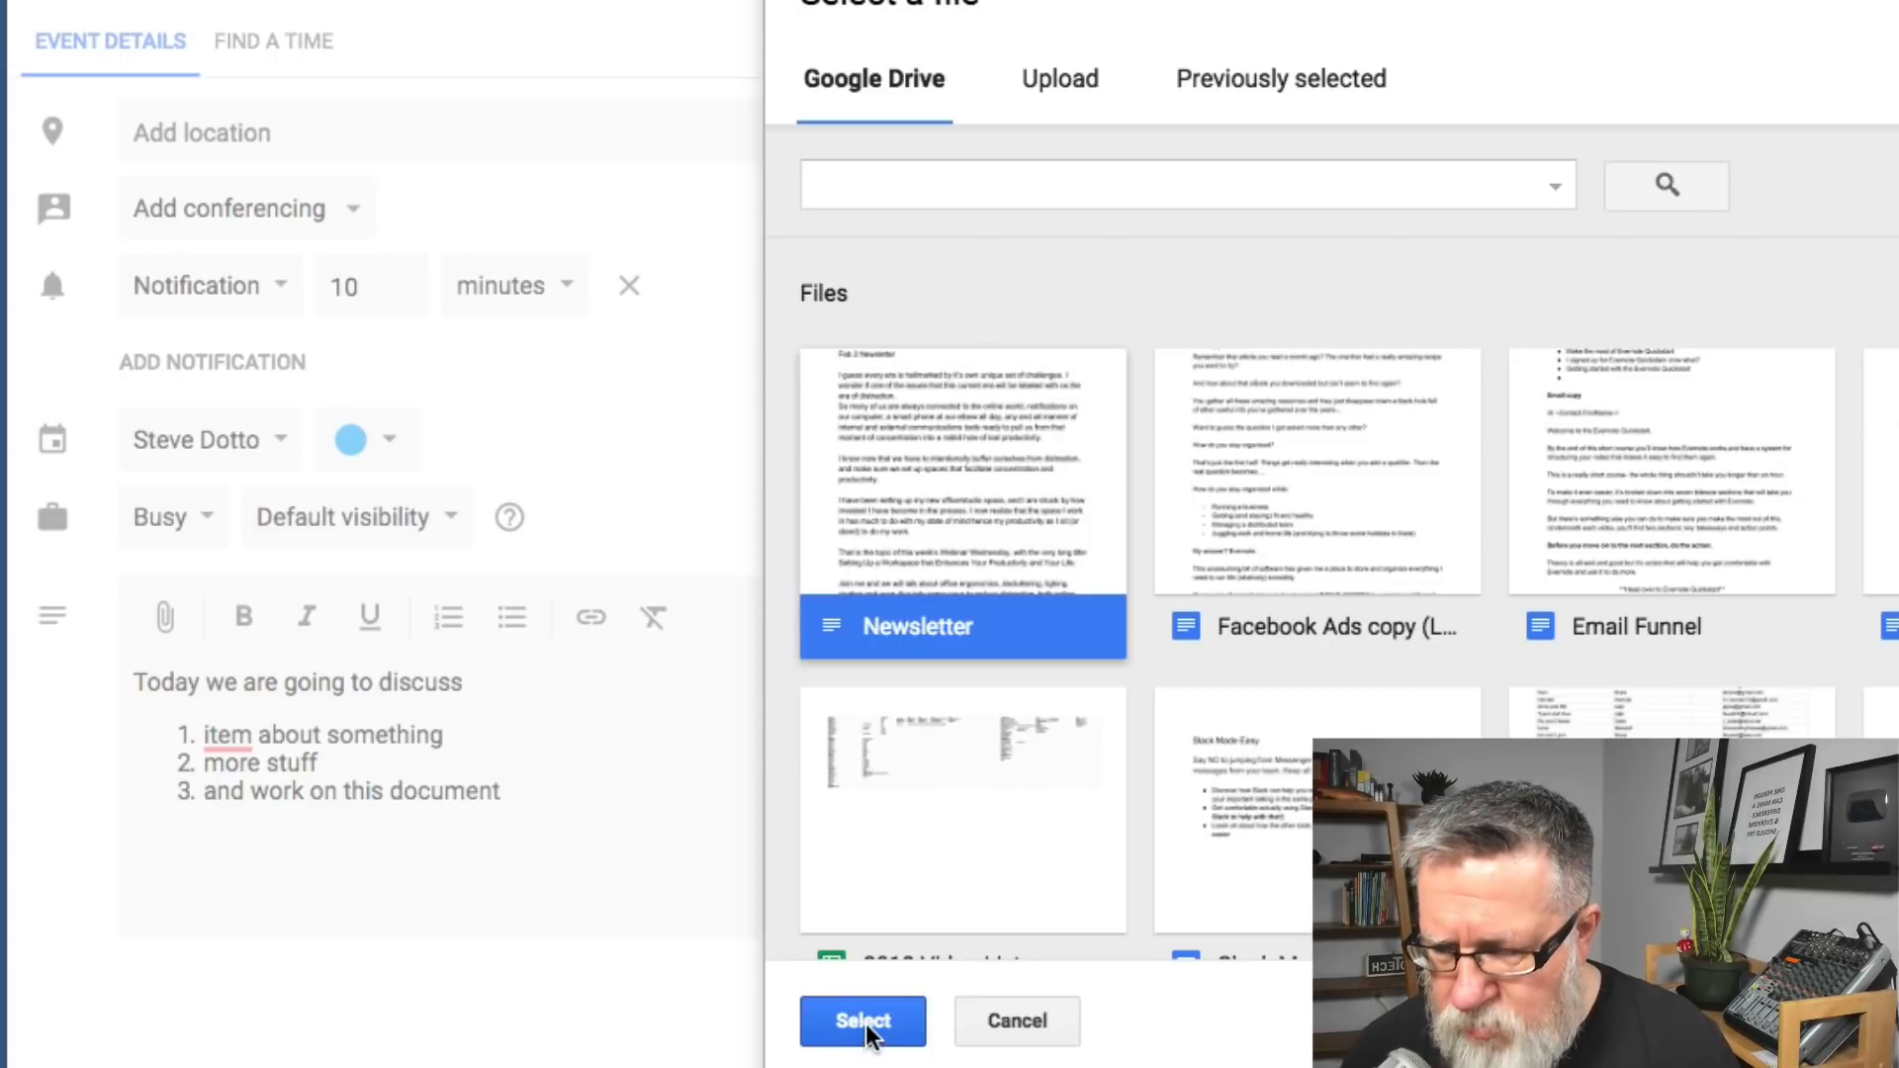
click(862, 1021)
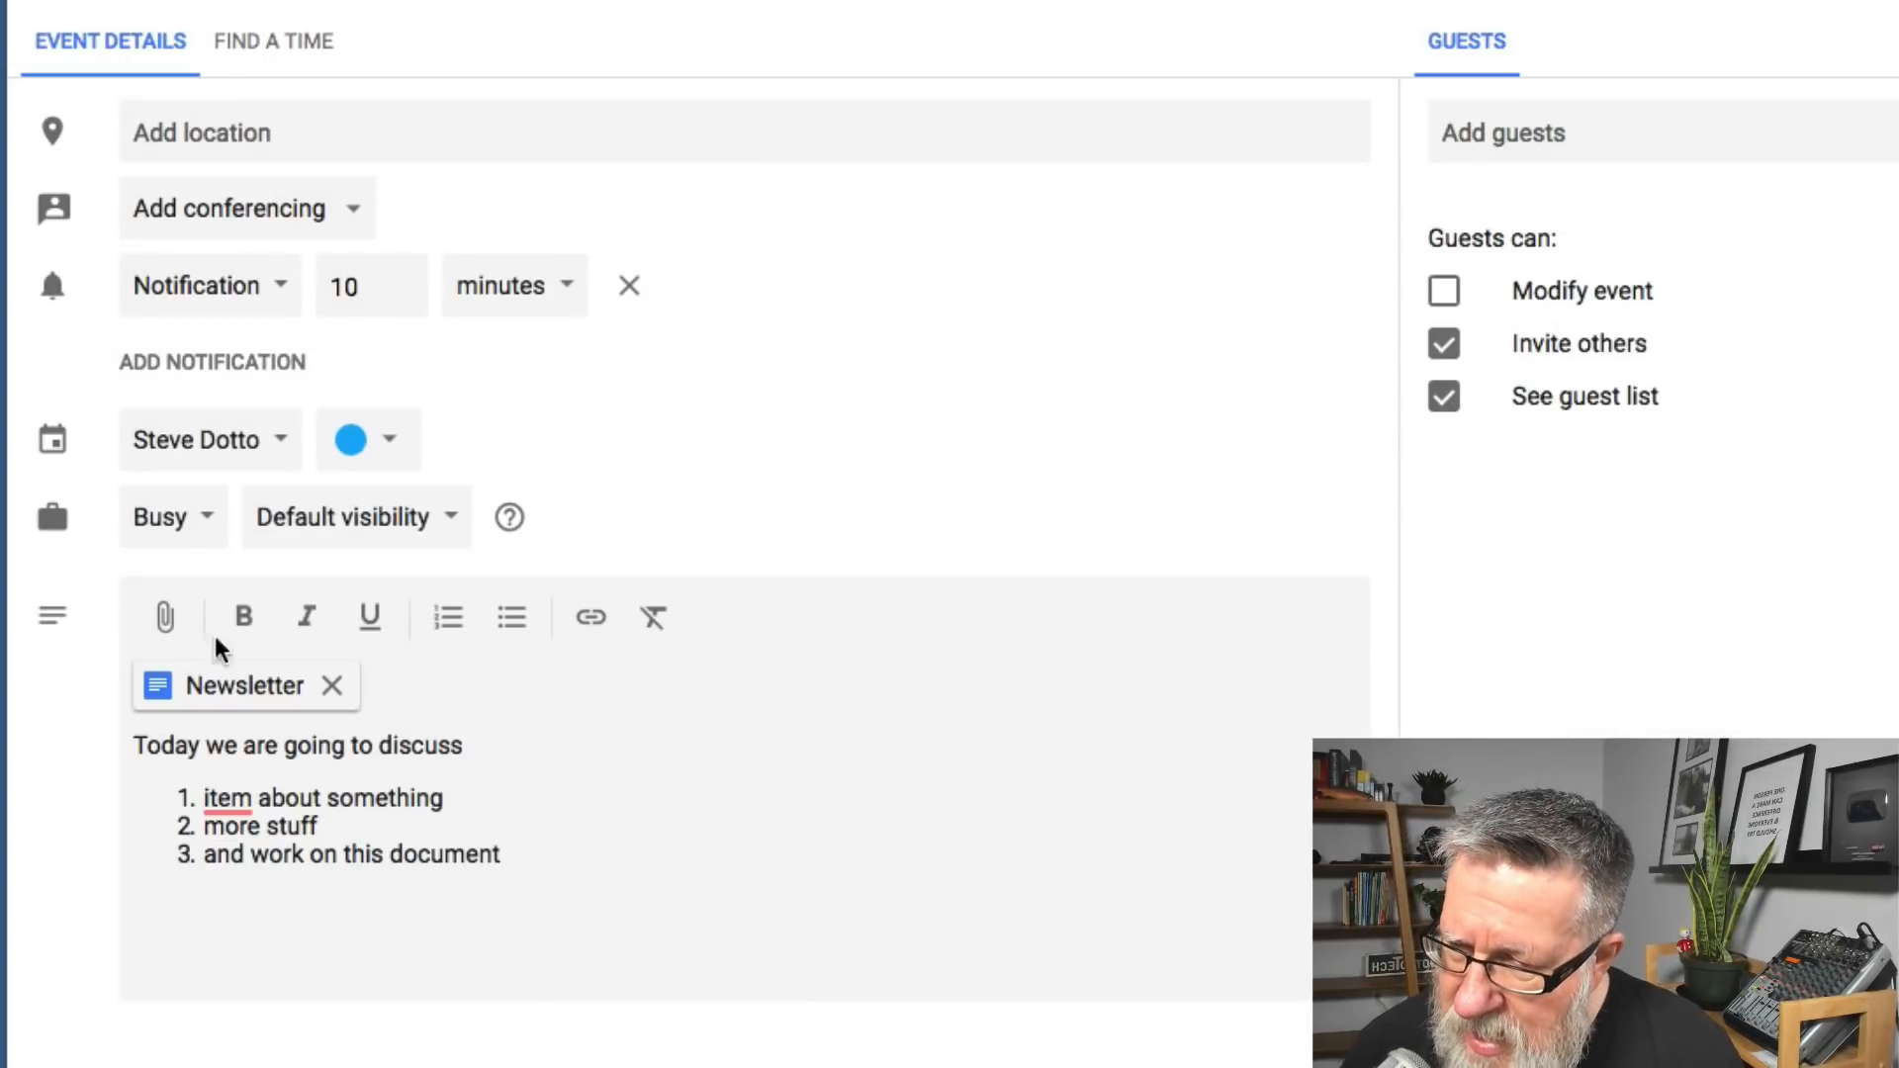
mouse_move(870, 639)
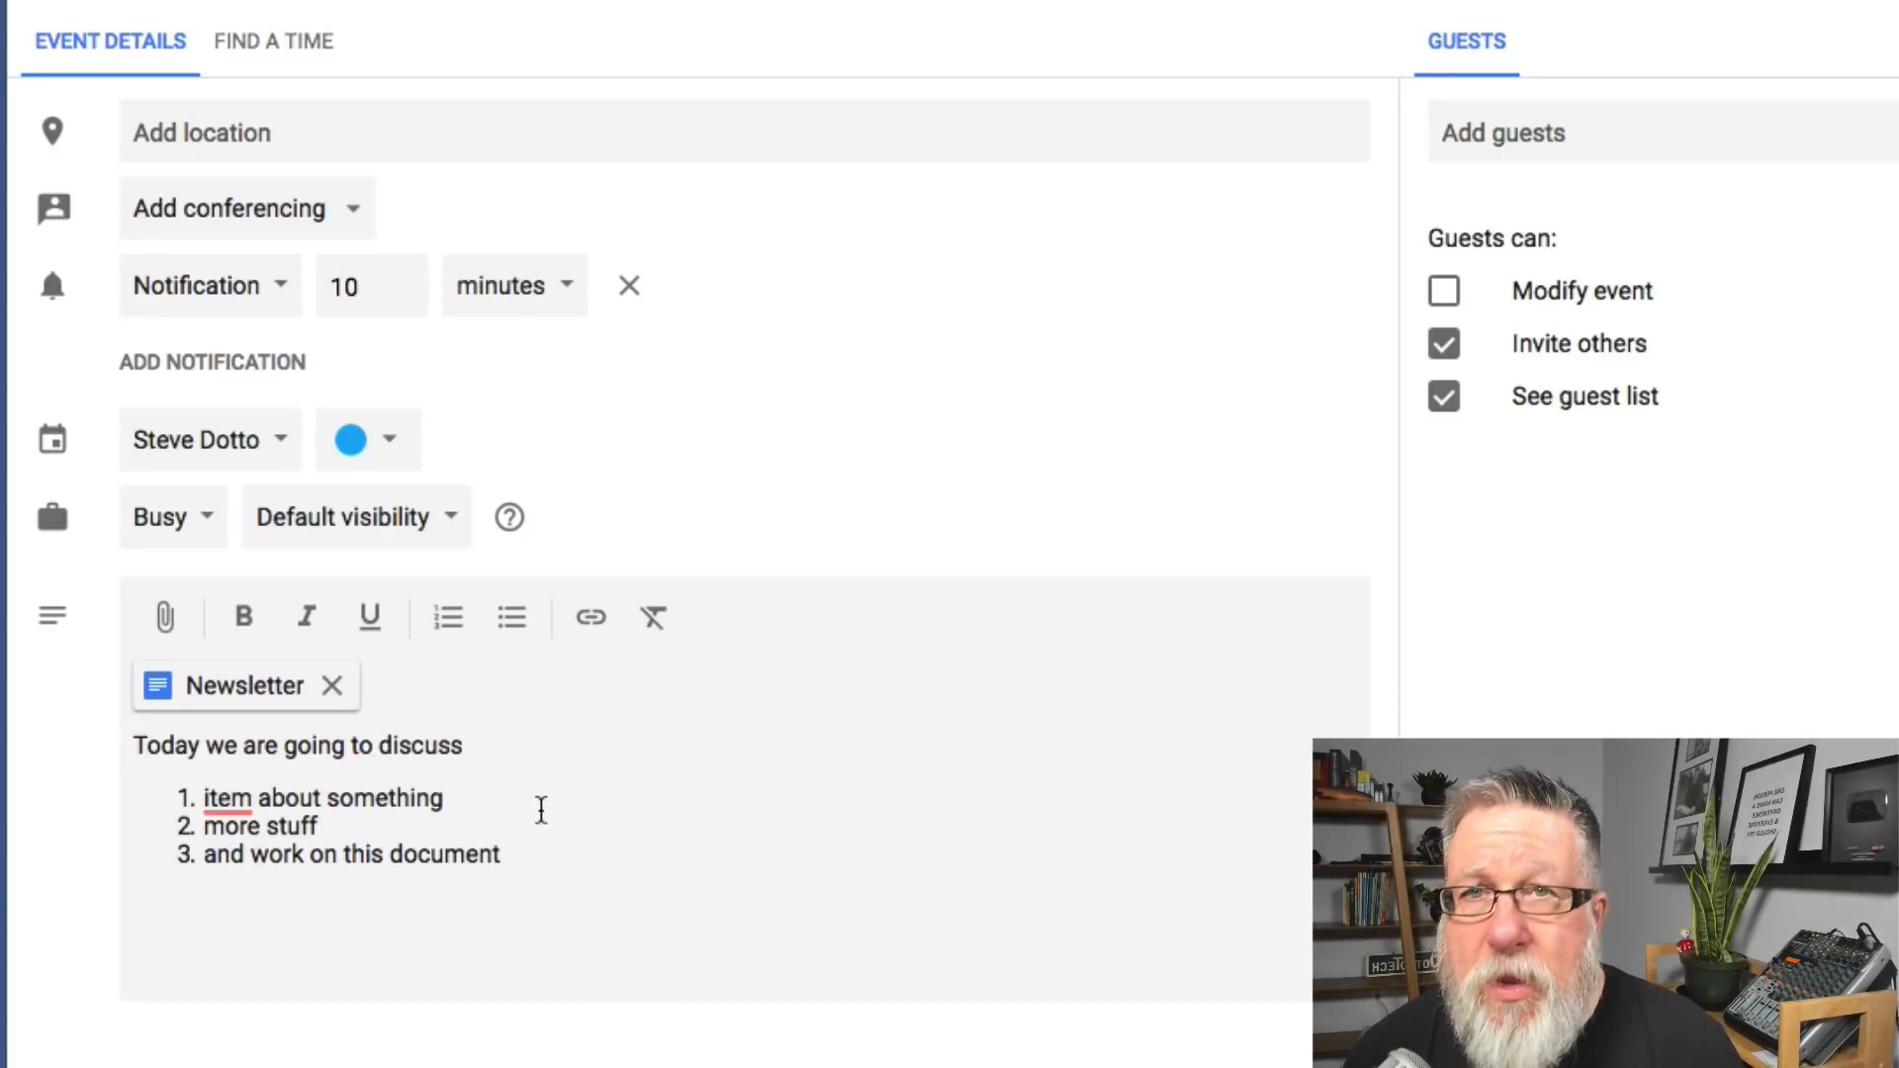
mouse_move(408, 813)
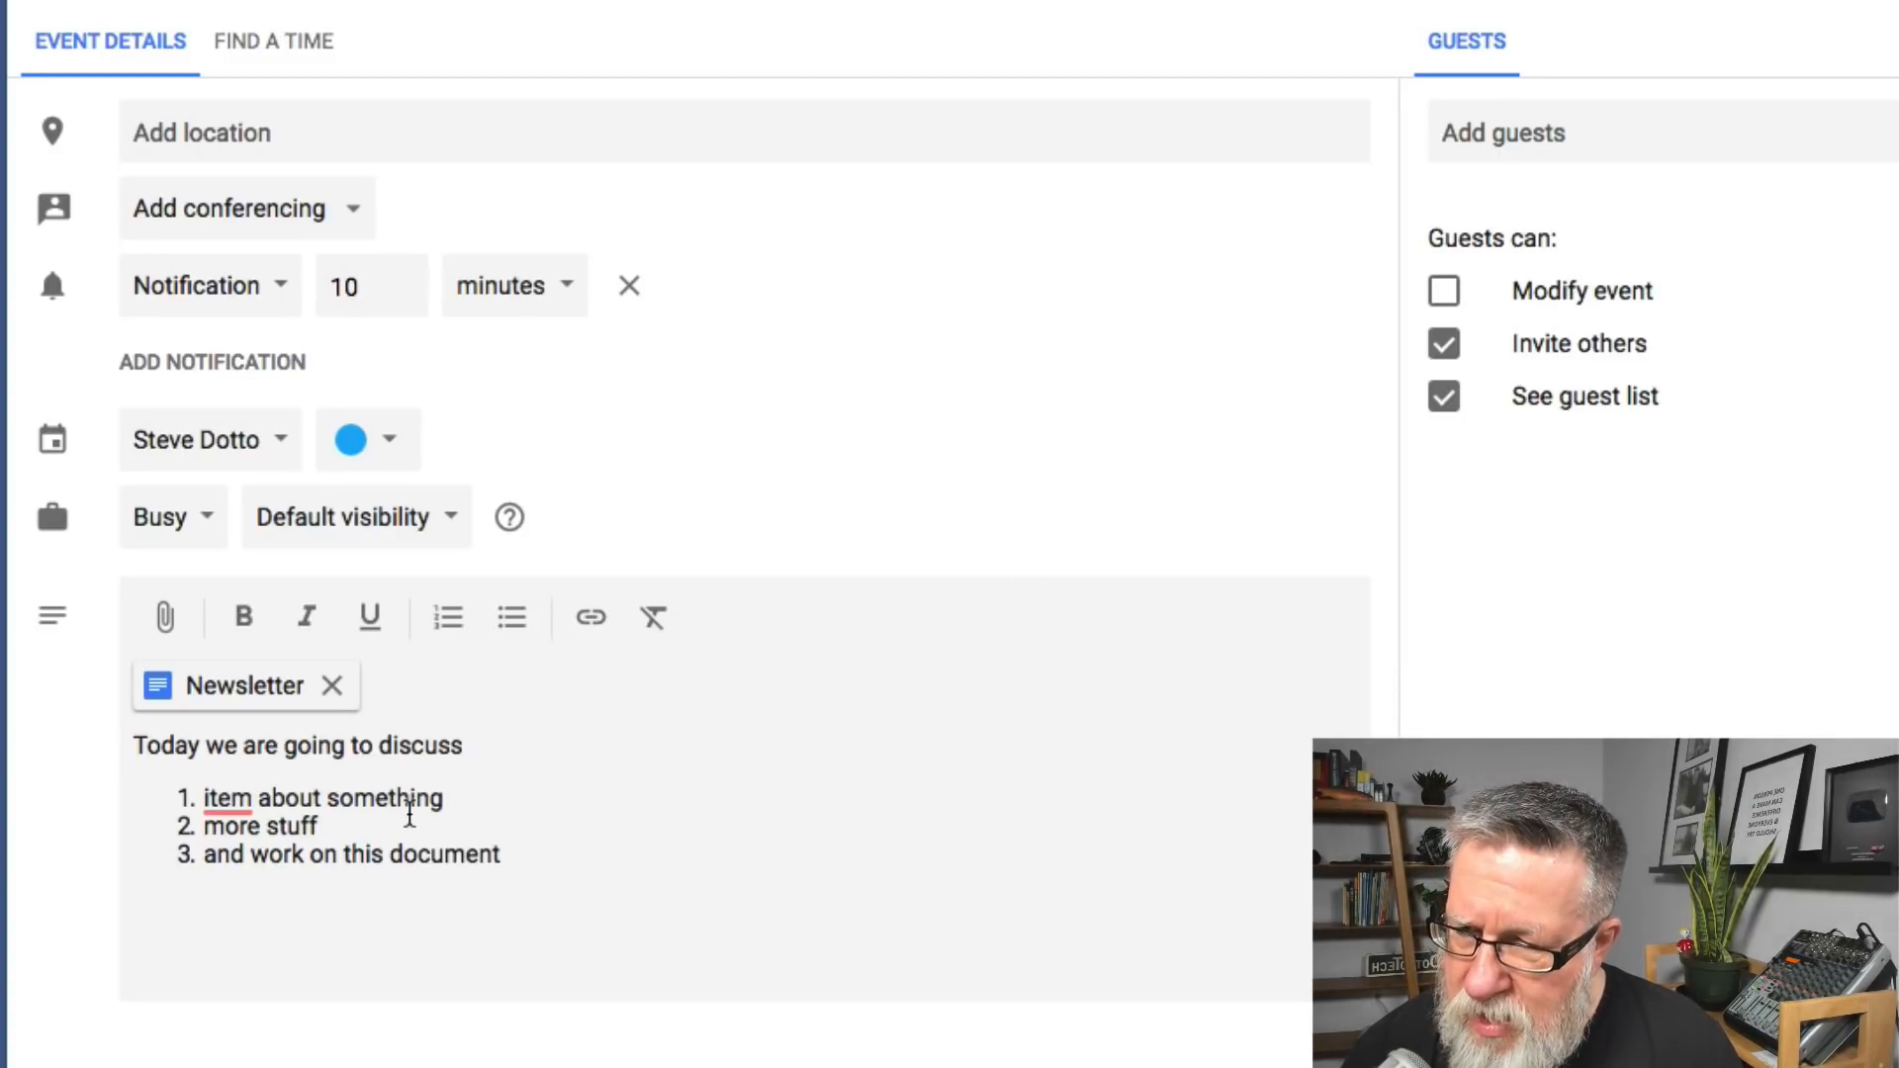